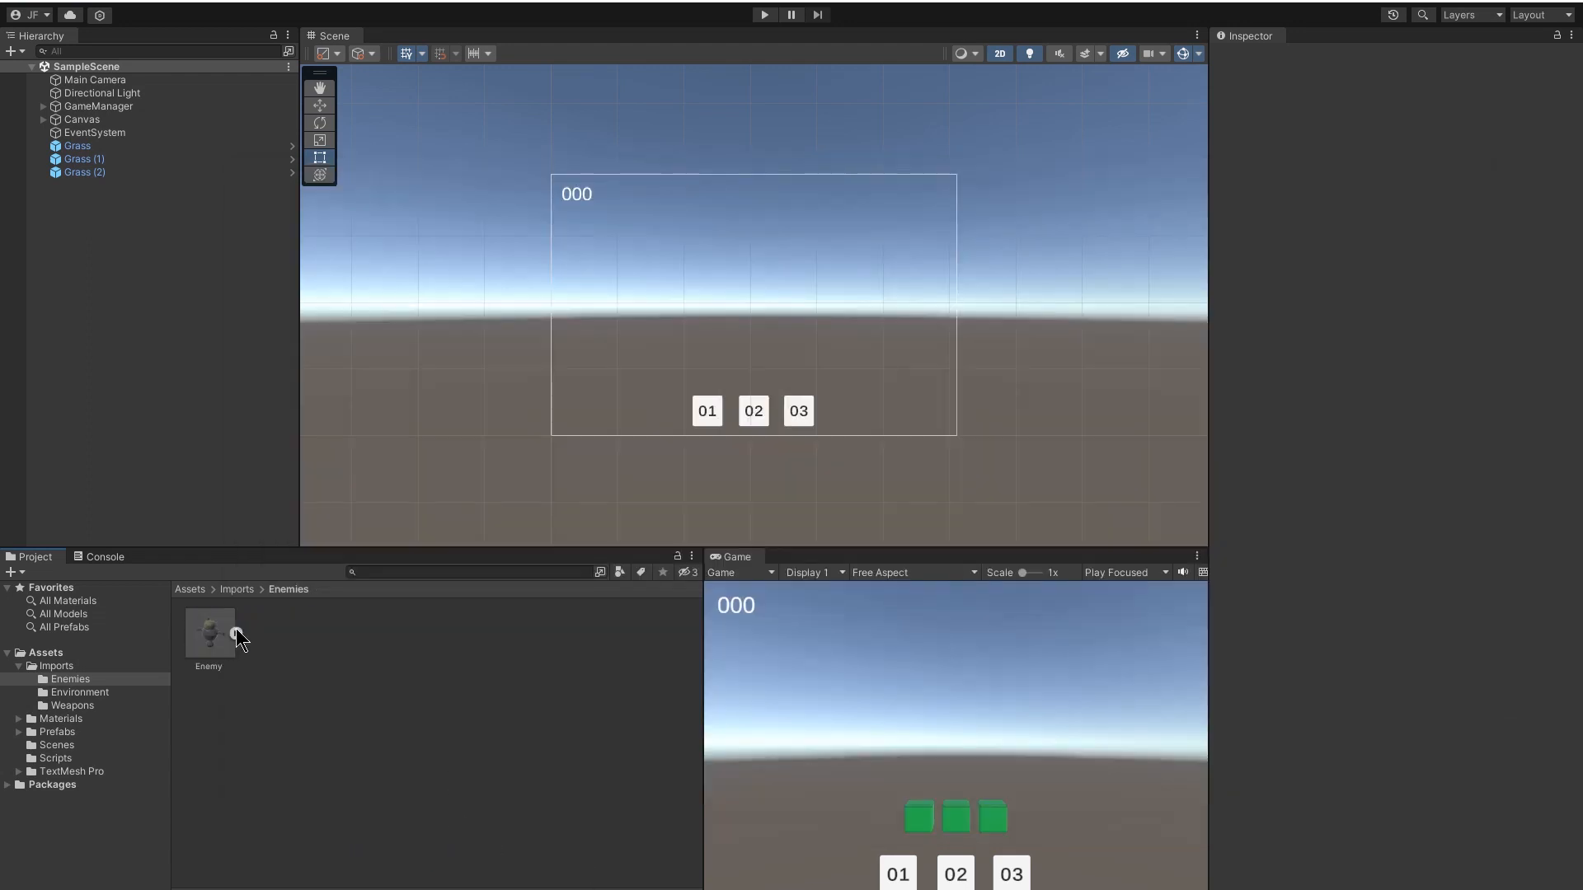
- Place the Enemy robot in the scene and create orange Base, blue Light and dark Metal materials for it
drag(209, 632, 551, 435)
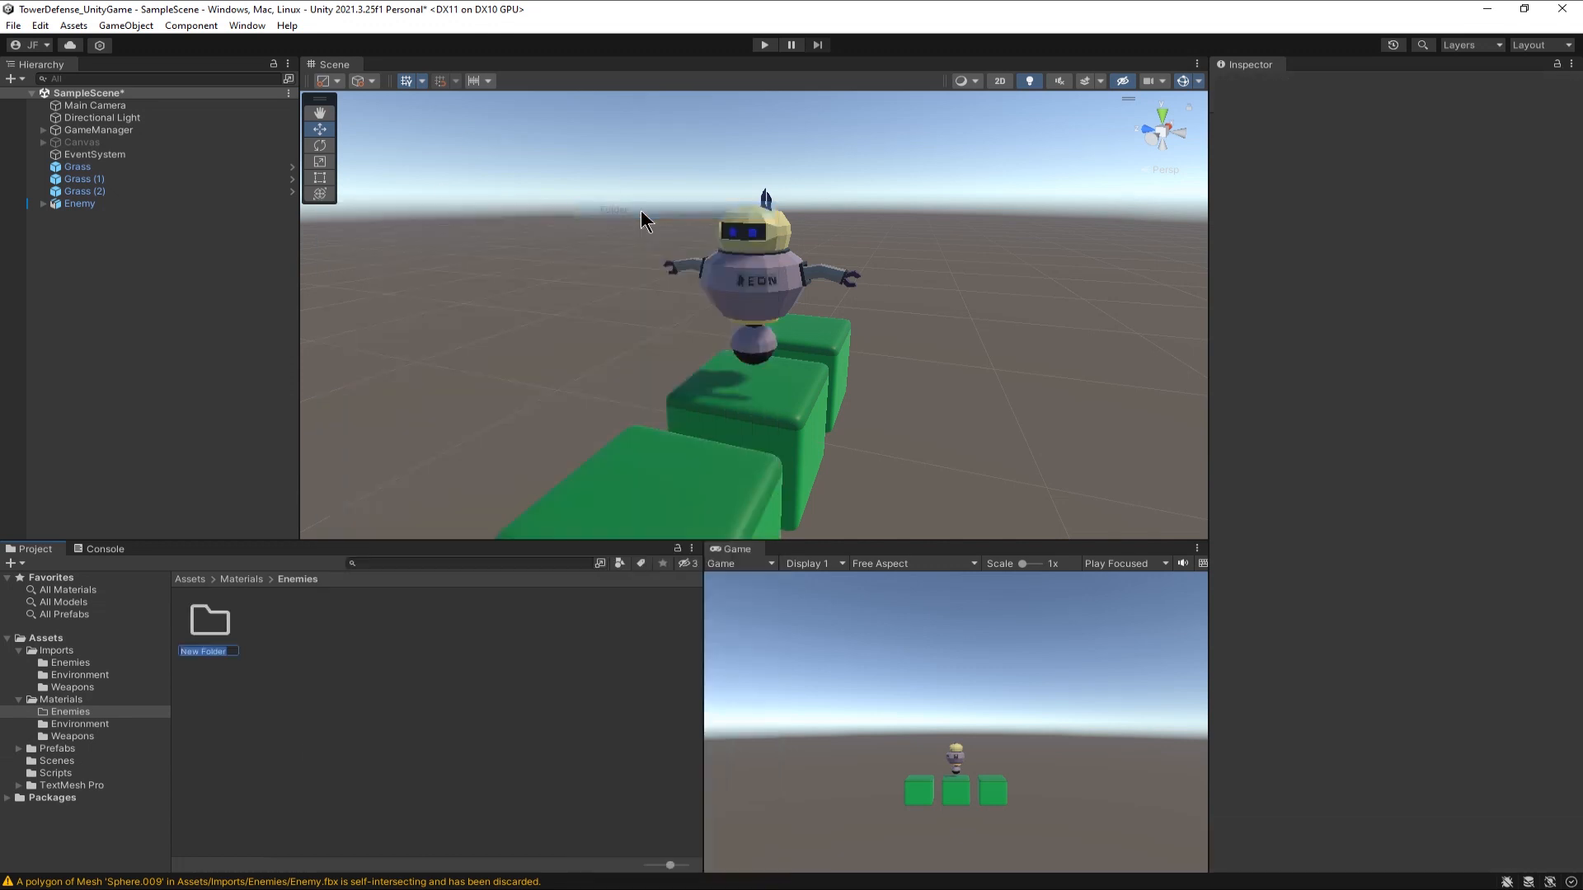
text(Bas)
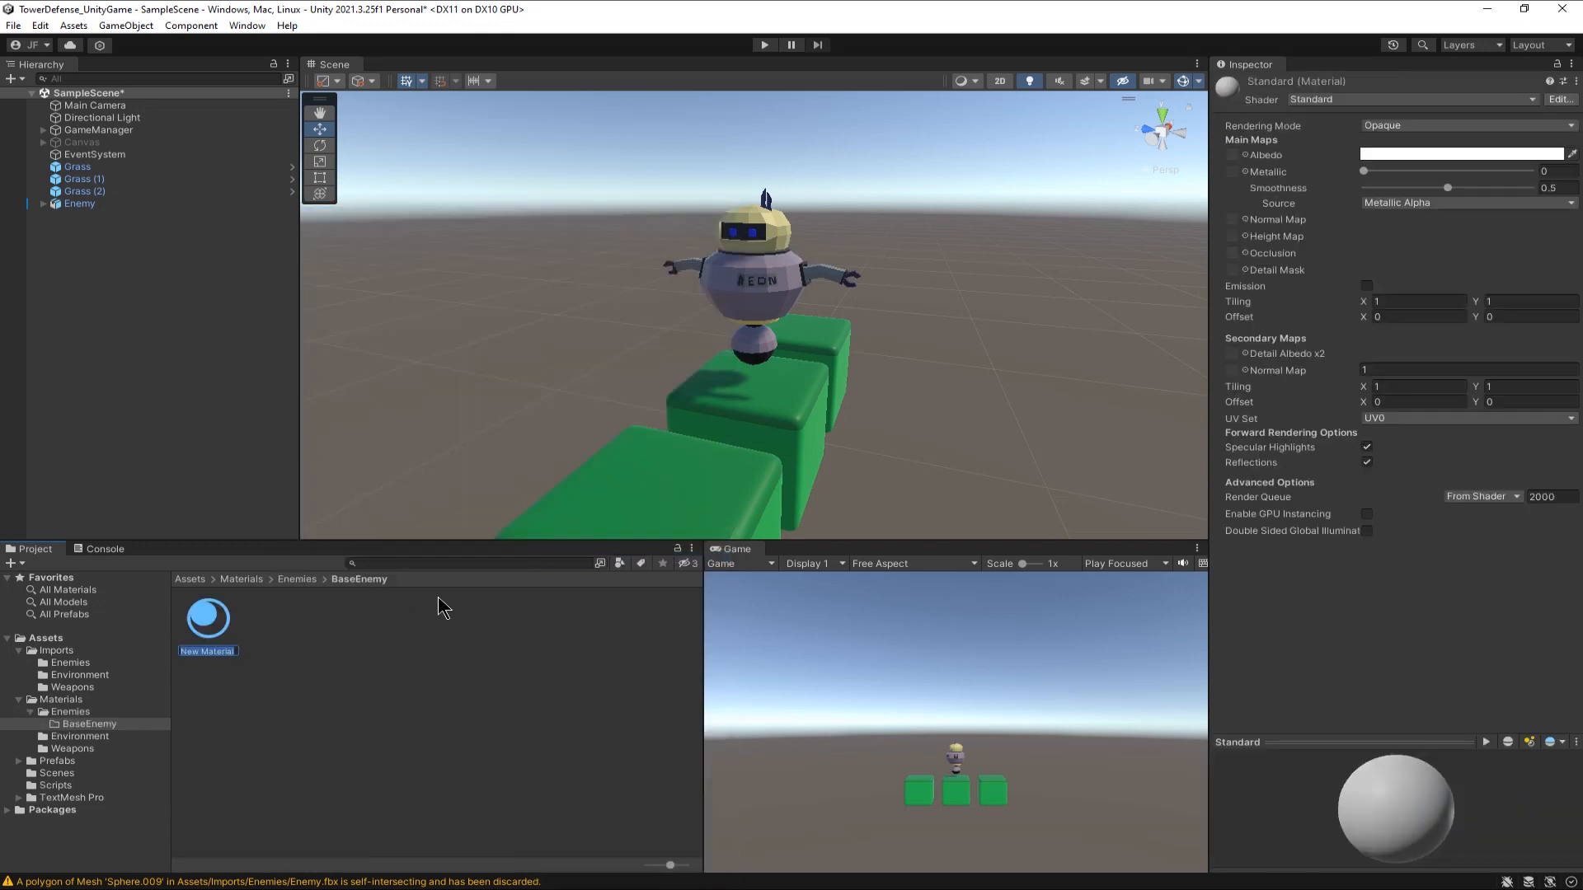
text(Base)
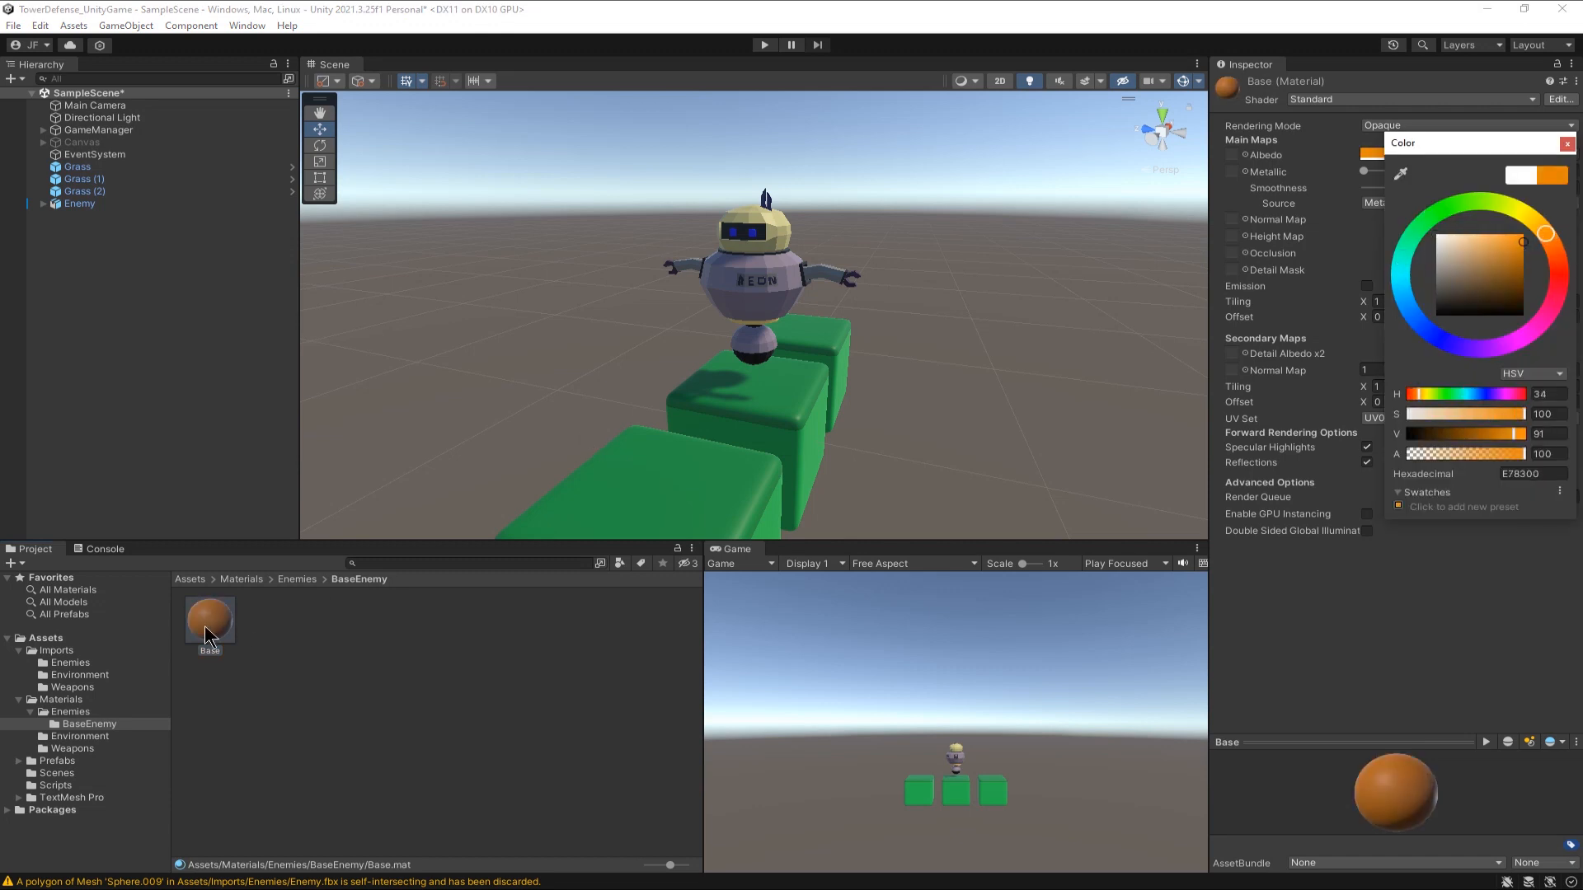
click(1568, 141)
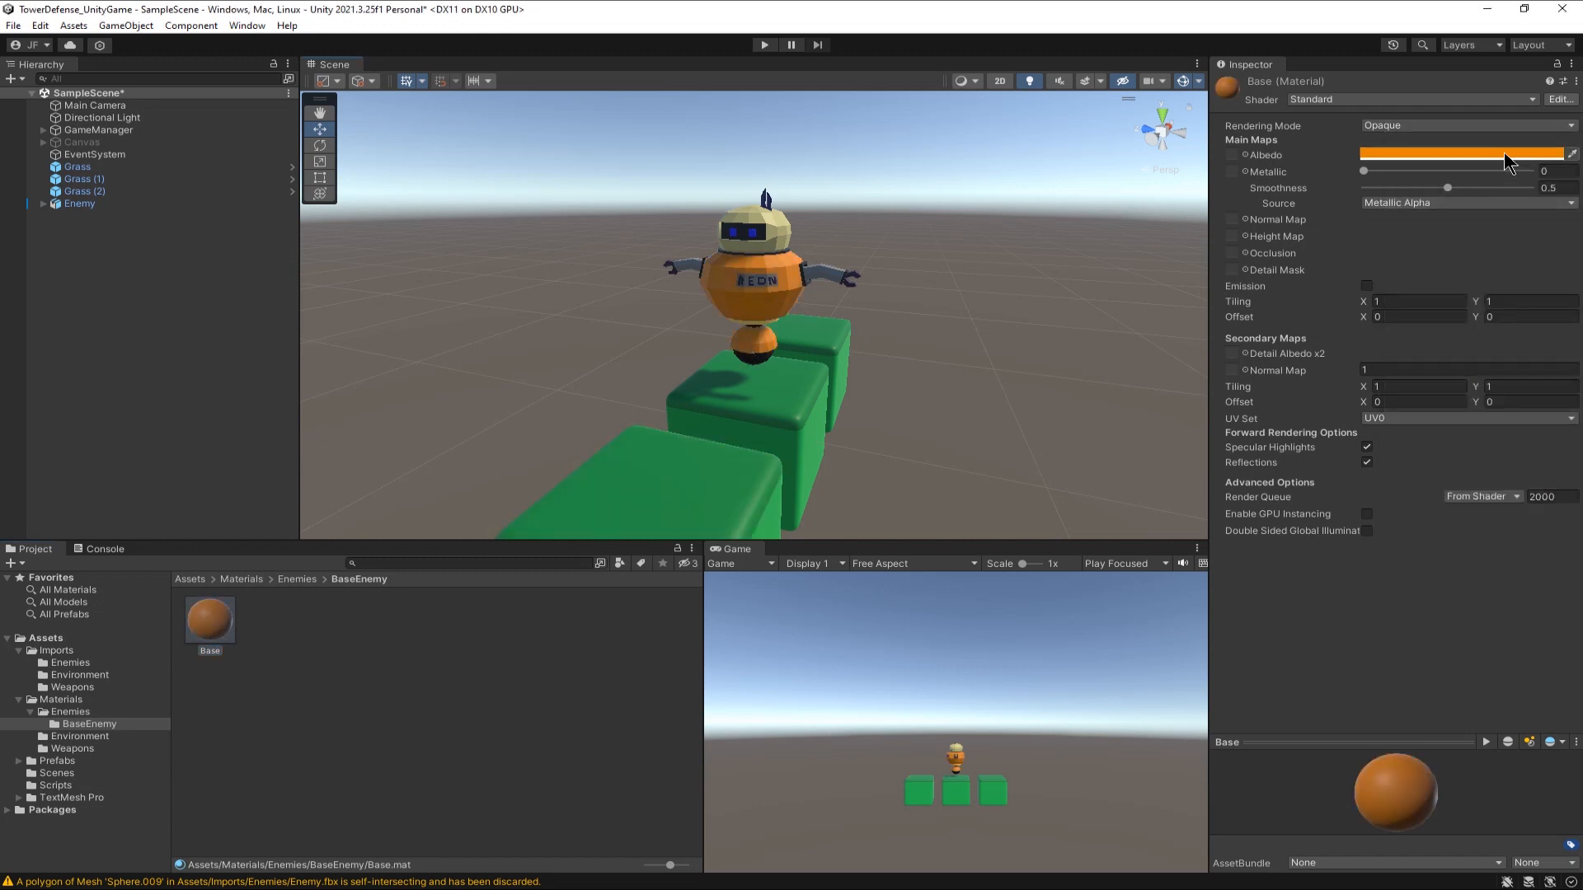
right_click(209, 619)
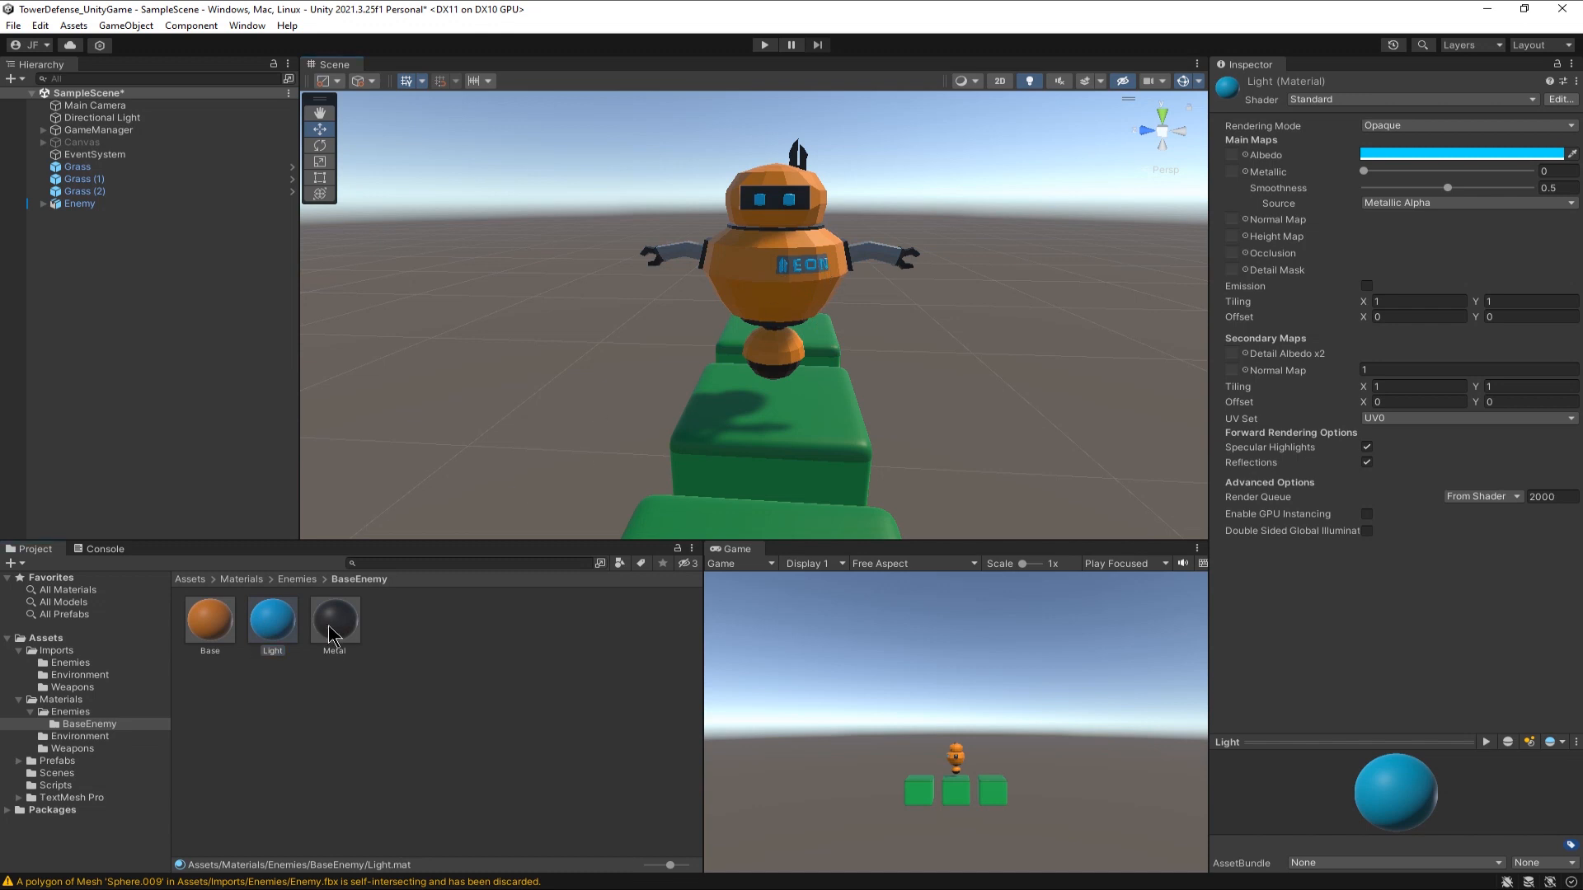
right_click(333, 620)
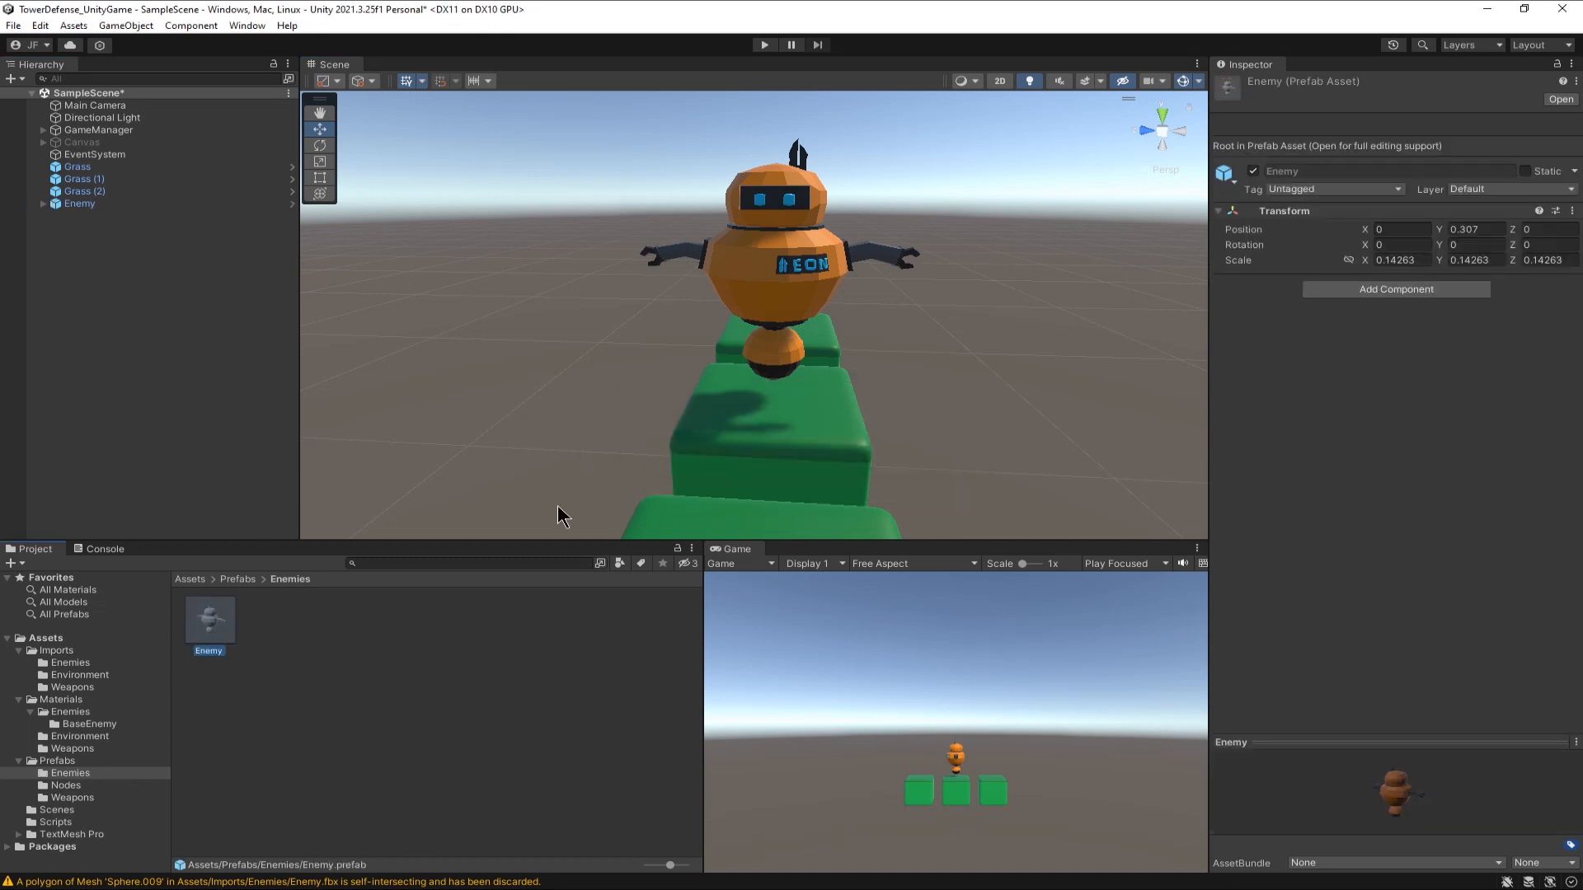
mouse_move(542, 515)
text(Base)
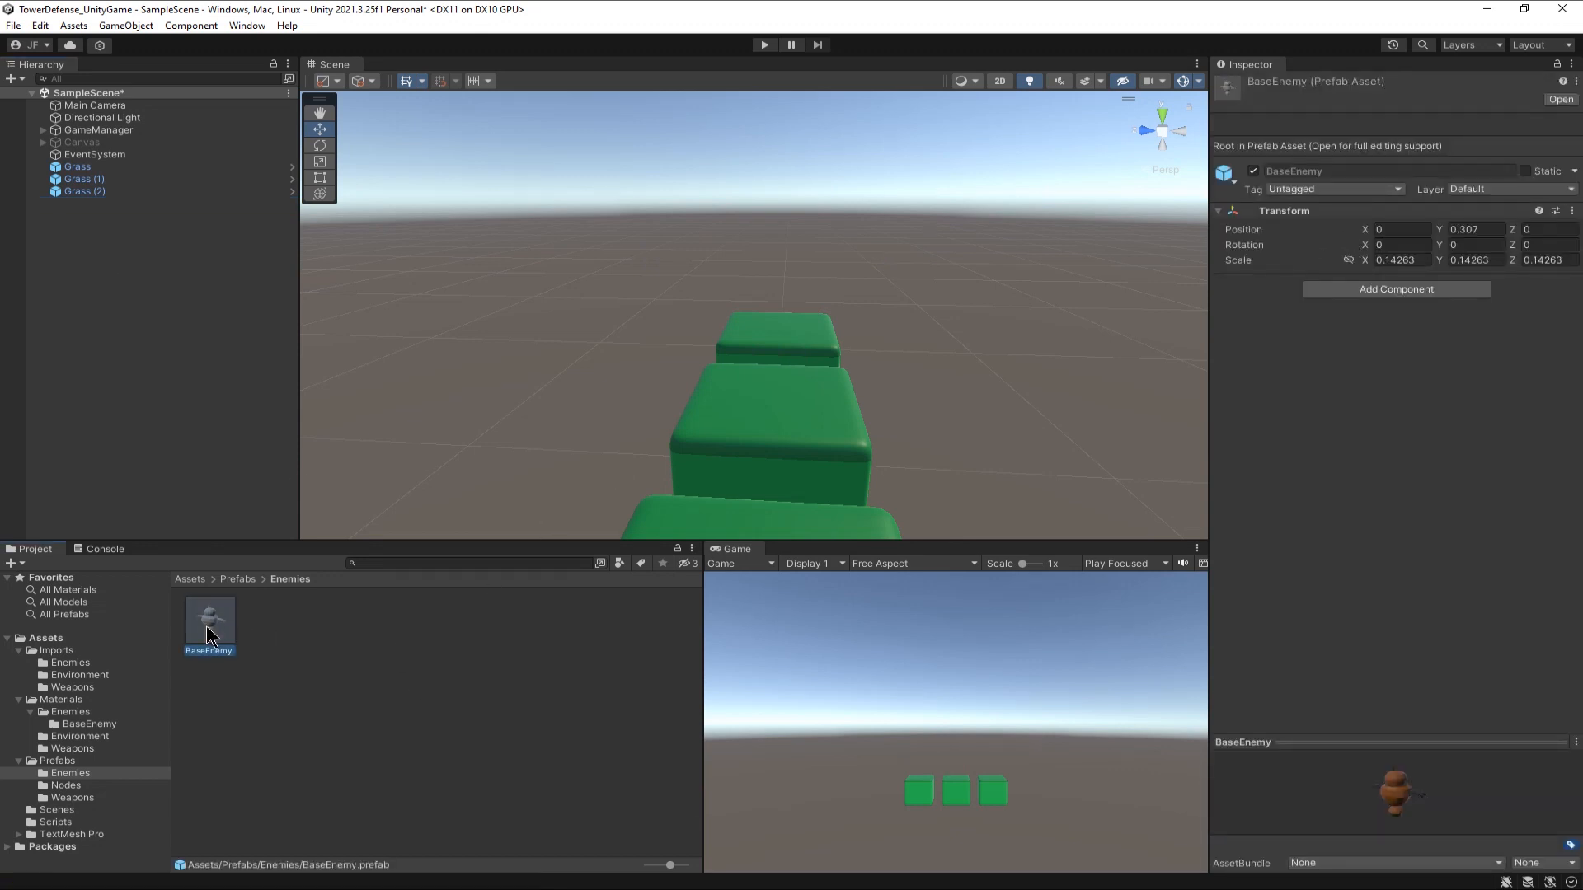
- Save the robot as a BaseEnemy prefab and duplicate the prefab and its materials folder
right_click(209, 619)
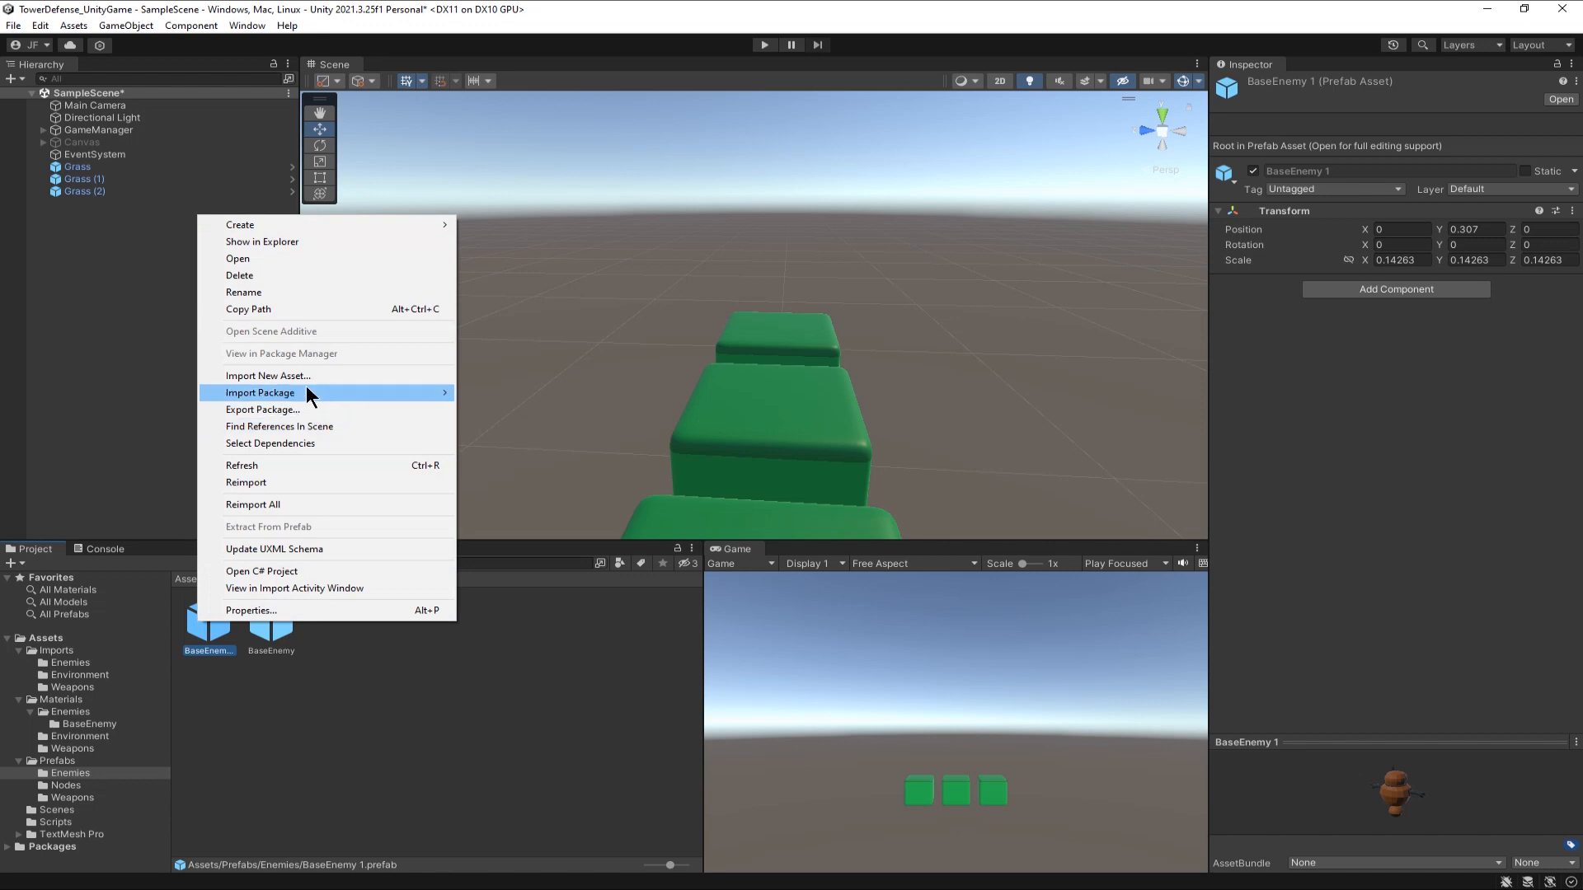
click(315, 308)
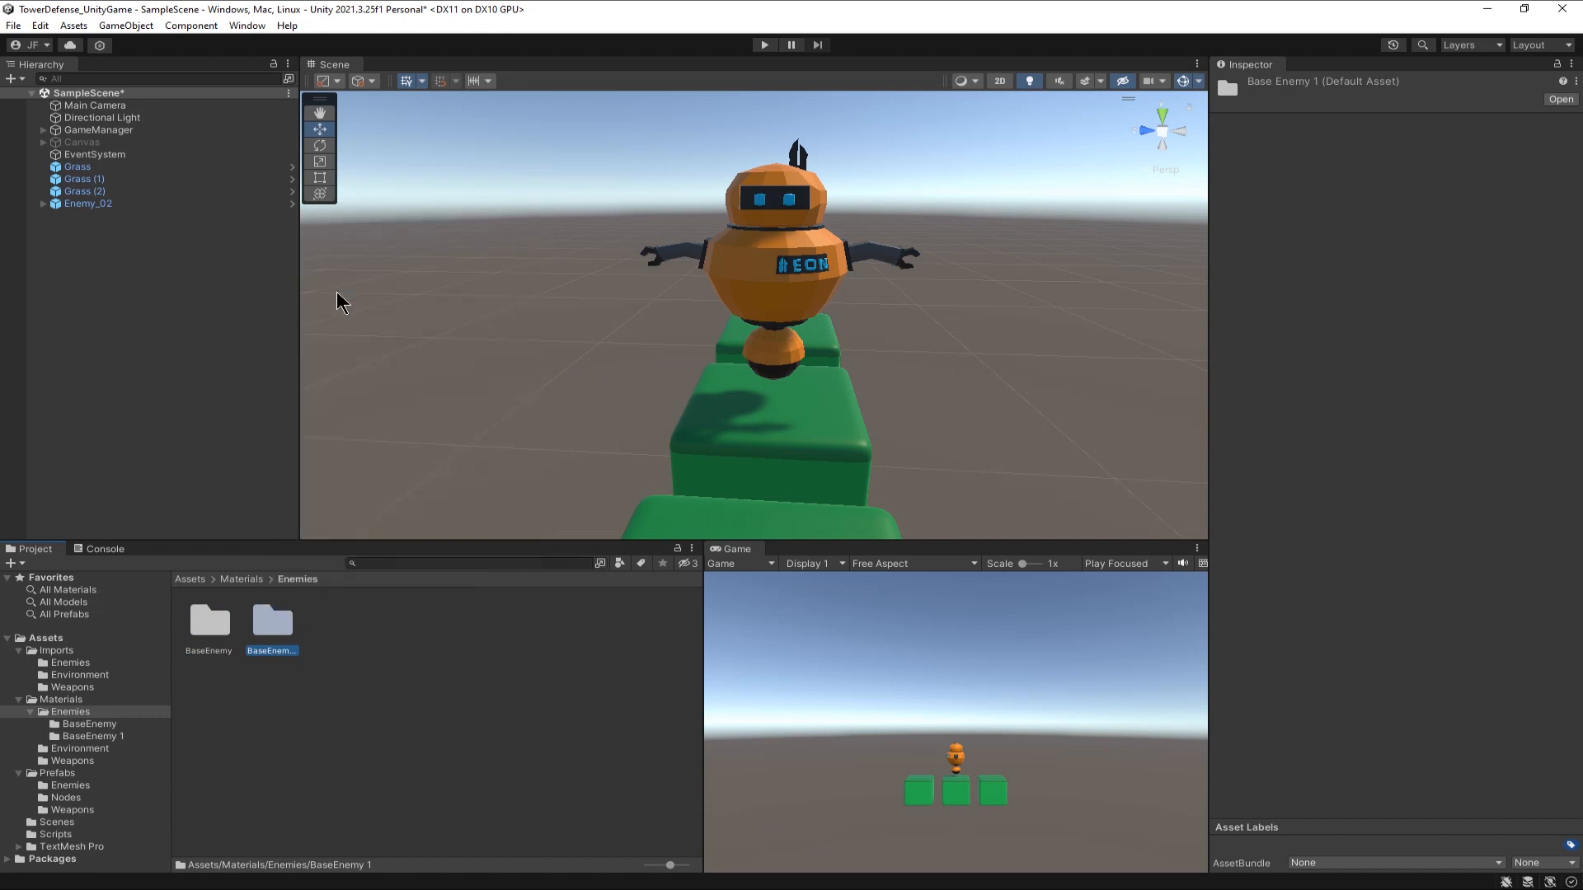
- Rename the copied materials to Enemy_02 and recolour Base red and Light yellow
double_click(270, 649)
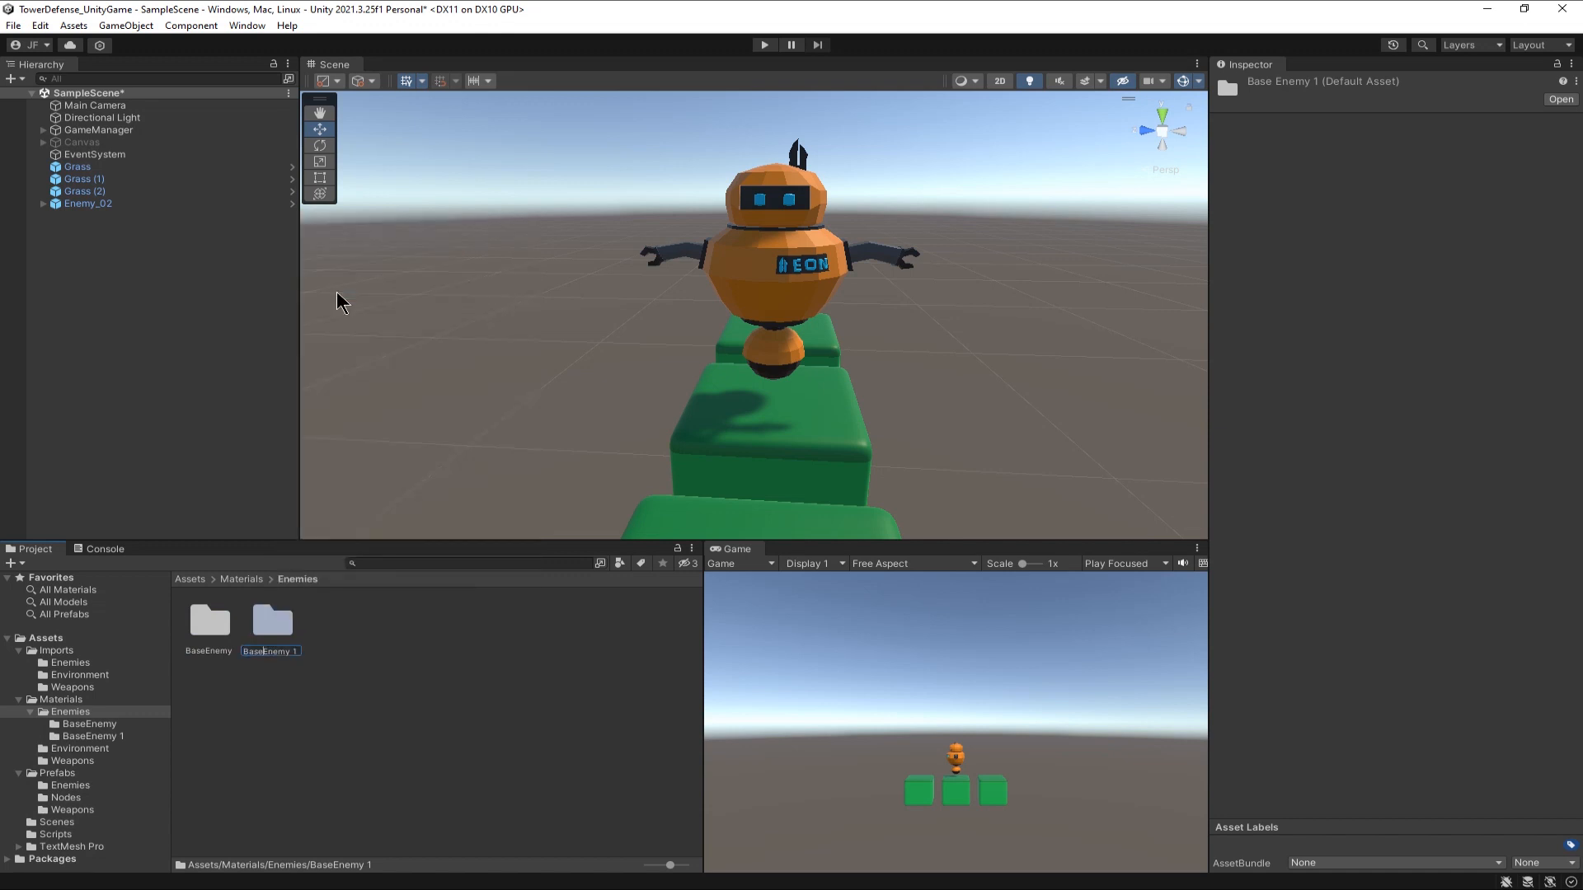
text(Enemy 1)
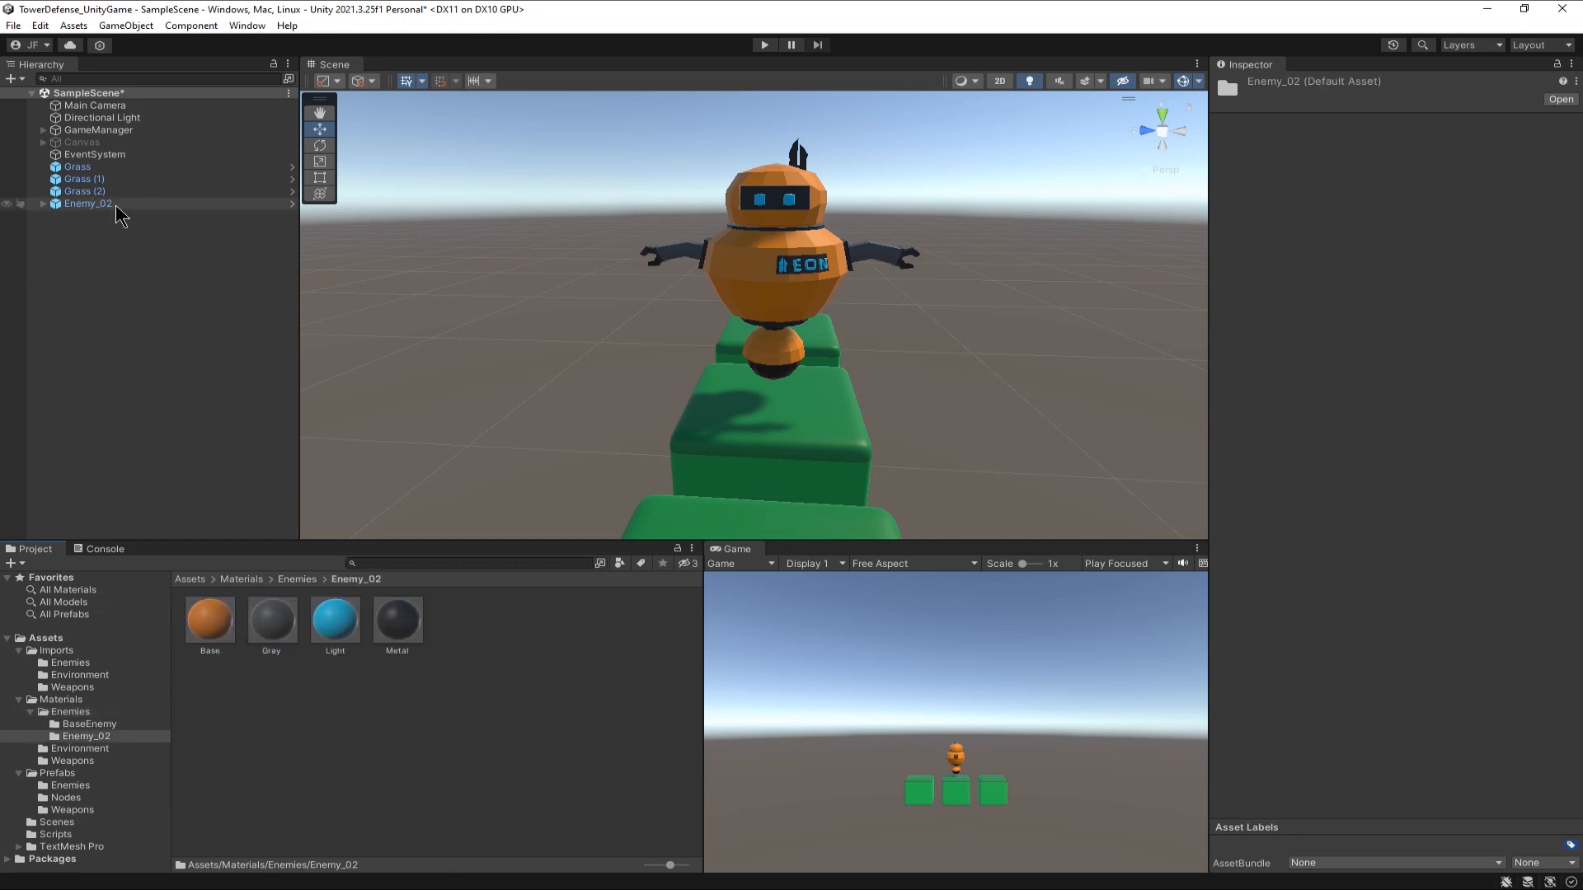
click(87, 203)
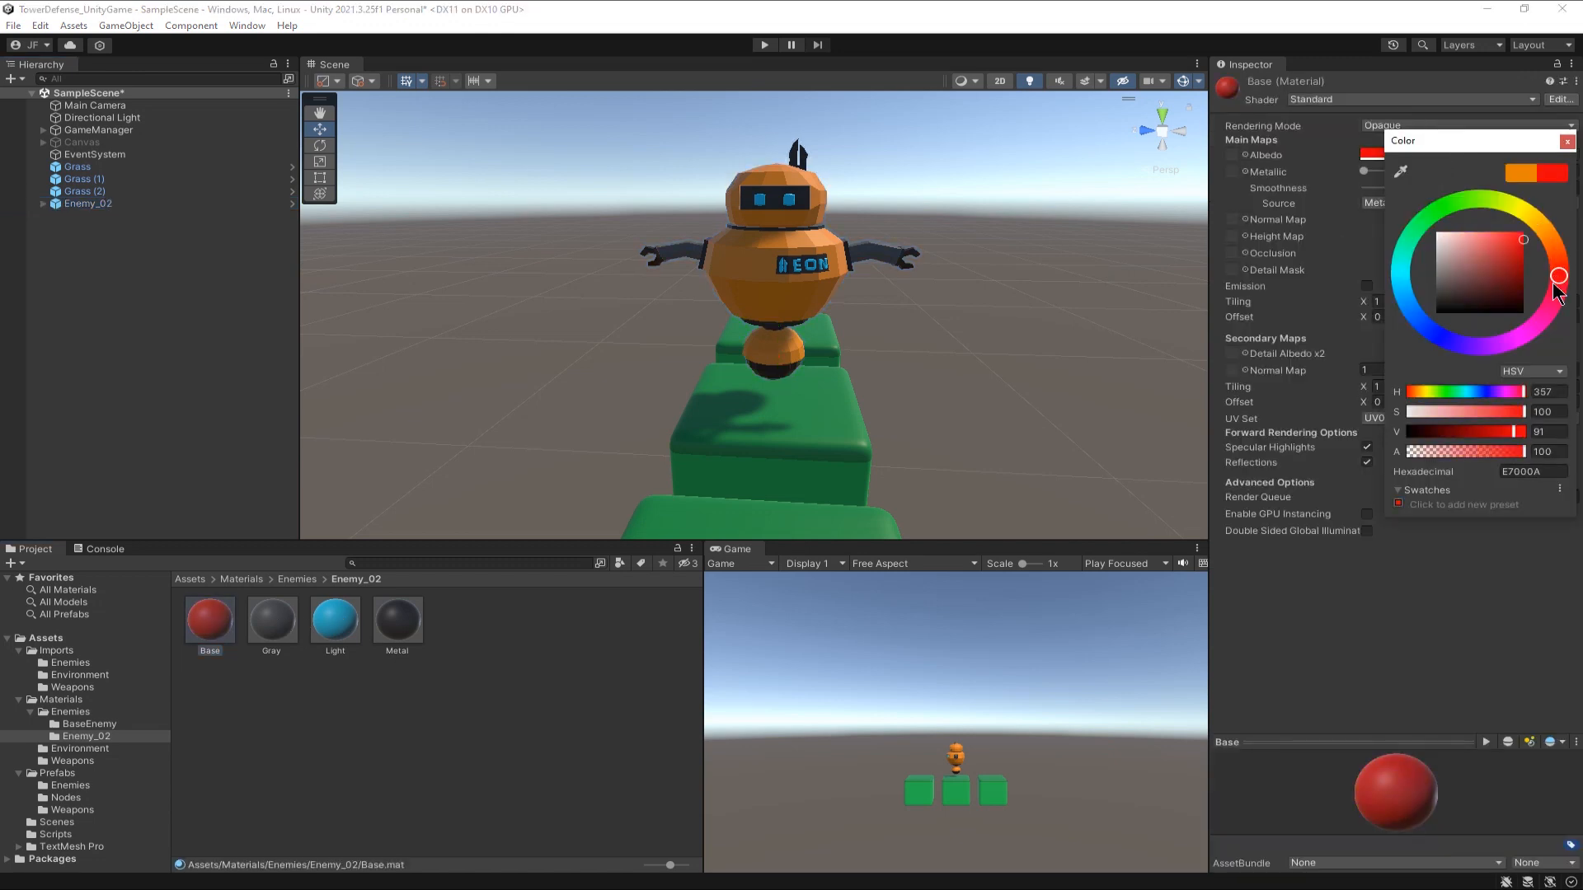
click(209, 618)
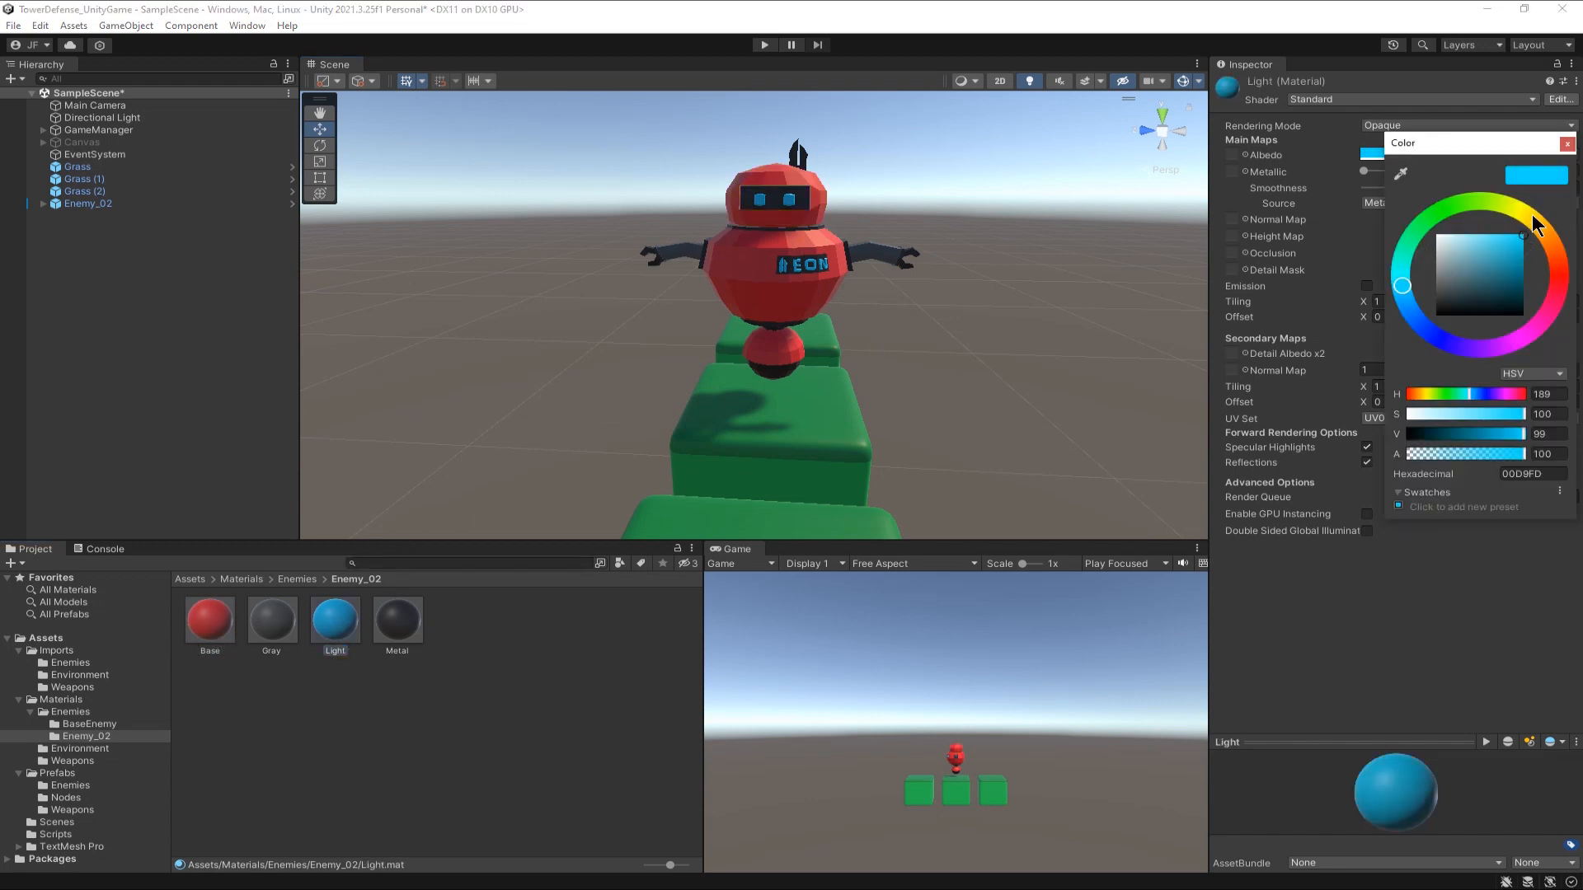
click(335, 617)
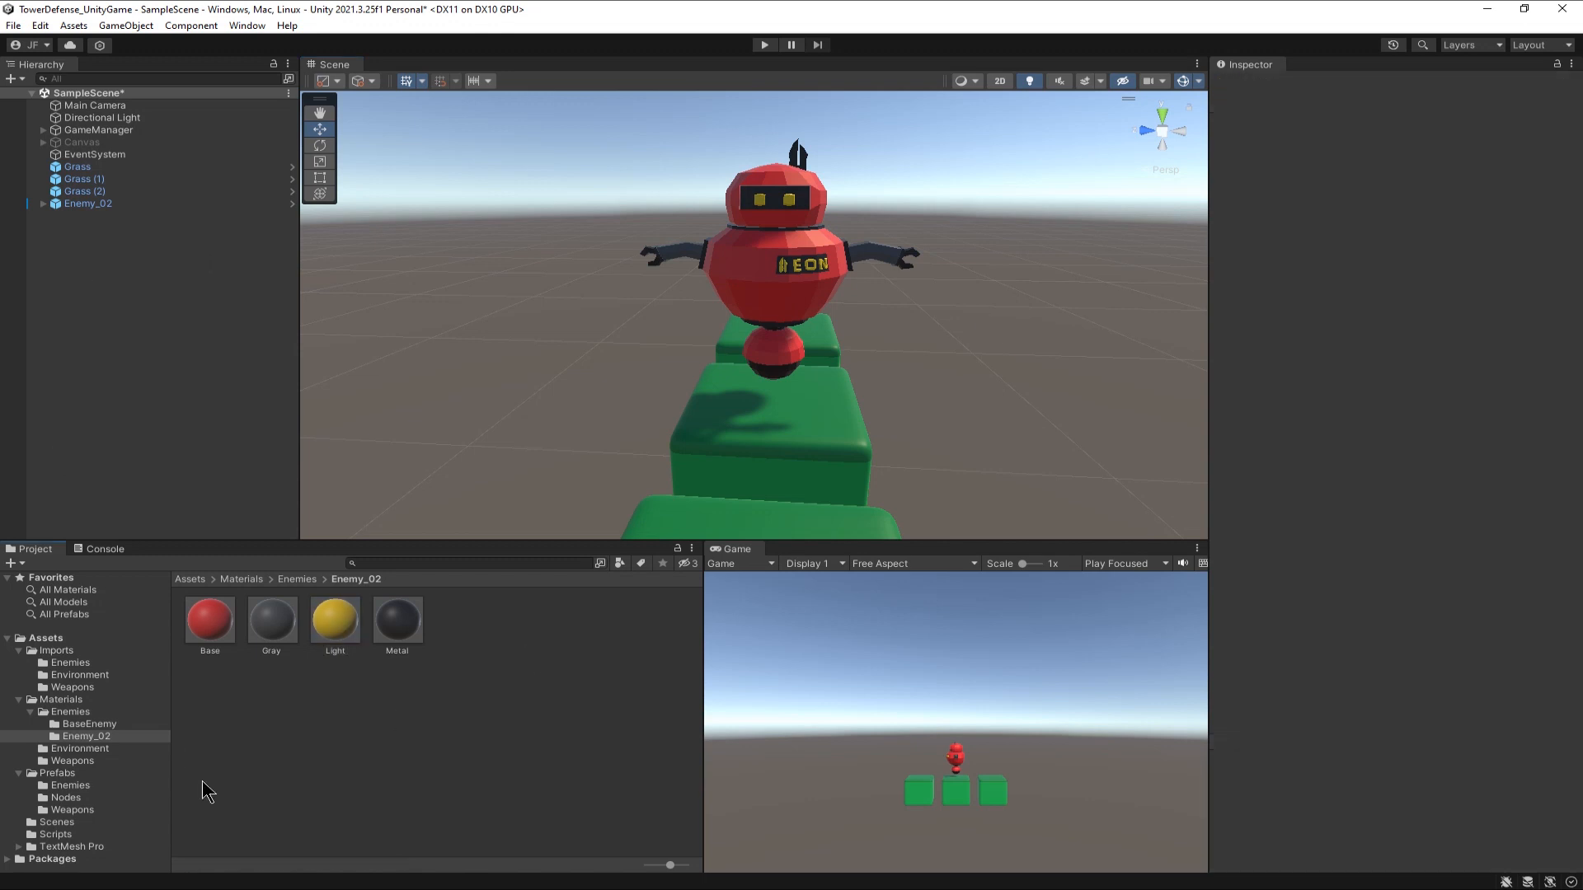
click(70, 785)
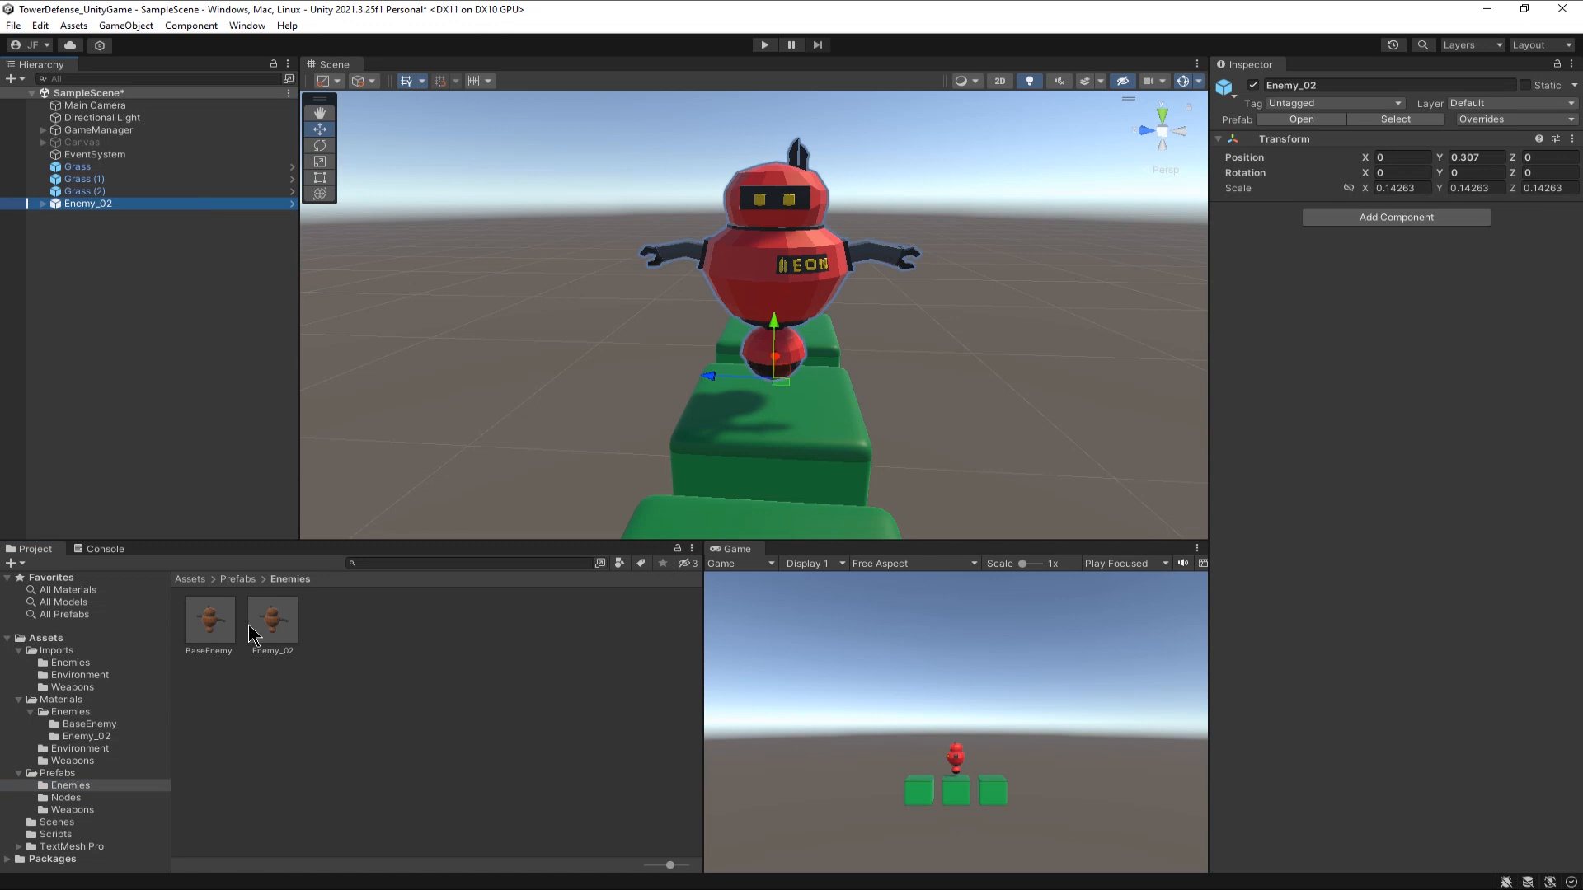
double_click(272, 618)
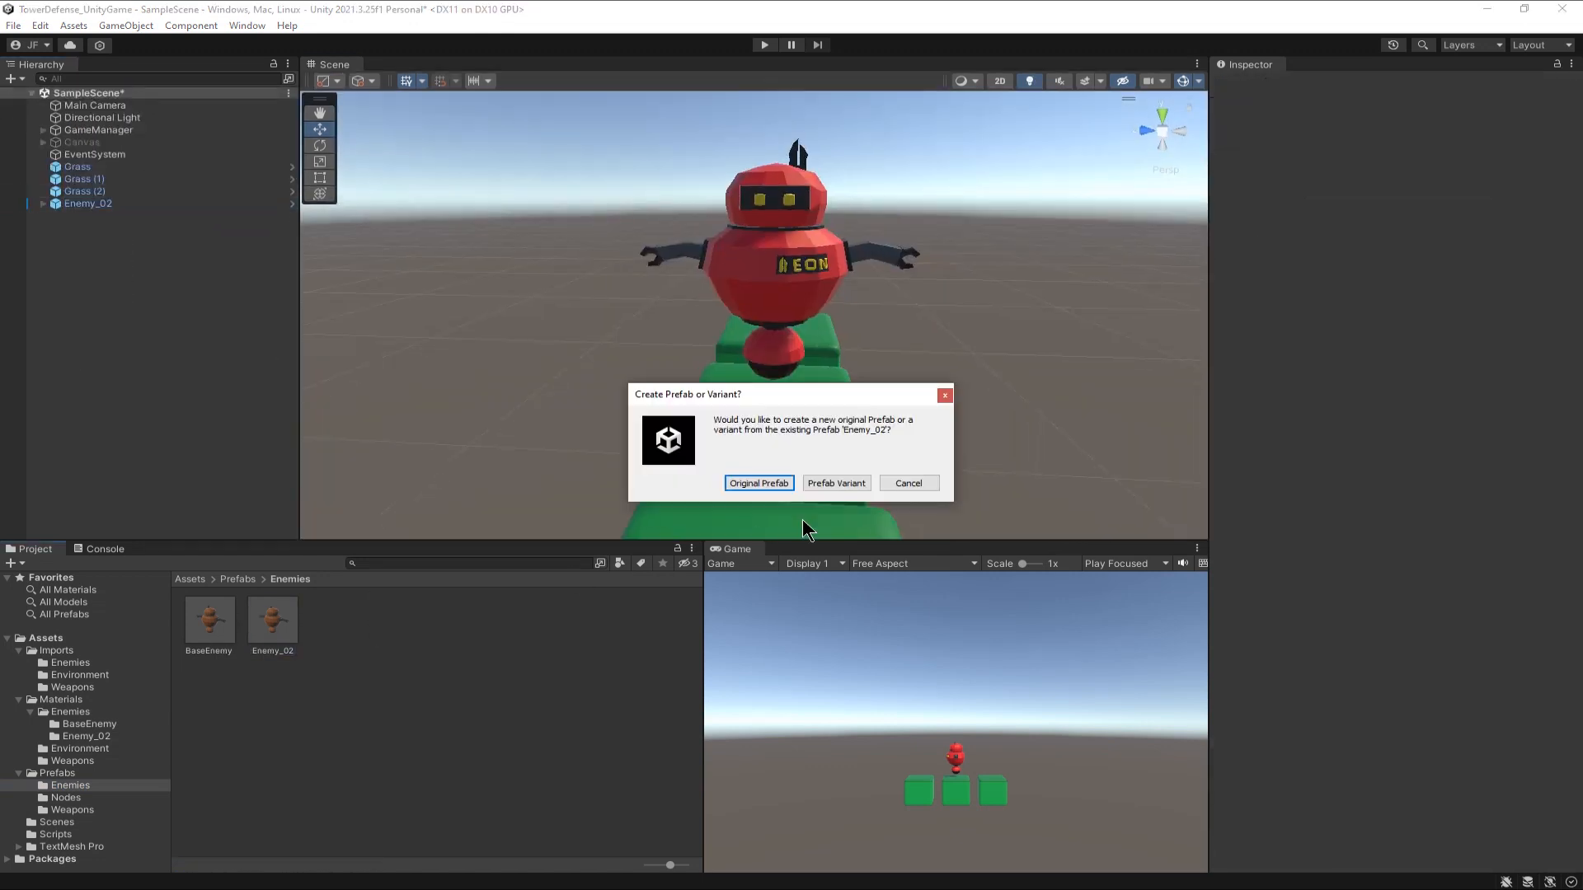
- Save Enemy_02 into Prefabs/Enemies as an Original Prefab rather than a variant
click(758, 483)
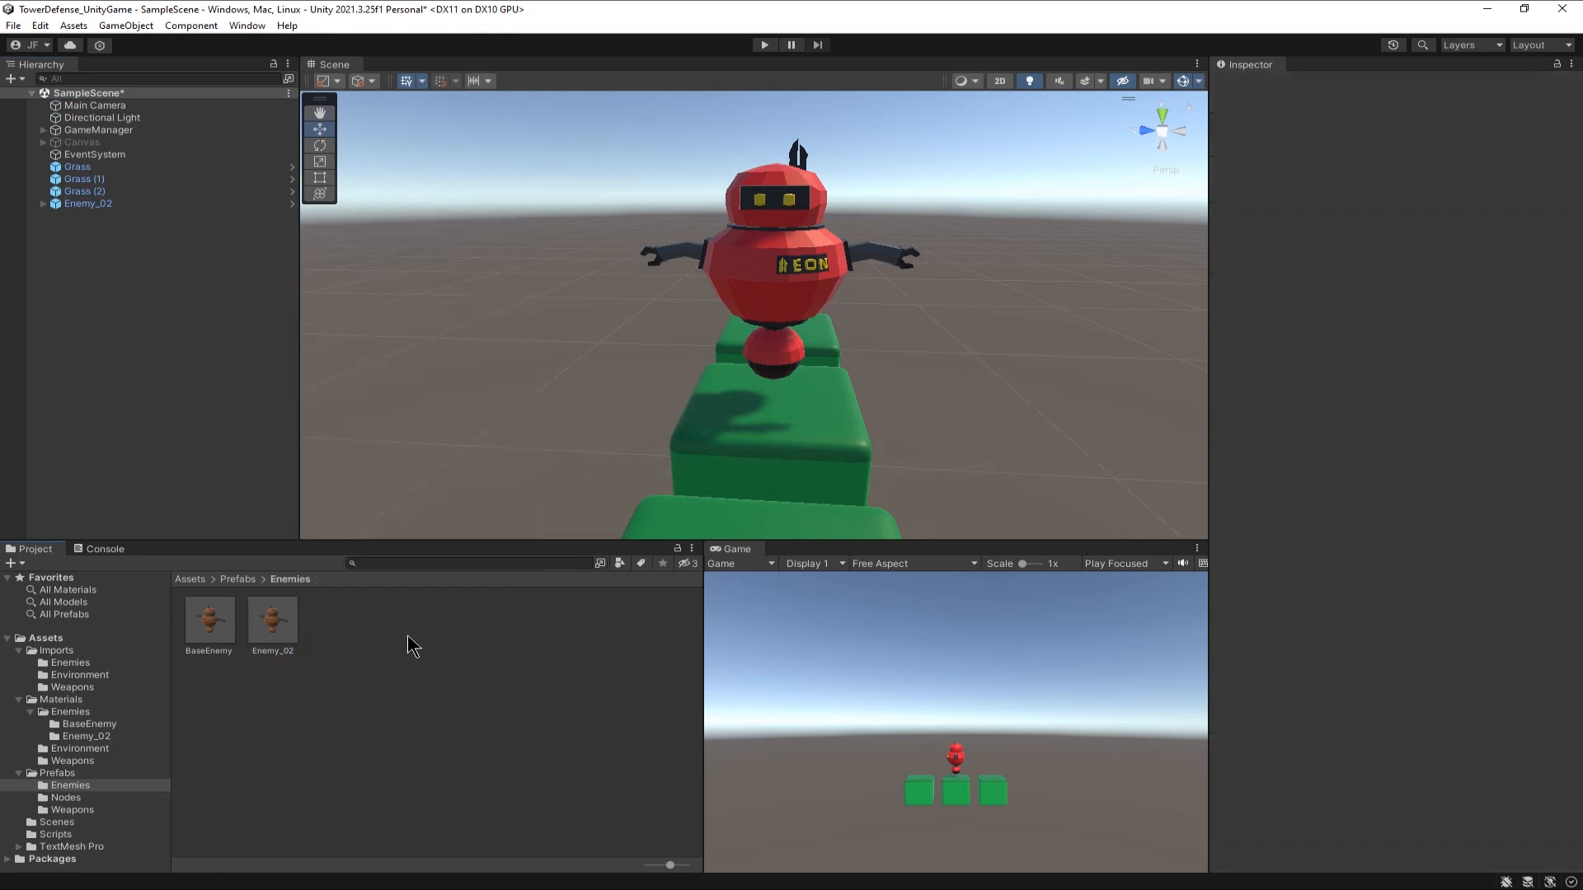
click(210, 620)
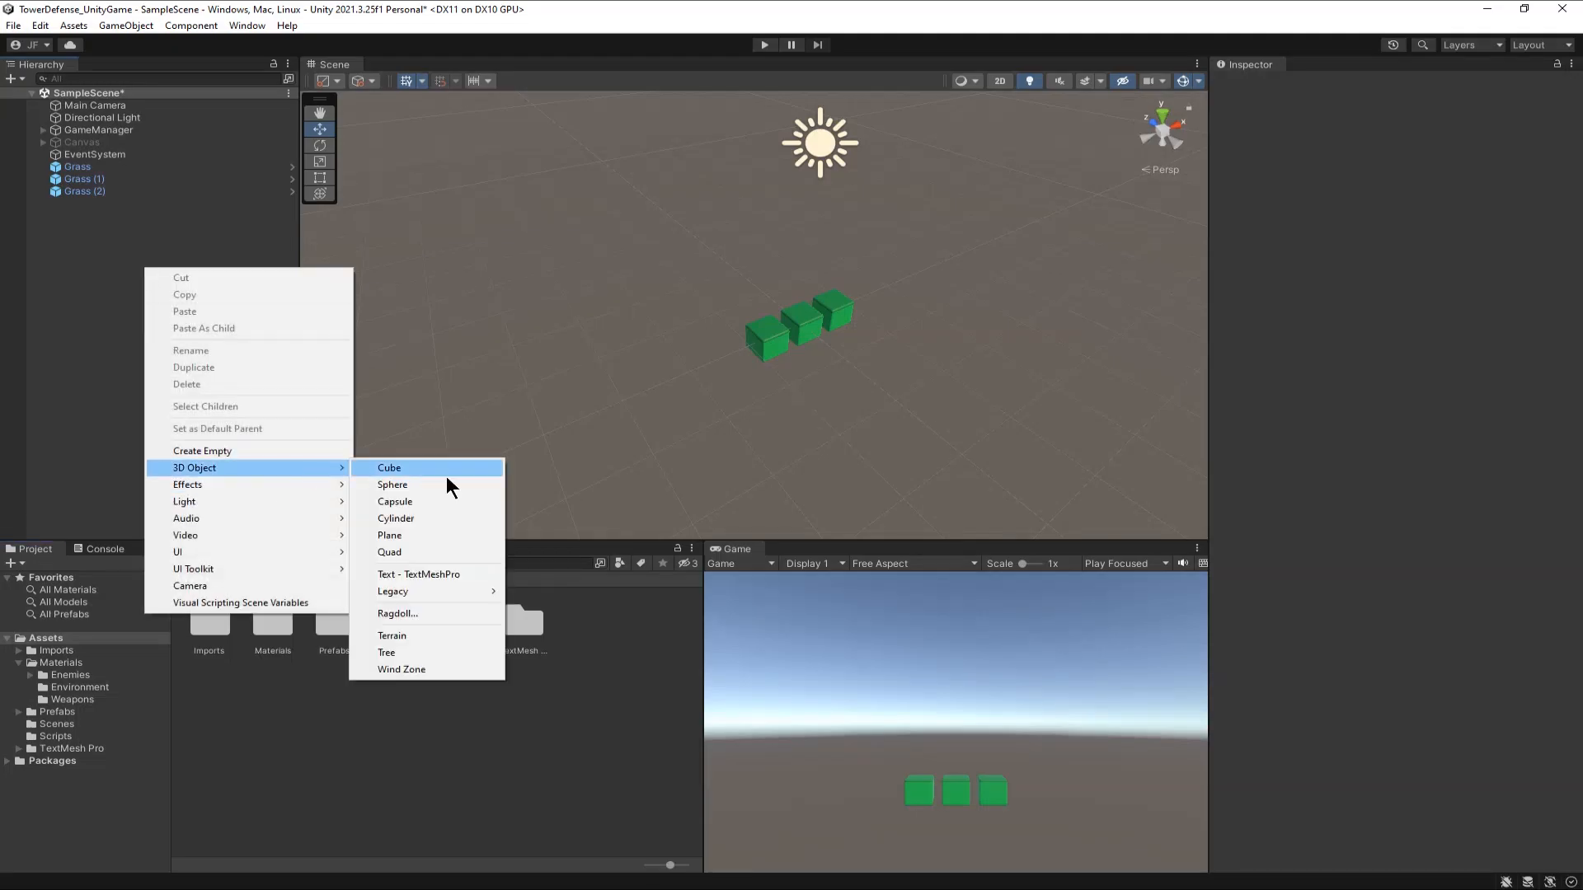
- Add a Floor plane and move and duplicate grass tiles into a straight row on it
click(389, 534)
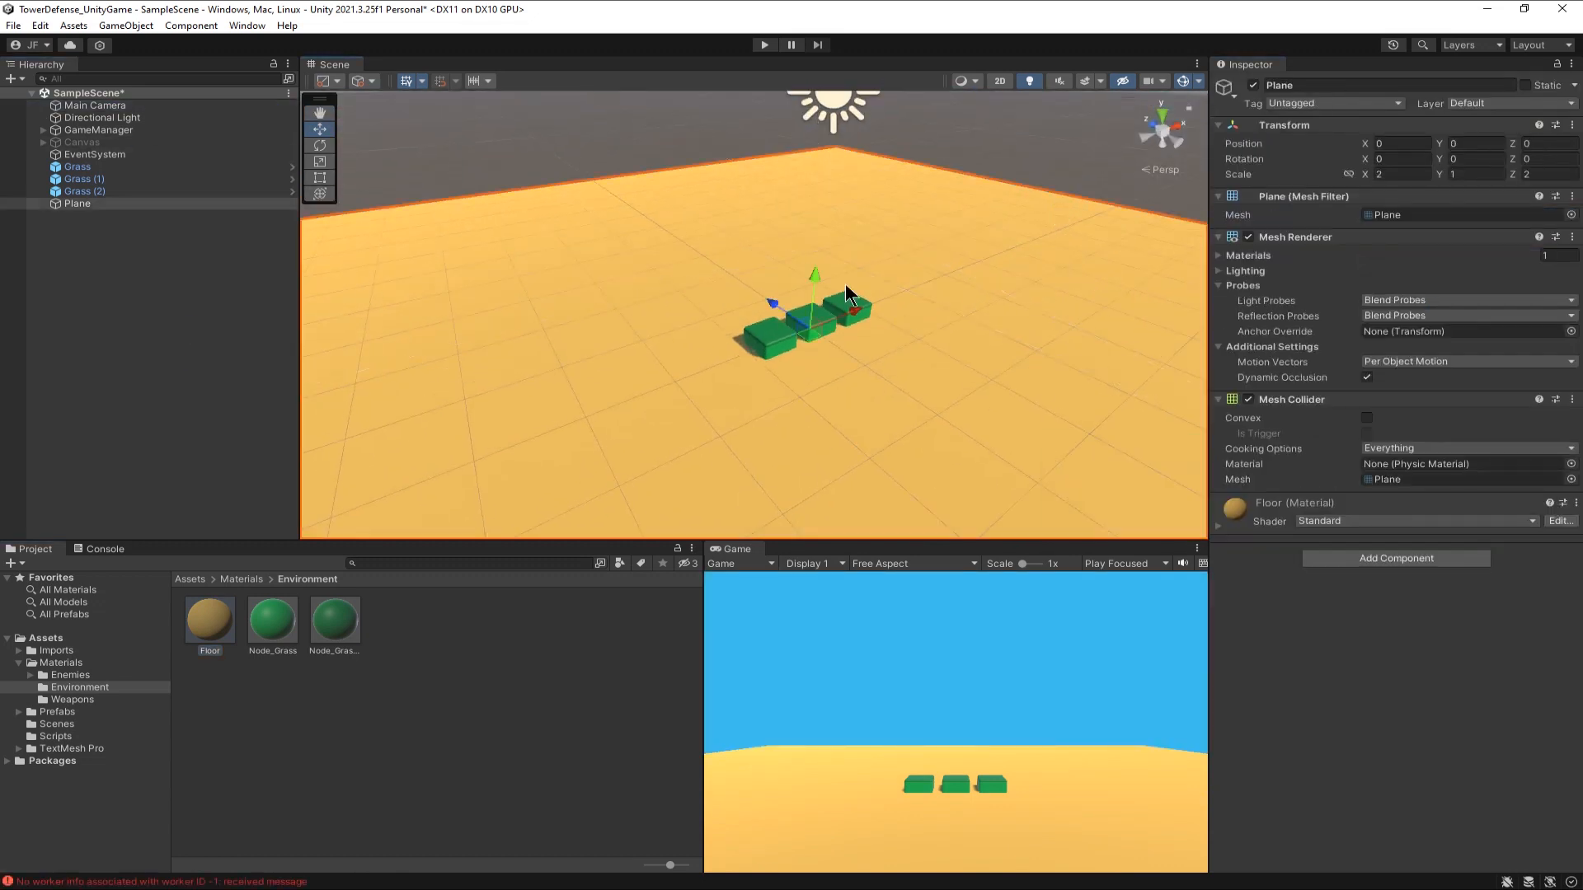
click(752, 318)
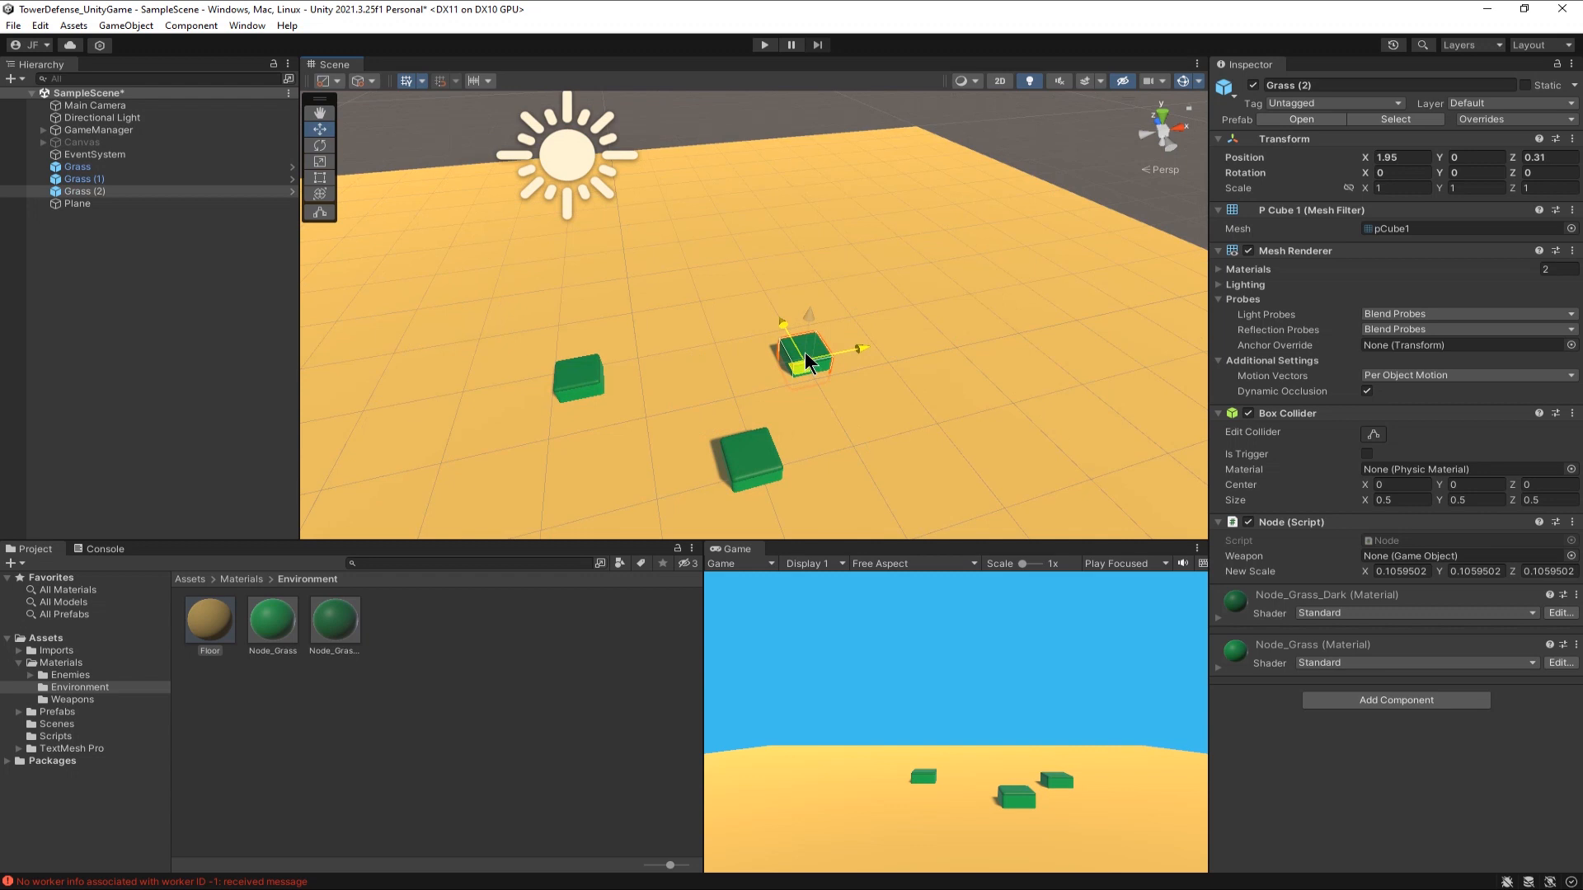
click(95, 105)
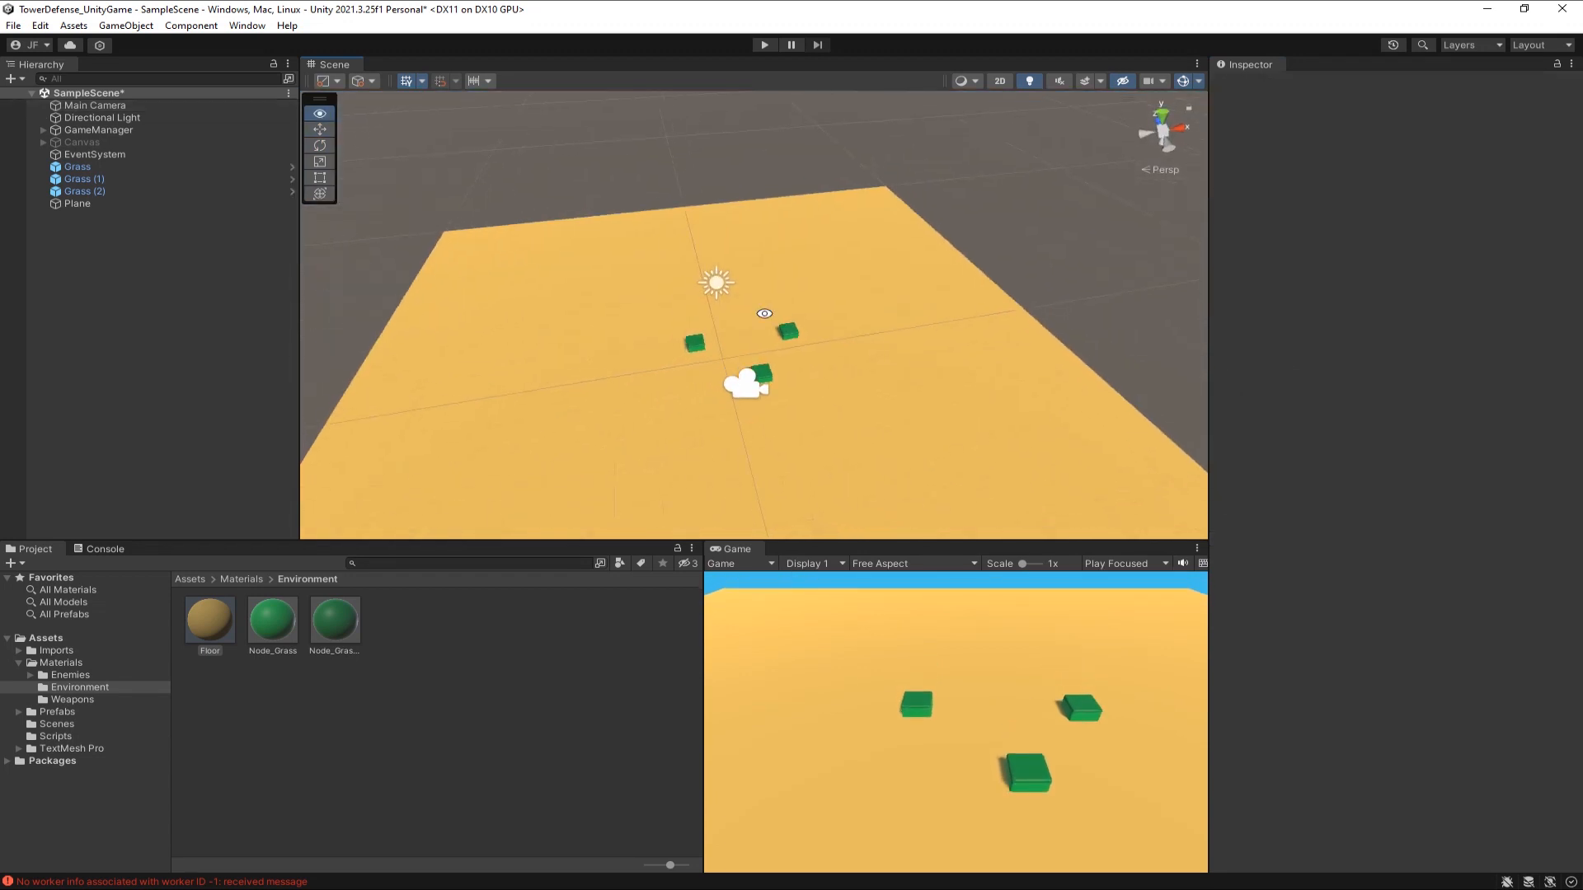
click(84, 178)
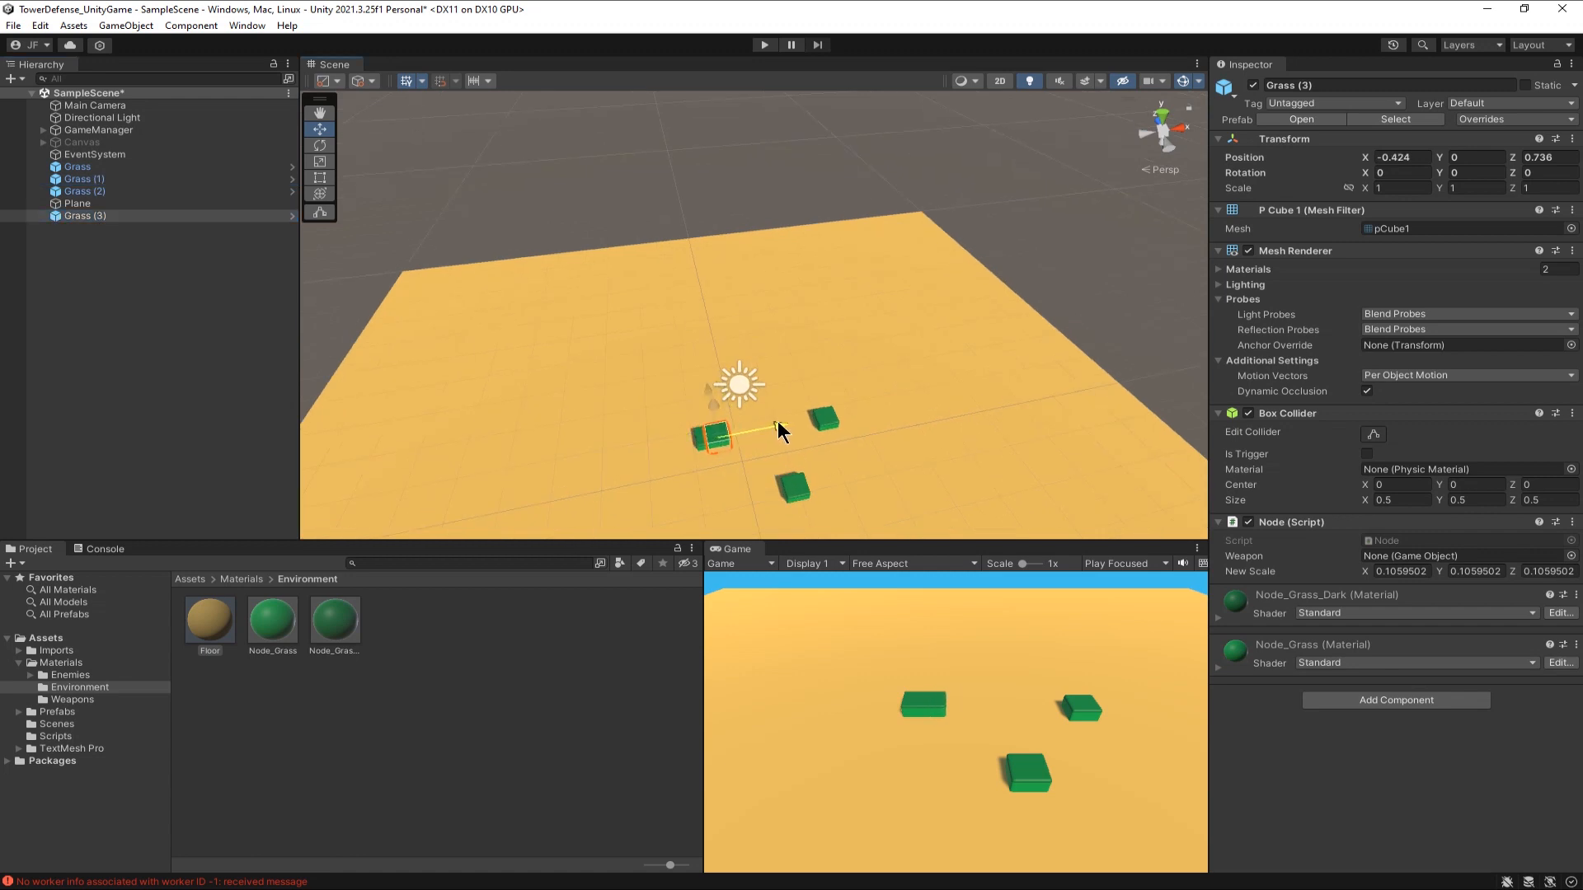
key(ctrl+d)
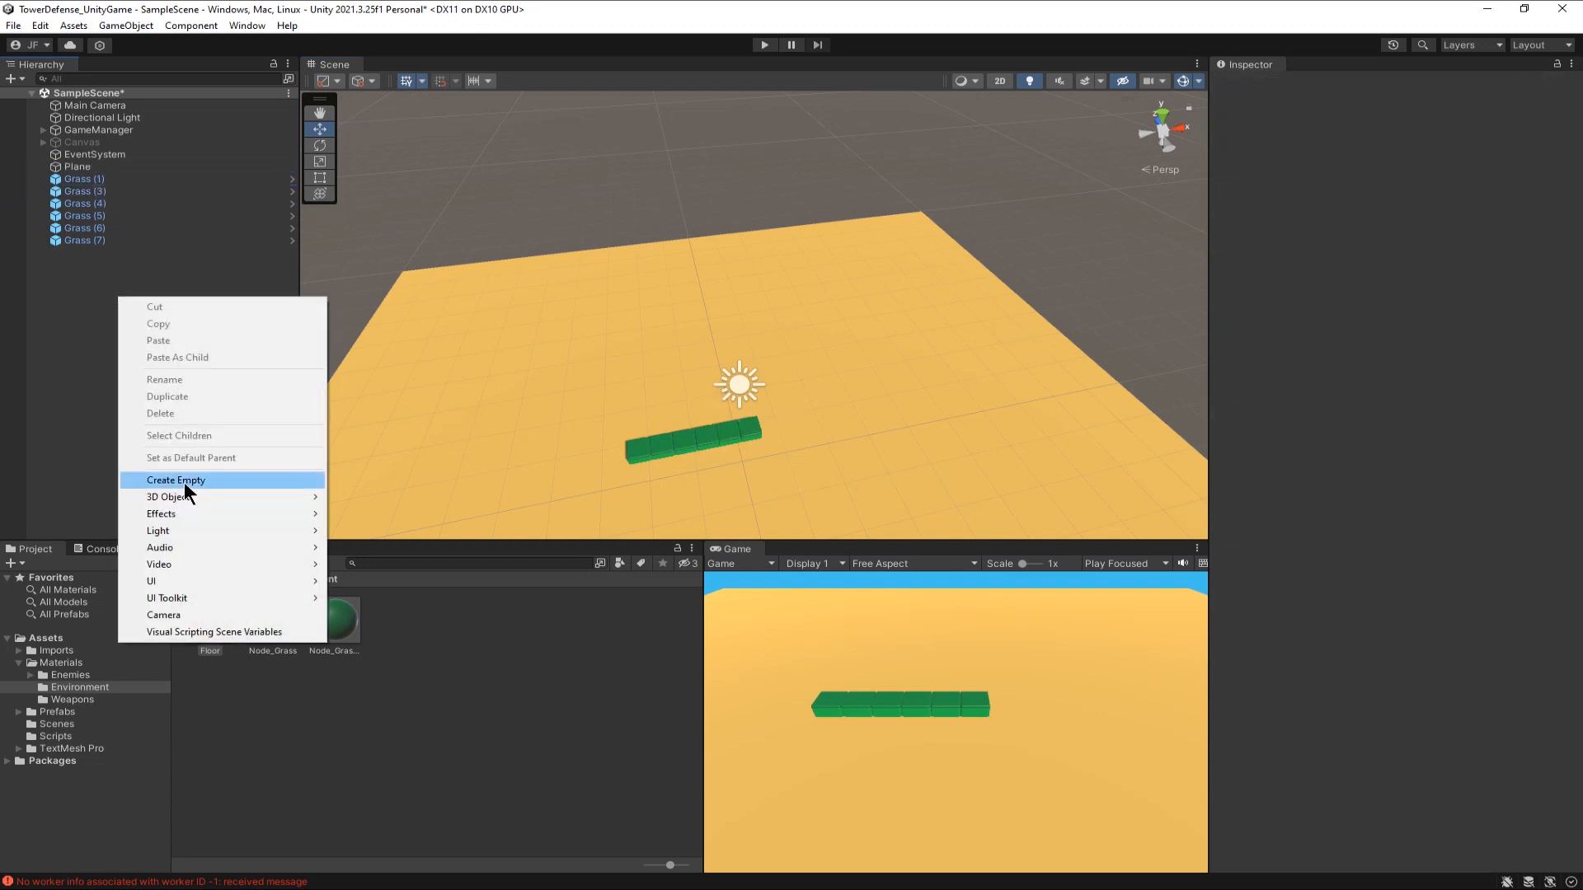
click(176, 480)
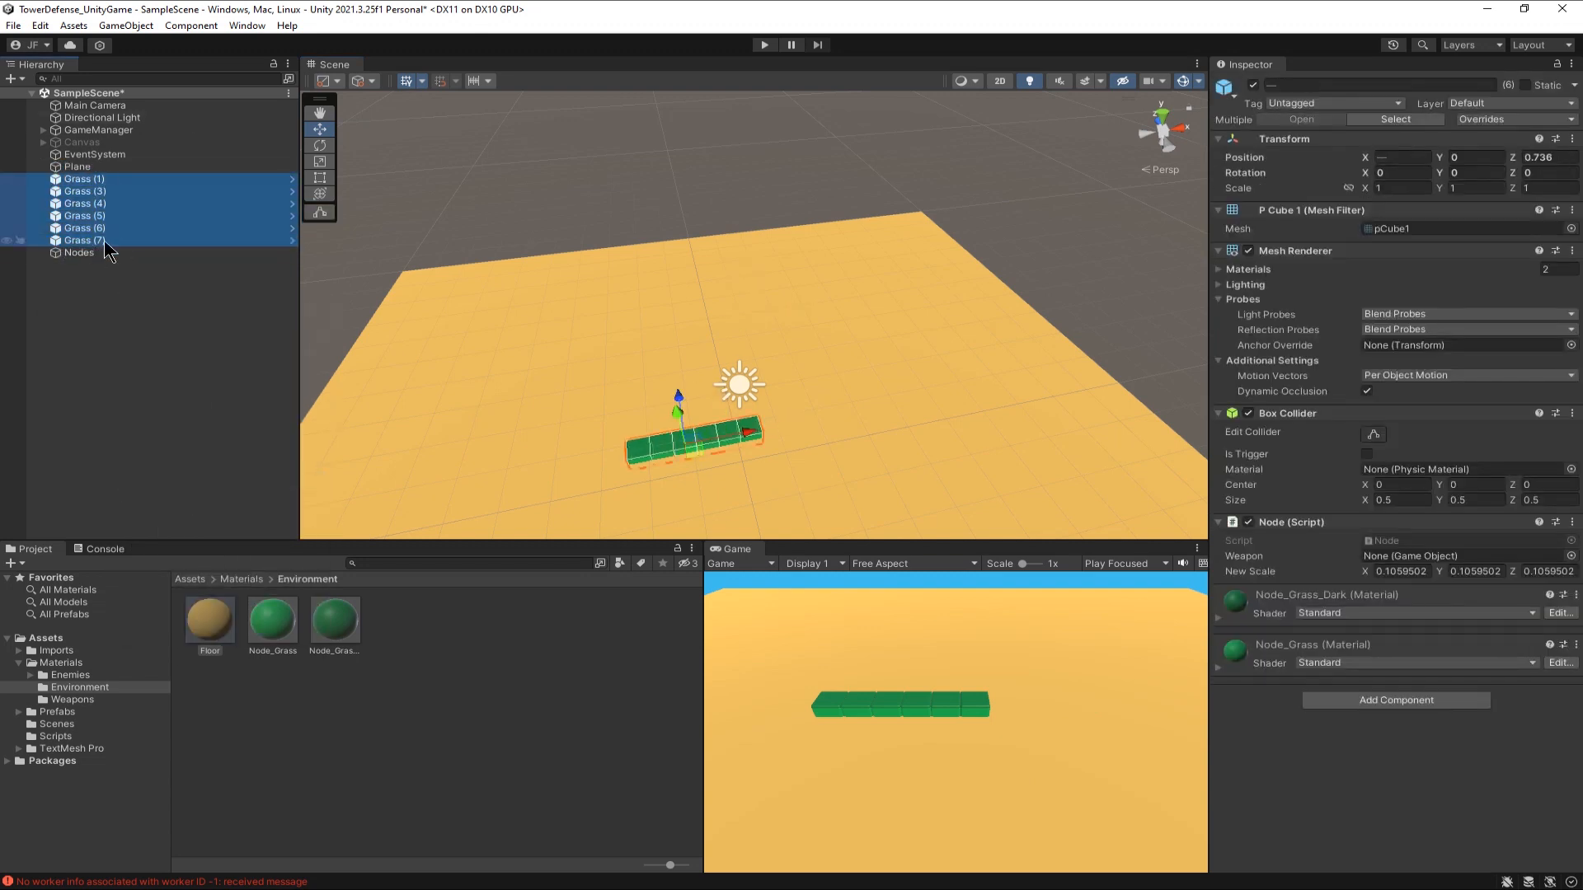
click(79, 253)
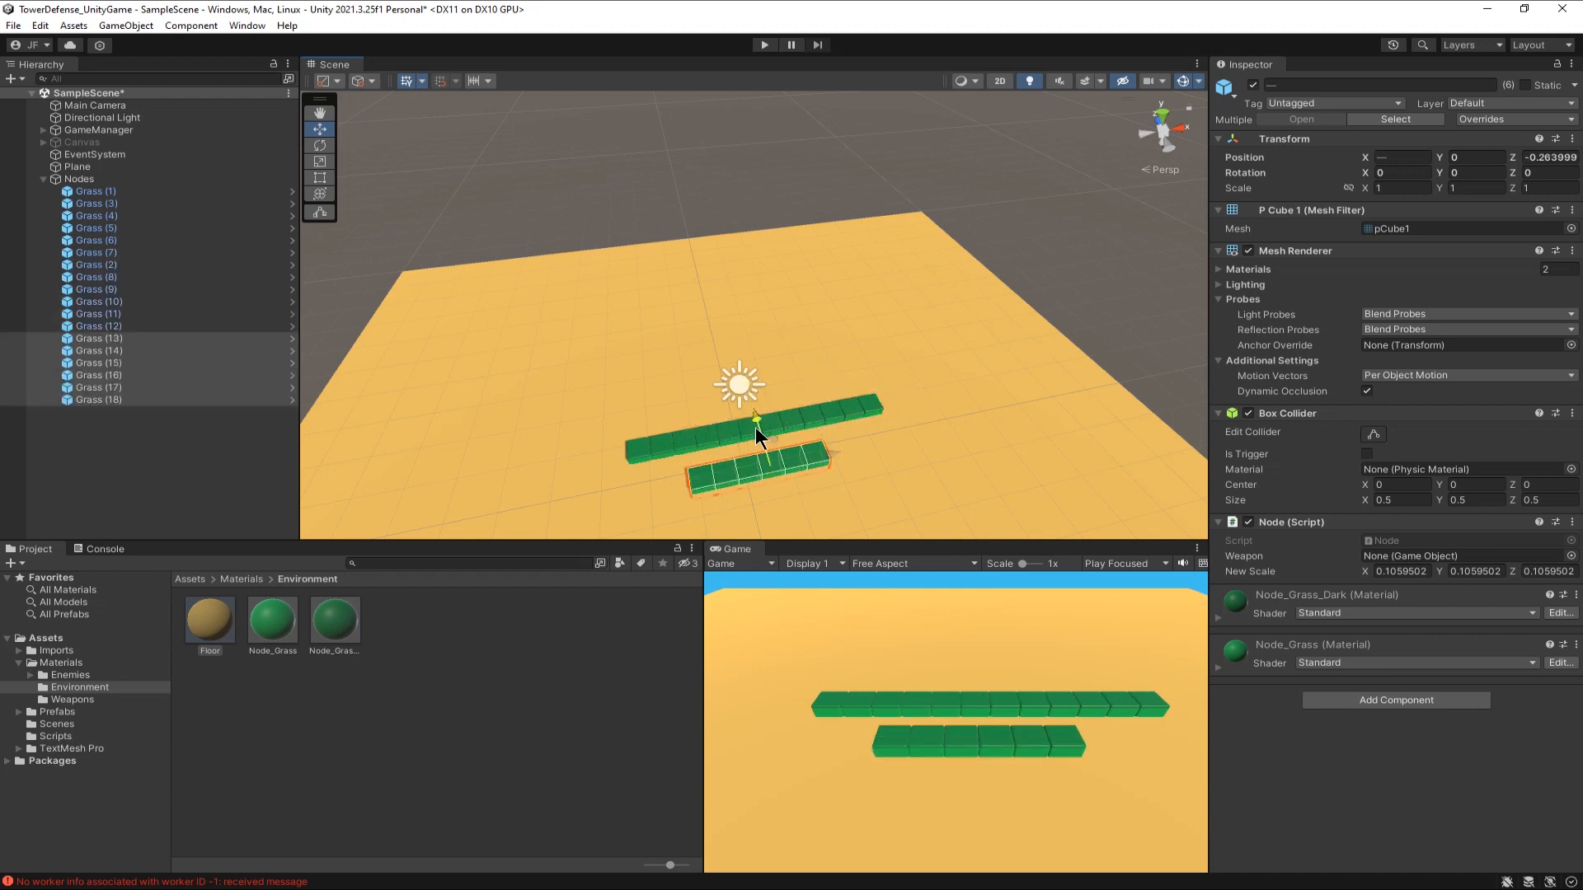
drag(757, 434, 913, 465)
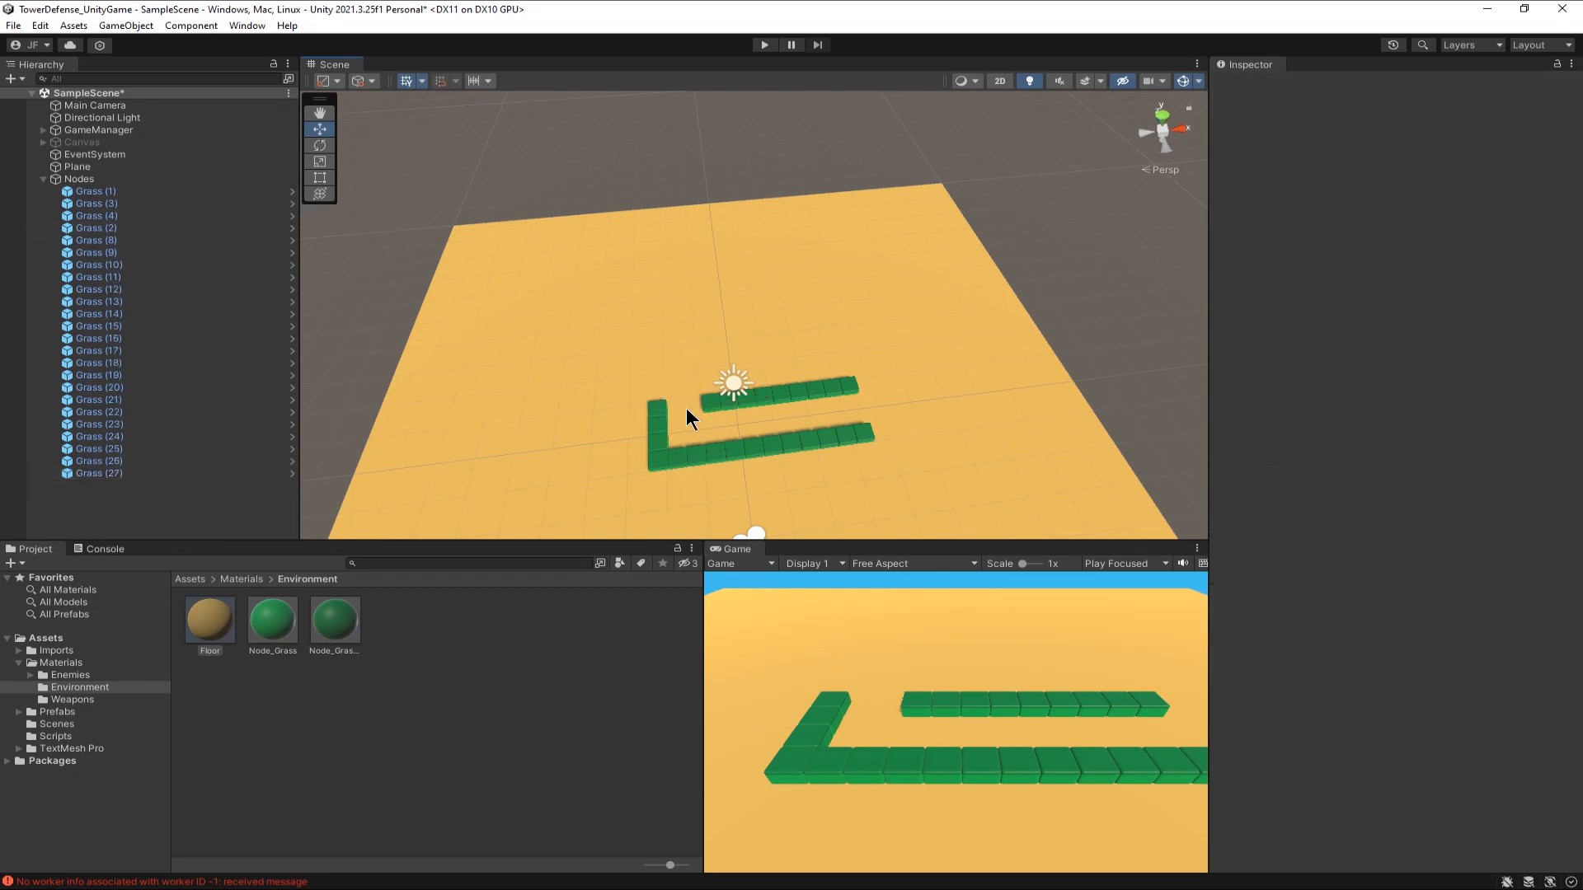
mouse_move(845, 404)
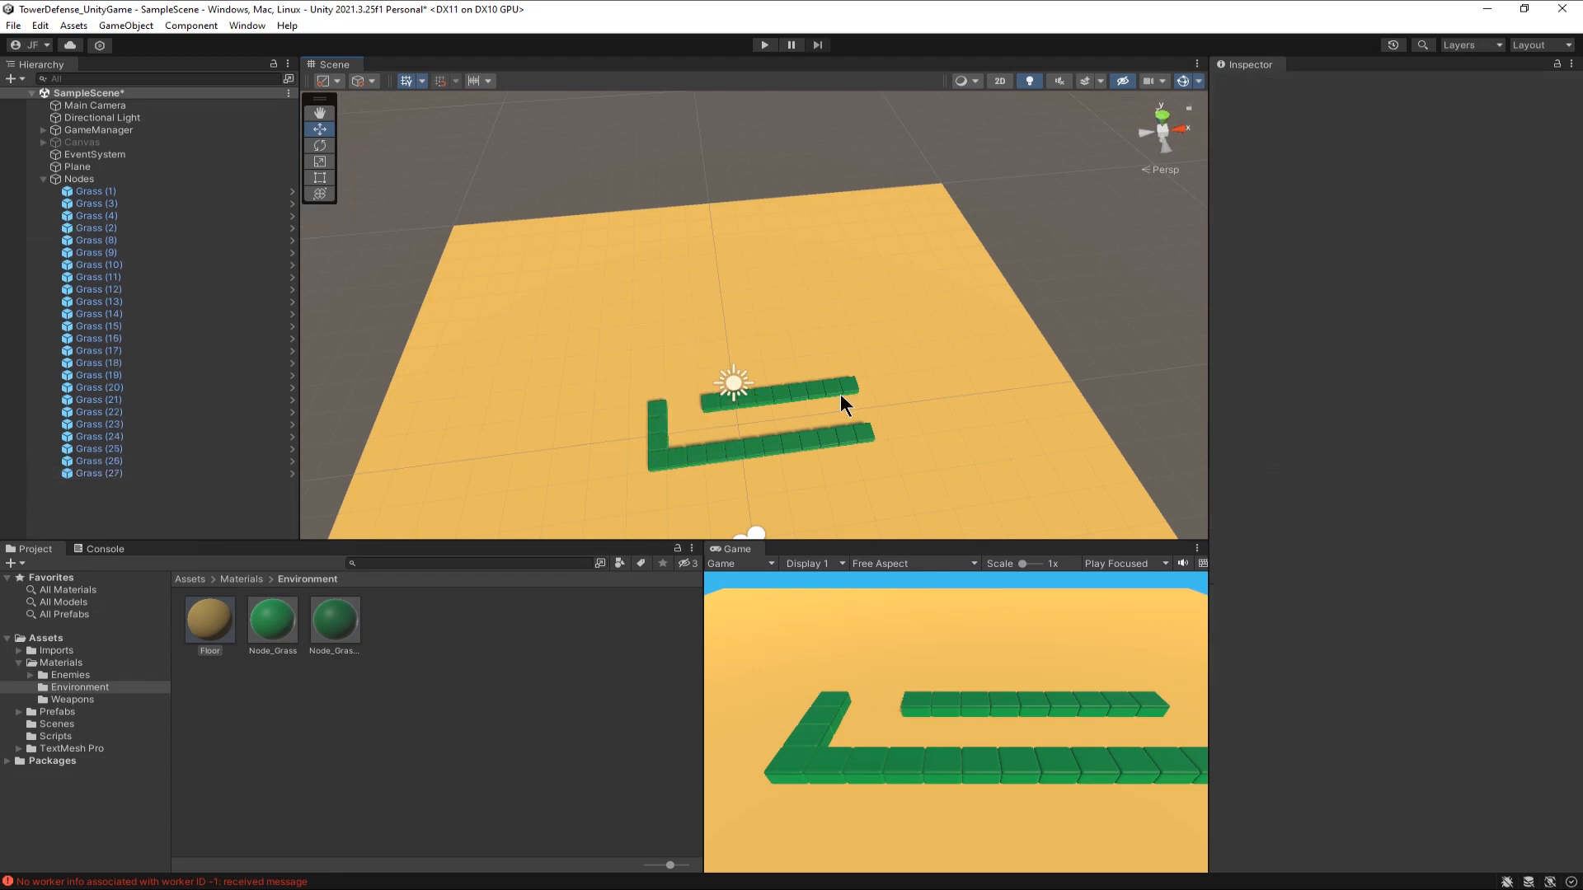
click(808, 394)
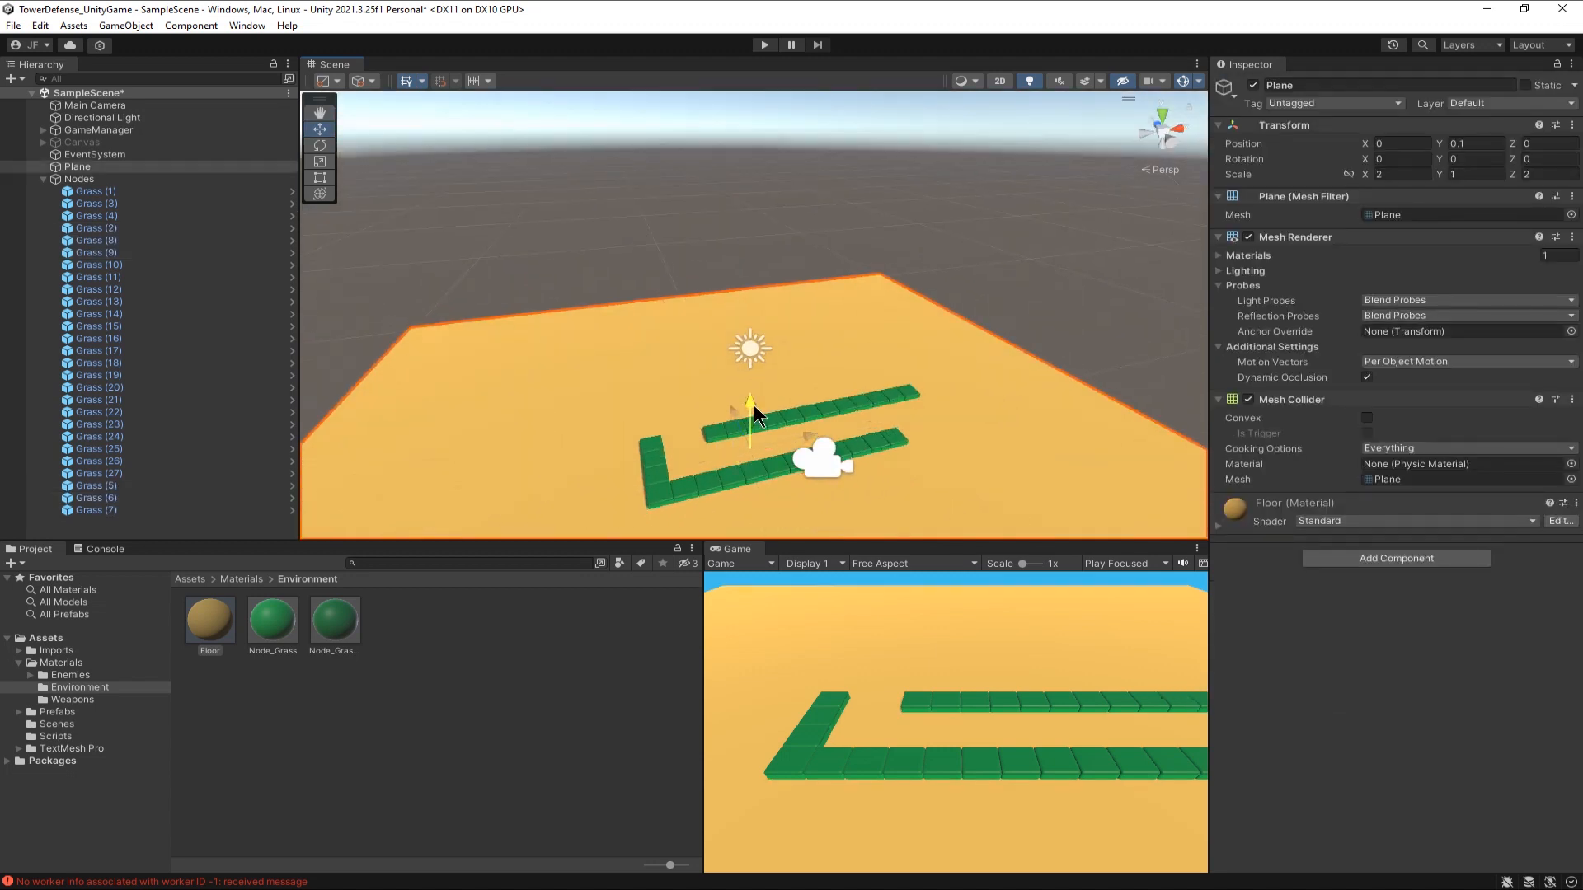
click(78, 178)
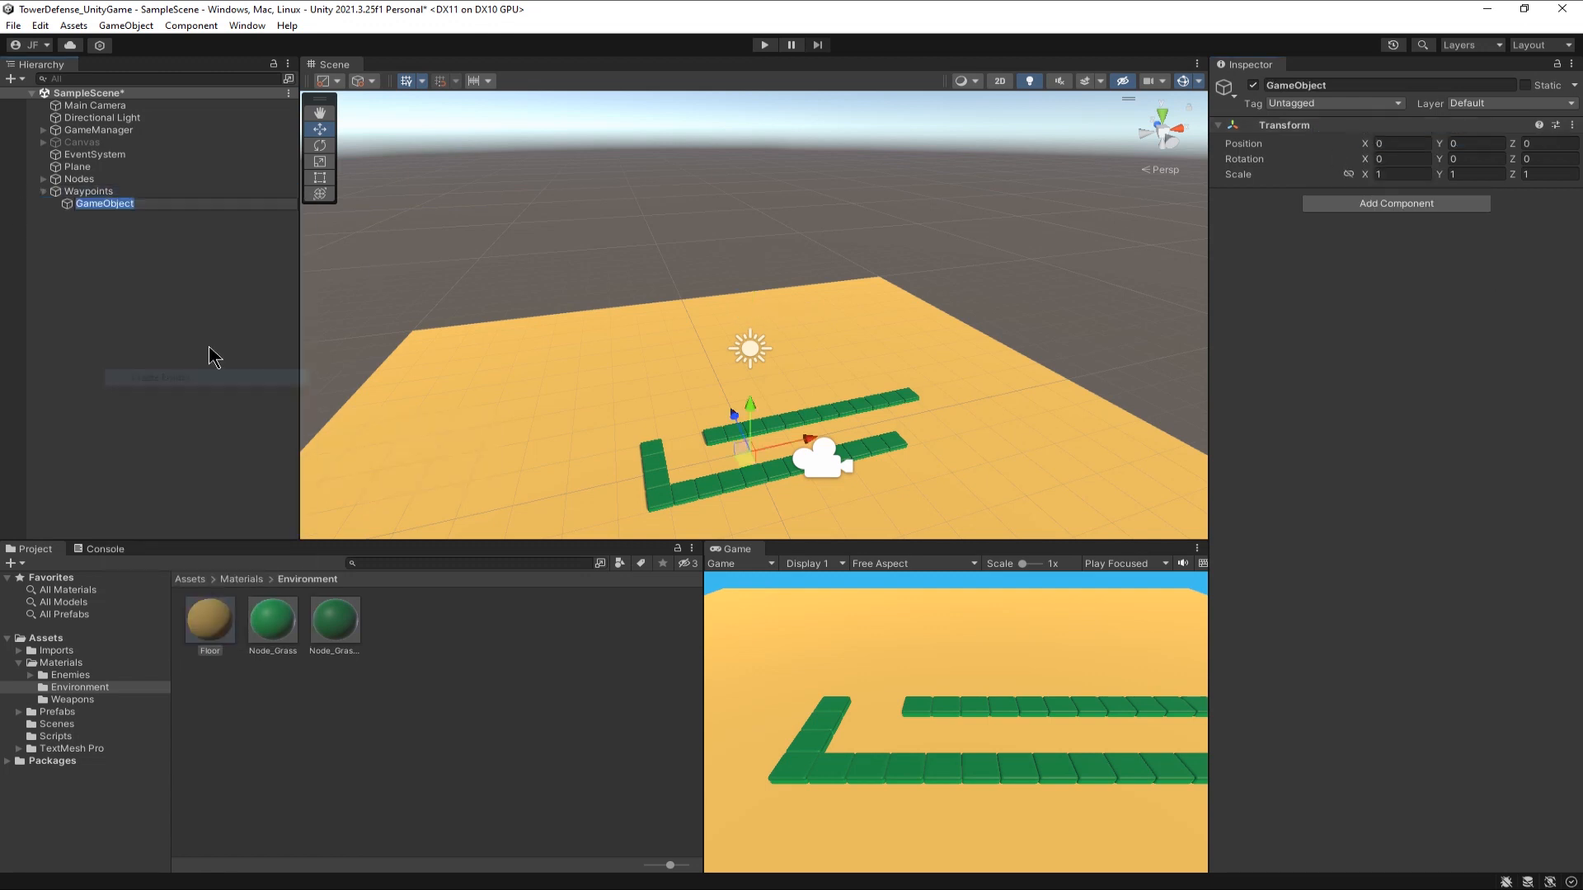
- Name the child object Waypoint and place it at a corner of the grass path
text(Waypoint)
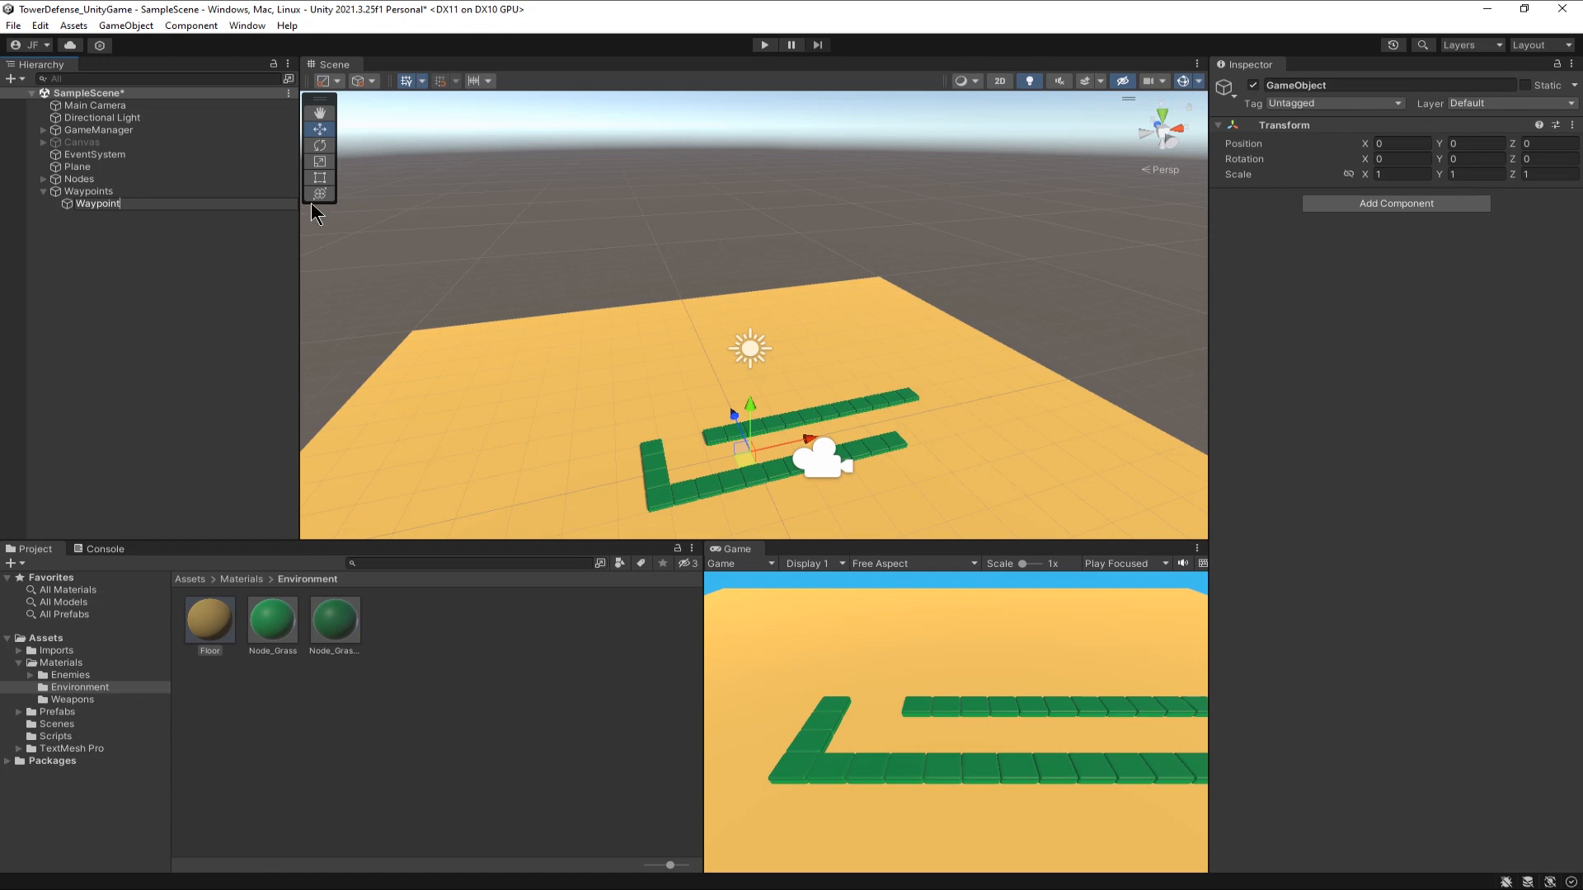
click(1225, 84)
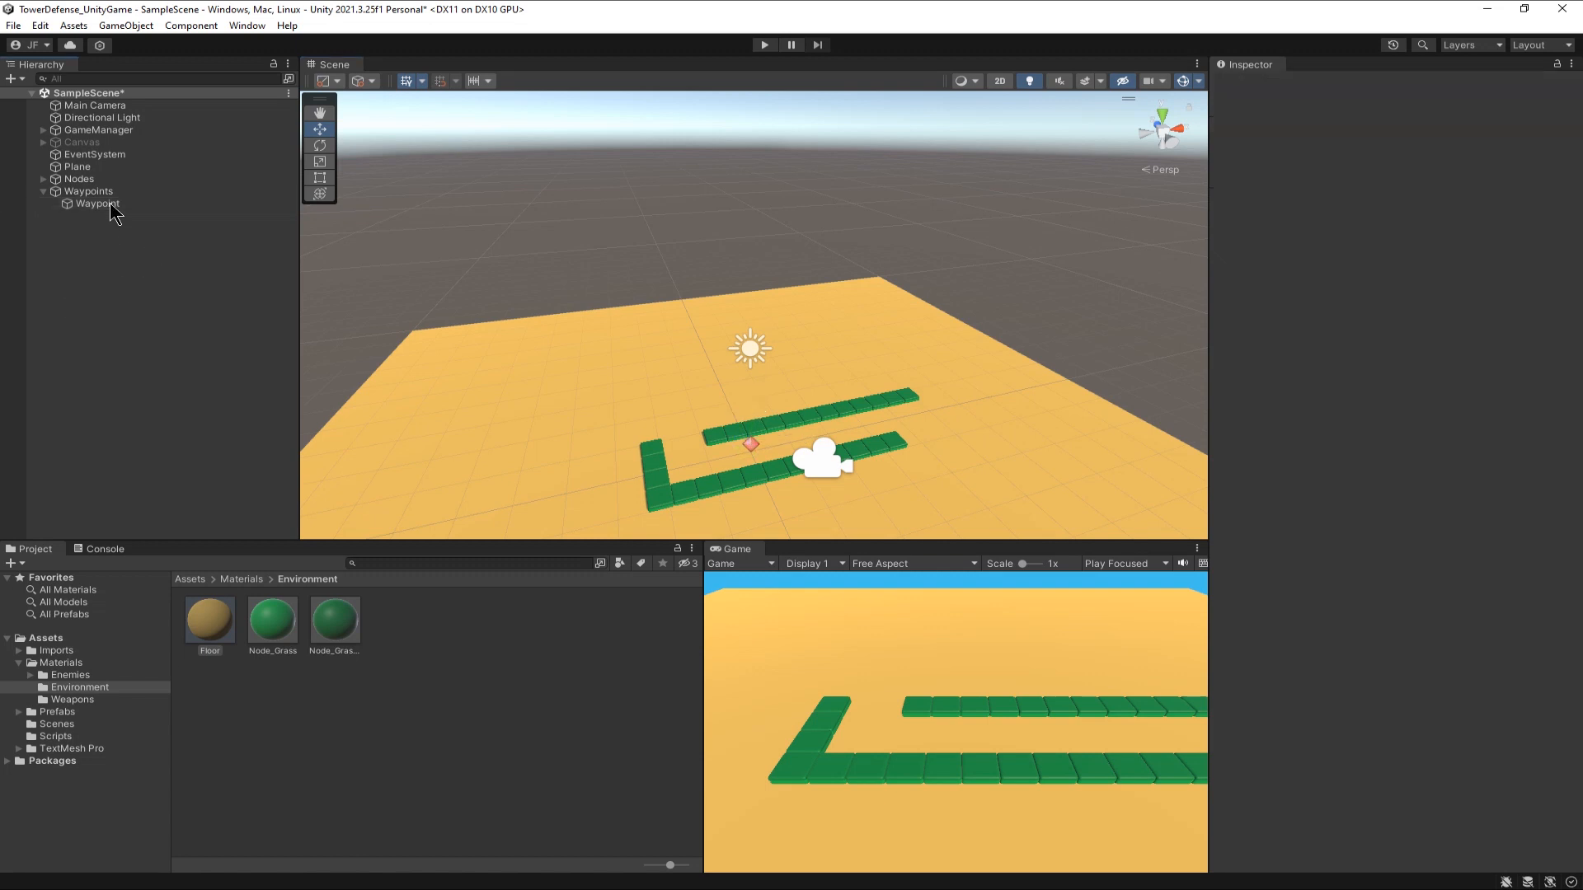
click(96, 203)
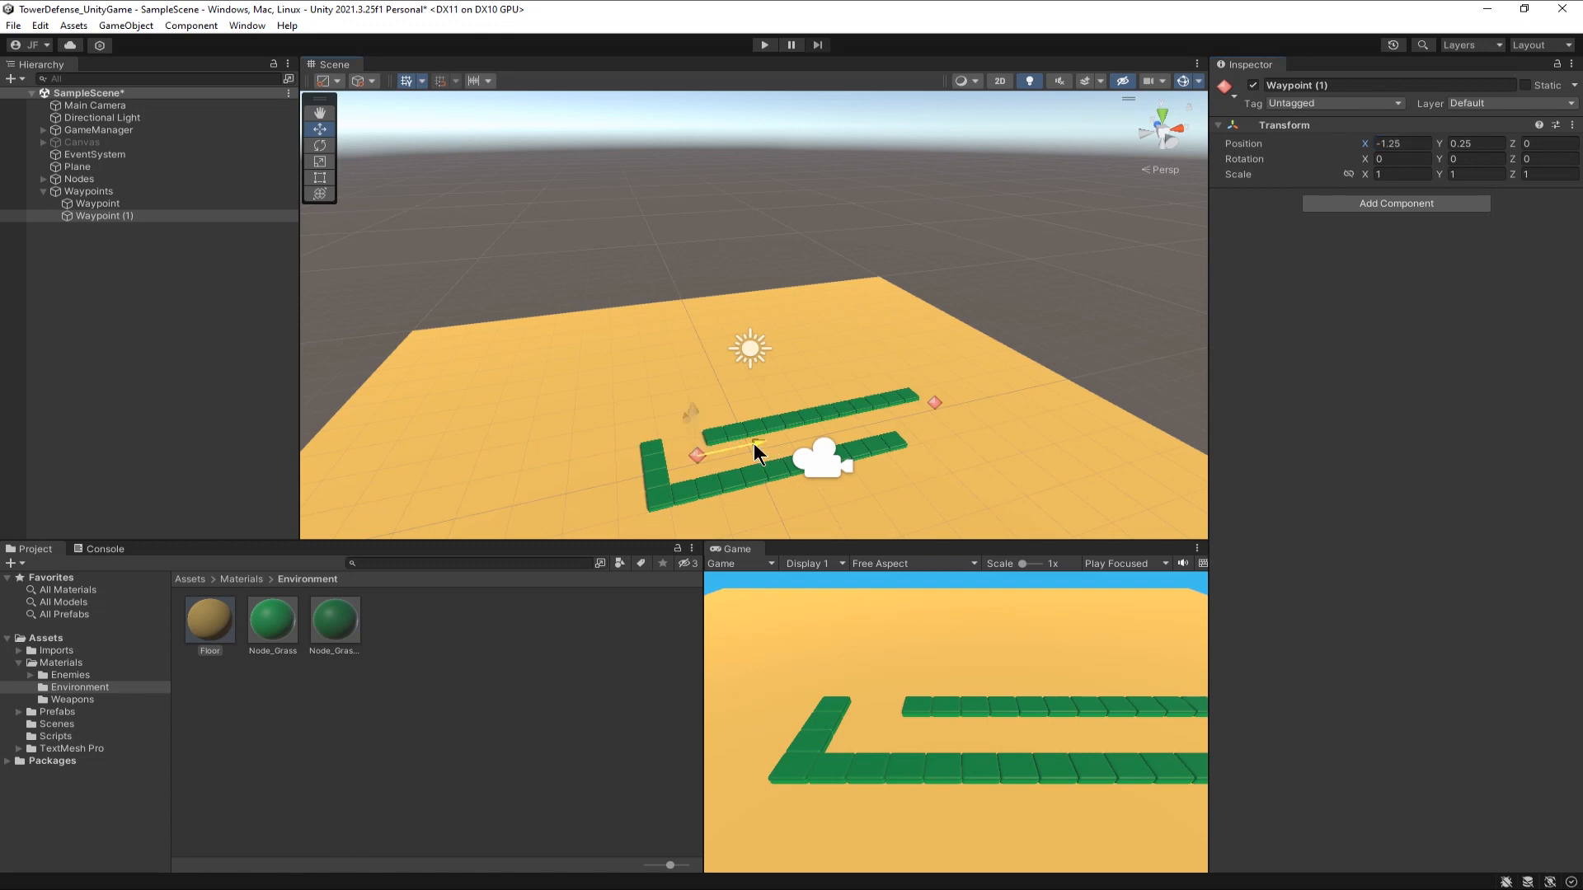
drag(752, 448, 681, 455)
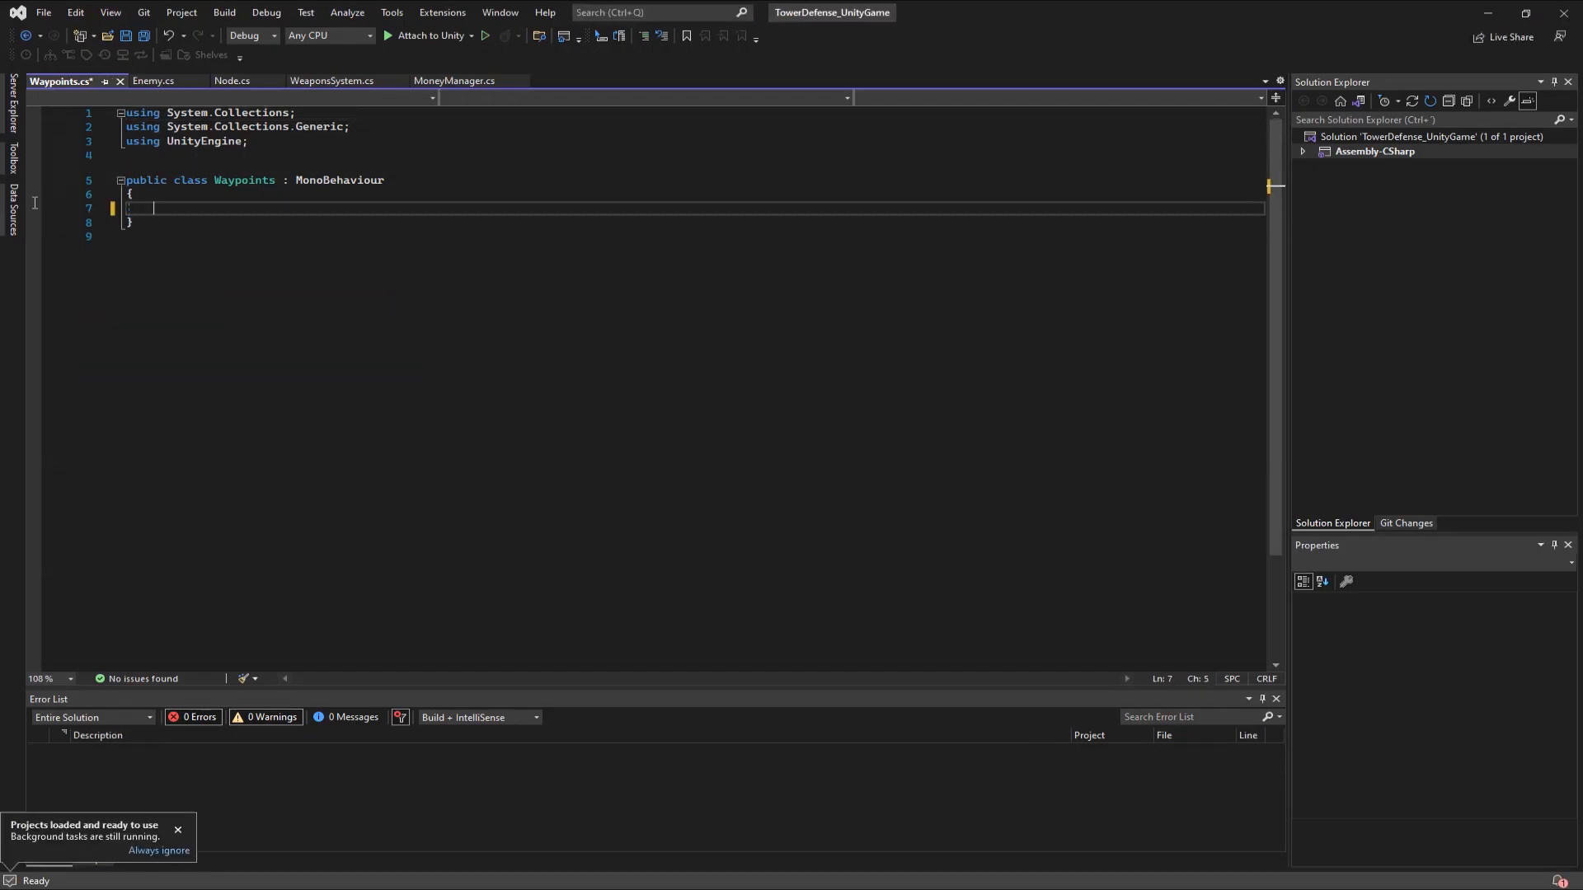
- Declare a public static Transform[] points array in Waypoints.cs
text(public static Tan)
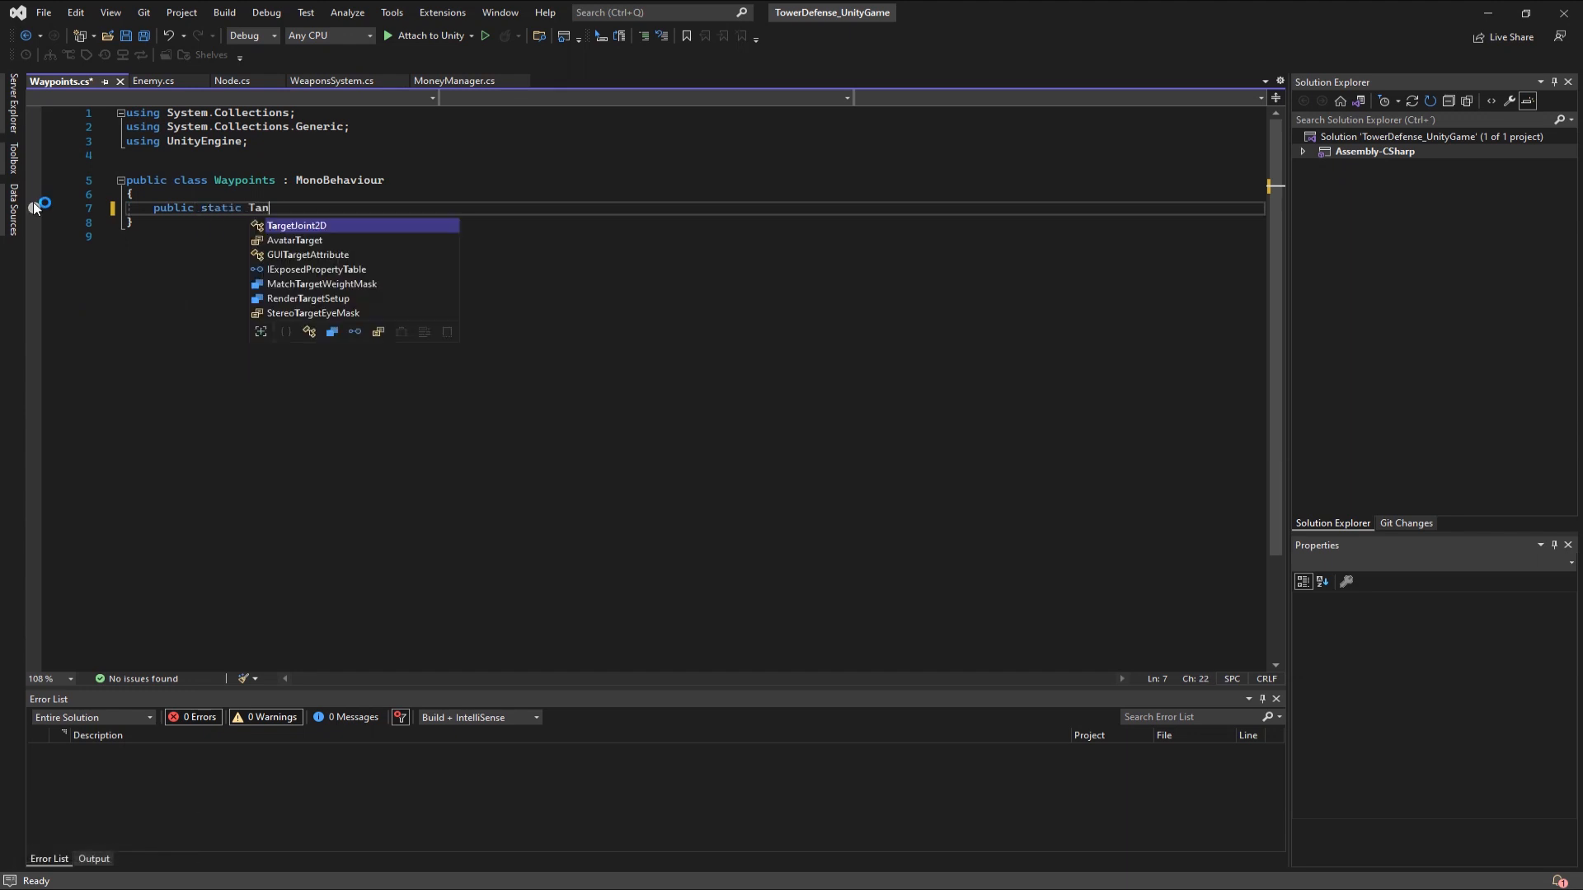
text(Transform[])
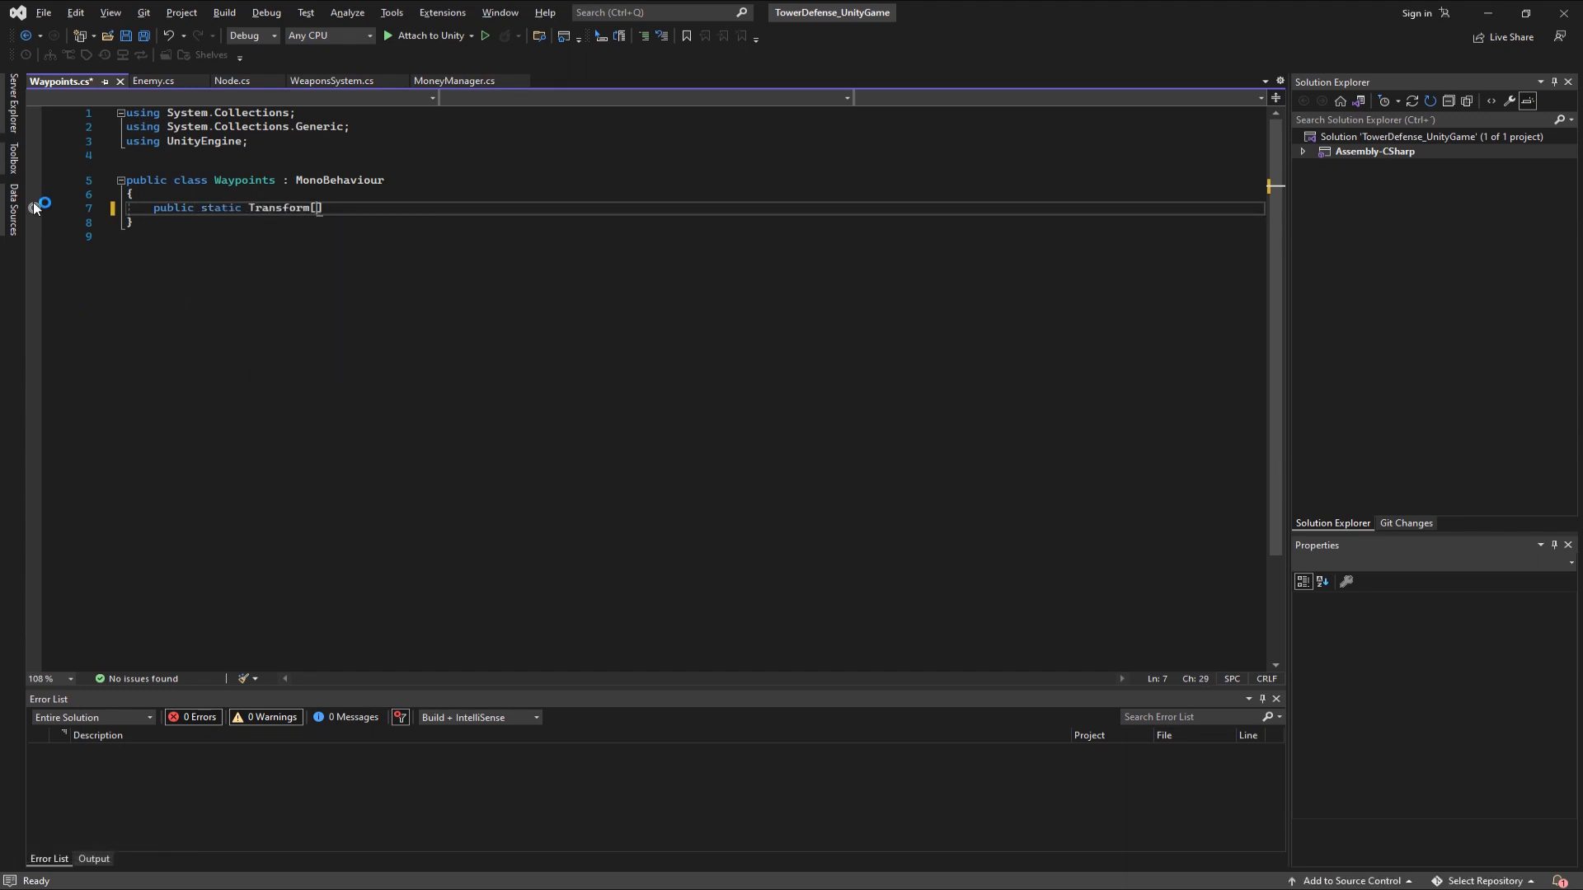
text(points;)
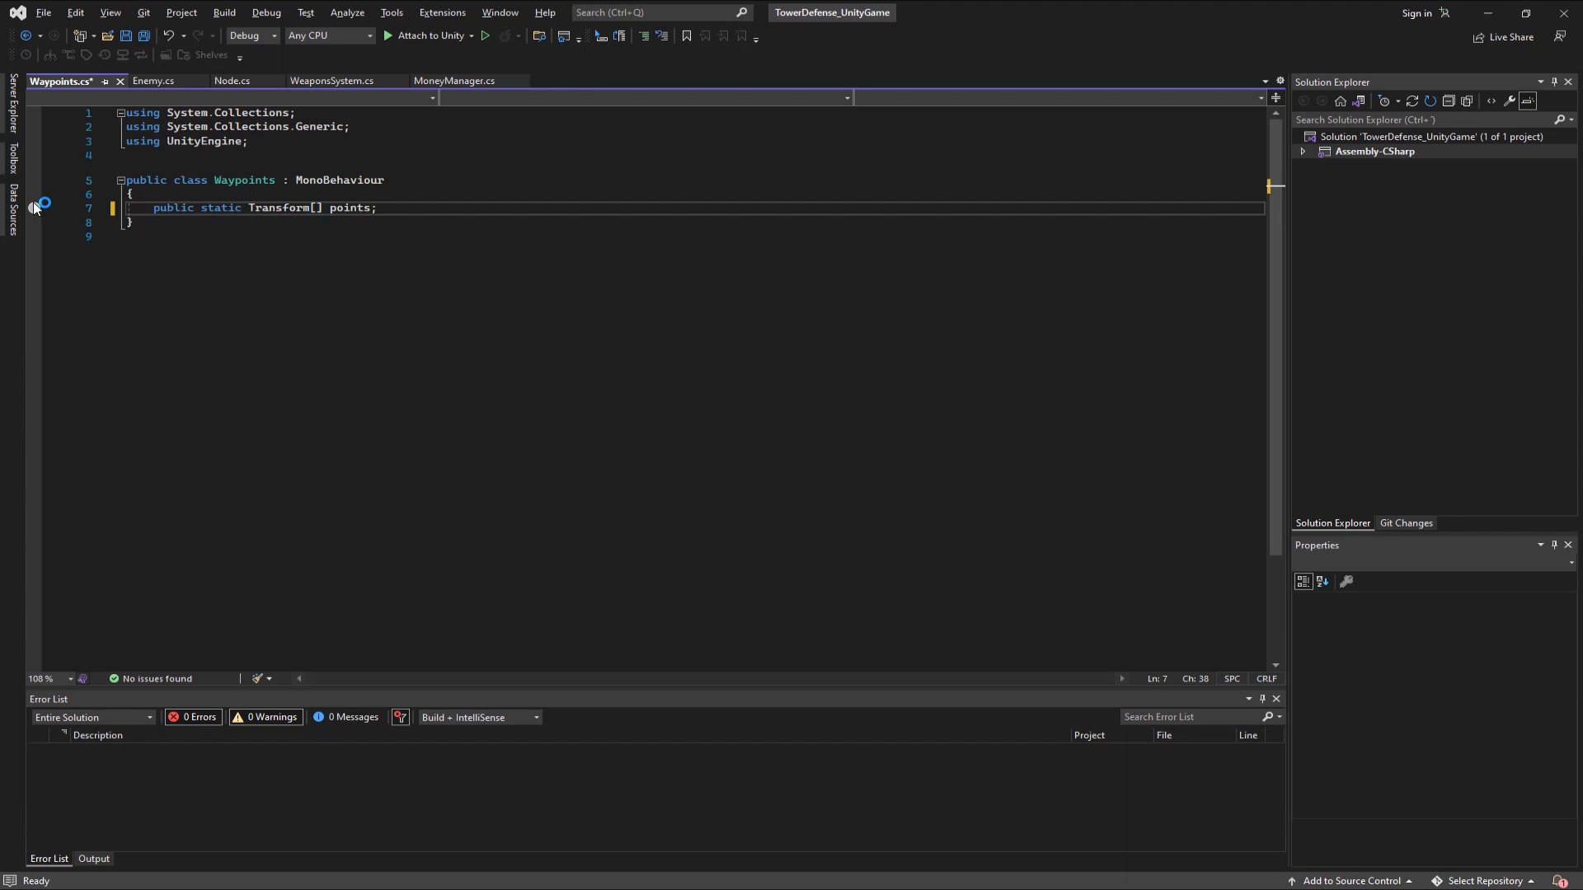
- In Awake, size points by childCount and loop assigning transform.GetChild(i)
text(private void Awake()
text(points = new)
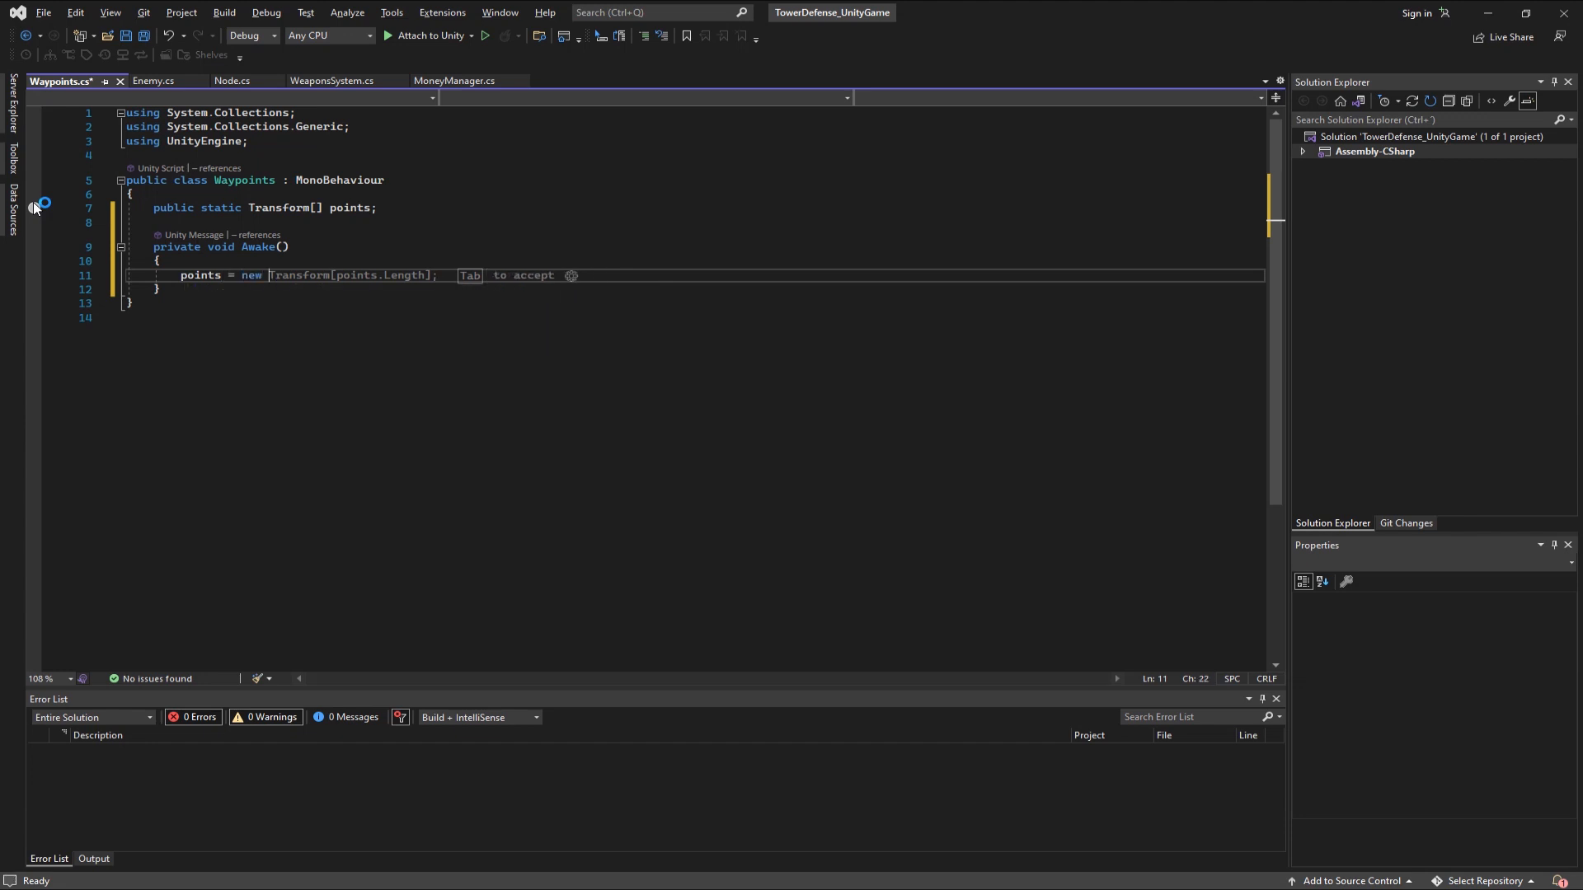
text(transform.childCount])
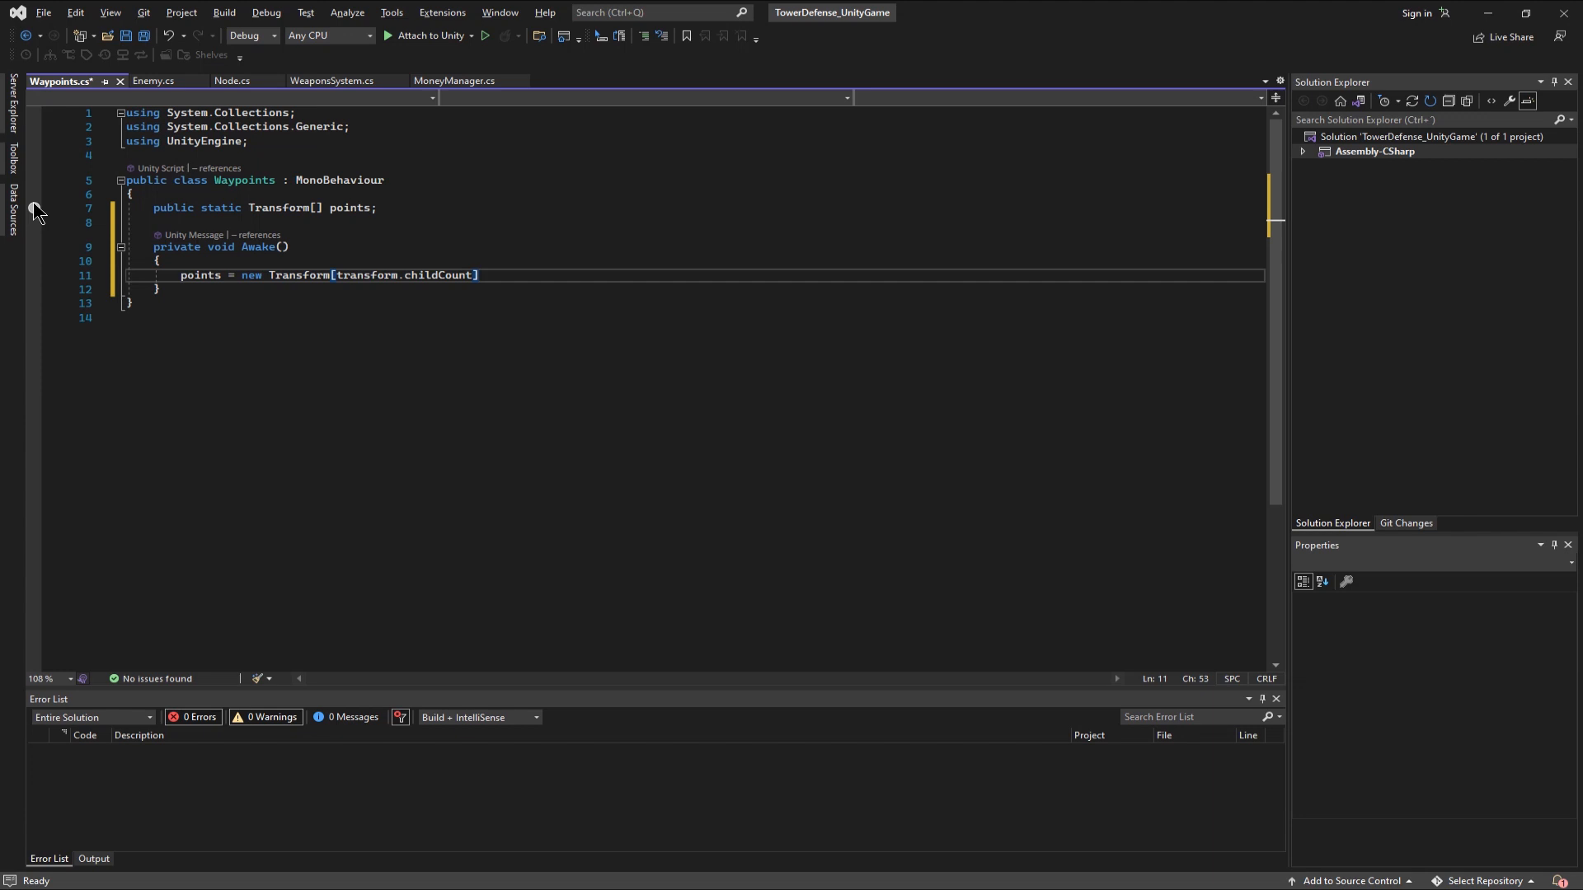
text(for (int i = 0; i < points.Length; i++)
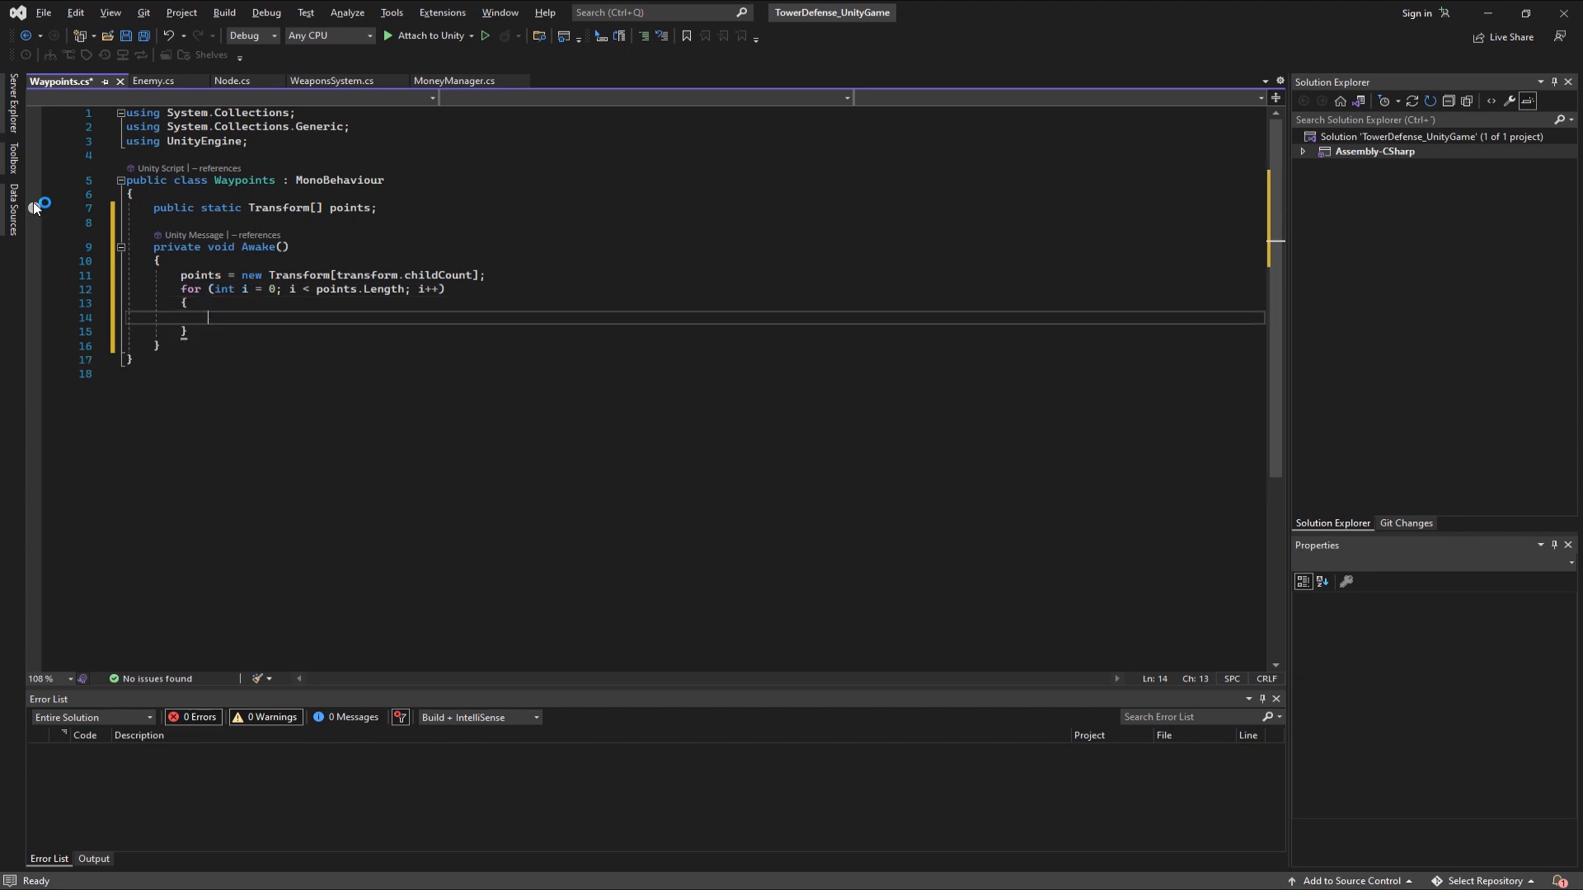
text(points[i] = transform.GetChild(i);)
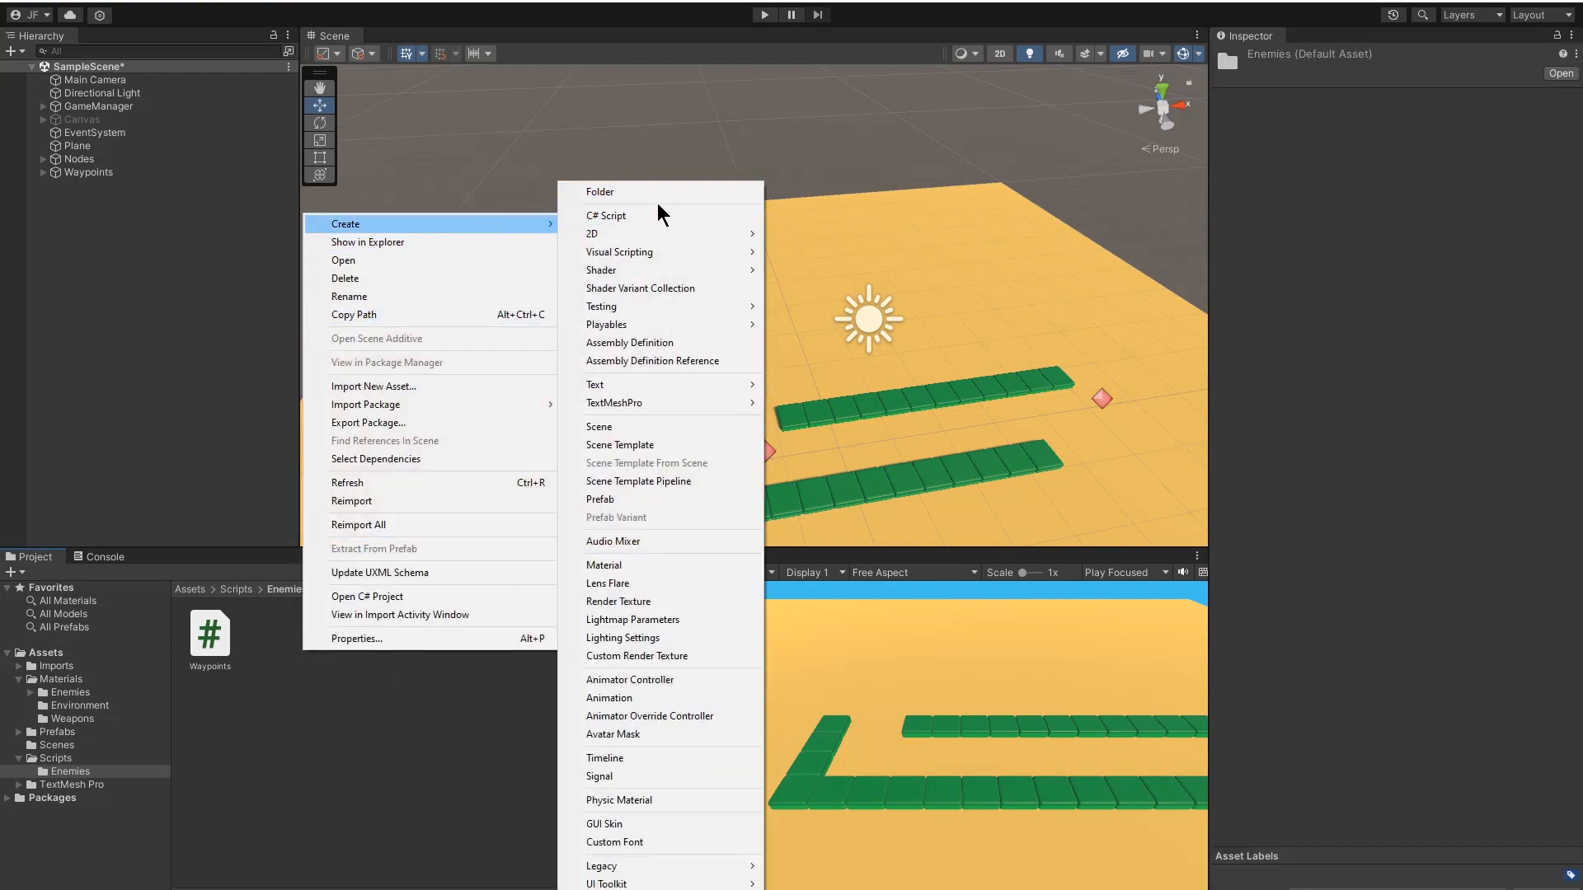
- Create a new C# script named EnemyRounds in the Enemies scripts folder
click(605, 215)
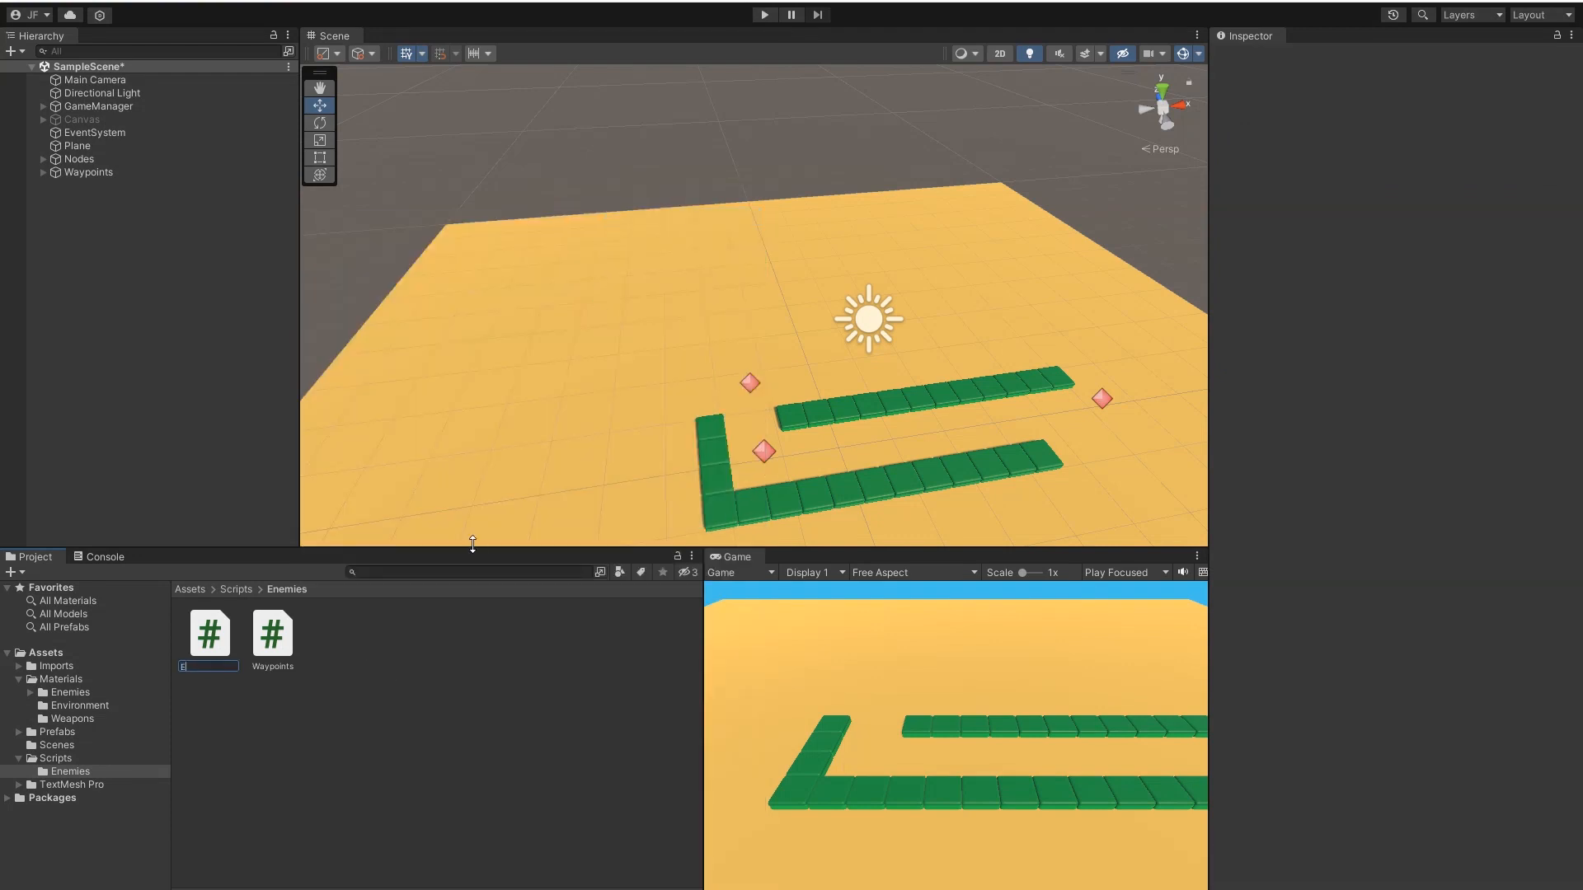
text(Enem)
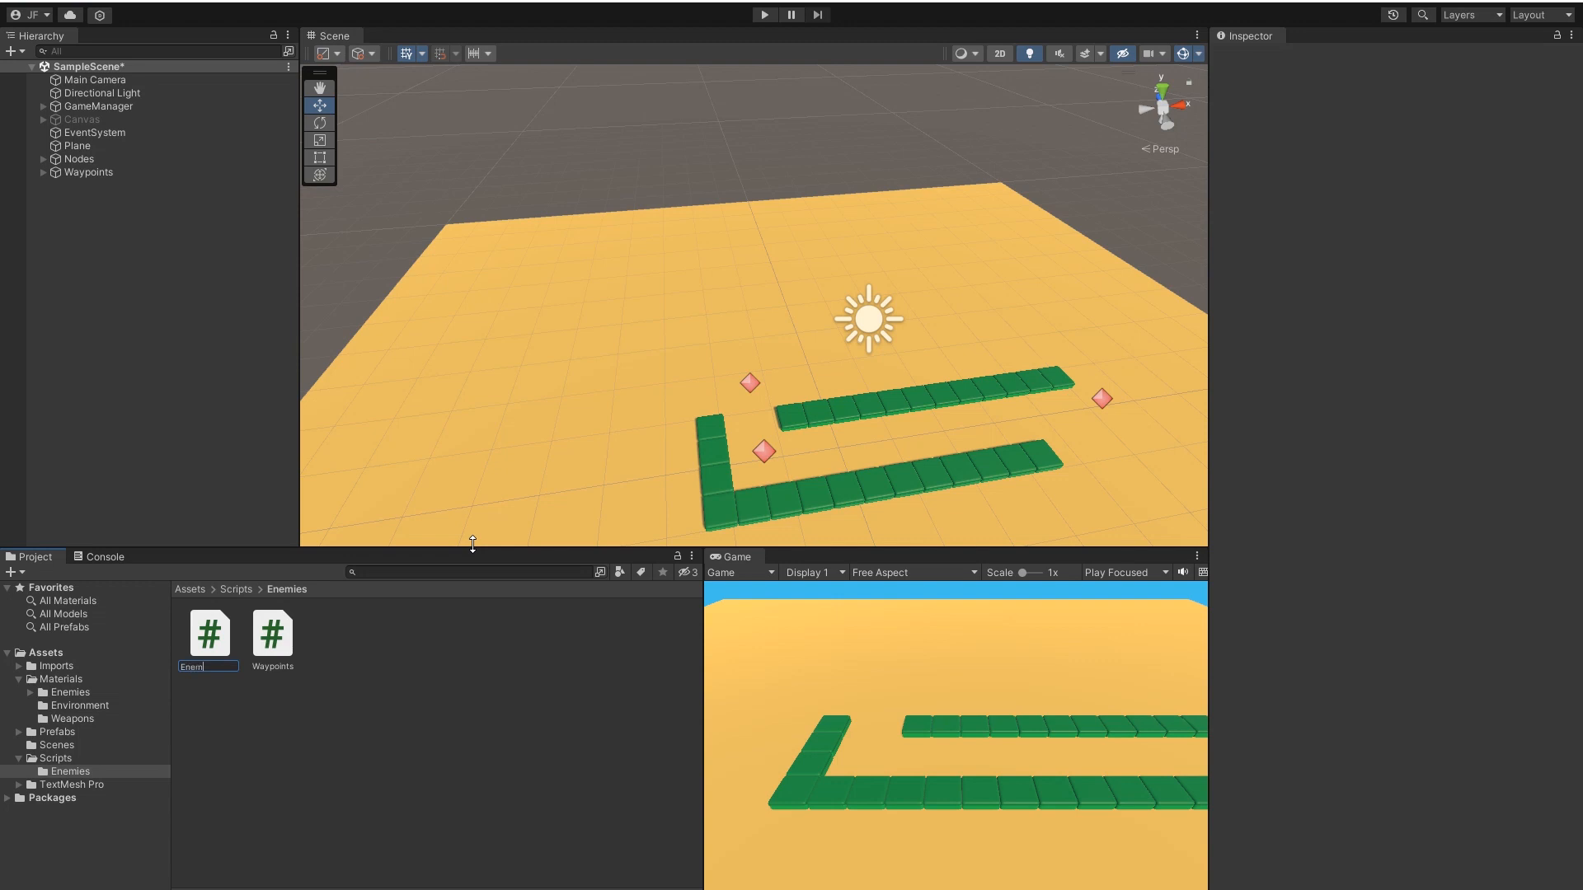
text(y)
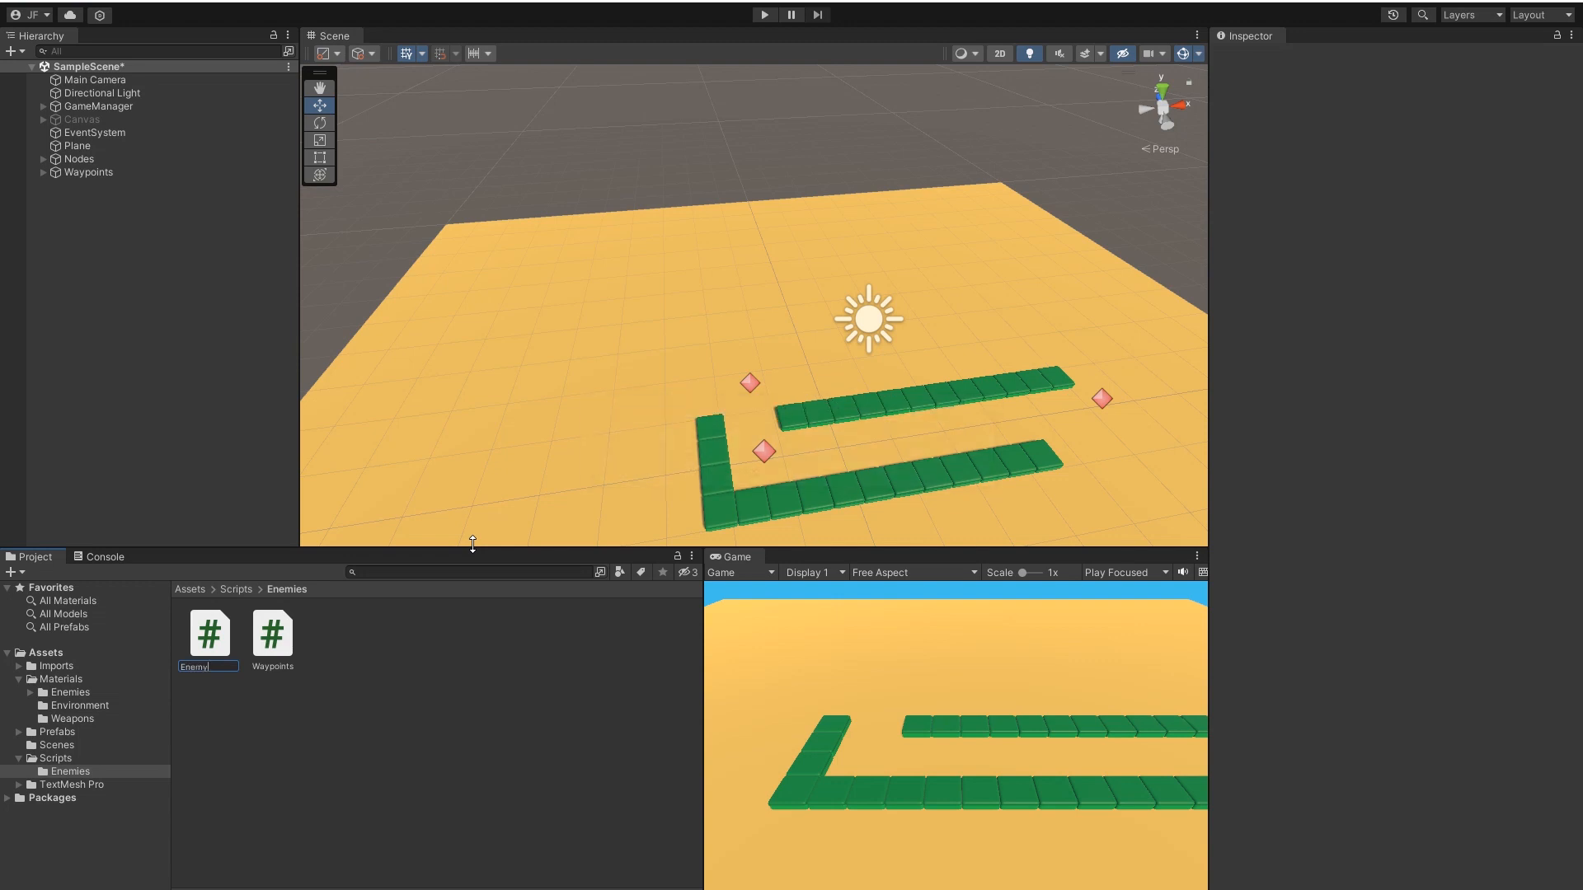
text(Rounds)
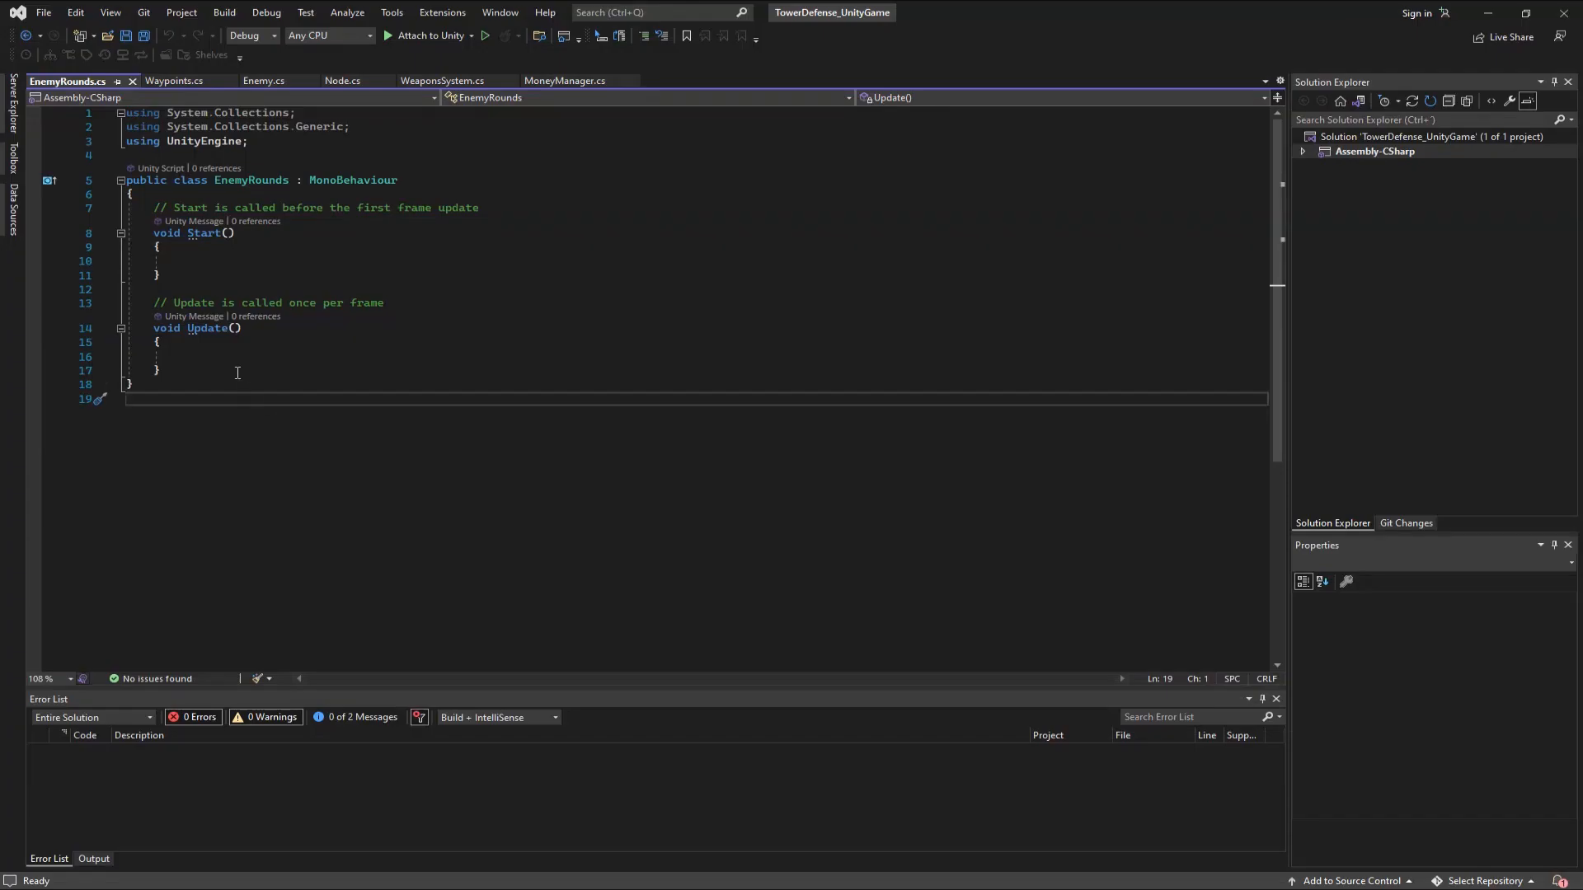
- Declare the enemy prefab GameObject fields, a serialized currentRound int, and begin the Start method
text(public GameObject baseEnemy)
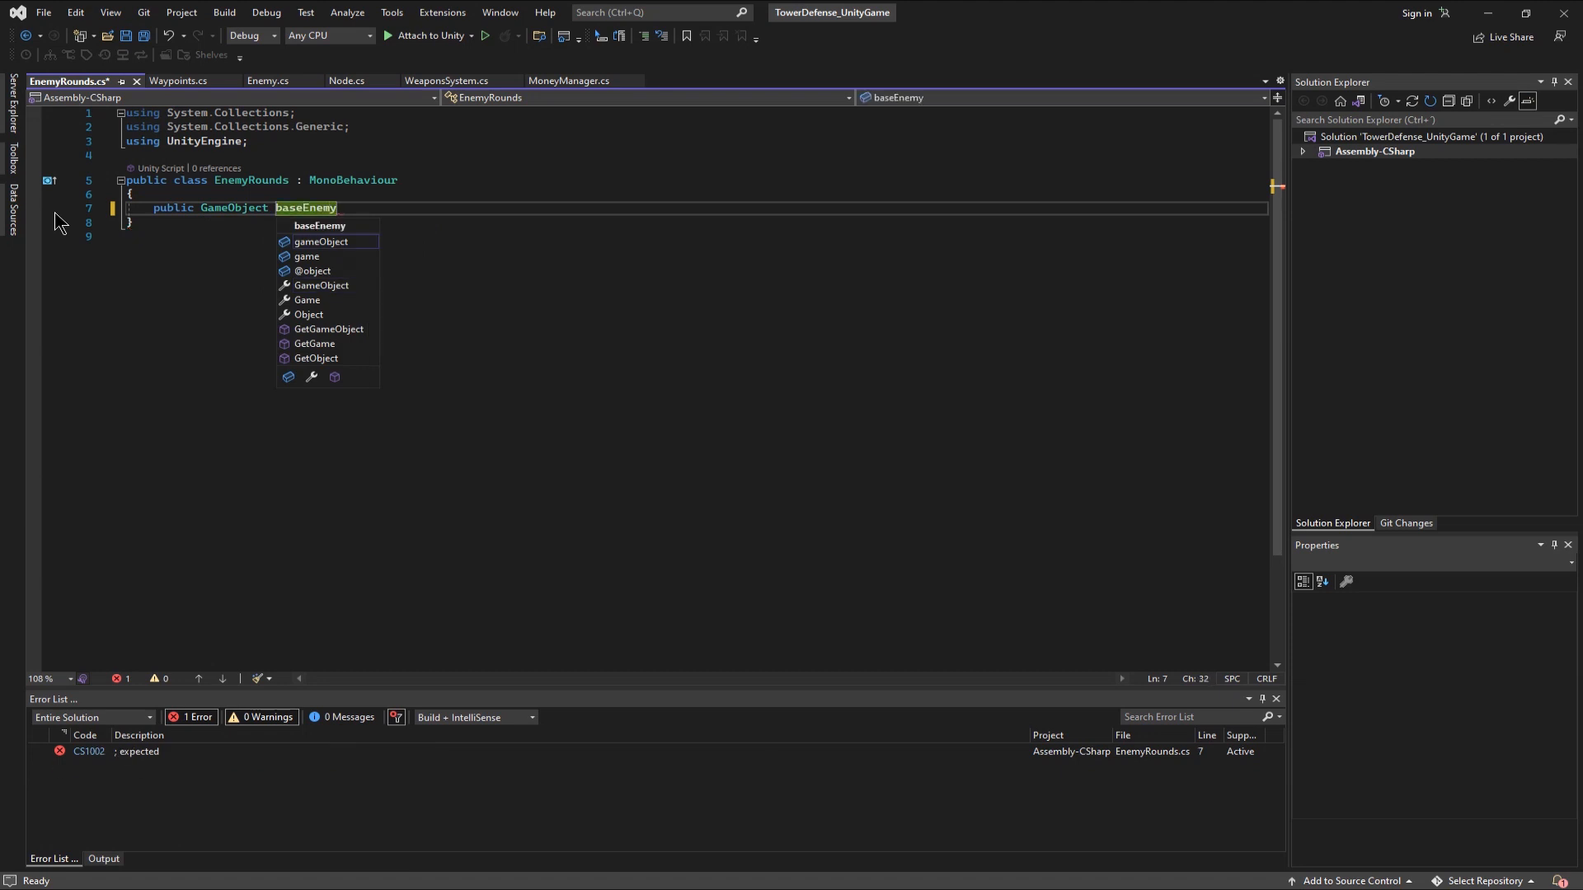
text(Prefab;)
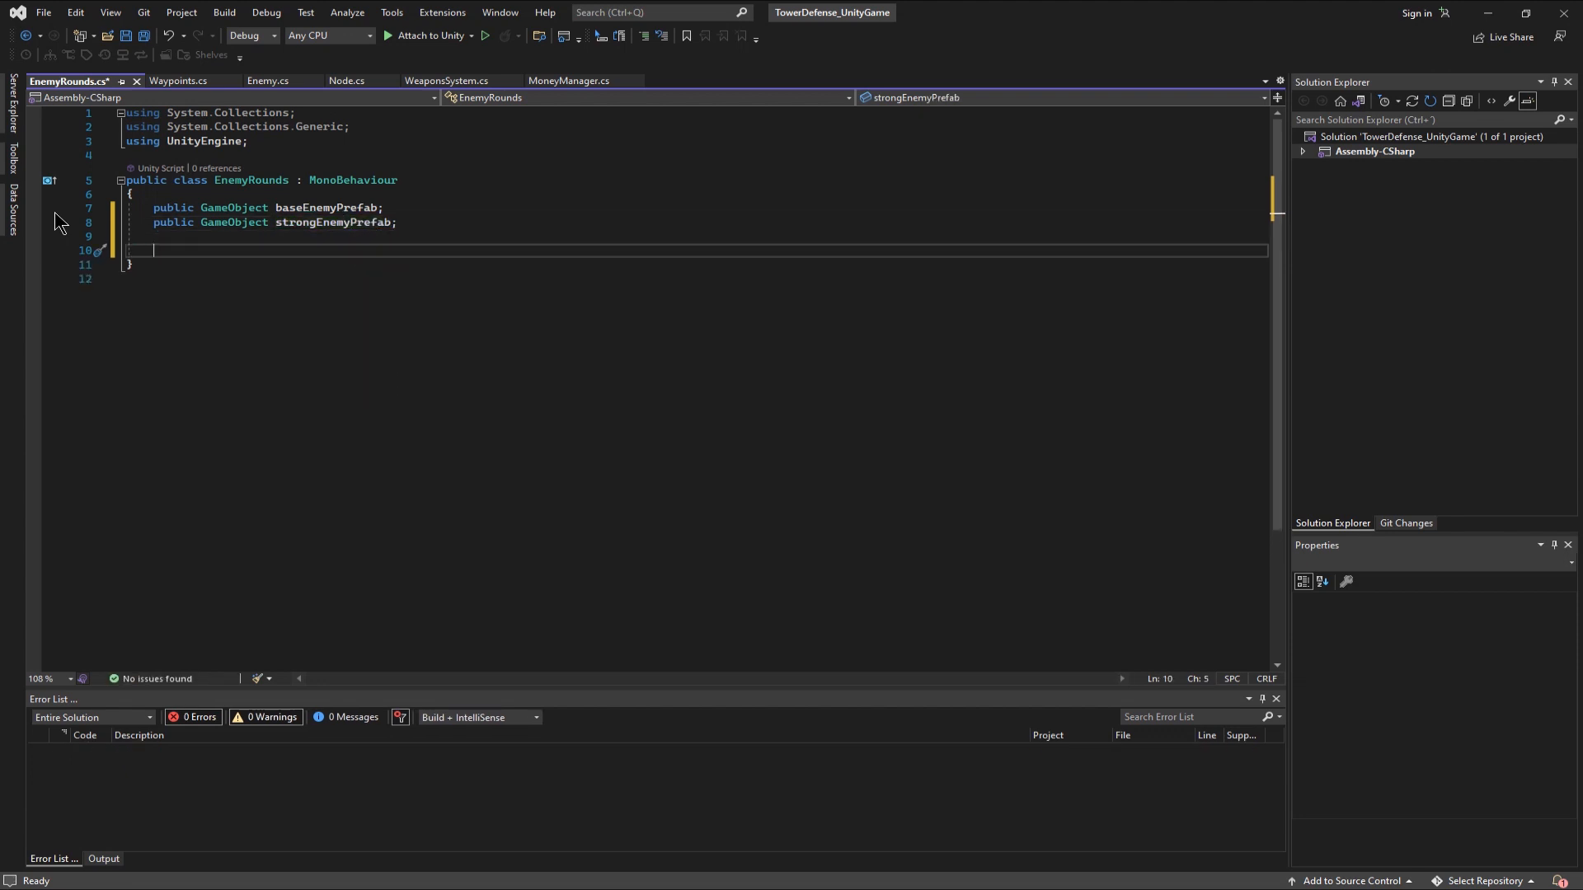
text([SerializeField])
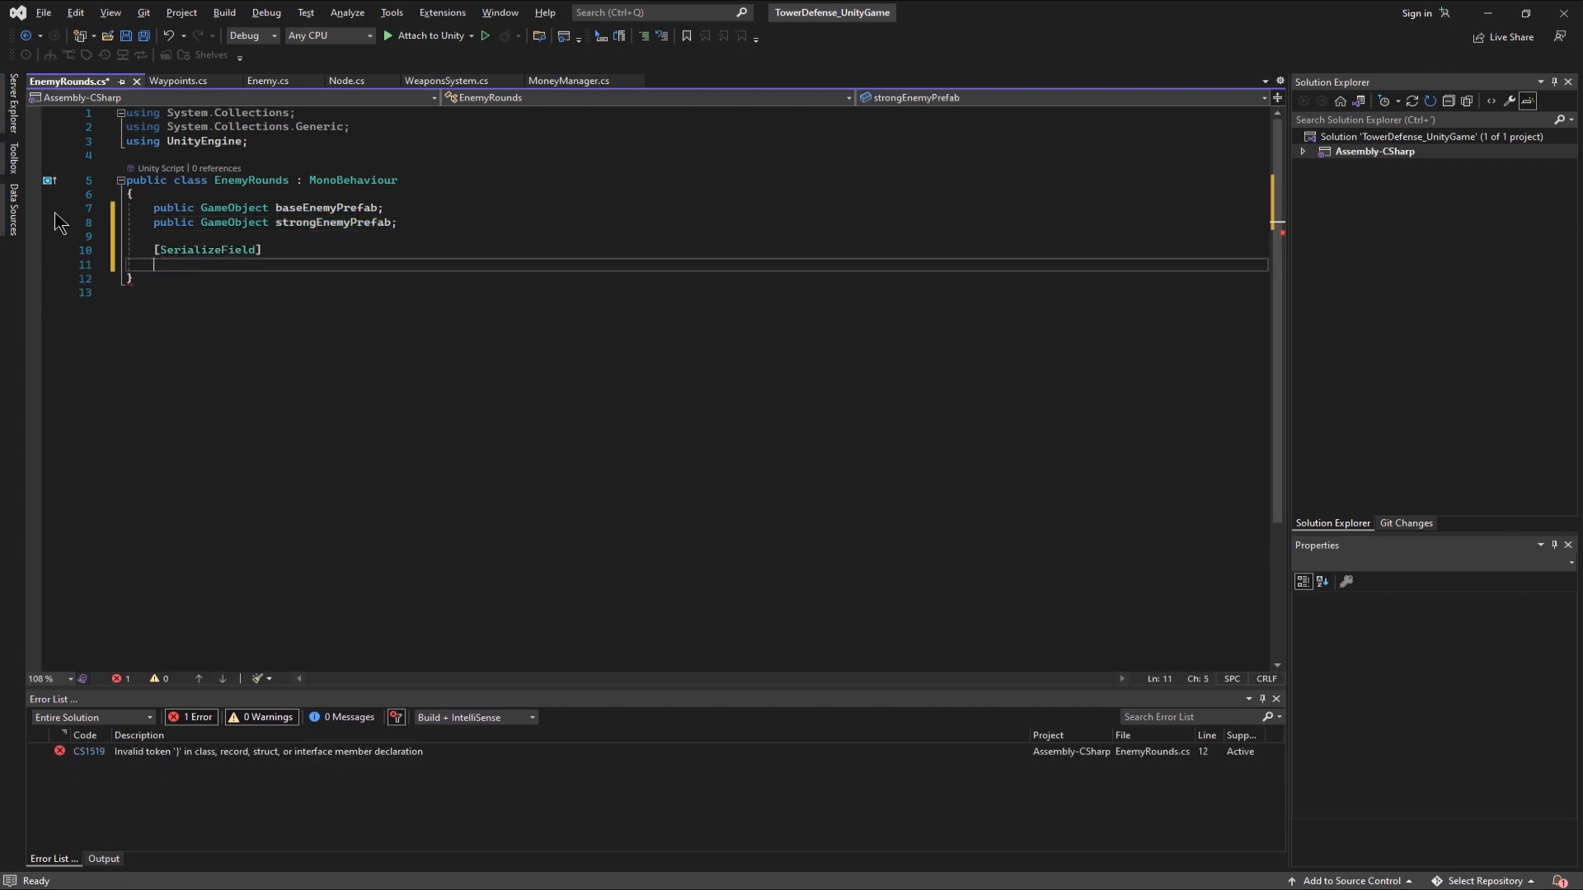
text(private int currentRound = 1;)
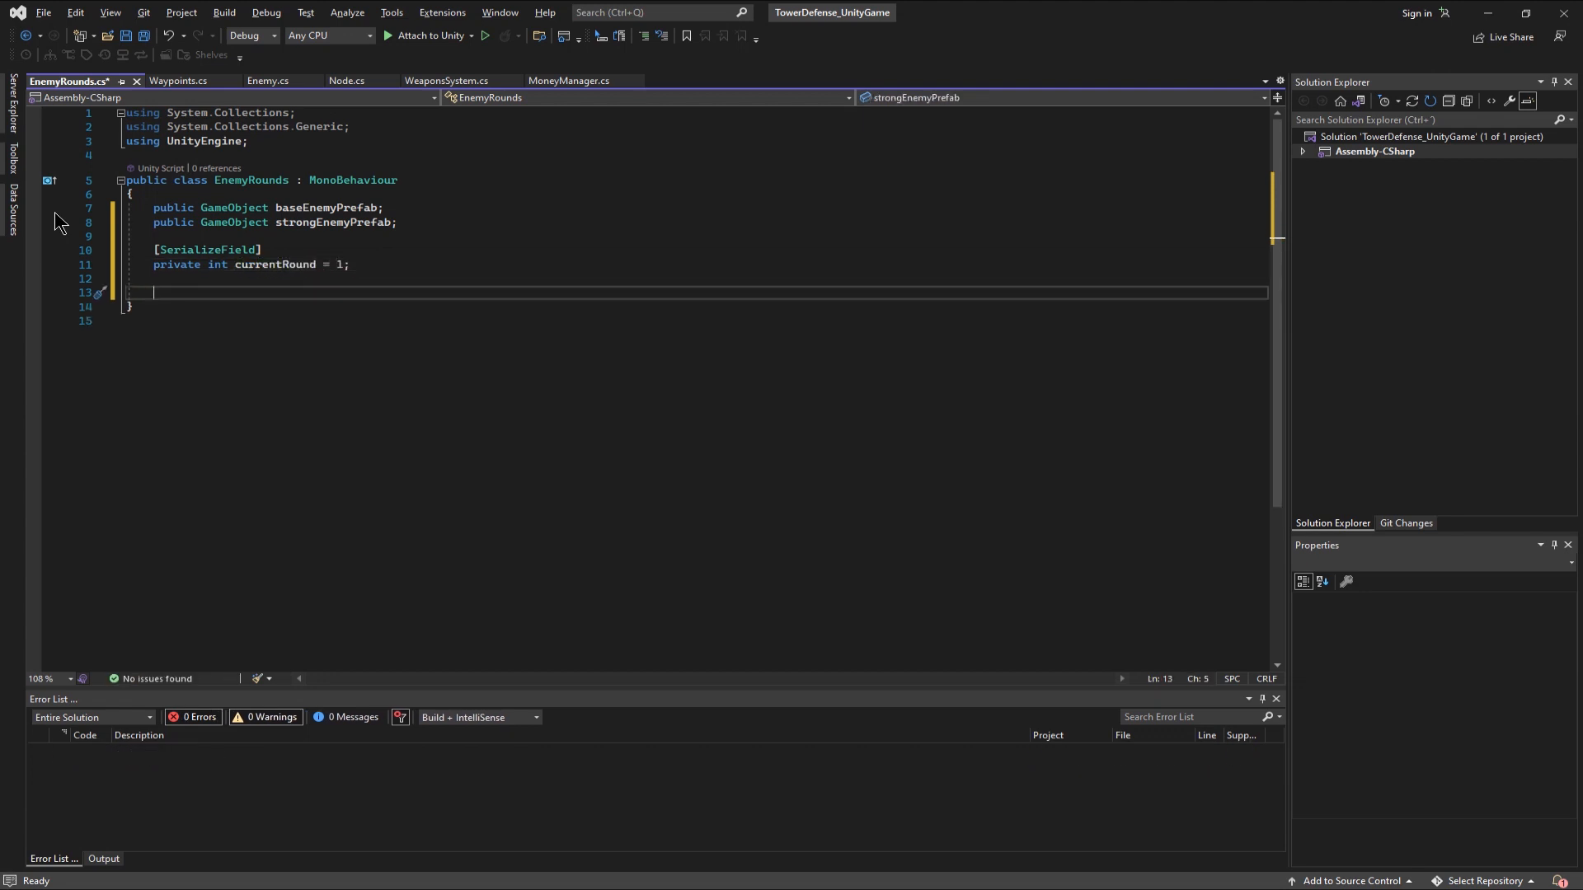
text(private void Start()
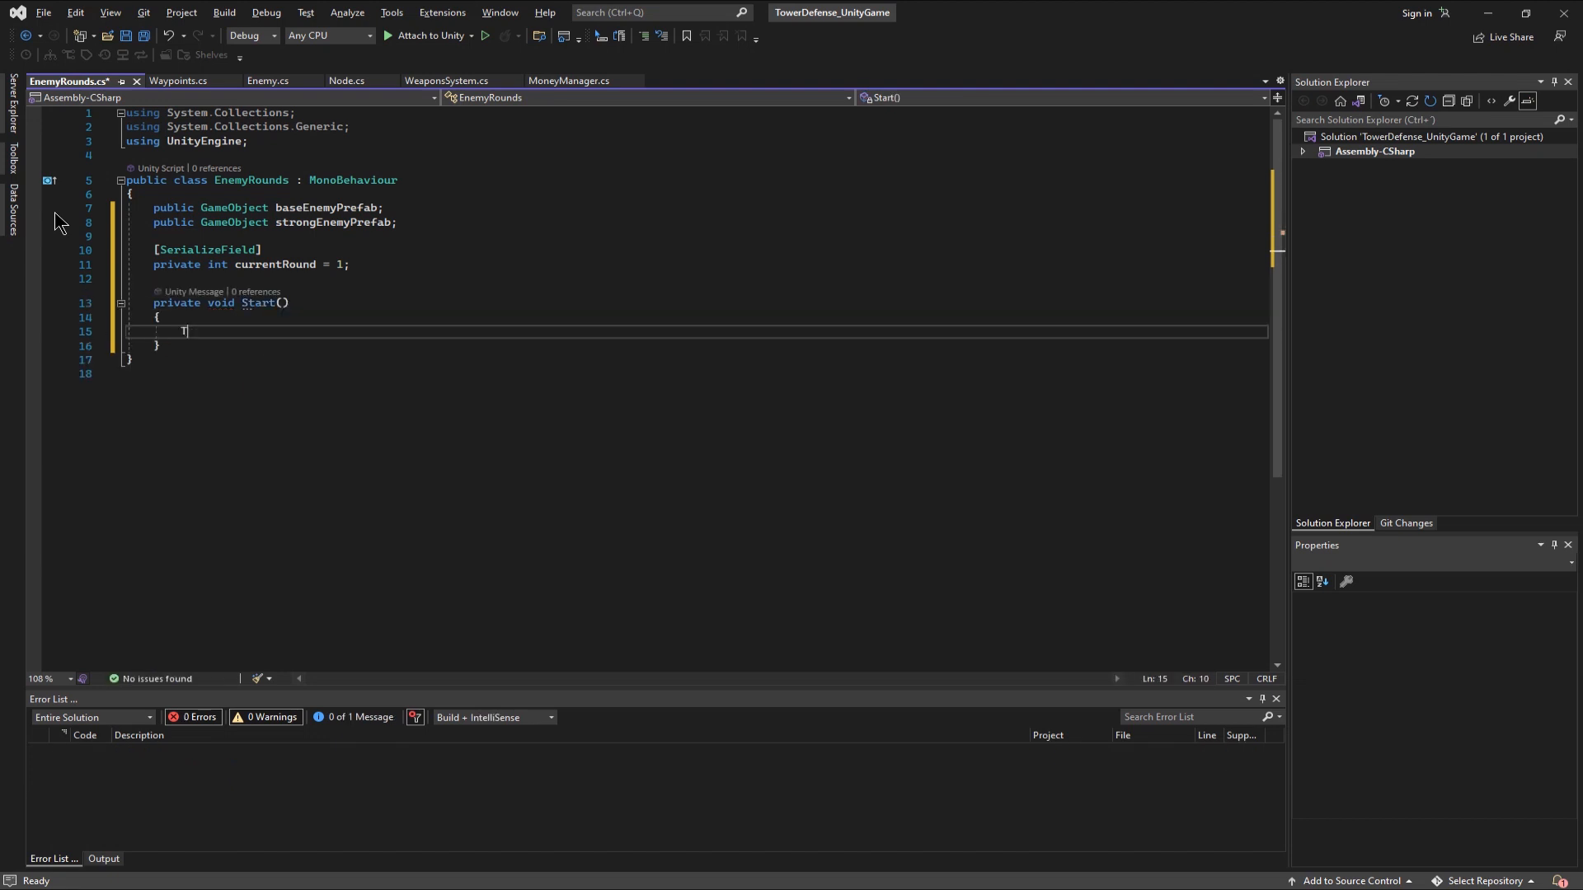
- Set Time.timeScale = 1f in Start and declare the SpawnEnemies IEnumerator coroutine
text(Time.time)
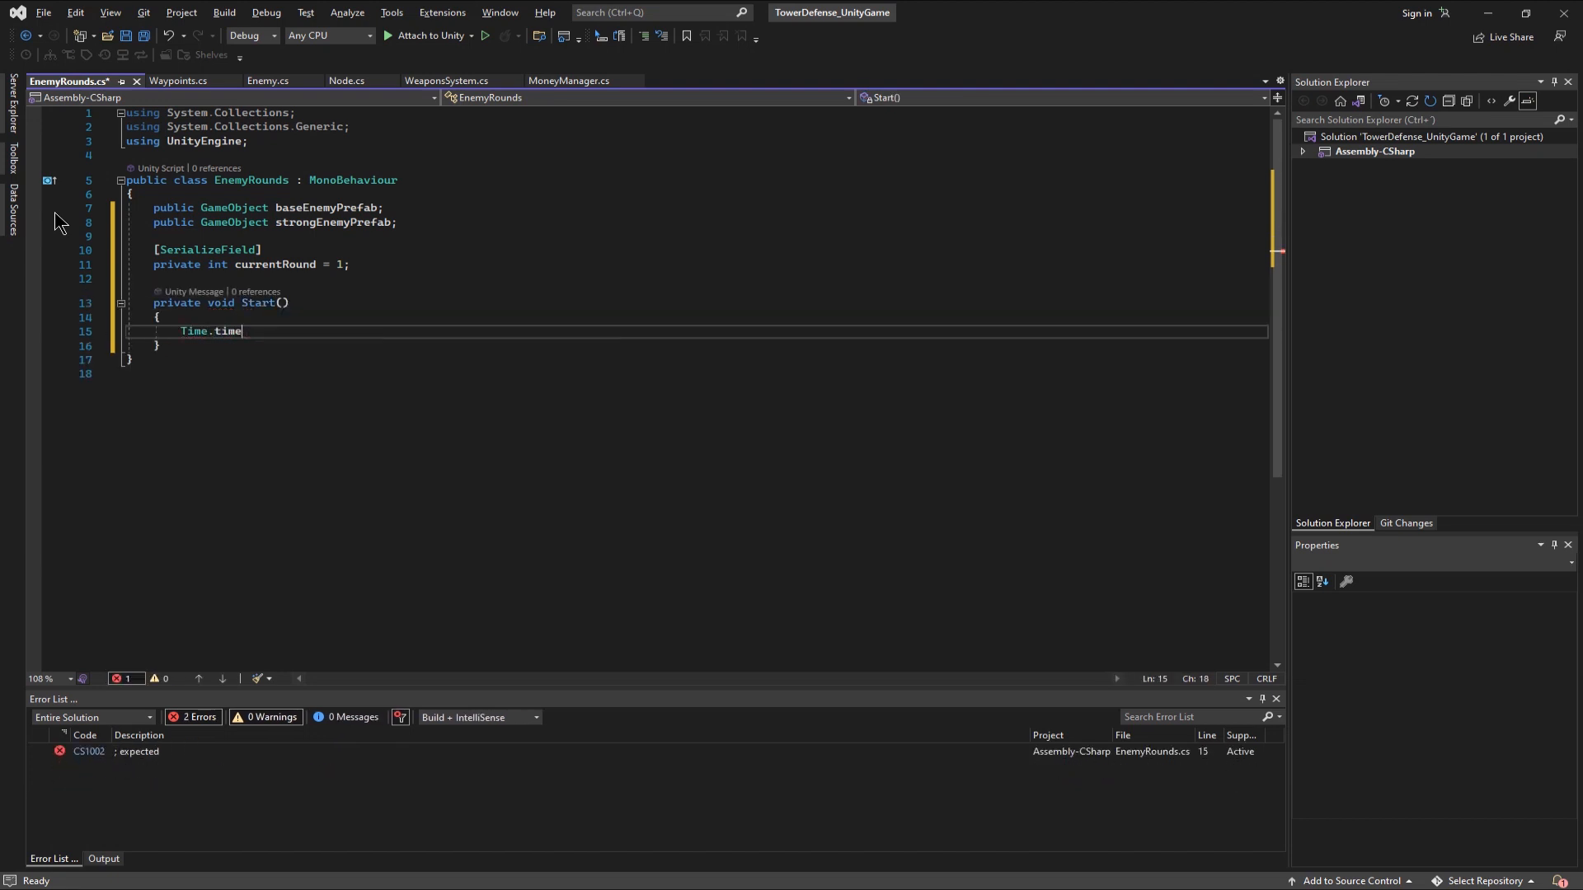
text(Scale = 1f;)
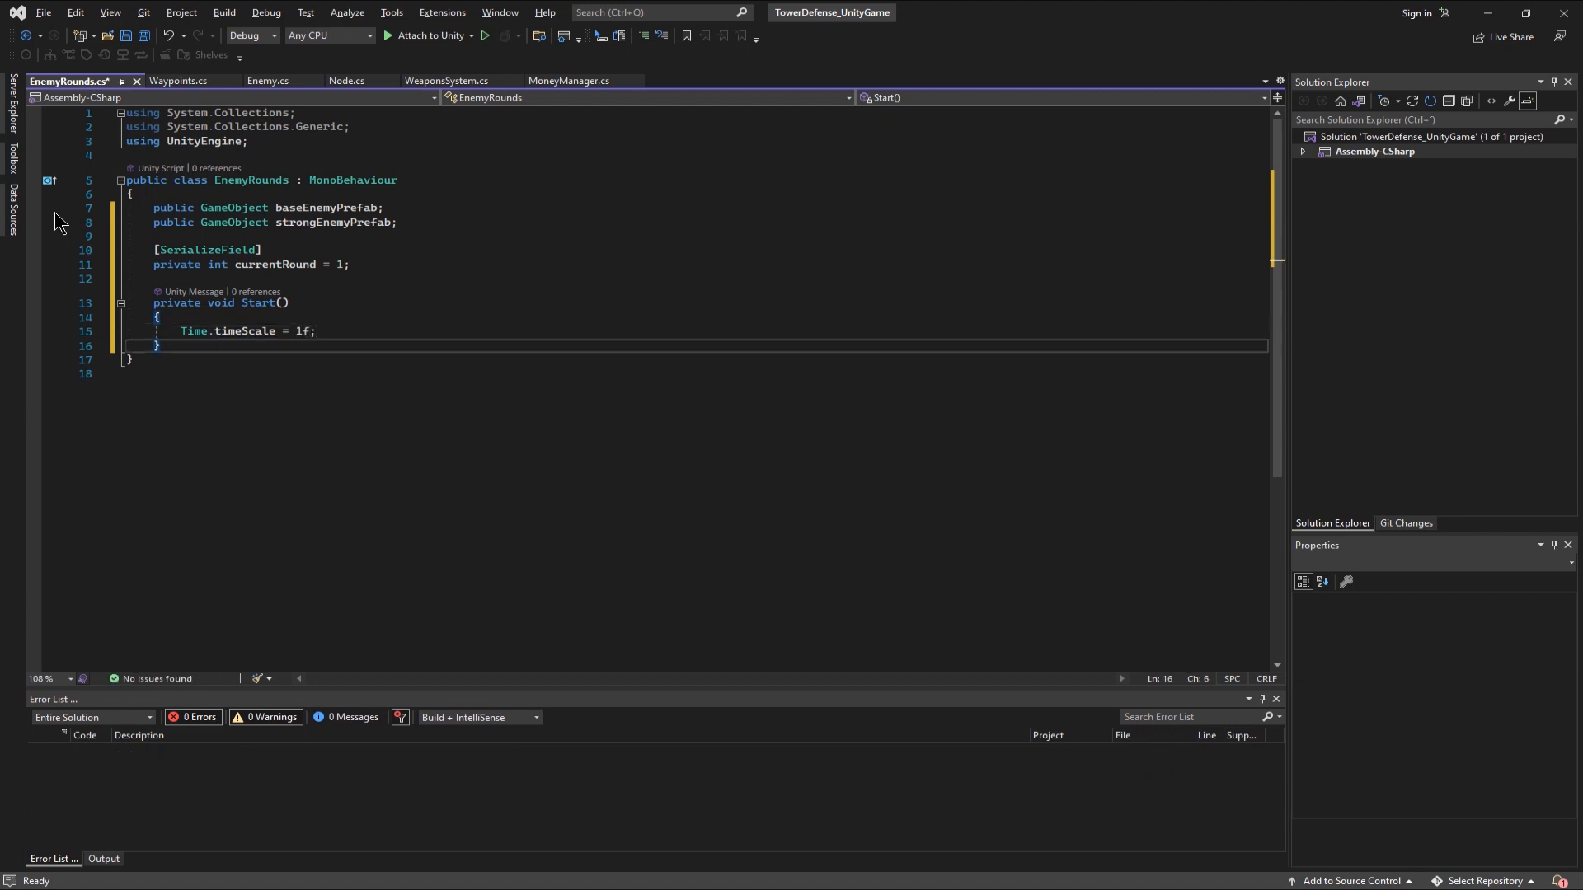
text(pr)
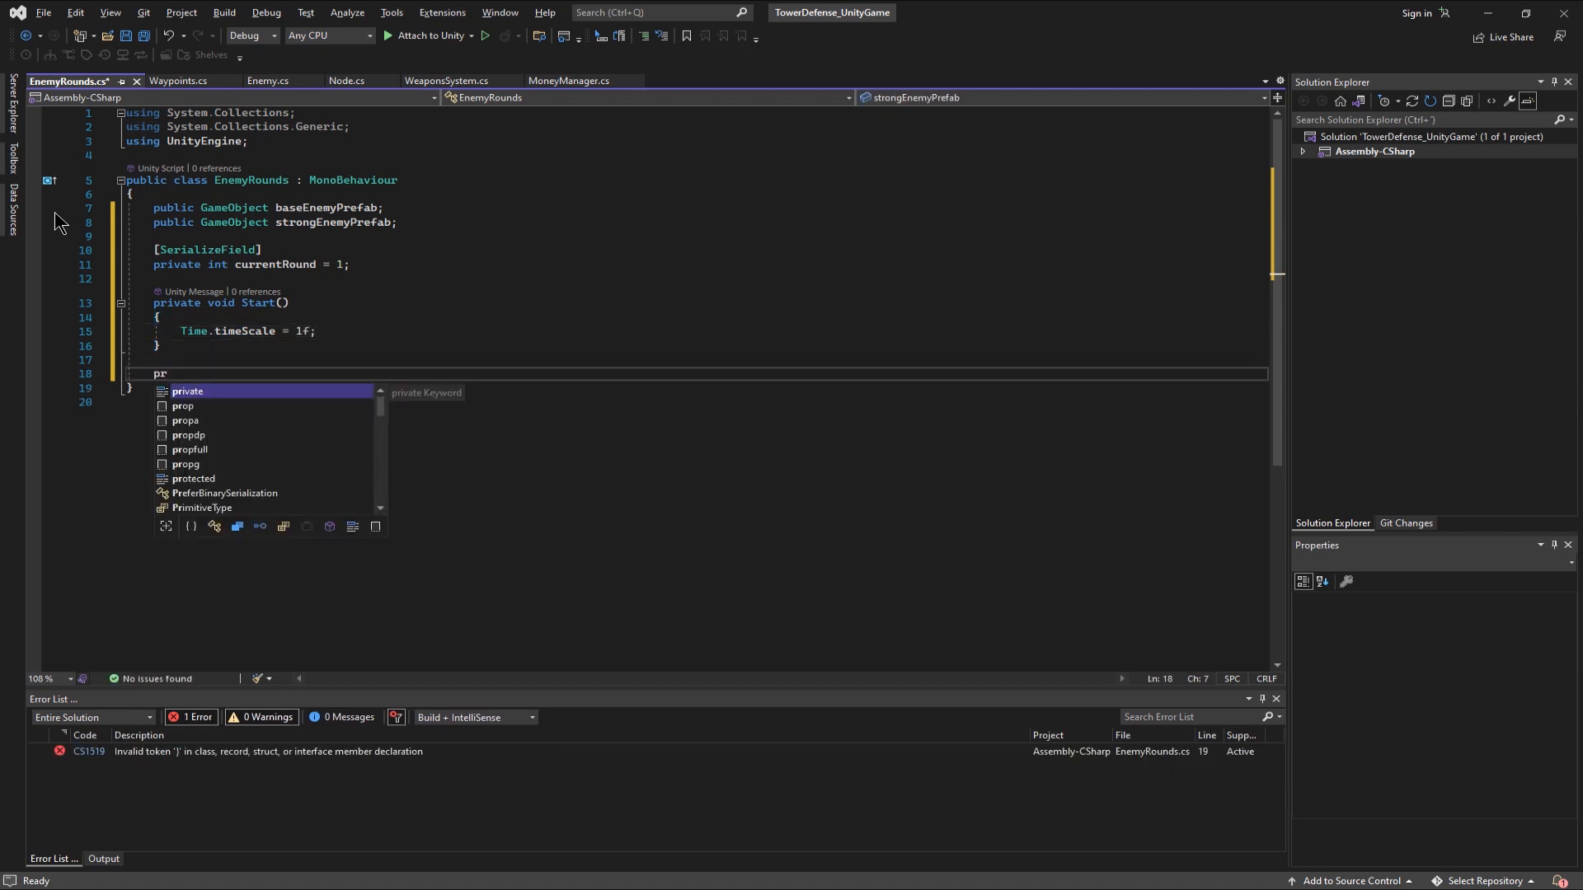
text(IEnumerator)
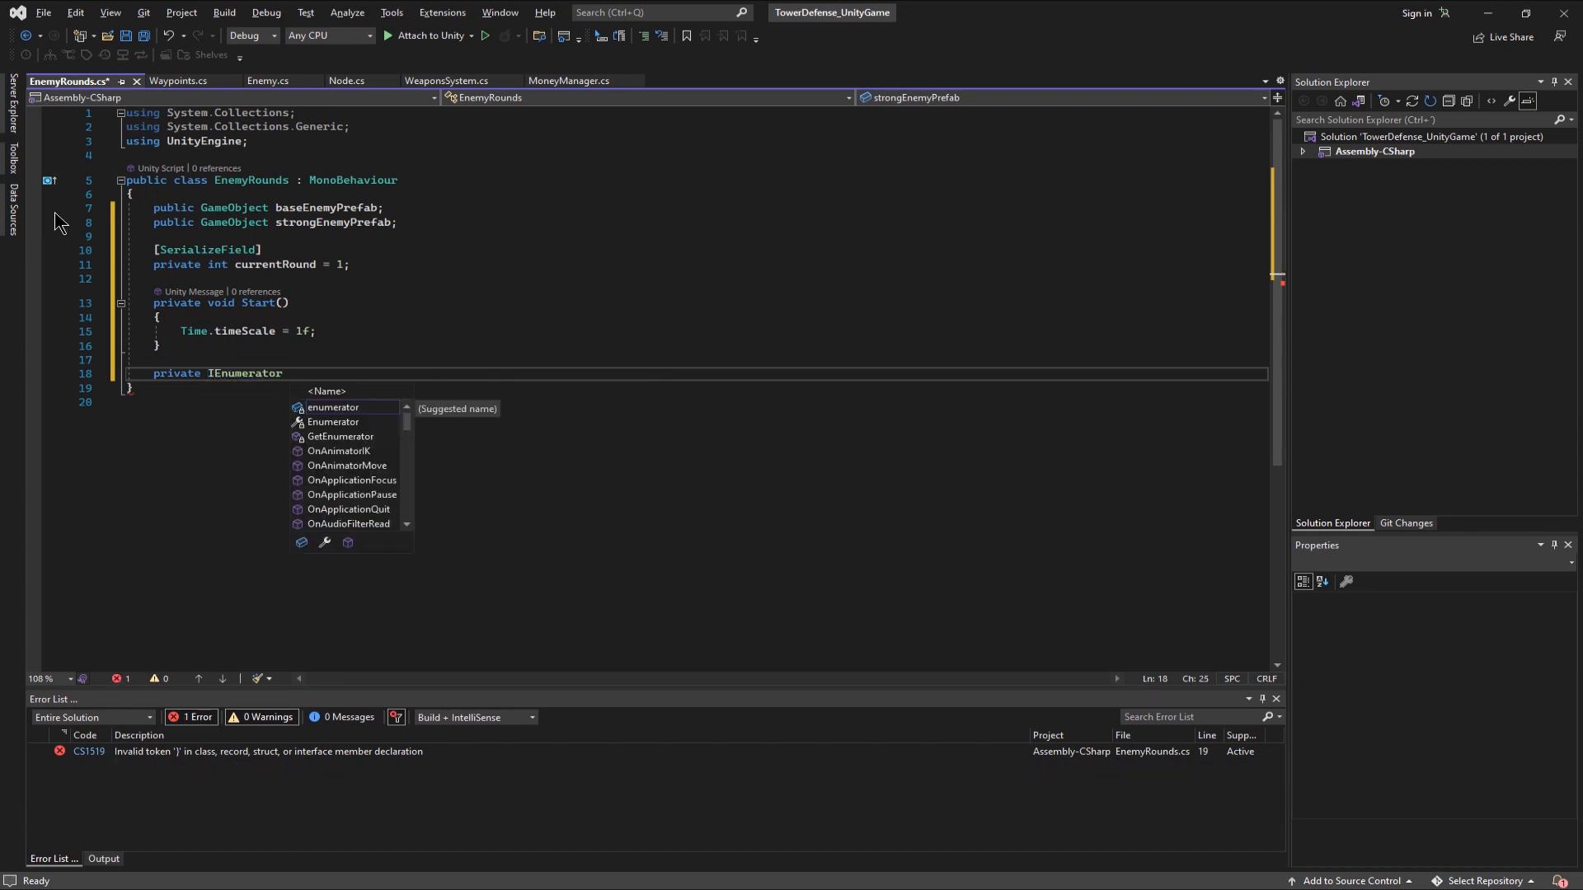
text(SpawnEnemies()
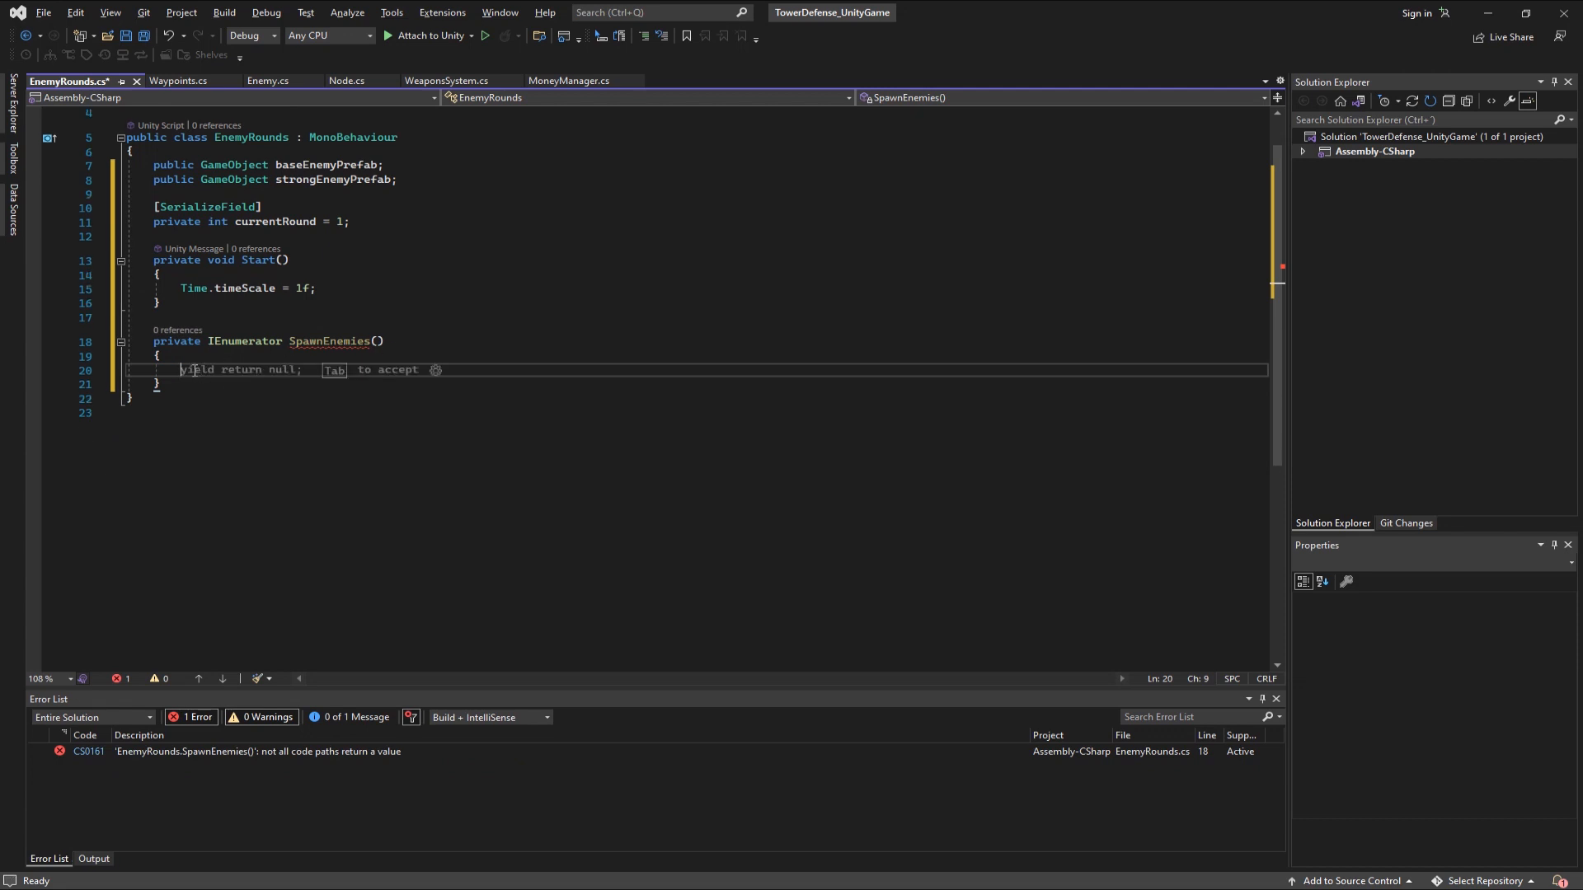
- Compute baseEnemyCount and strongEnemyCount from whether currentRound == 1
text(int r)
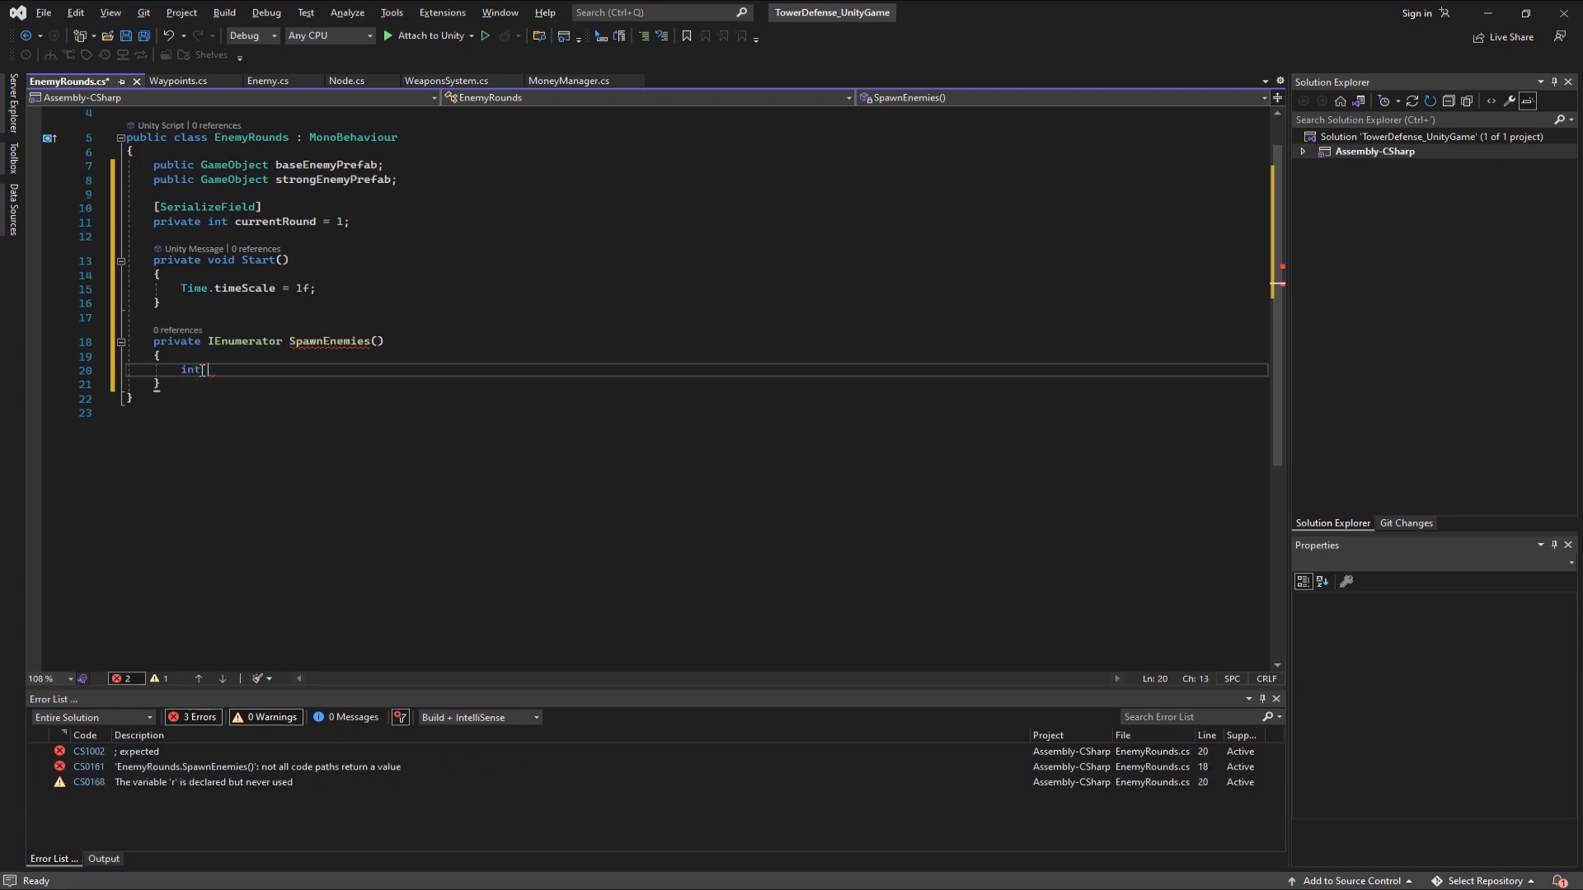
text(baseEnemyCount)
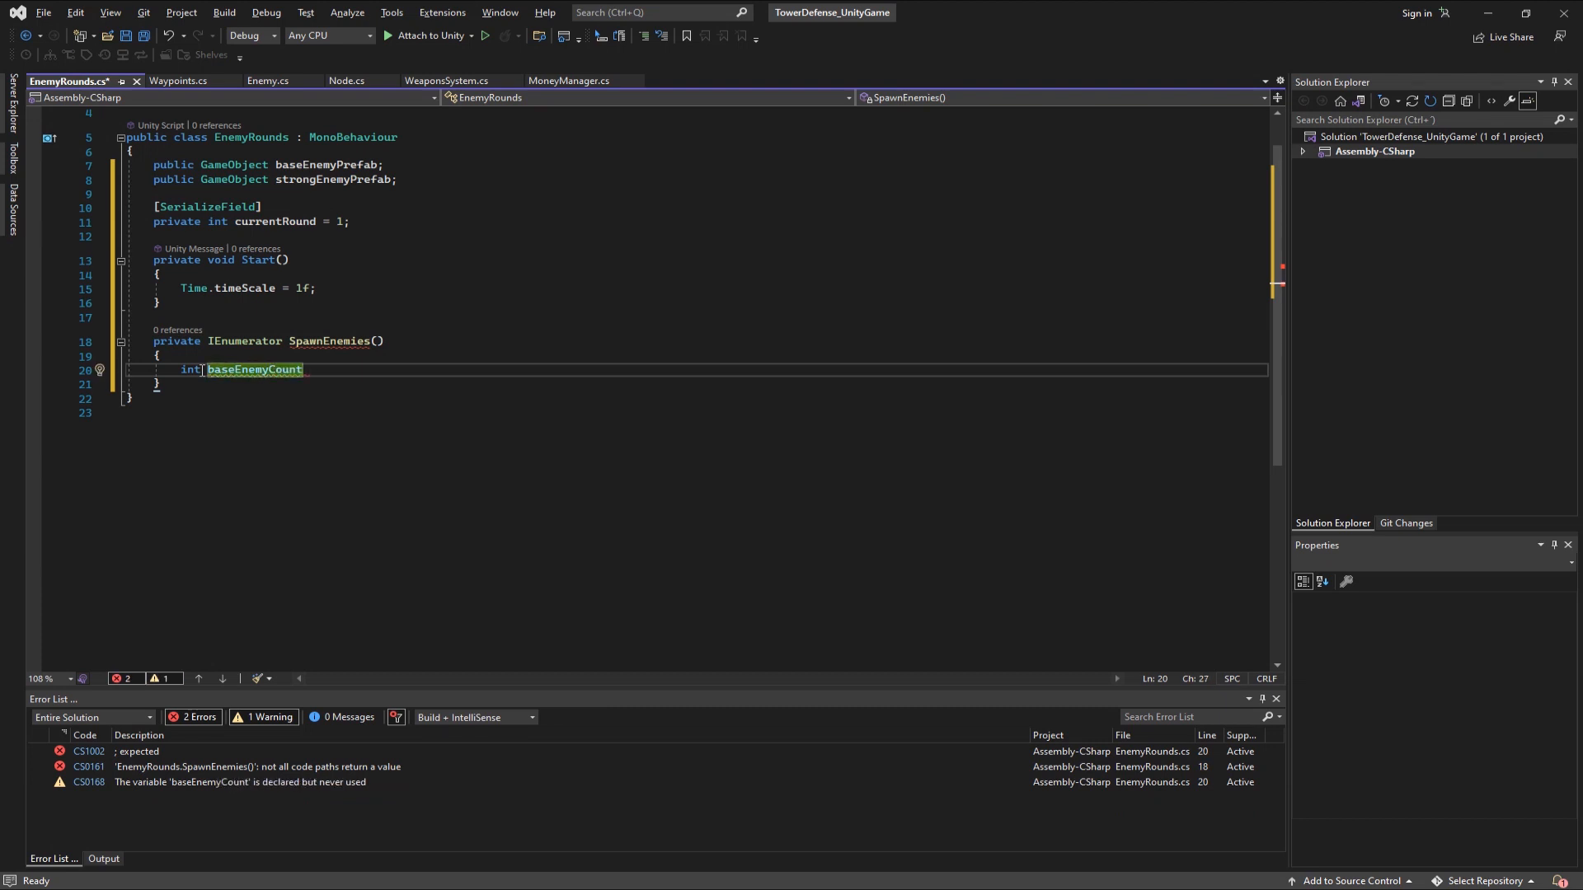
text(=)
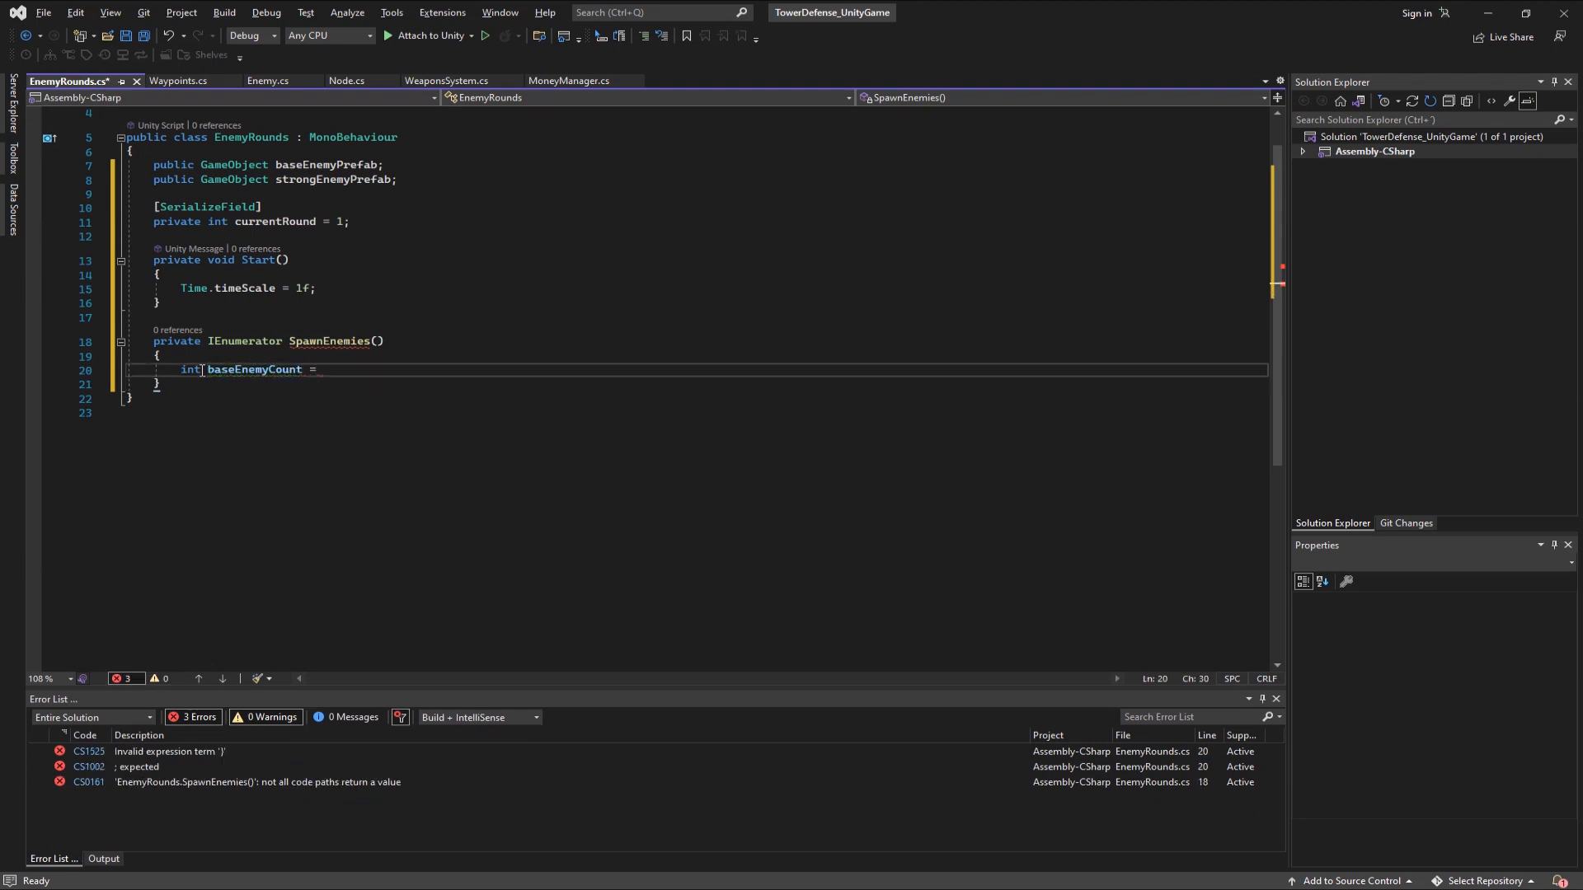
text((currentRound == 1) ? 2 : 5;)
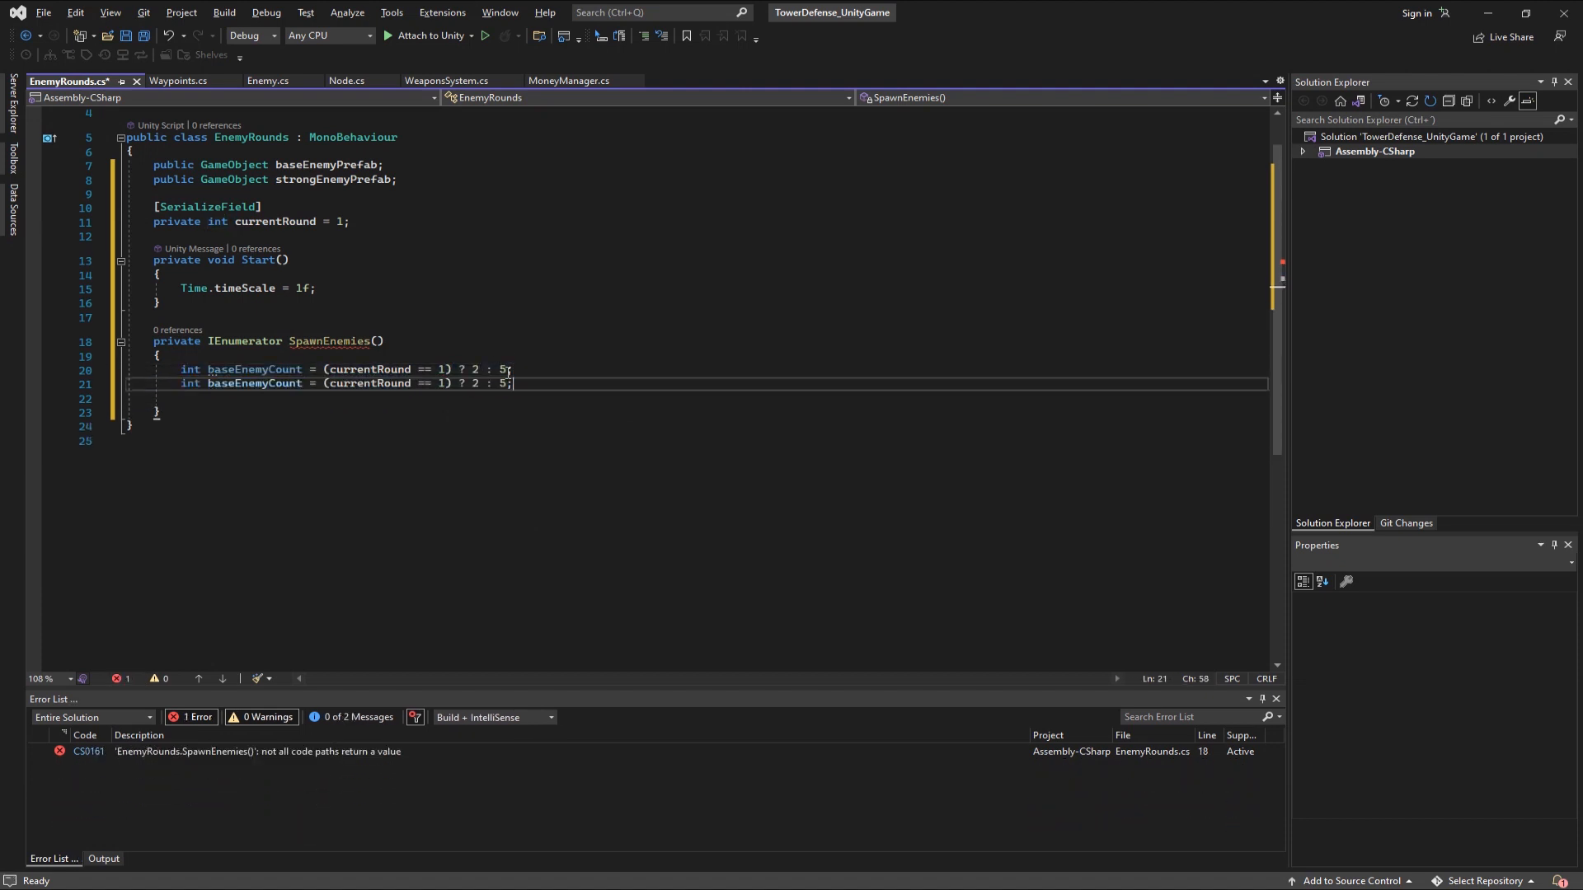
text(strongEnemyCount)
text(for (int i = 0; i <)
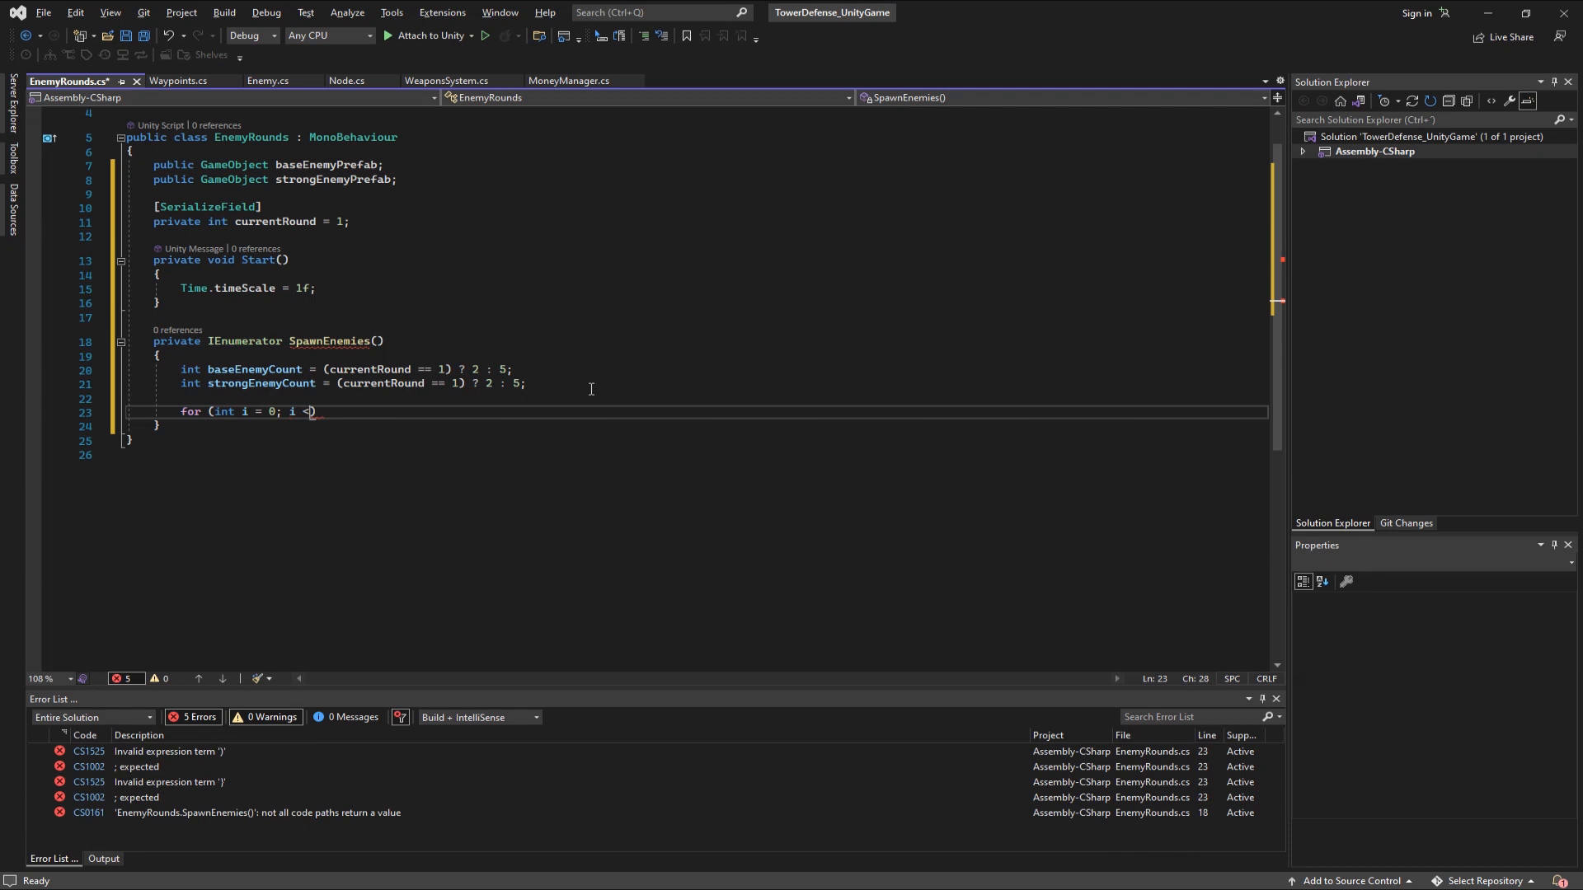
- Loop instantiating baseEnemyPrefab at Vector3(0,0,0) with WaitForSeconds delays of 1 and 2 seconds
text(baseEnemyCount; i++)
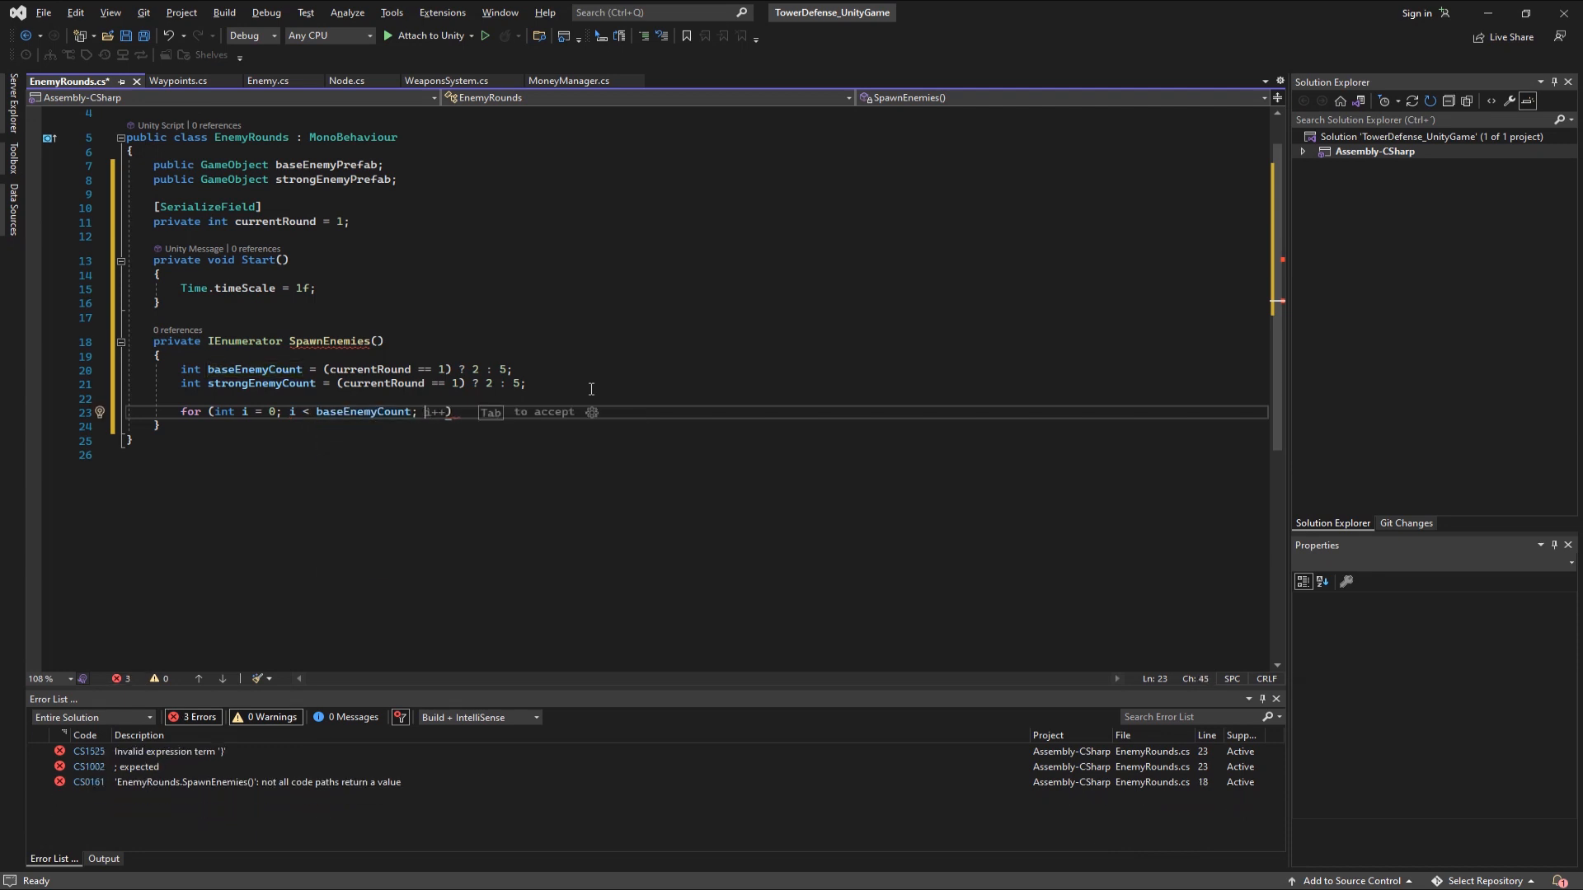
text(Instantiate)
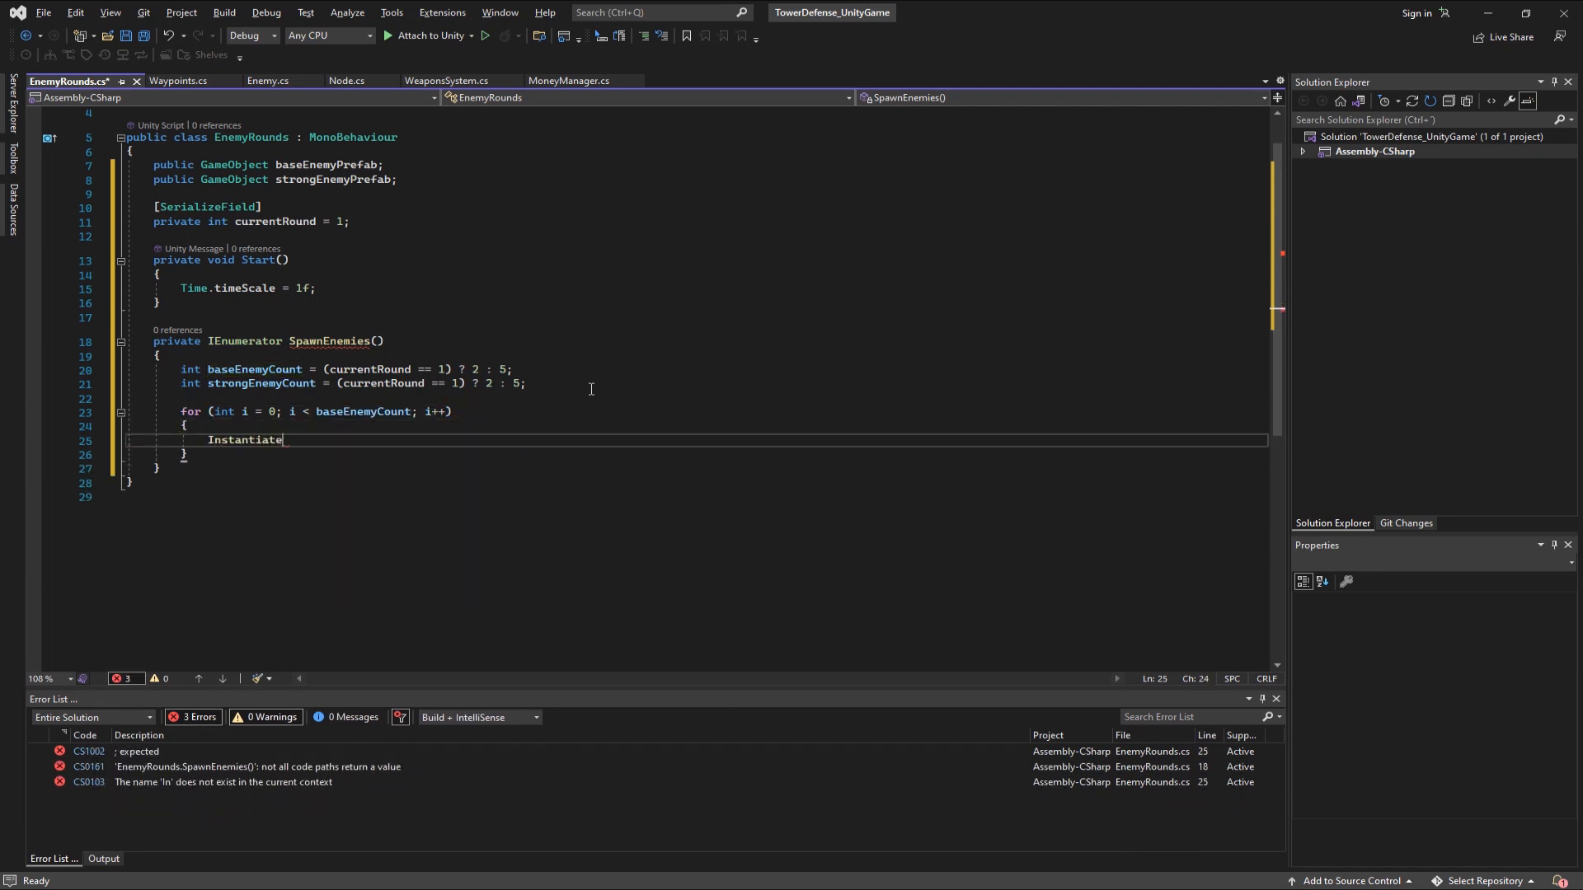
text((baseEnemyPrefabm ))
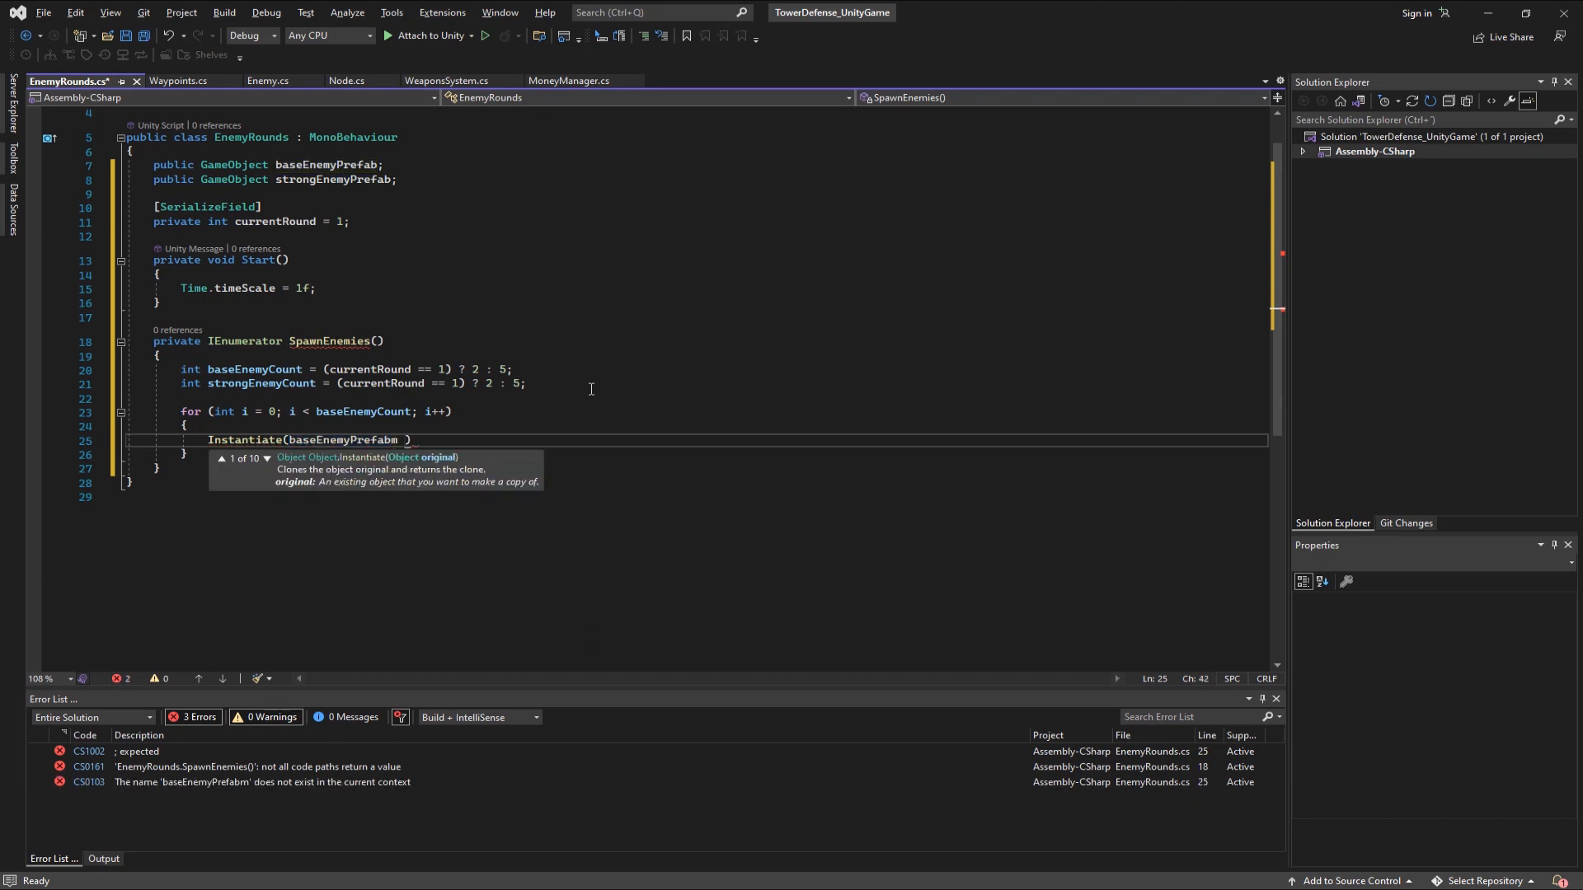
text(, new Vector3)
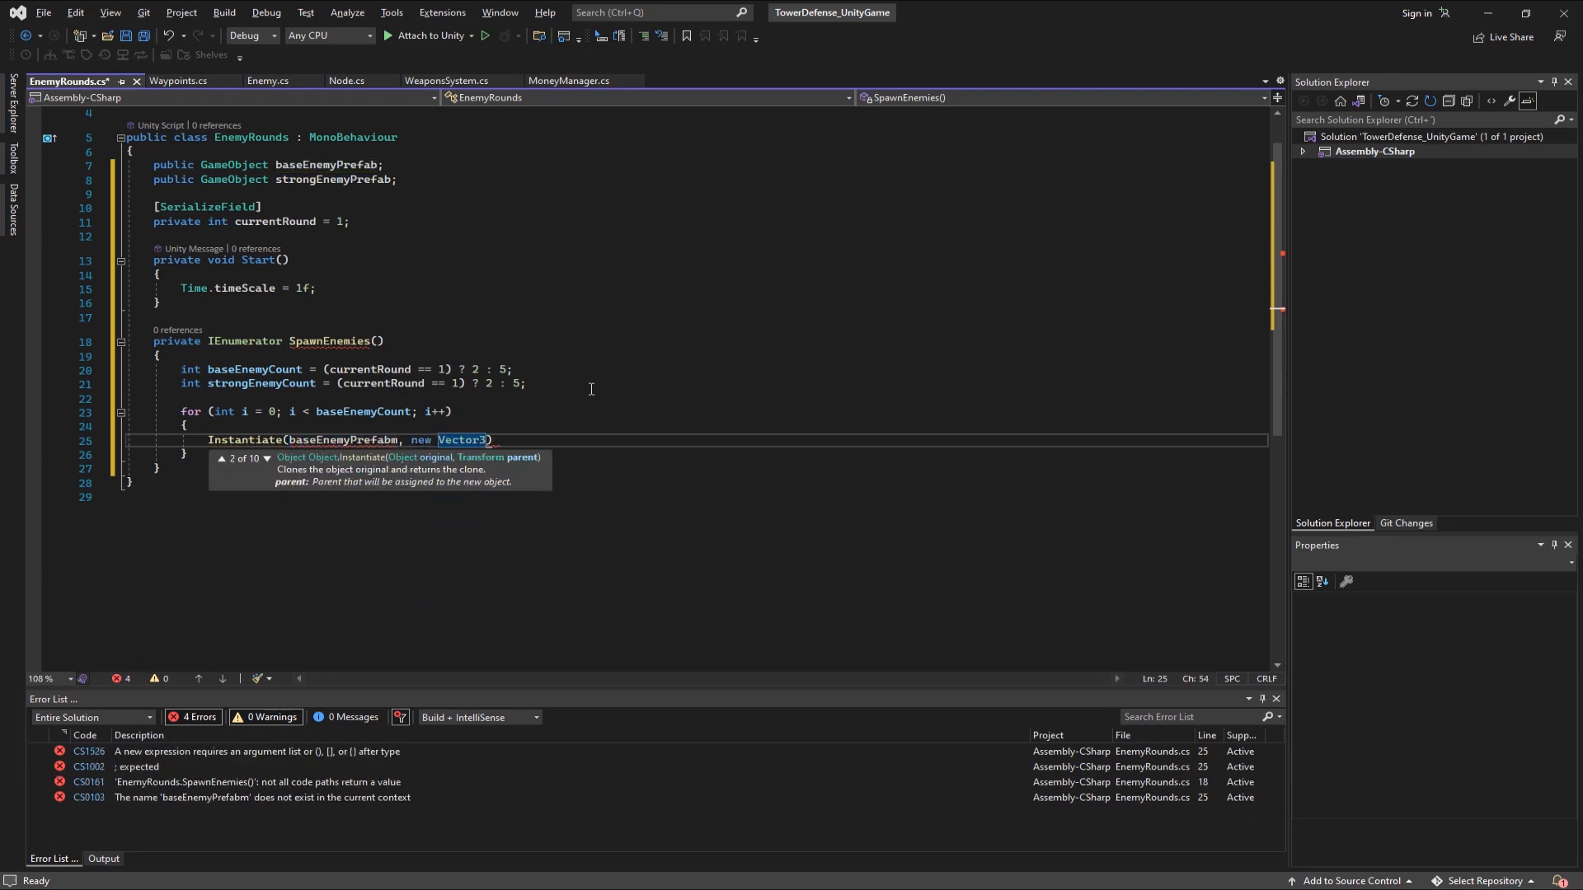
text((0f, 0f, 0f))
text(yield retur)
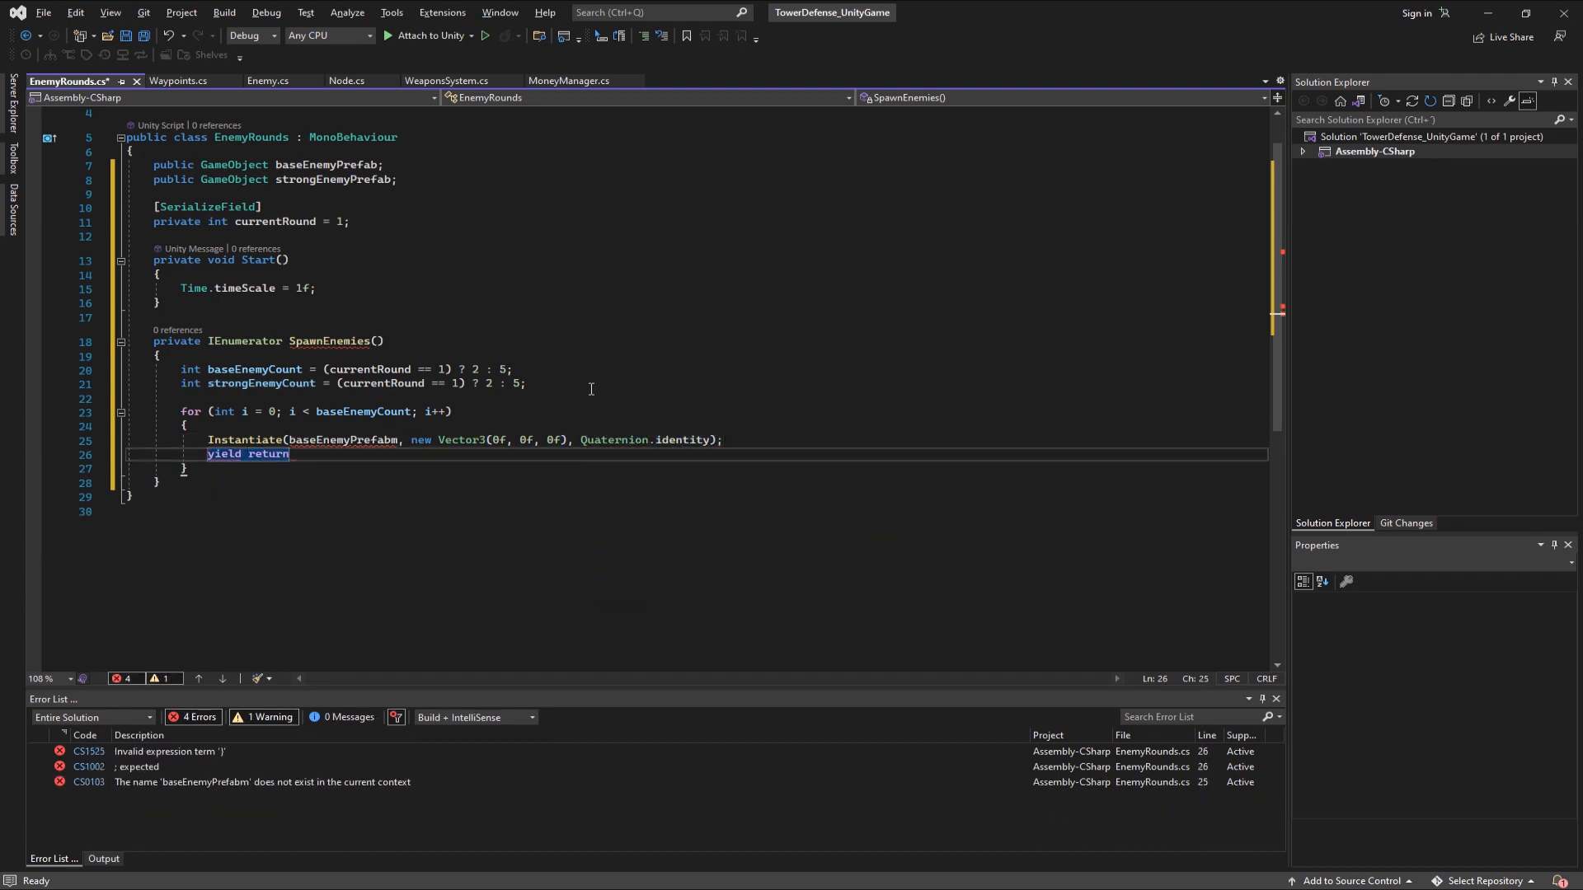
text(new WaitForSeconds()
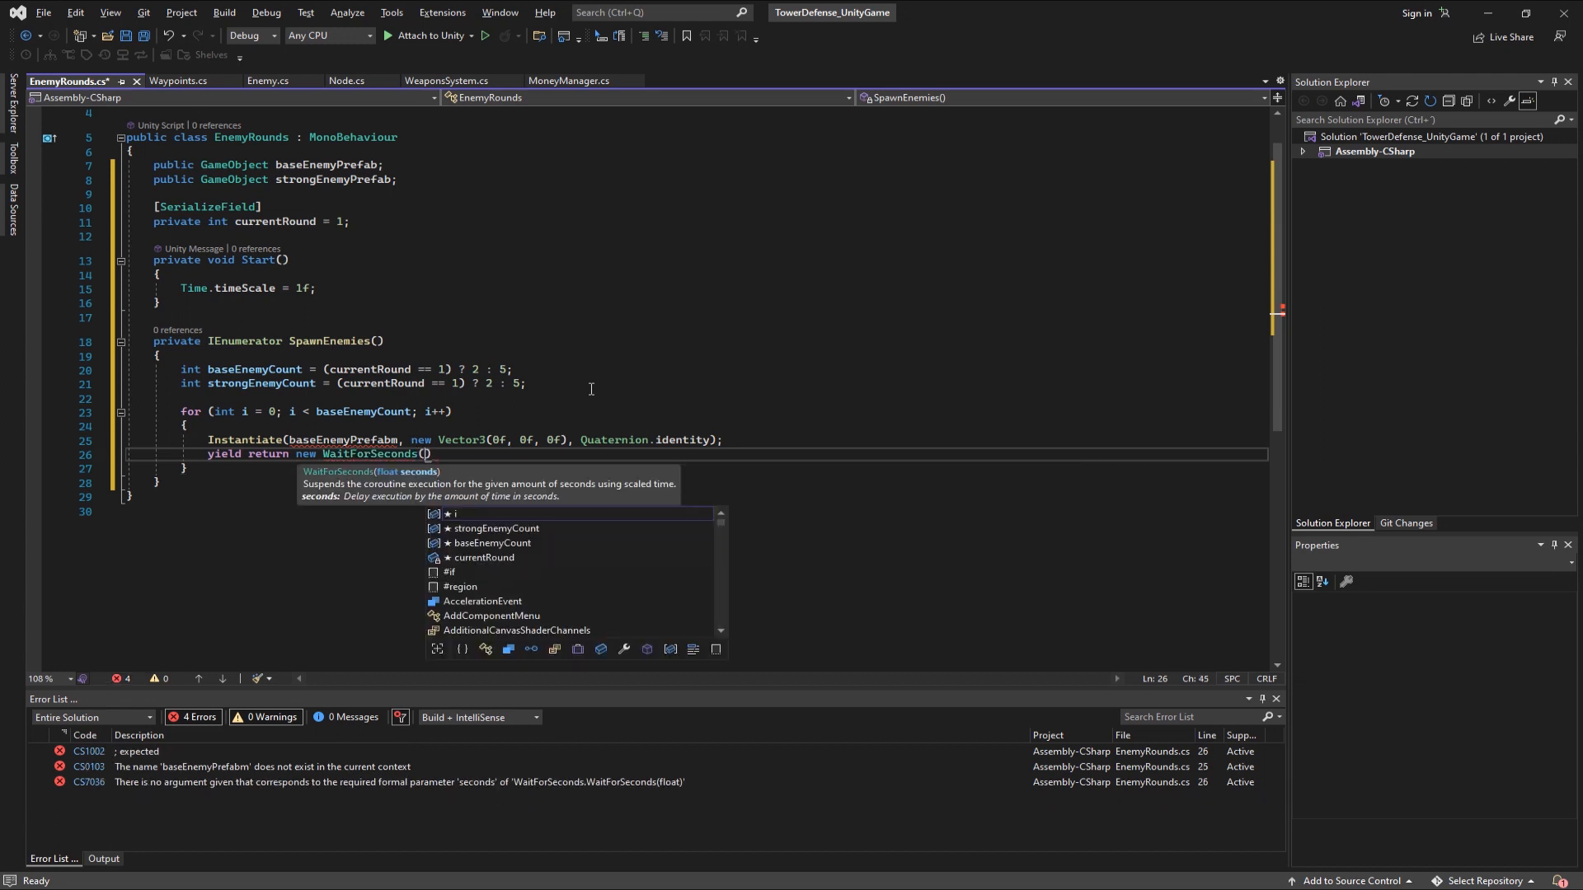
text(2f);)
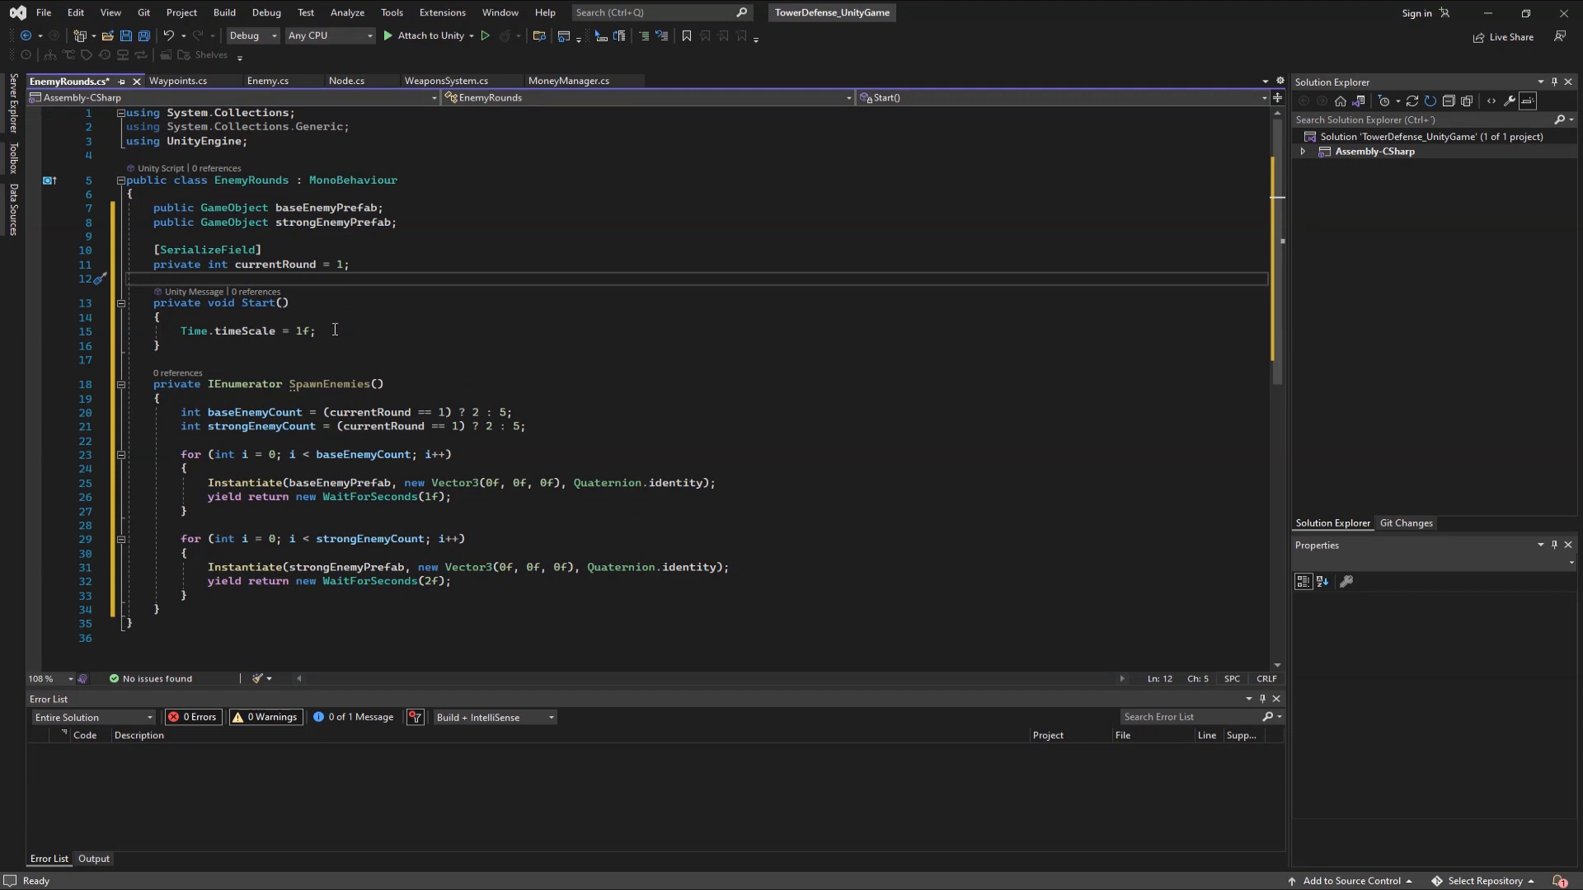
- Add StartCoroutine(SpawnEnemies()); inside EnemyRounds' Start method
text(StartCoroutine(SpawnEnemies()
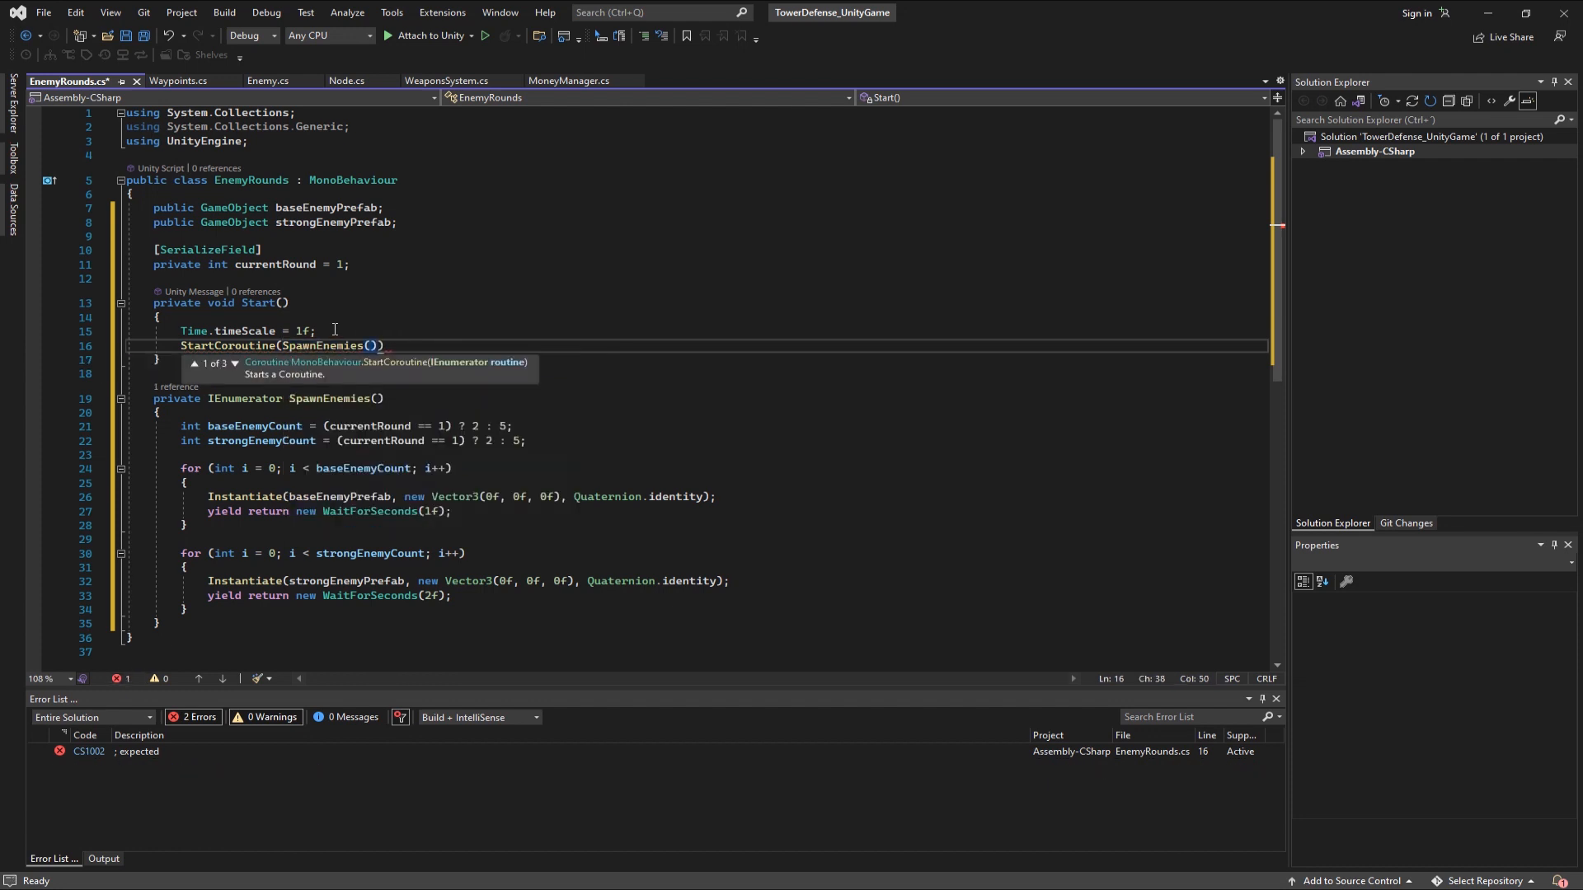
text(;)
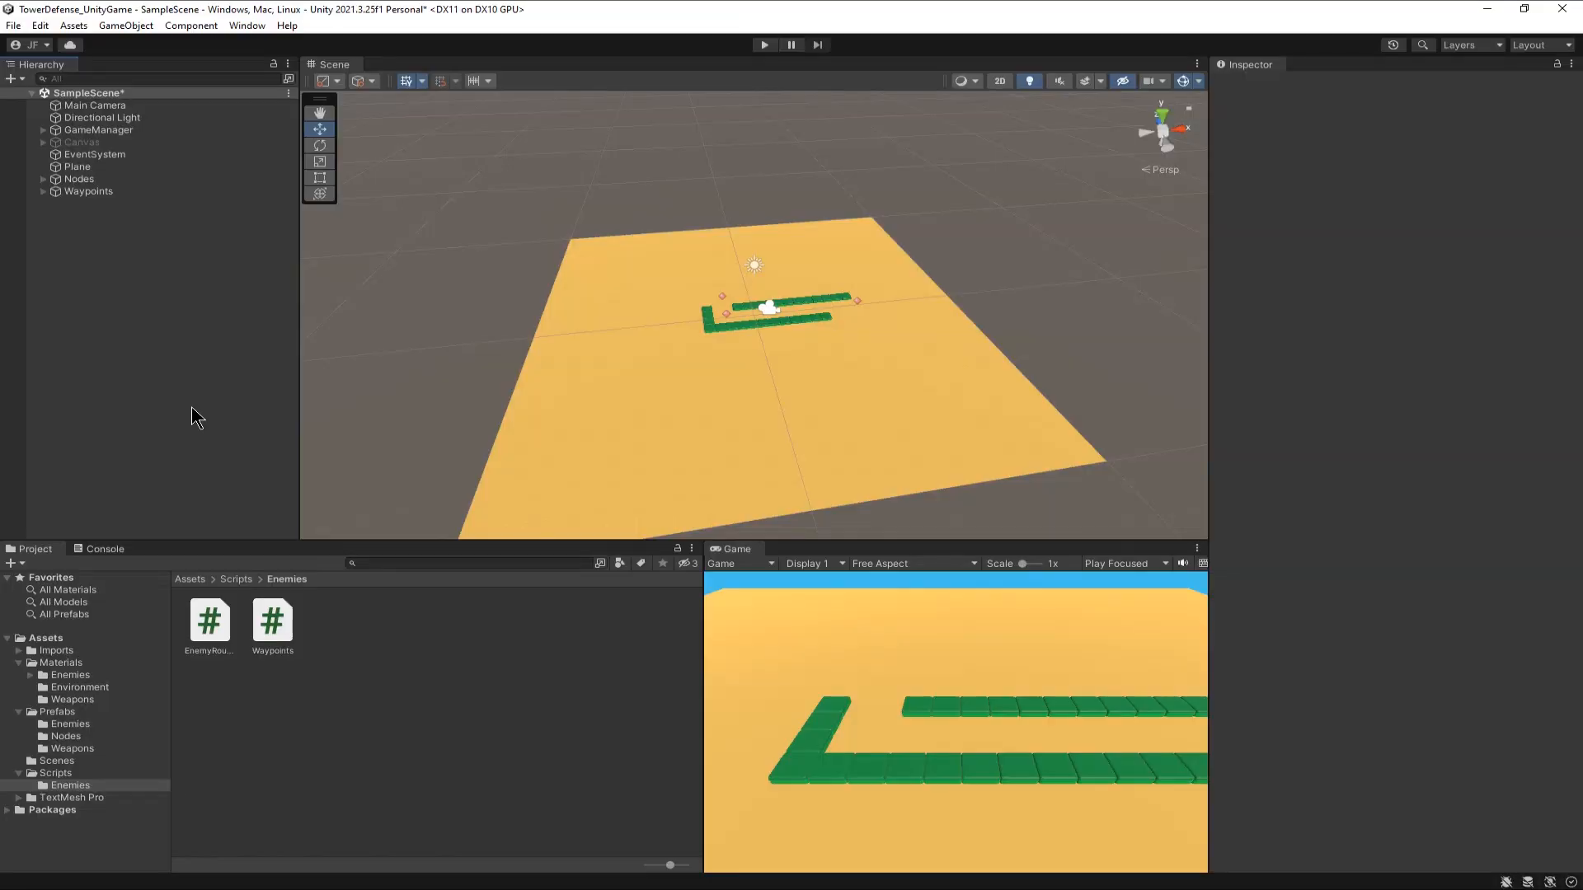
- Create an empty child object under GameManager to become Rounds
right_click(96, 129)
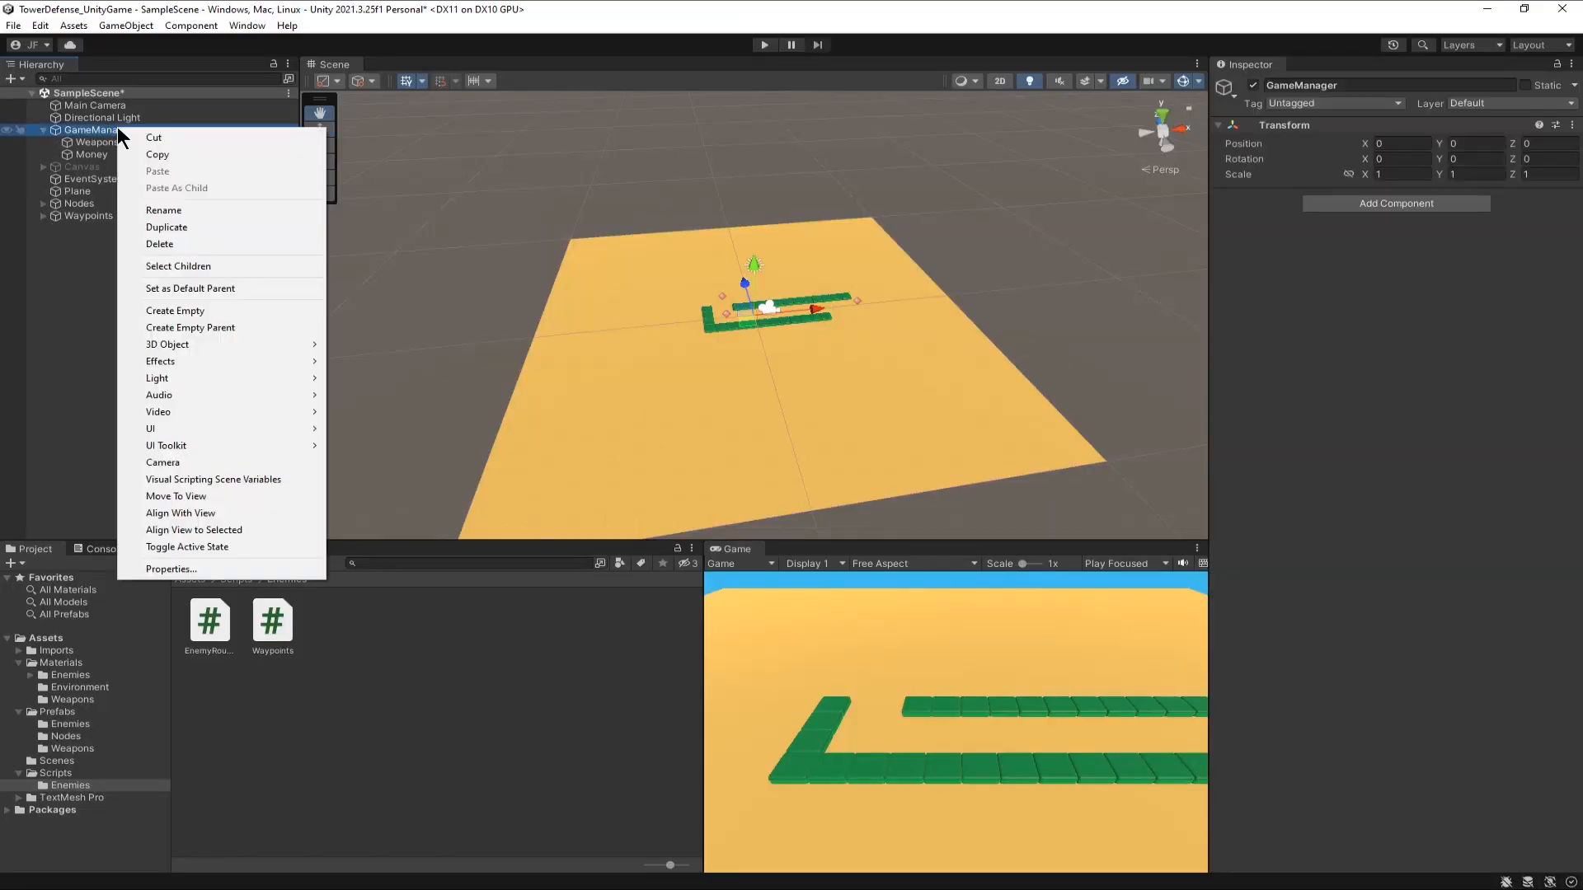
click(175, 310)
text(Rounds)
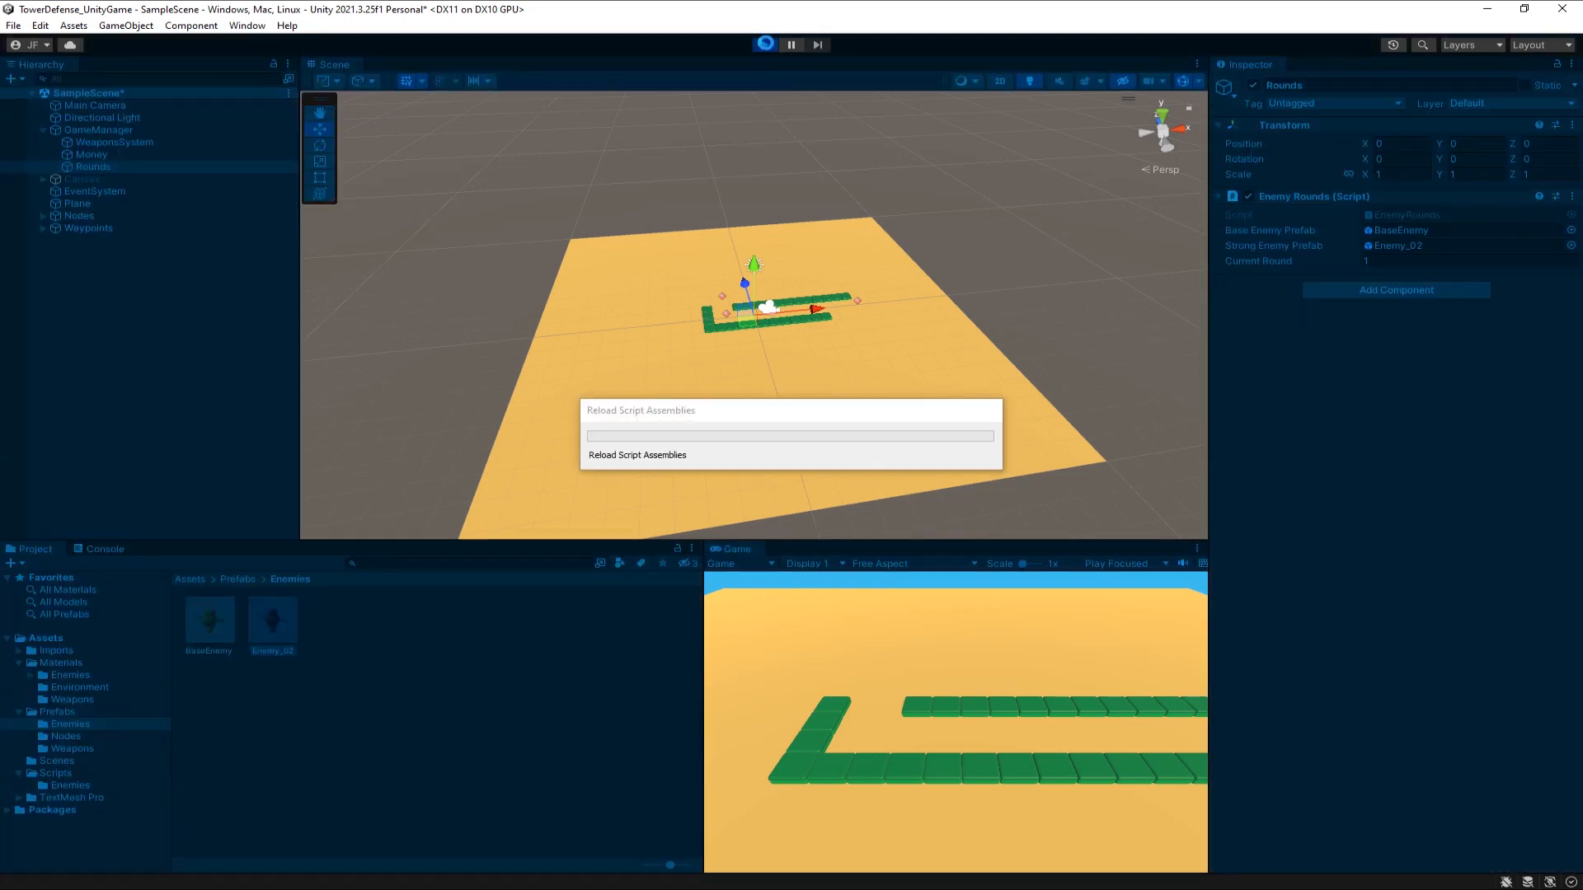
click(763, 43)
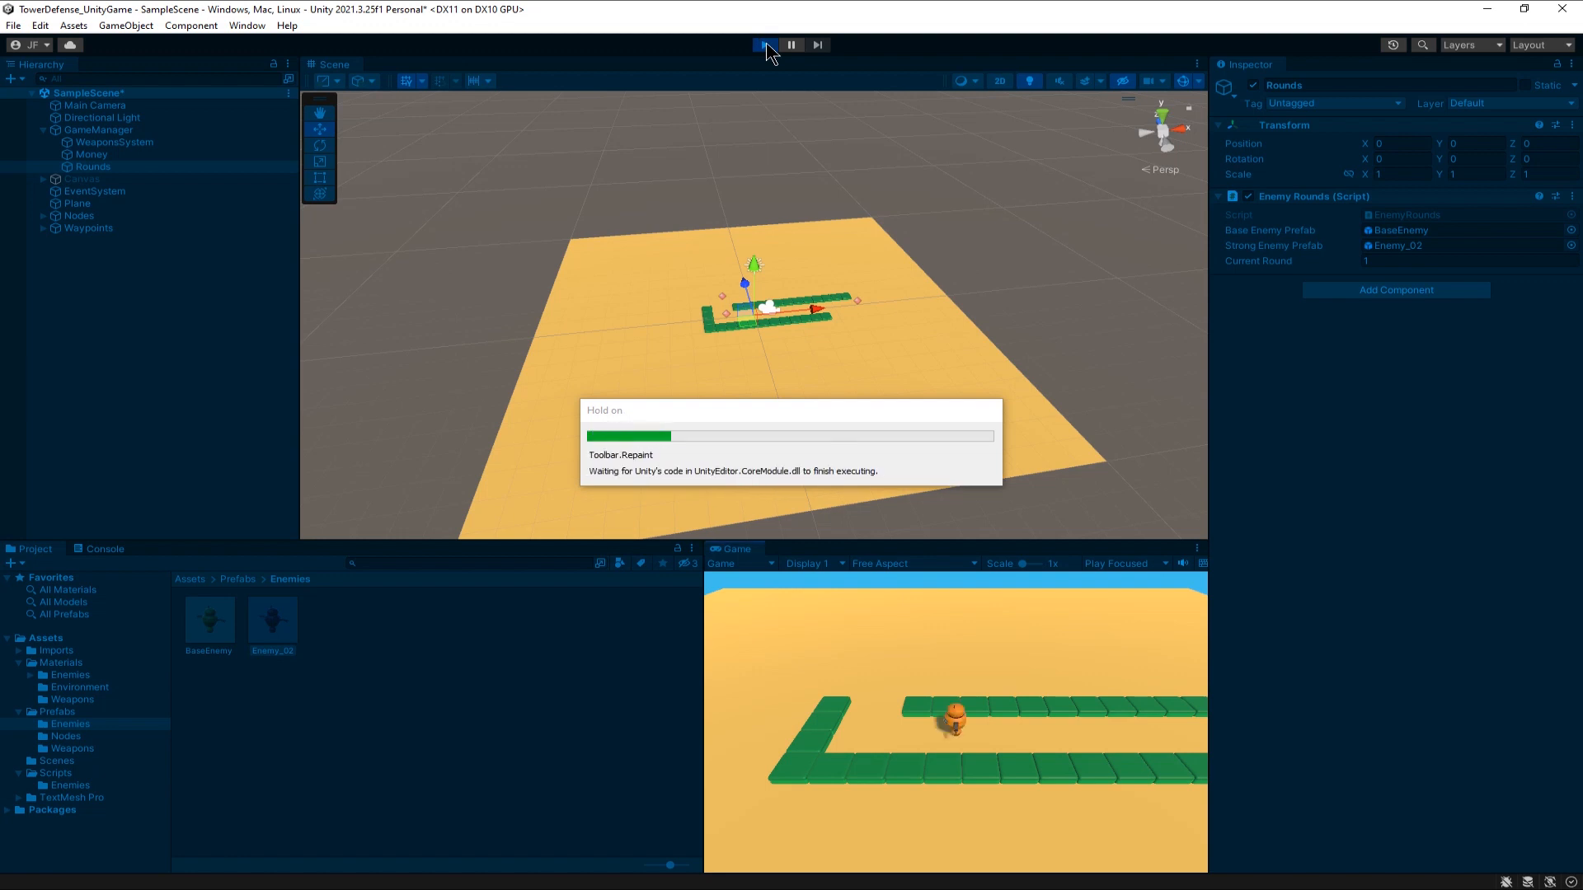
click(764, 44)
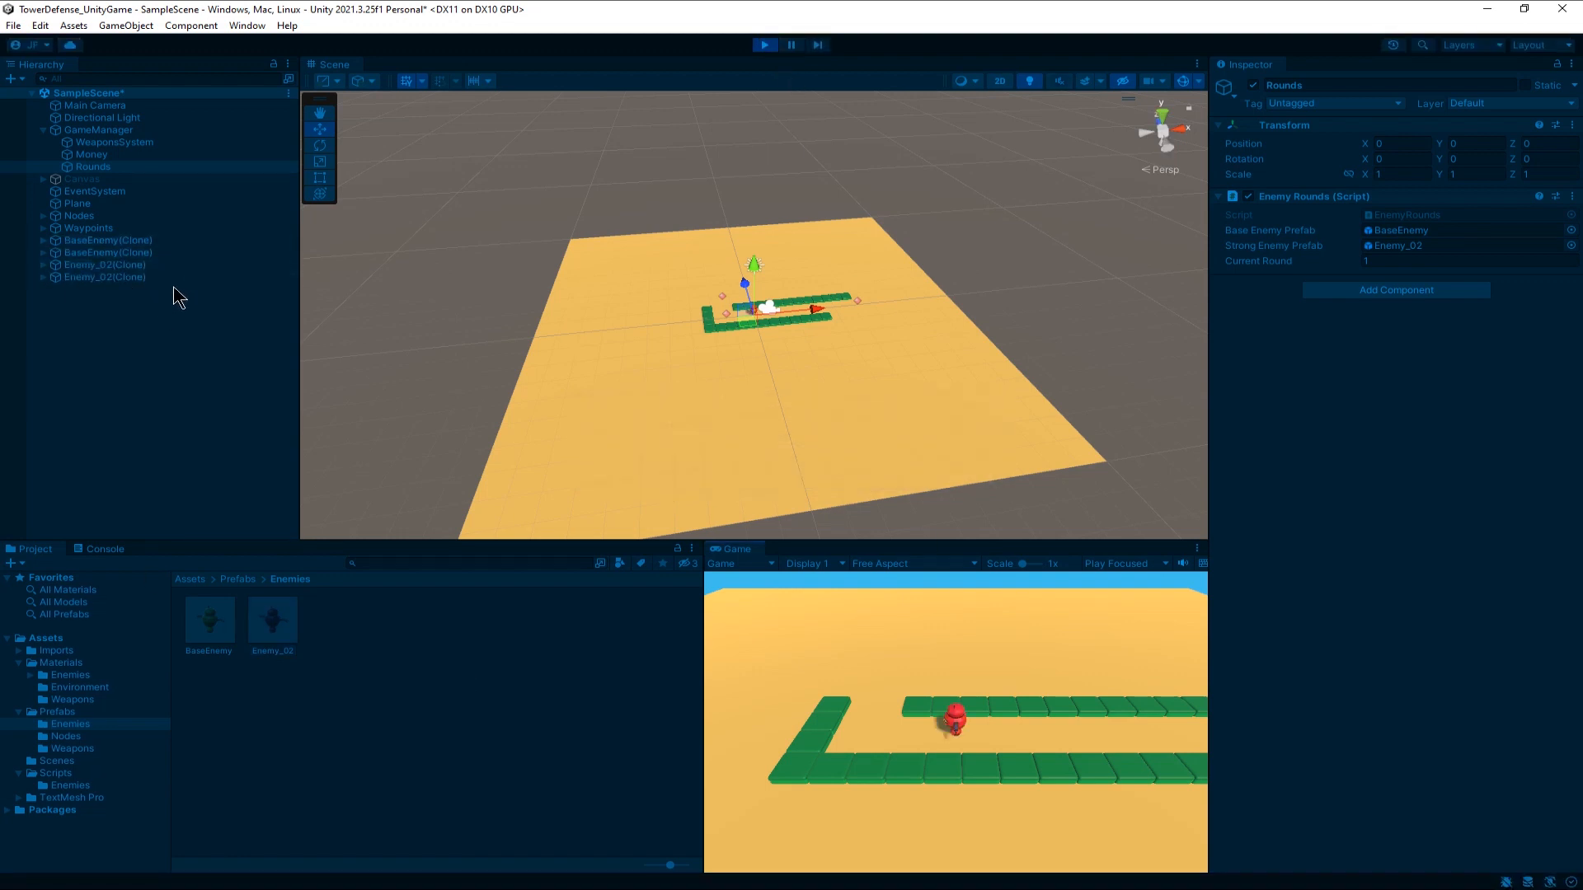
mouse_move(220, 308)
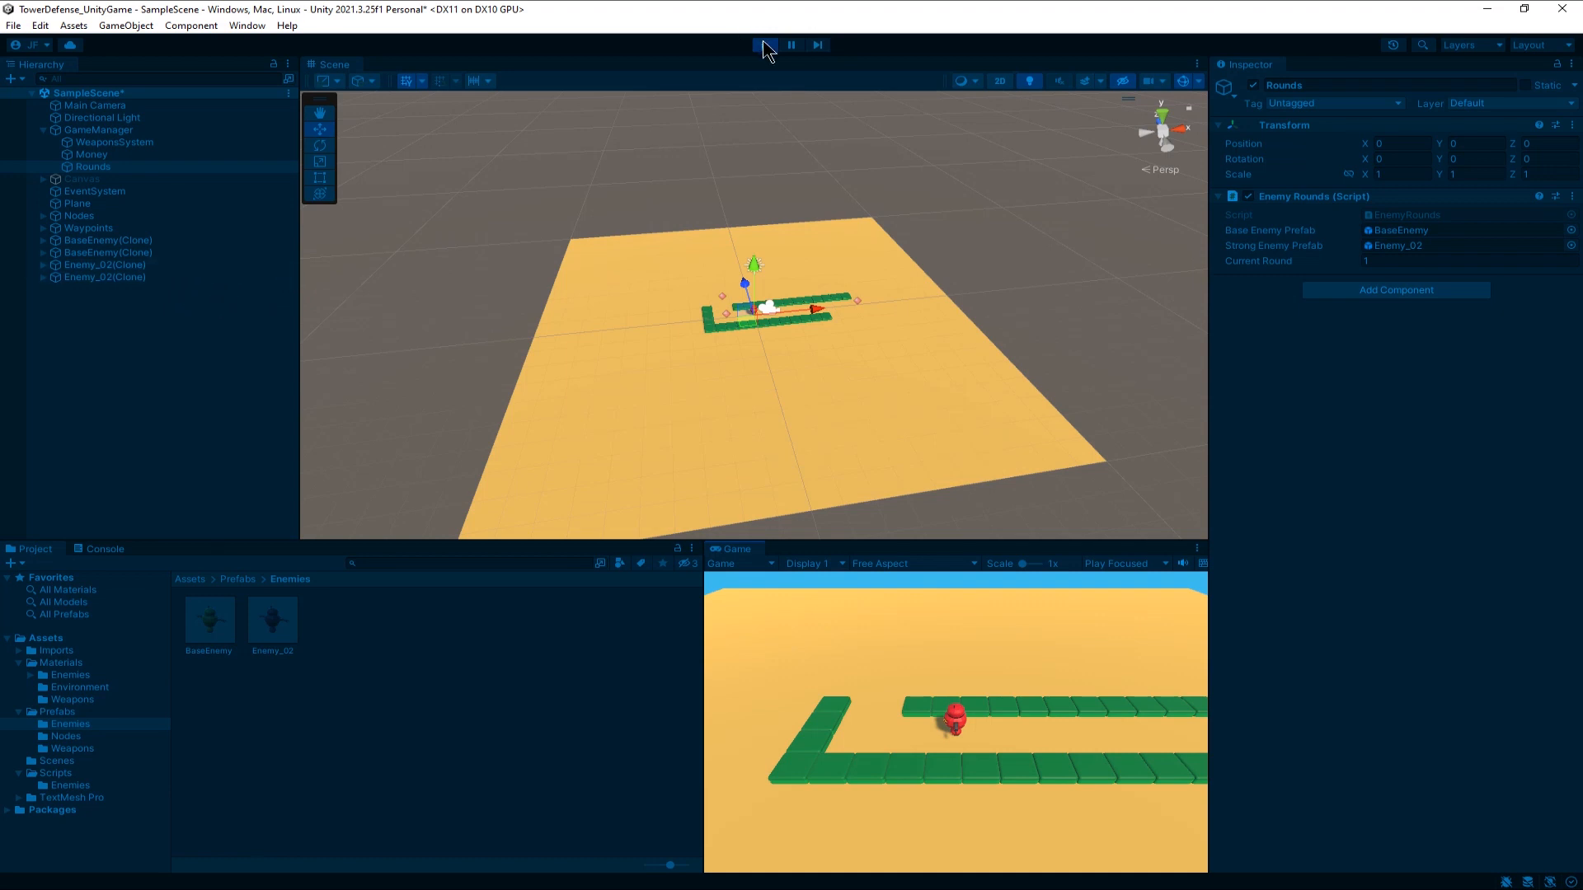
click(764, 44)
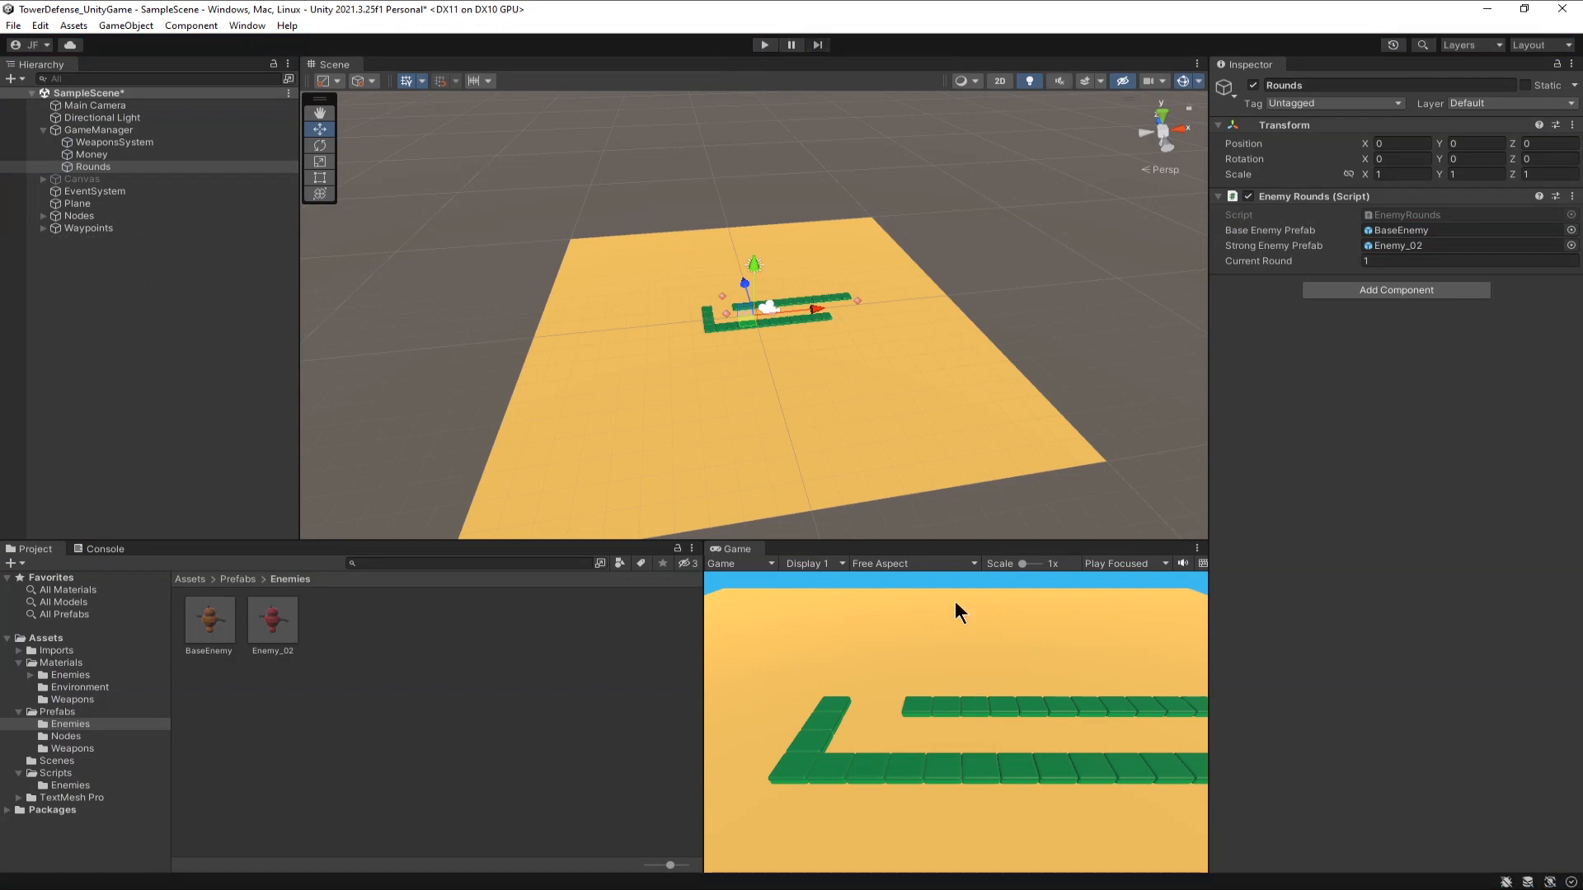
mouse_move(71, 885)
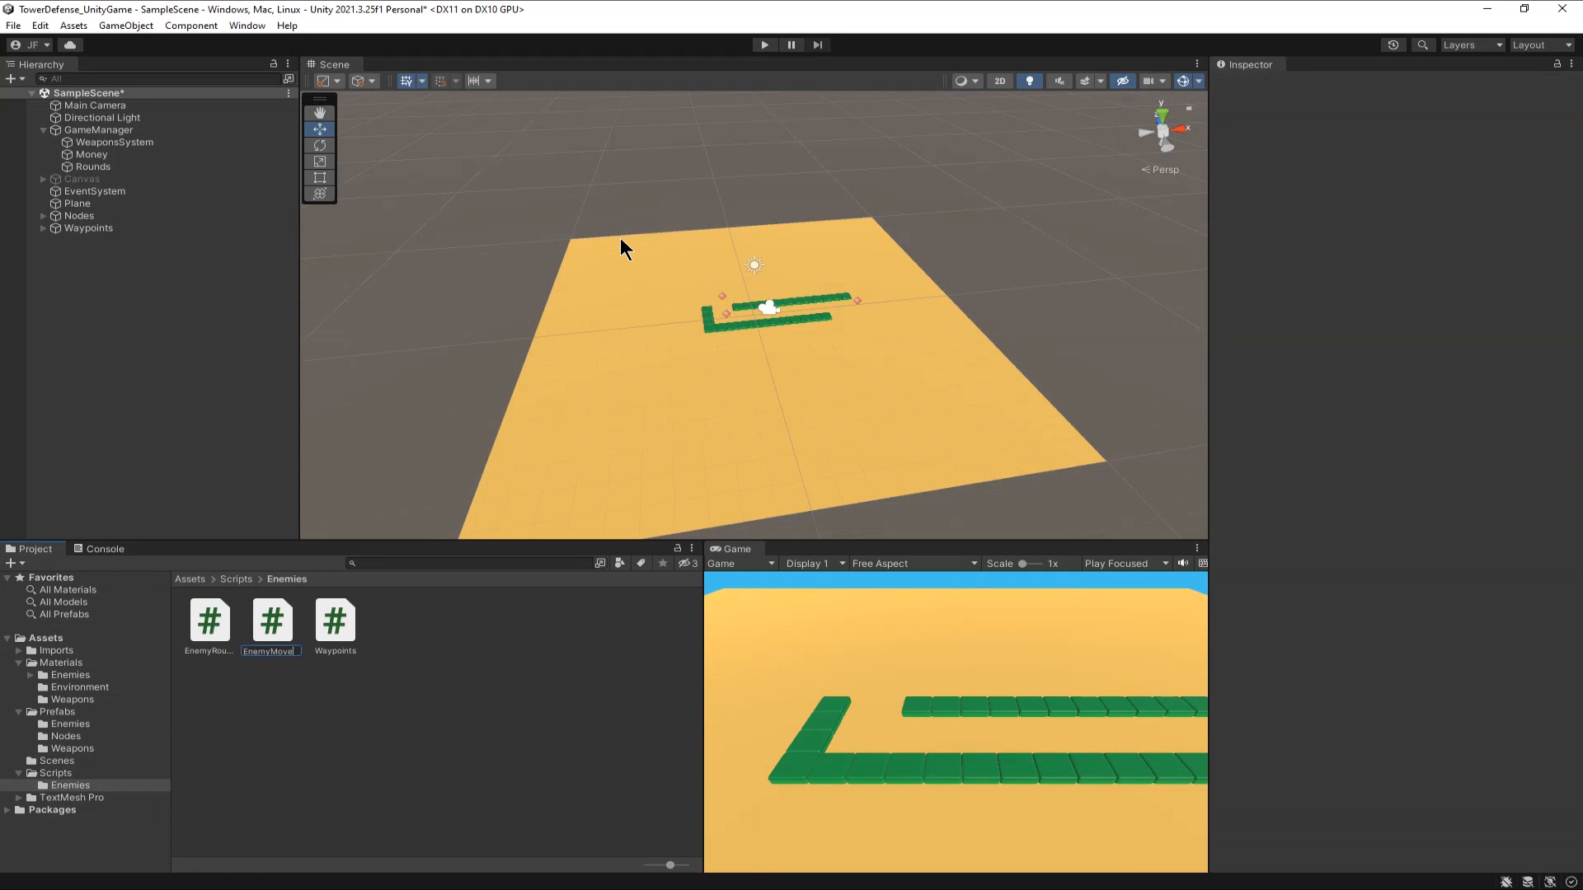
- Confirm the EnemyMovement script name and open it in Visual Studio
click(209, 622)
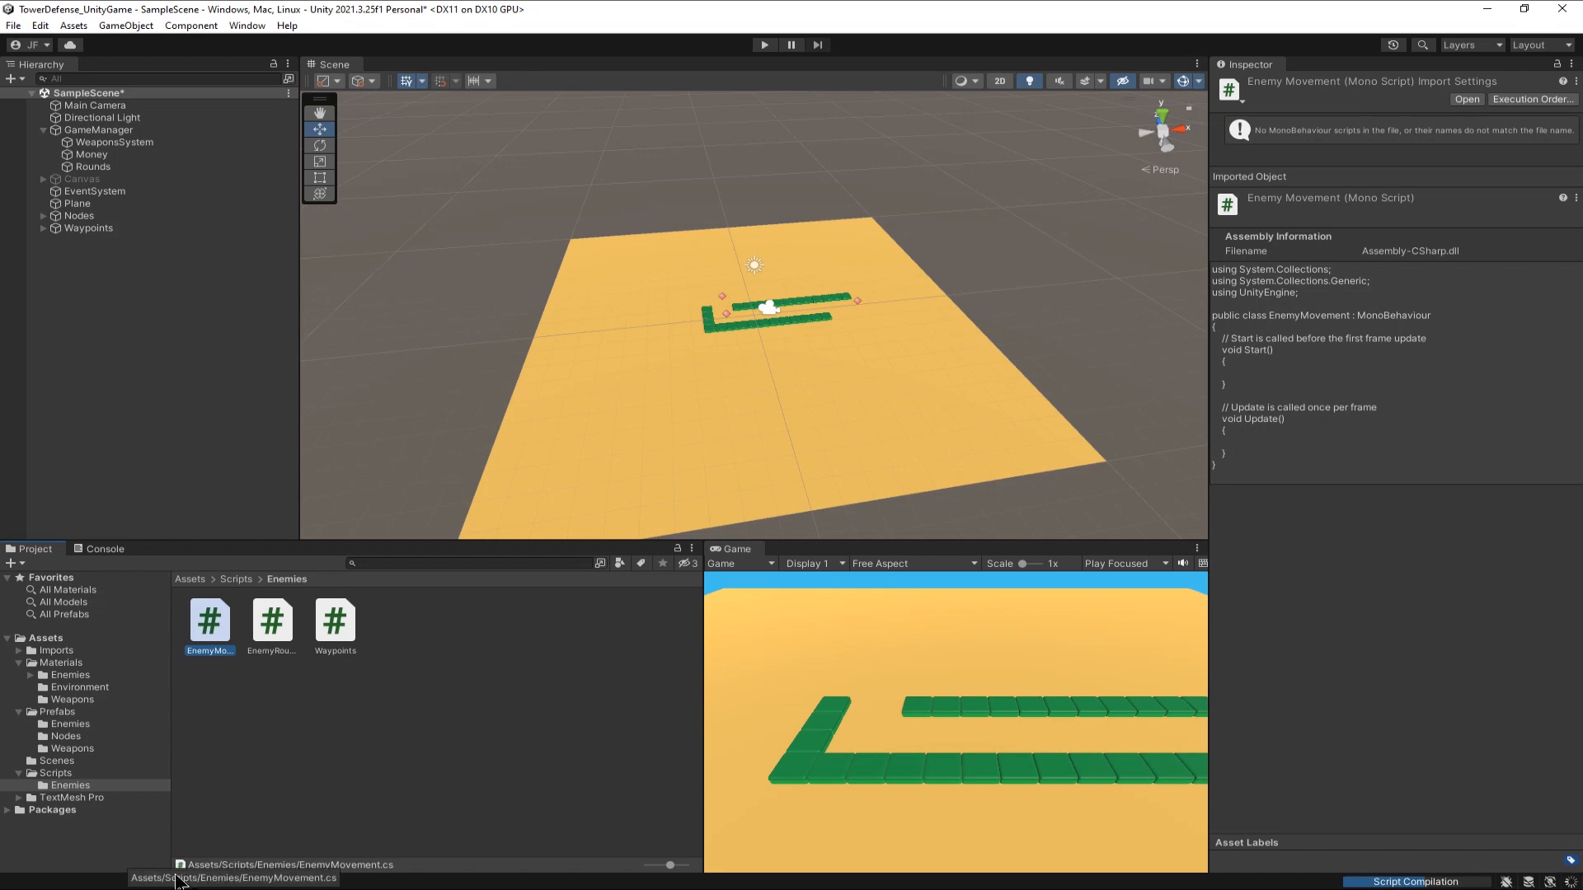
double_click(210, 617)
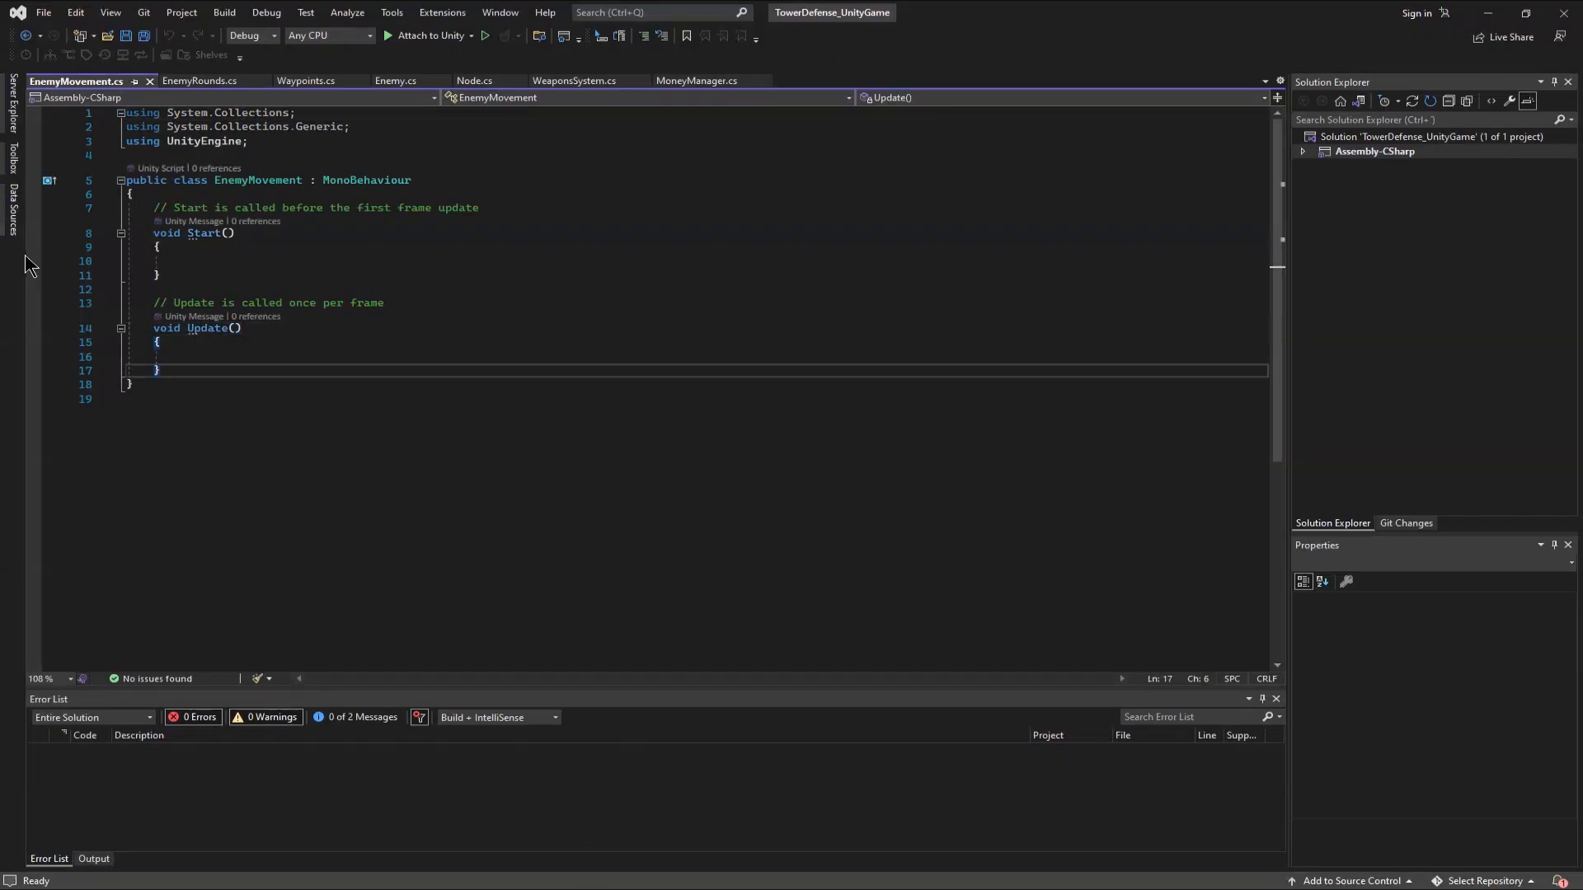
- Declare public float speed = 2, private int wavePointIndex = 0 and private Transform currentWaypoint
text(public)
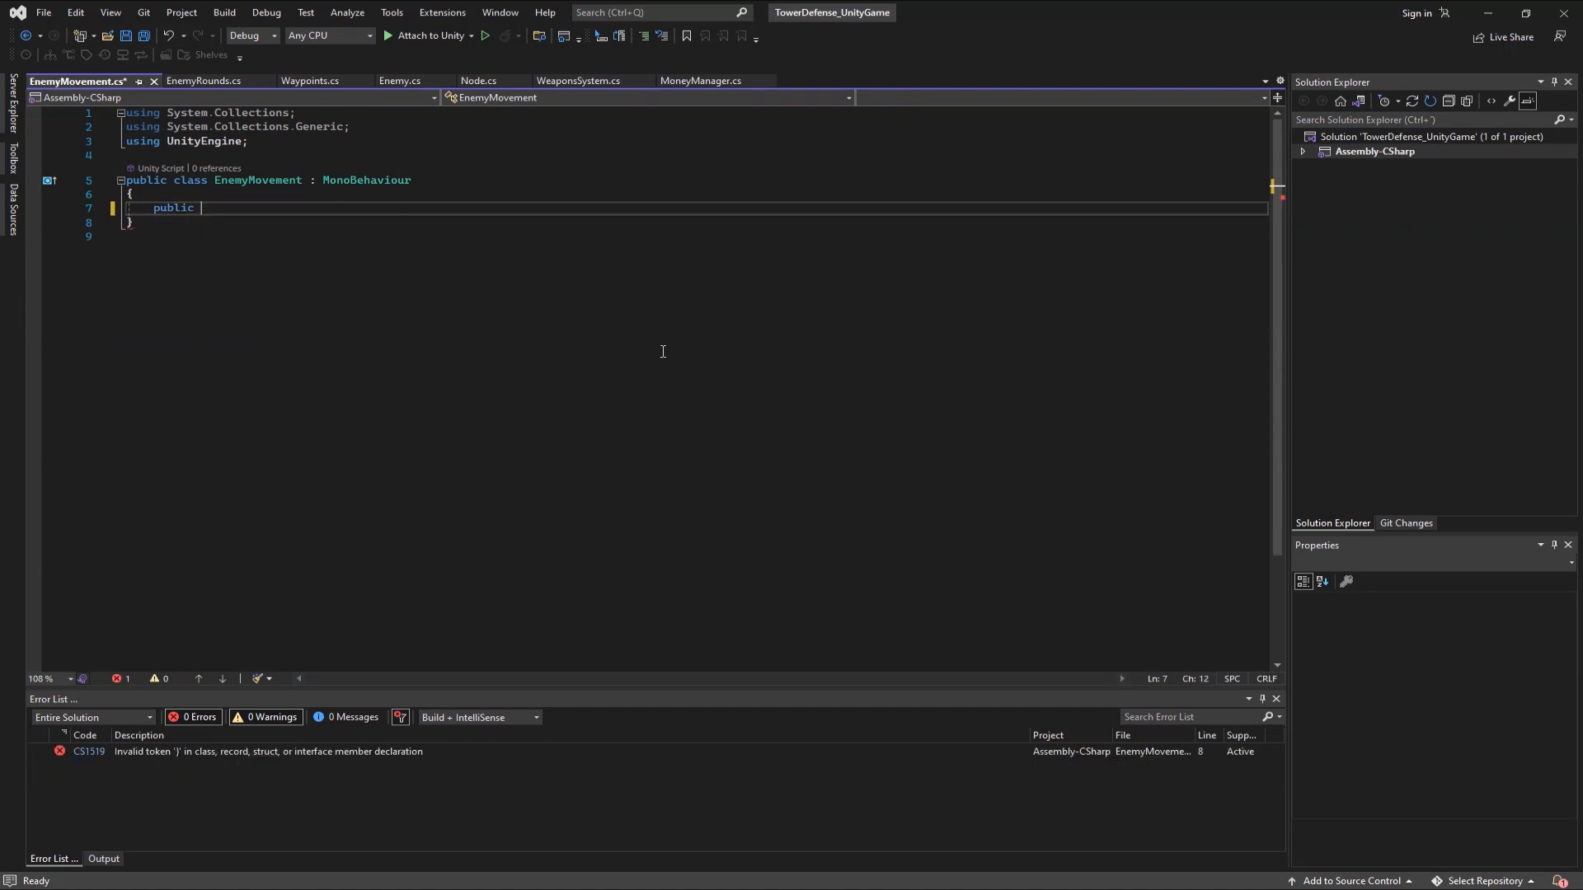
text(float speed = 2f;)
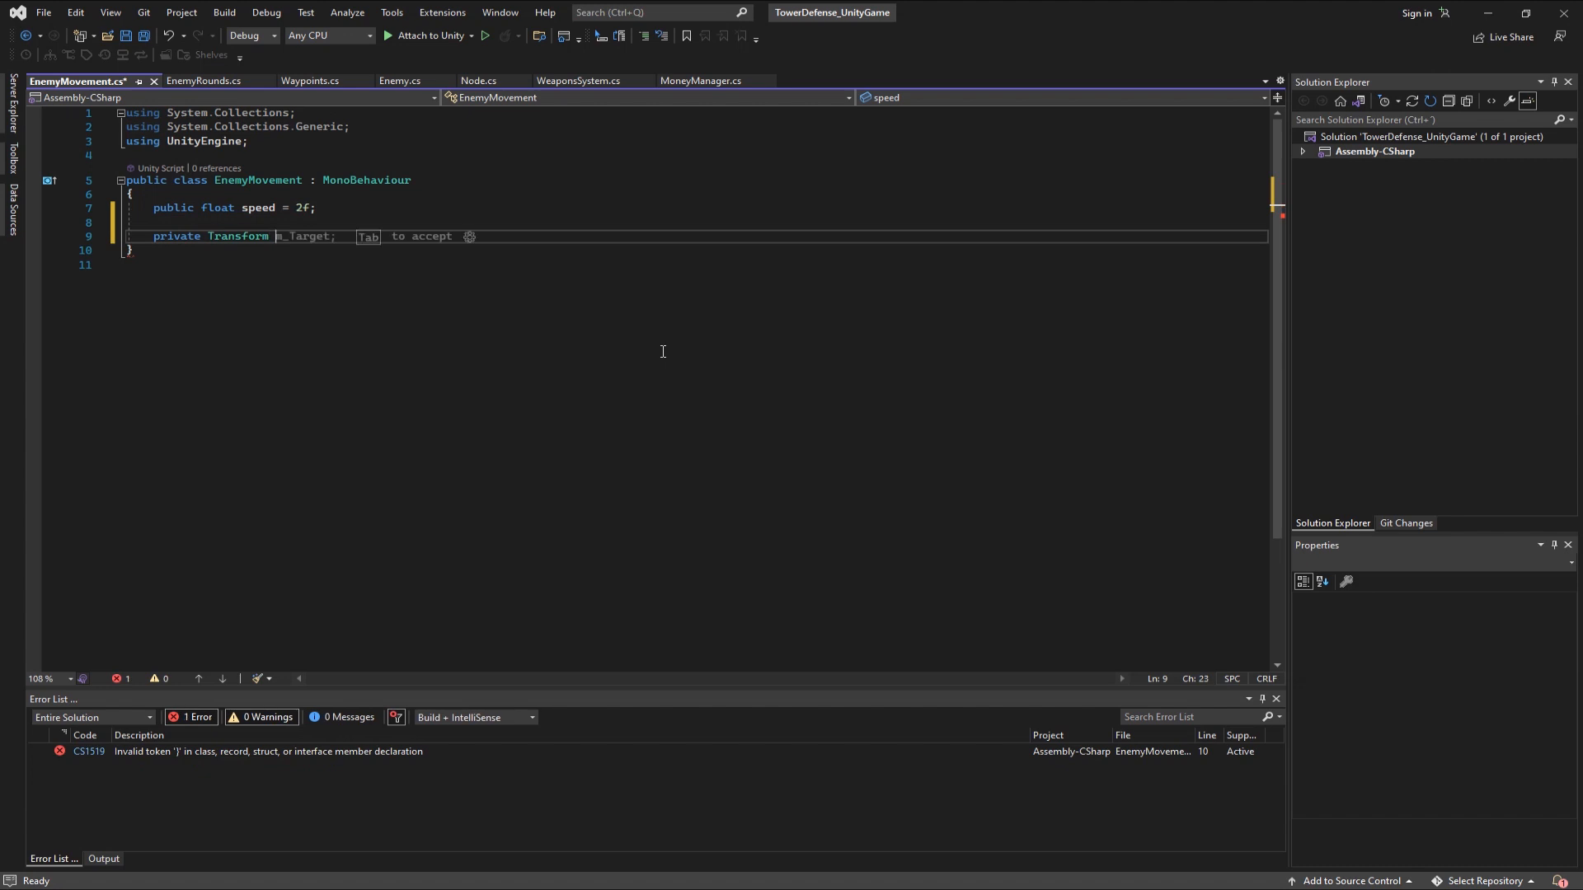
text(private)
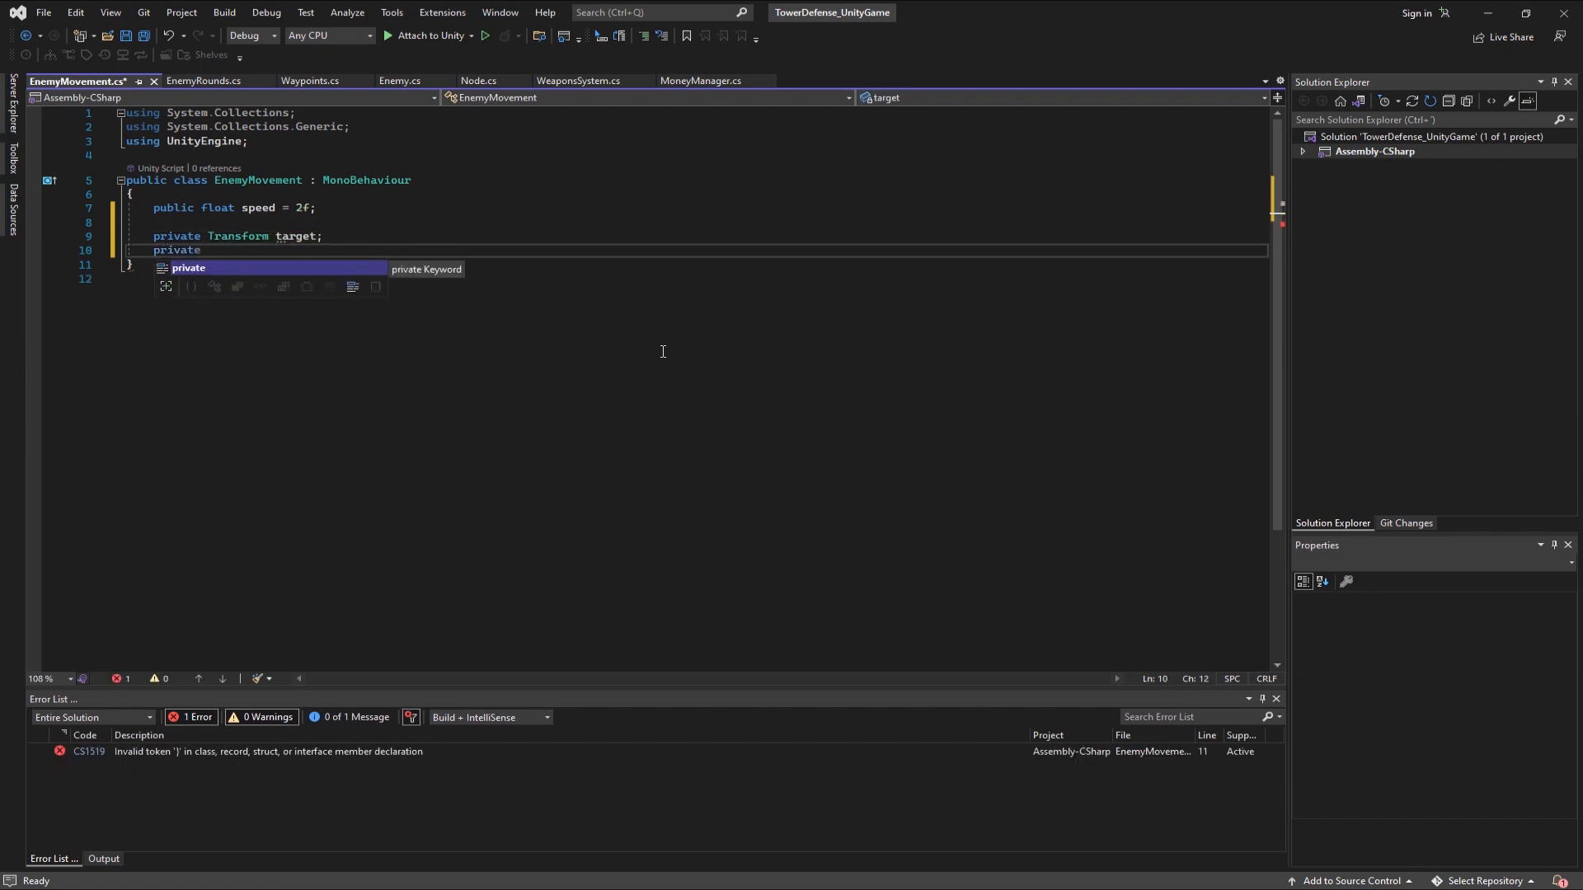
text(int wave)
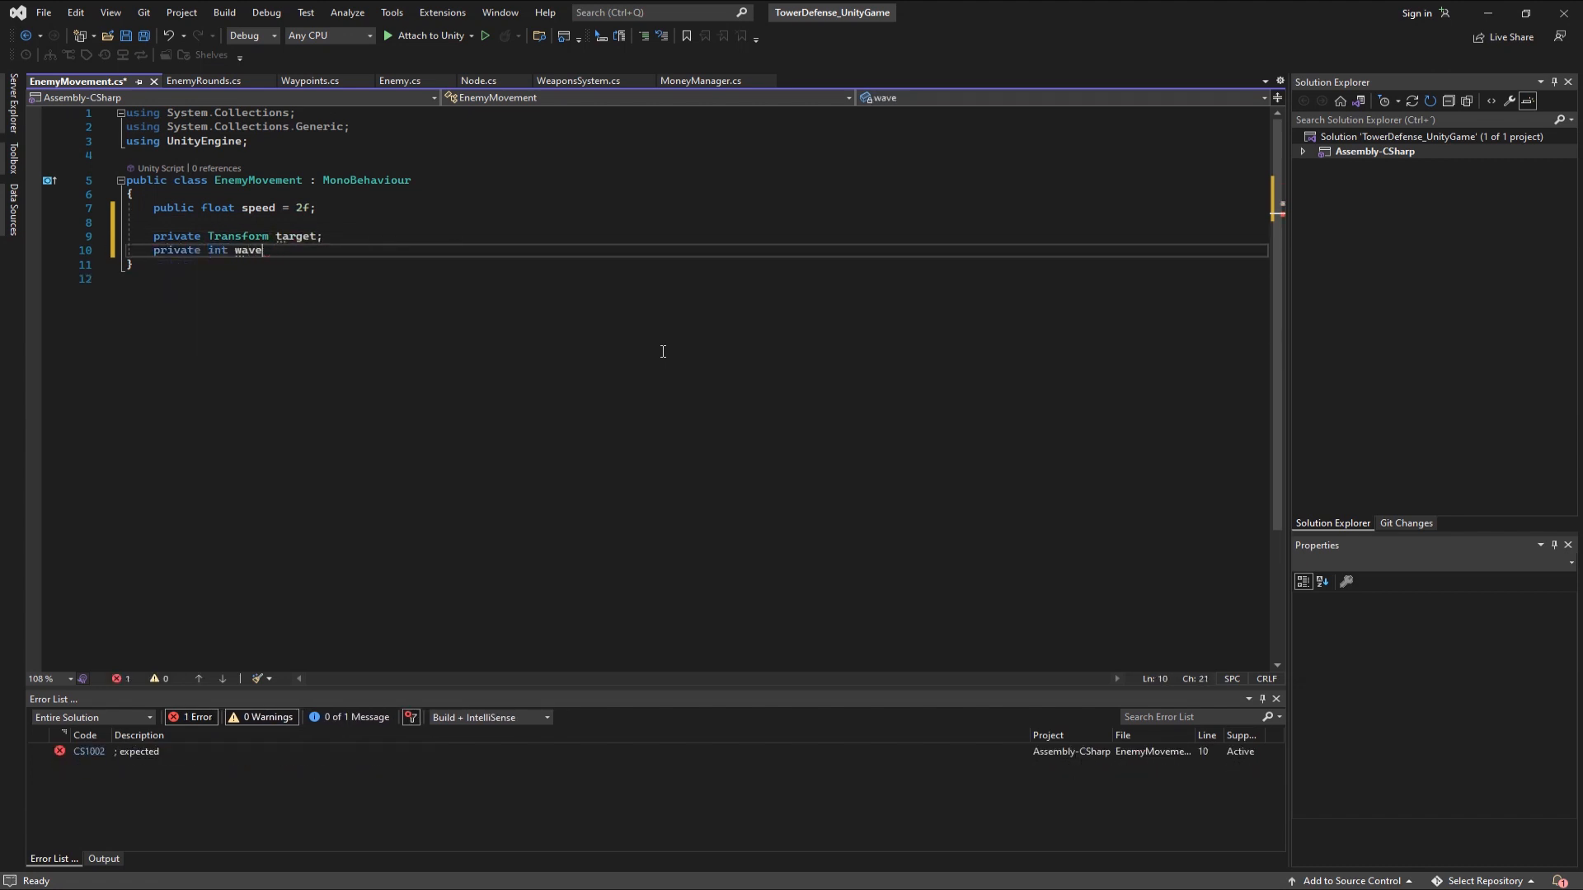
text(PointIndex = 0;)
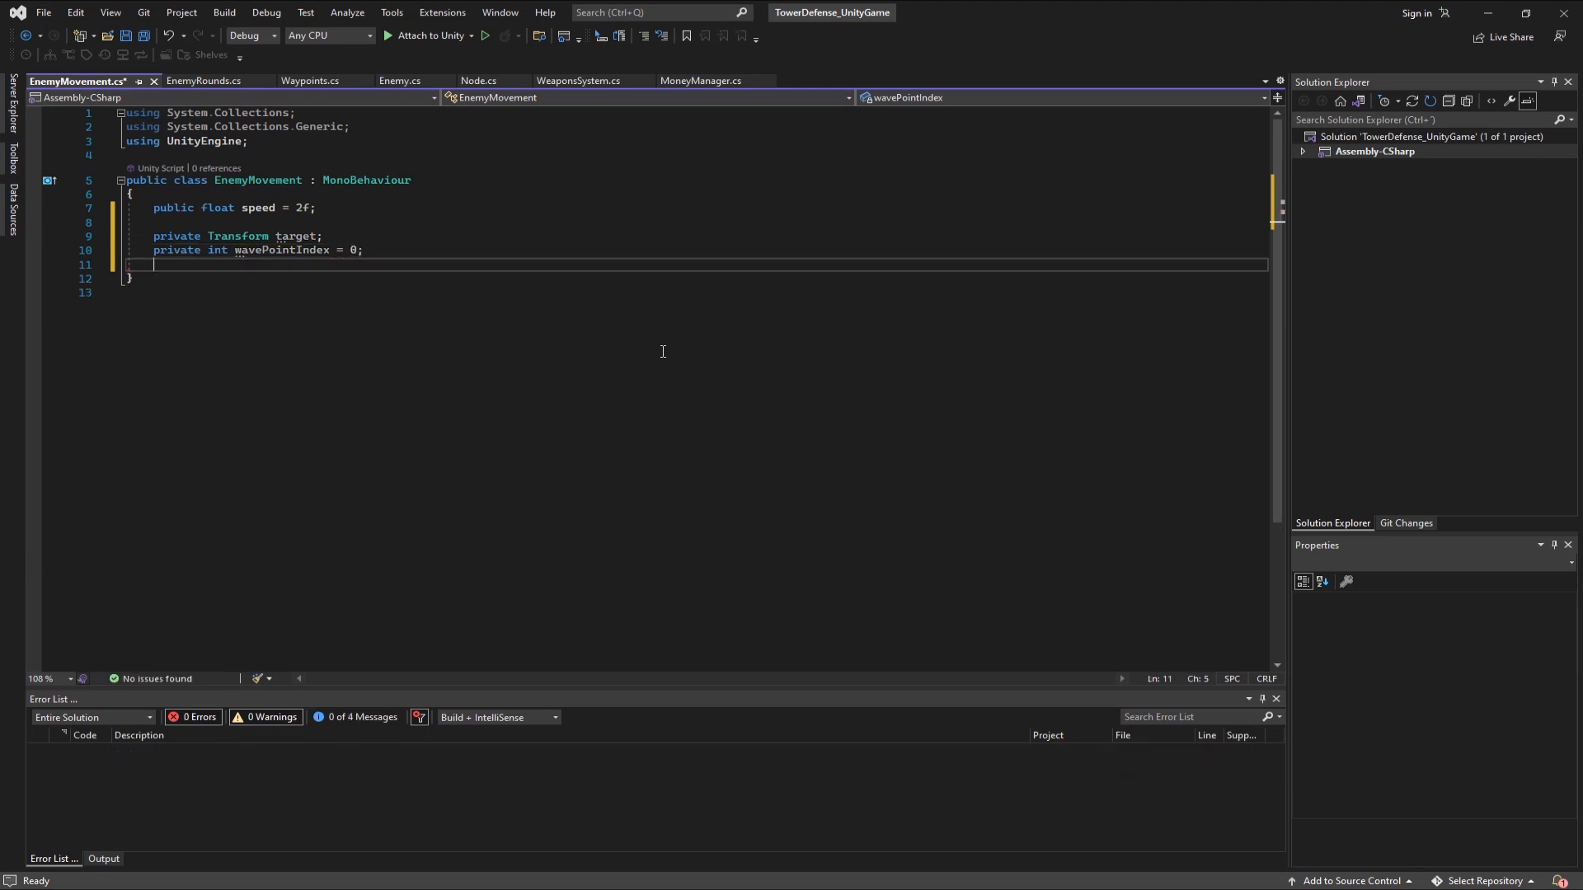
text(private Transform currentWaypoint;)
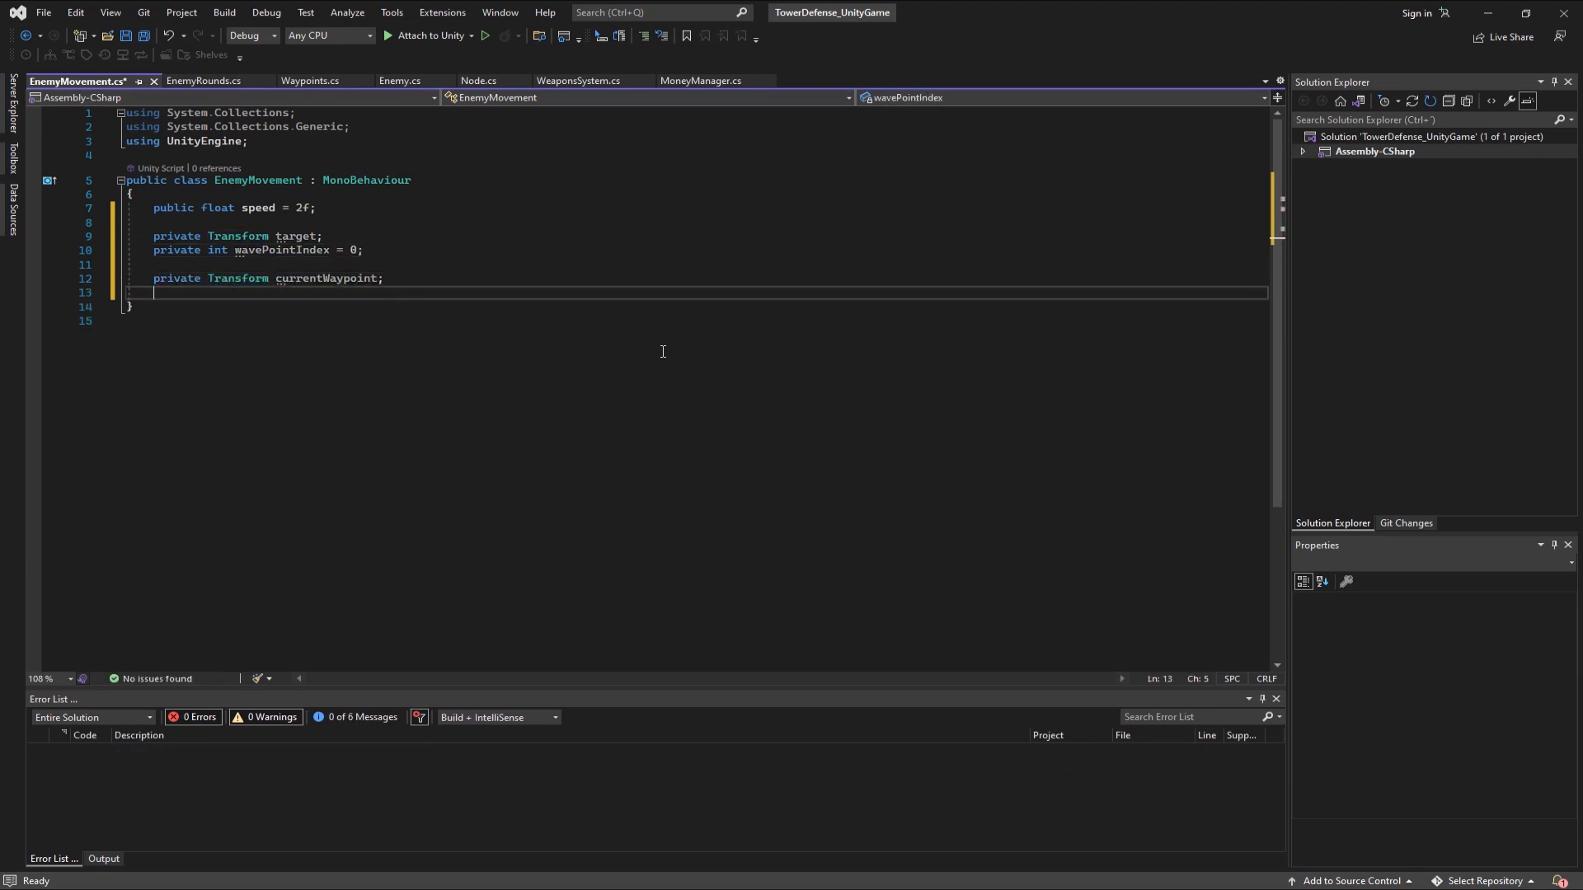
- Declare a public float rotationSpeed field set to 5f
text(public float rotati)
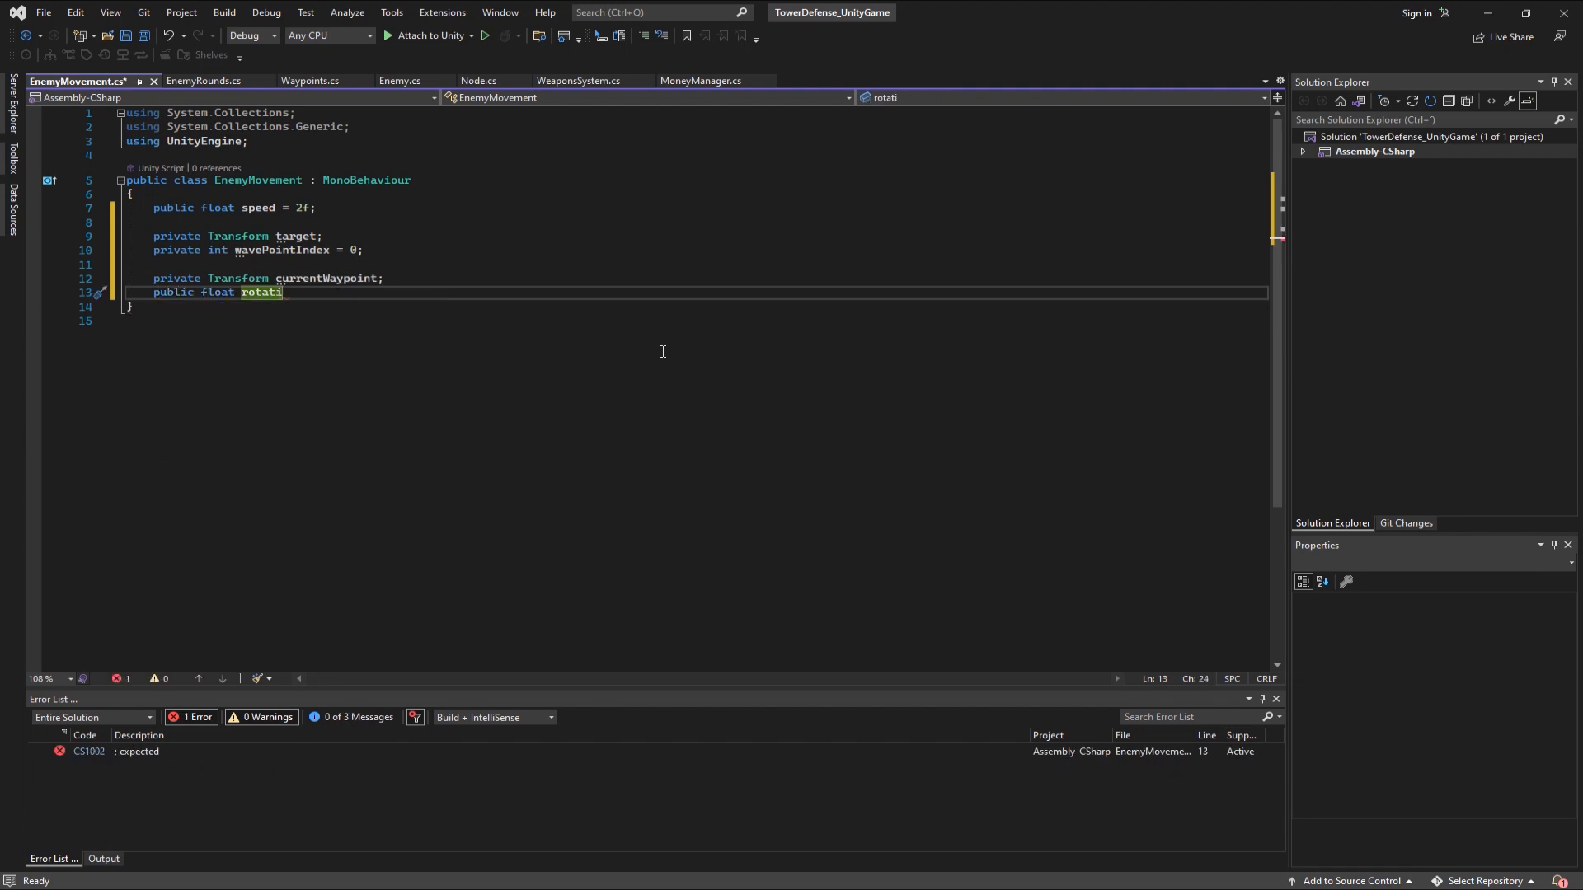
text(onSpeed = 5f;)
text(target =)
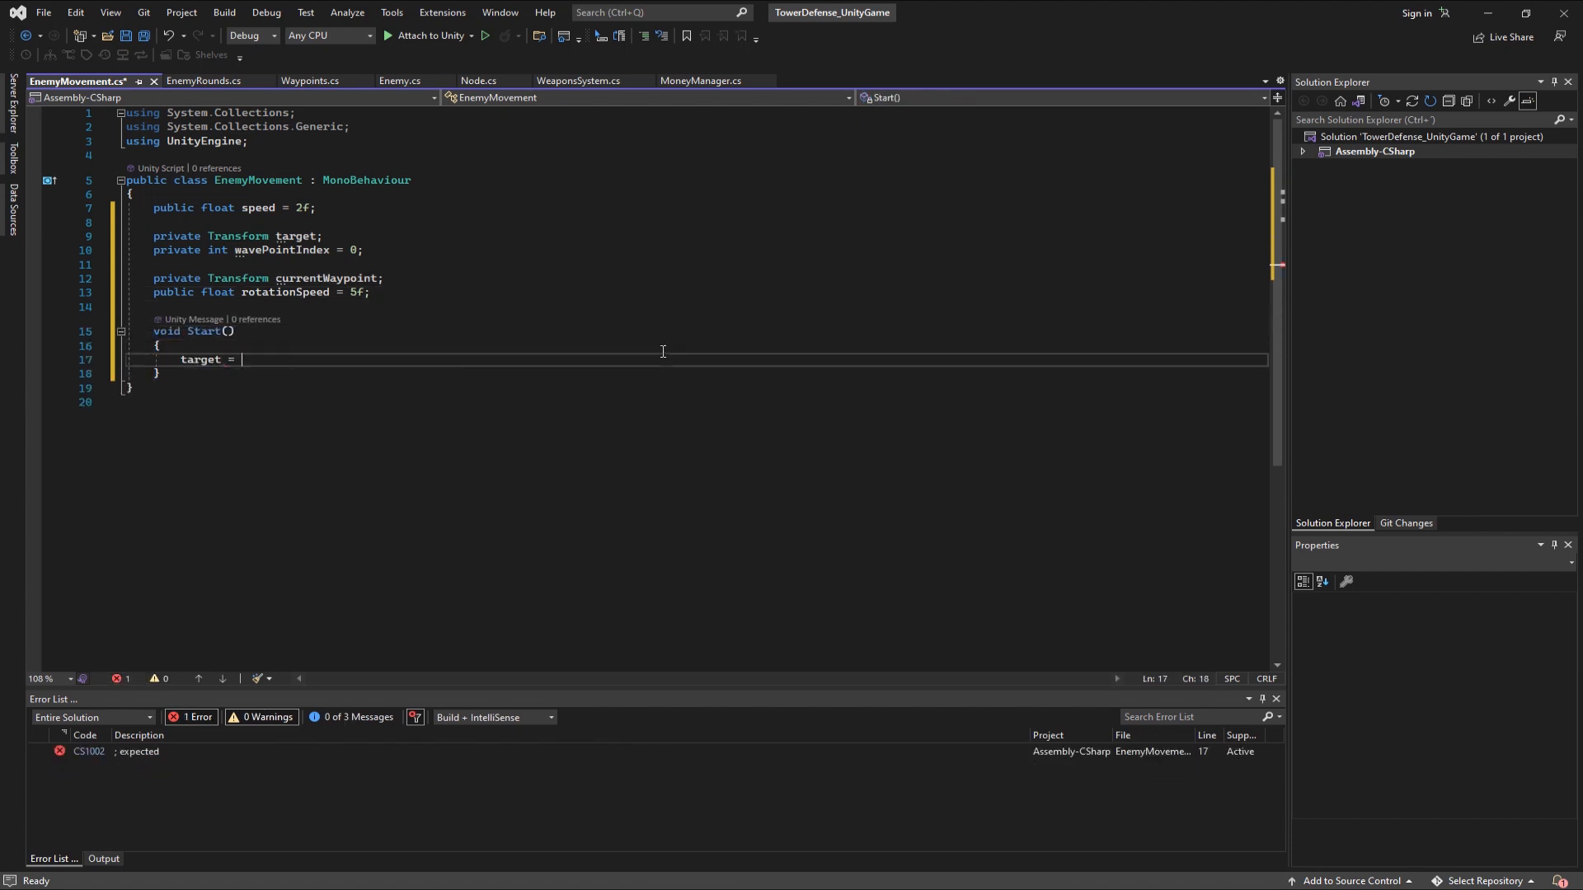
- In Start, set target = Waypoints.points[0] and transform.Rotate(0, 0, 0)
text(Waypoints.poi)
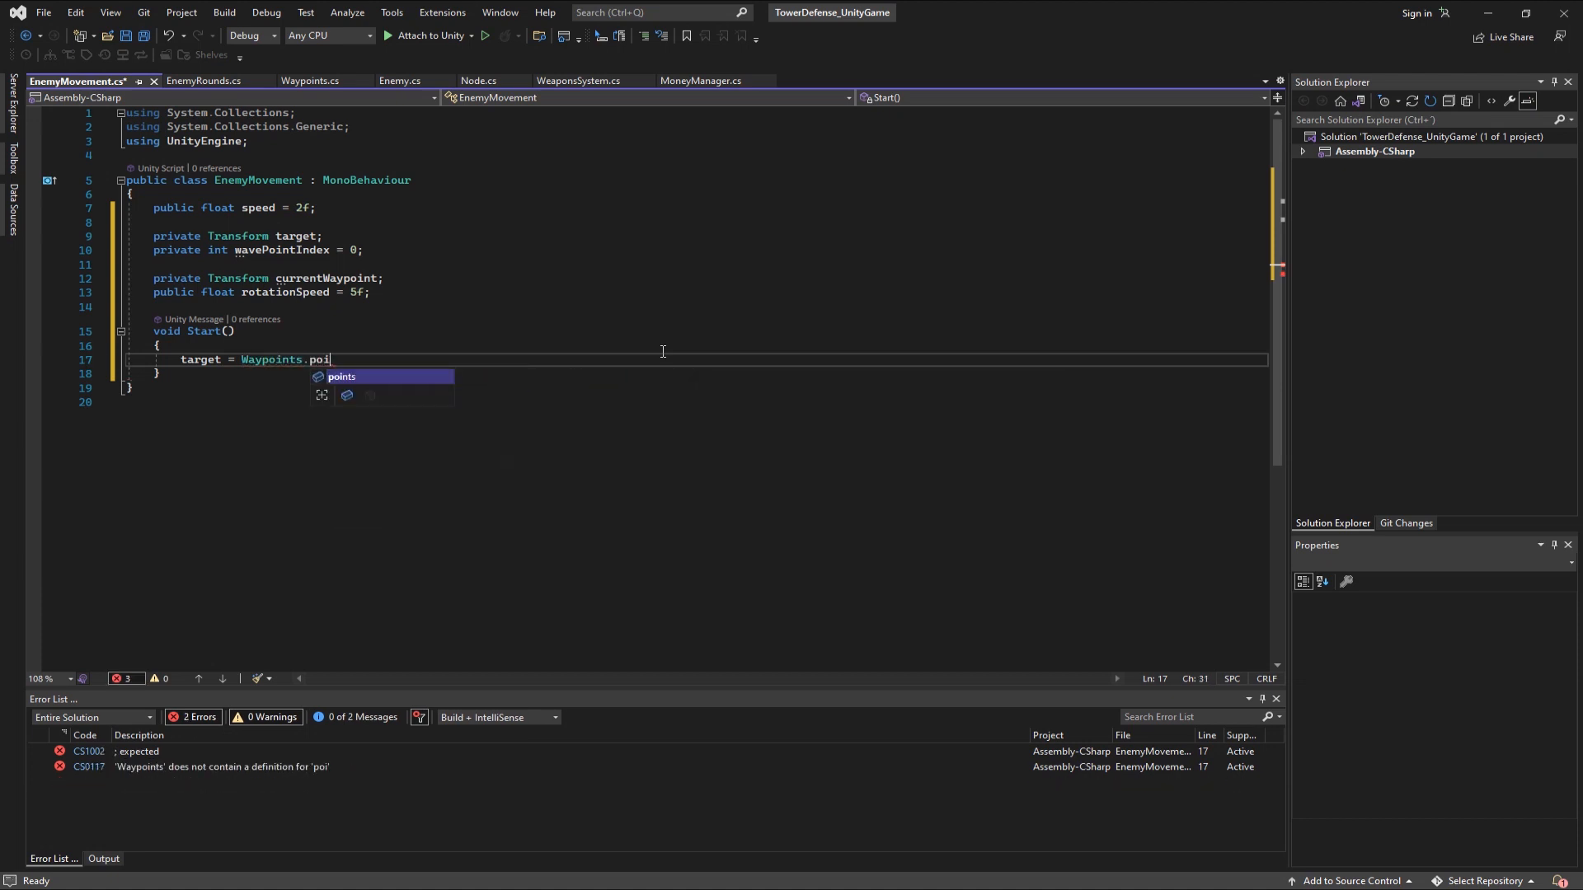
text(nts[0])
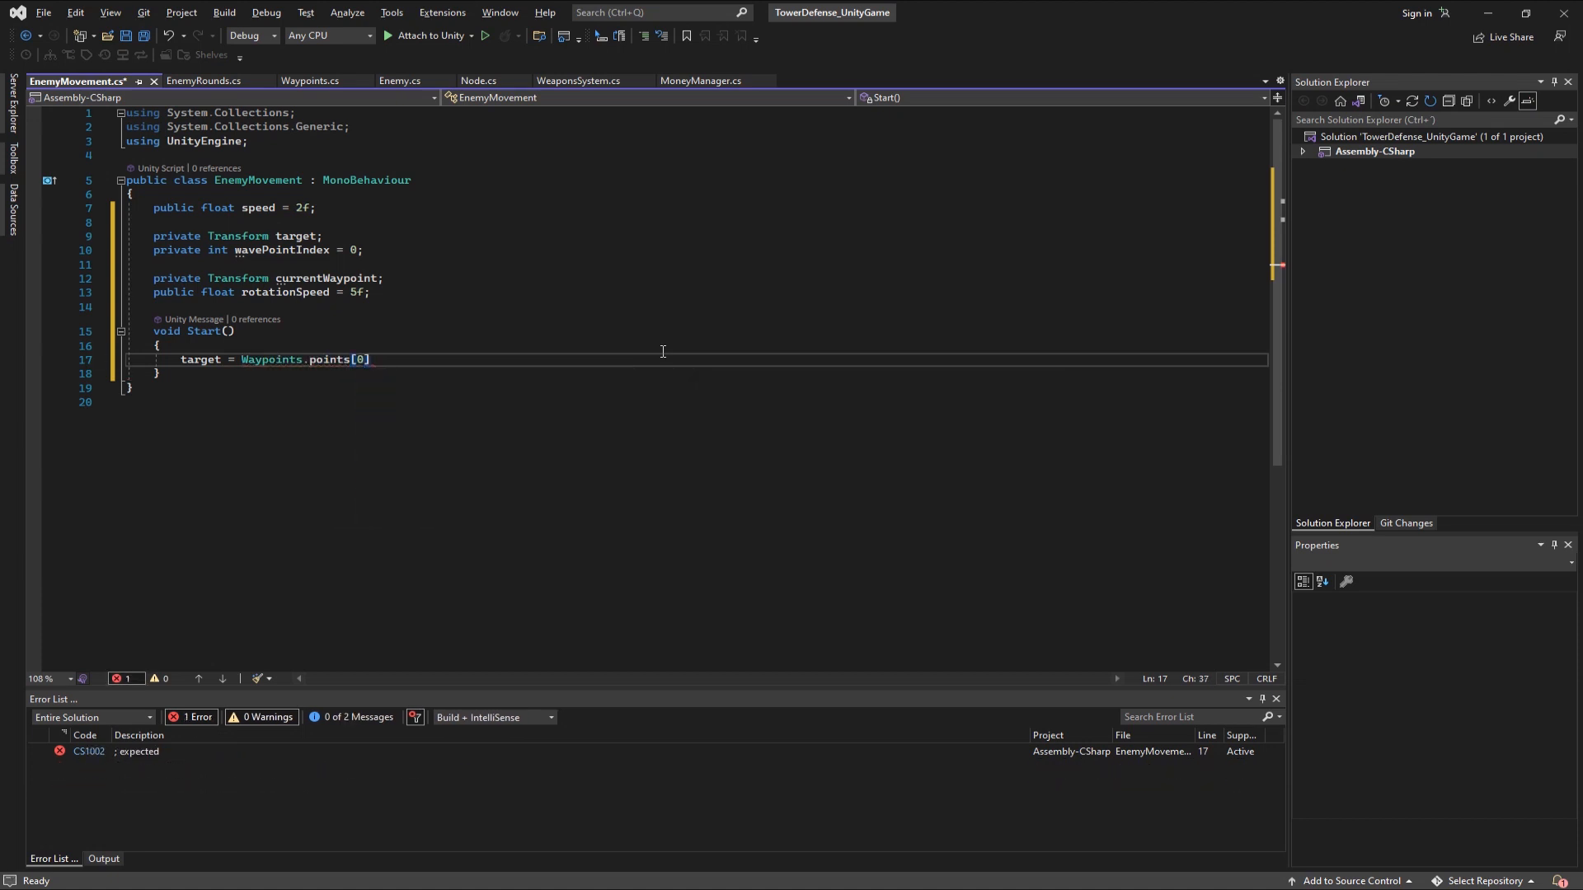
text(transform.Rotate)
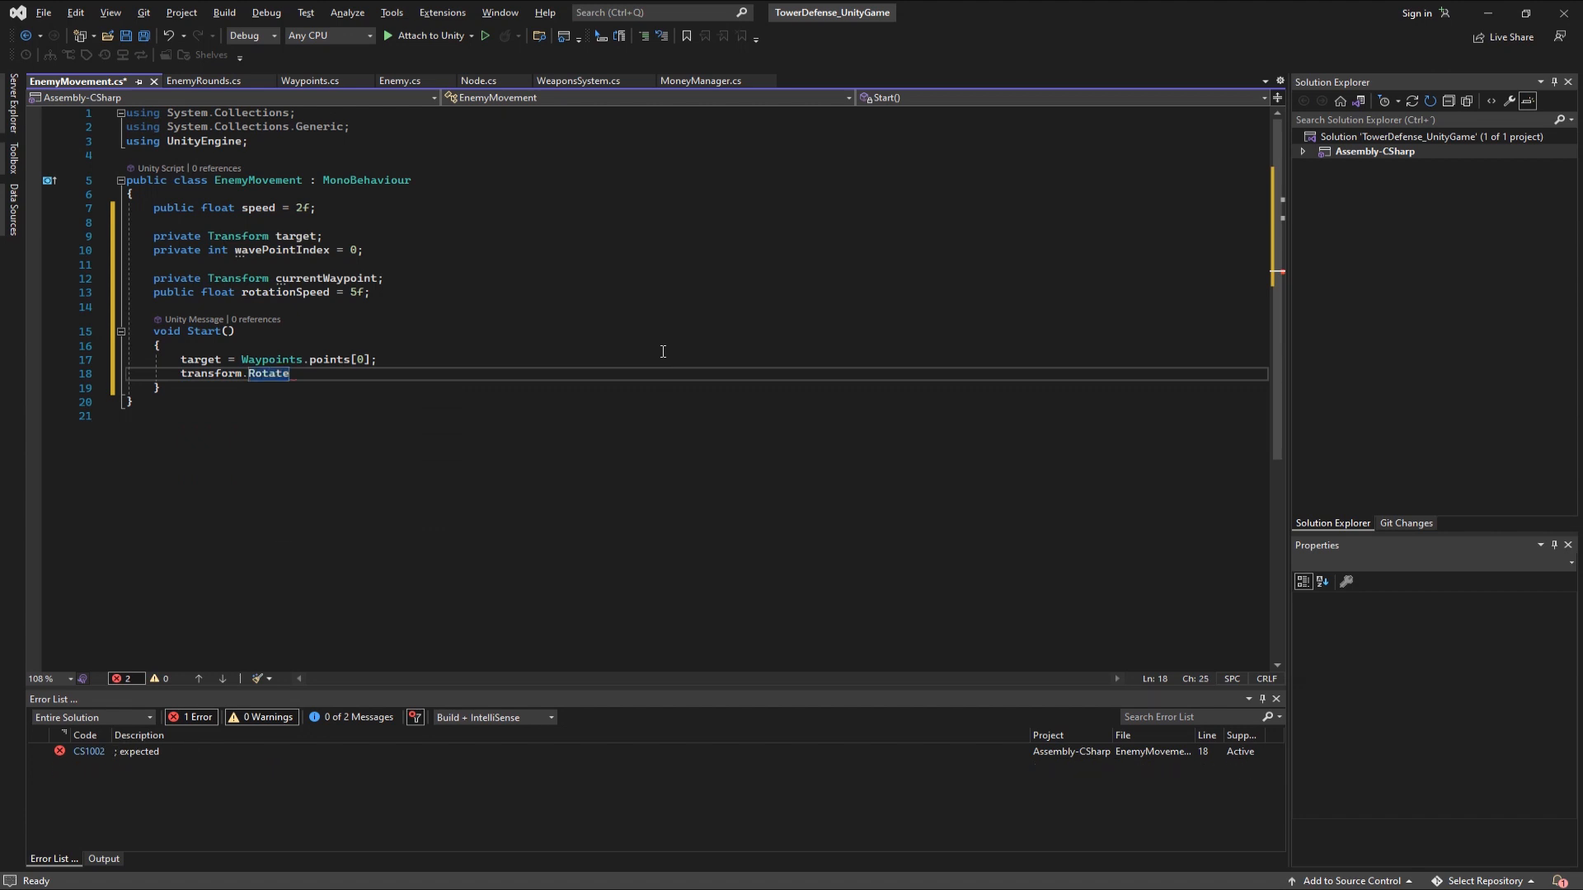
text((0, 0, 0);)
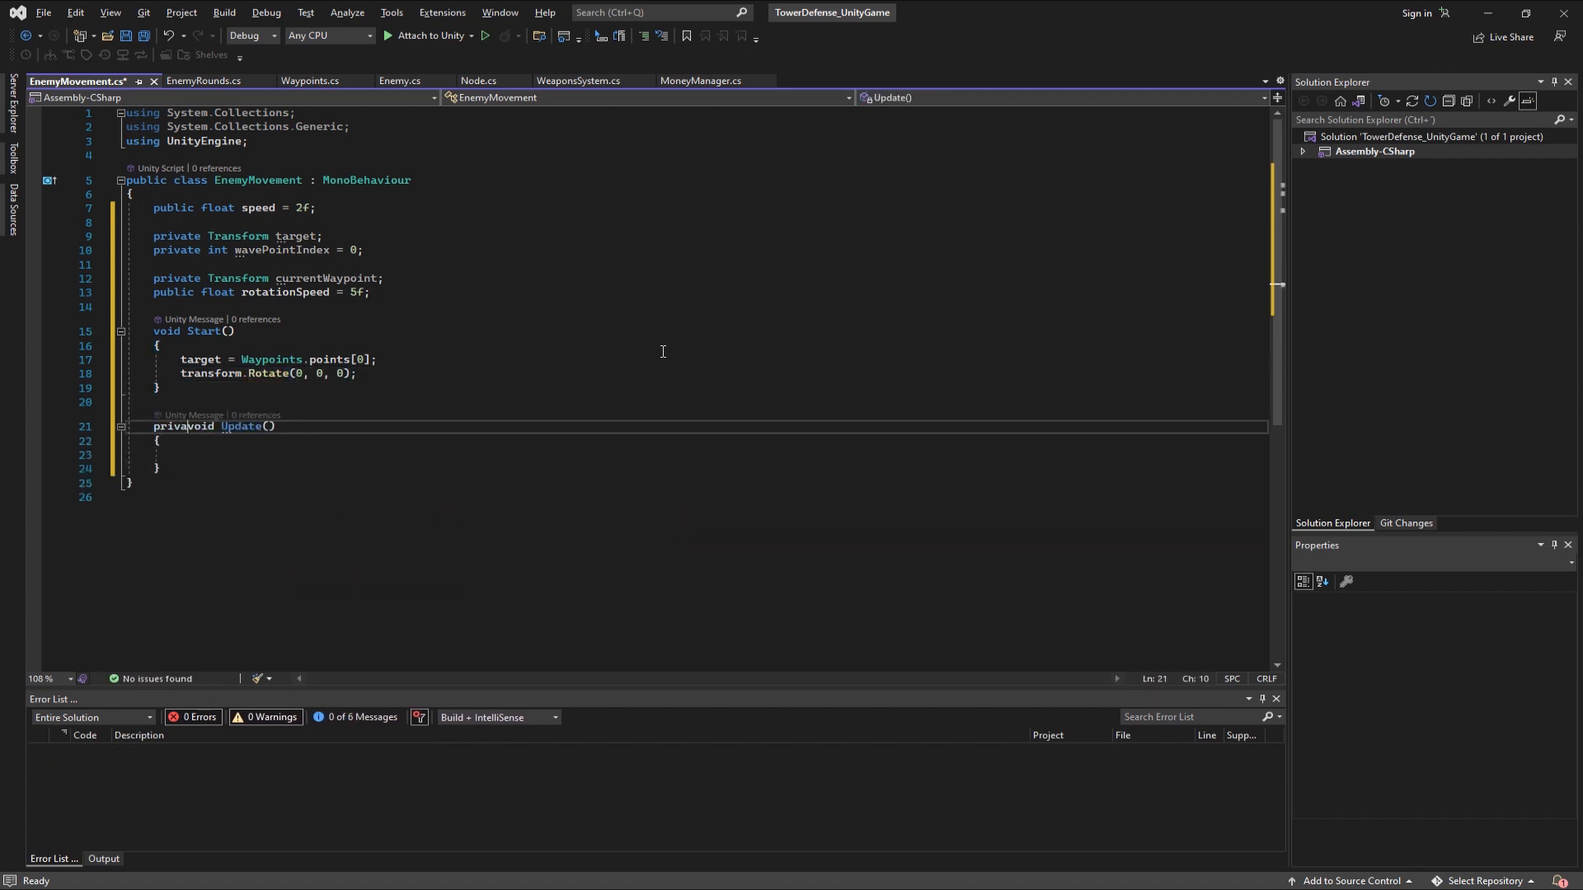
- In Update, compute dir toward target.position and Translate by dir.normalized * speed
text(Vector3)
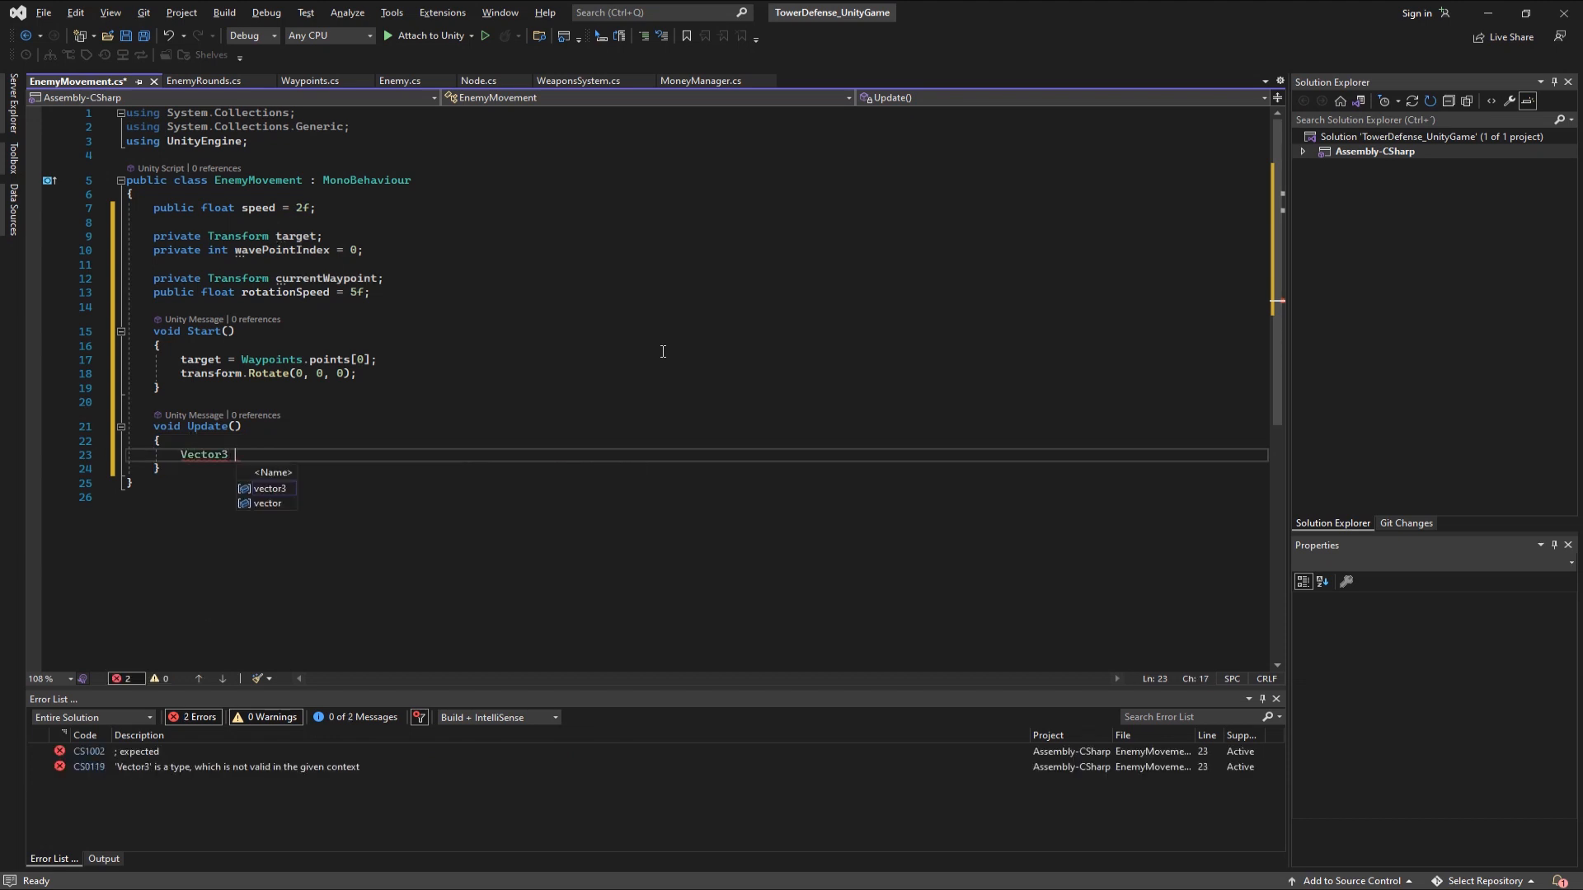
text(dir = target.position - transform.position;)
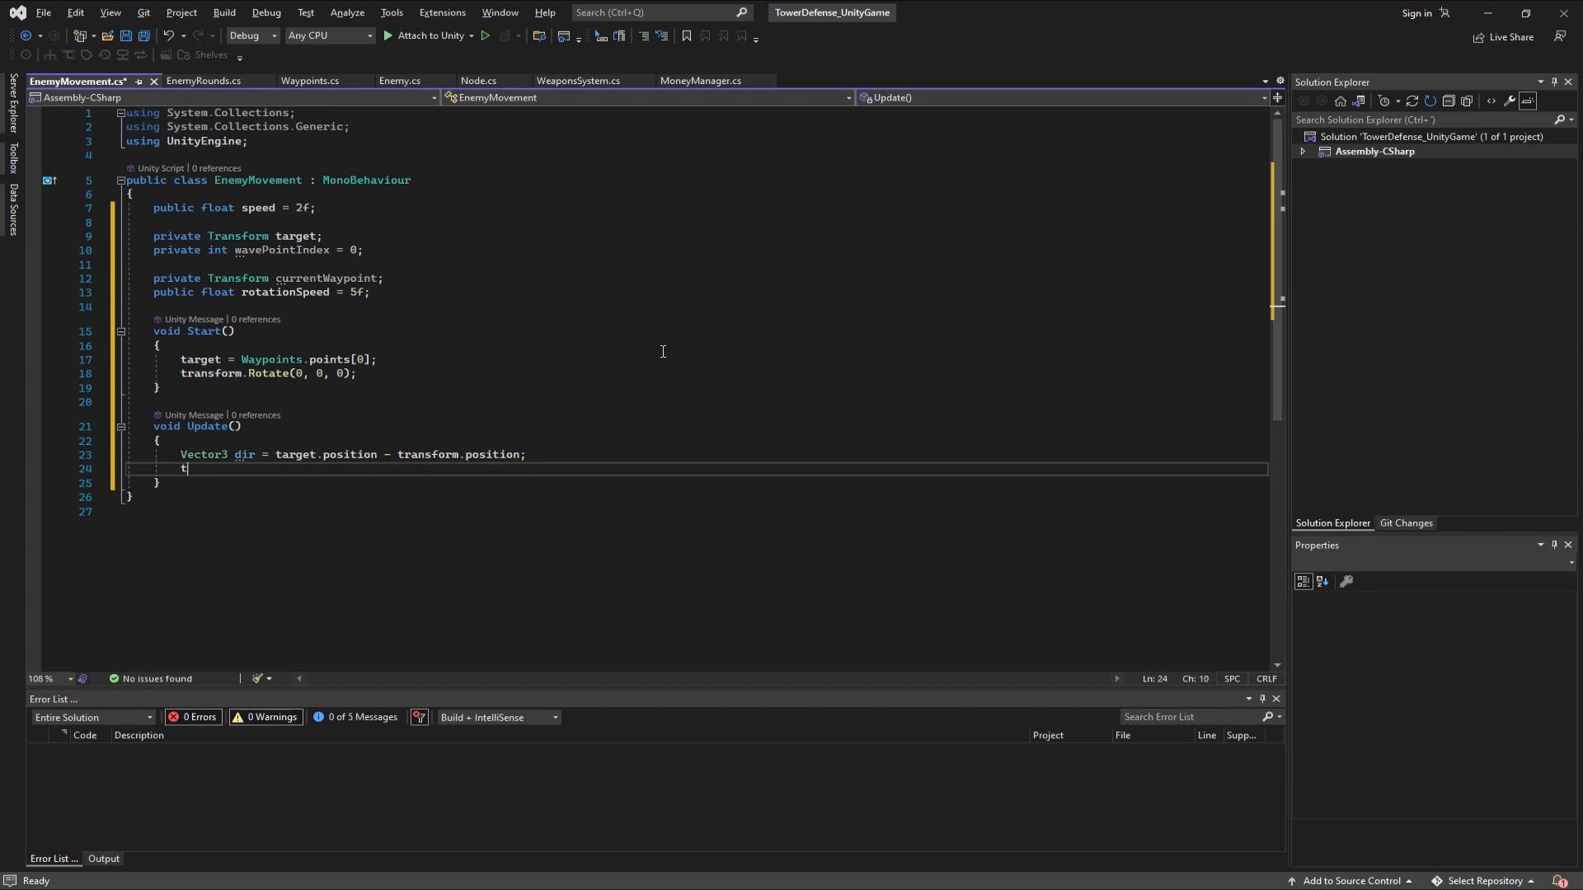
text(ransform.Translate)
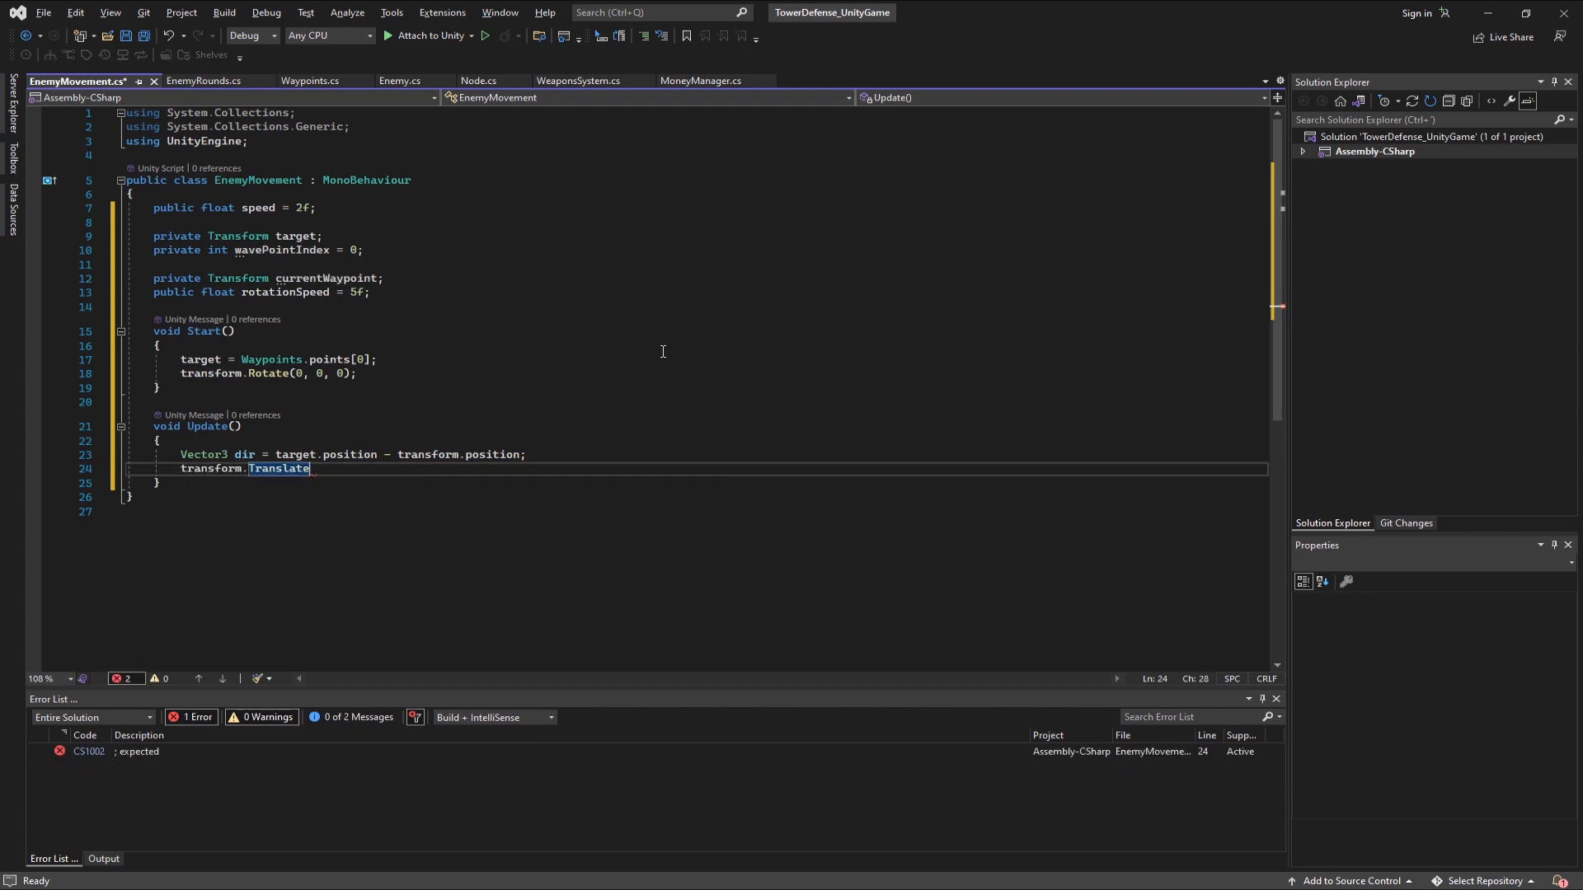
text((dir.normalized * speed * Time.deltaTime, Space.World)
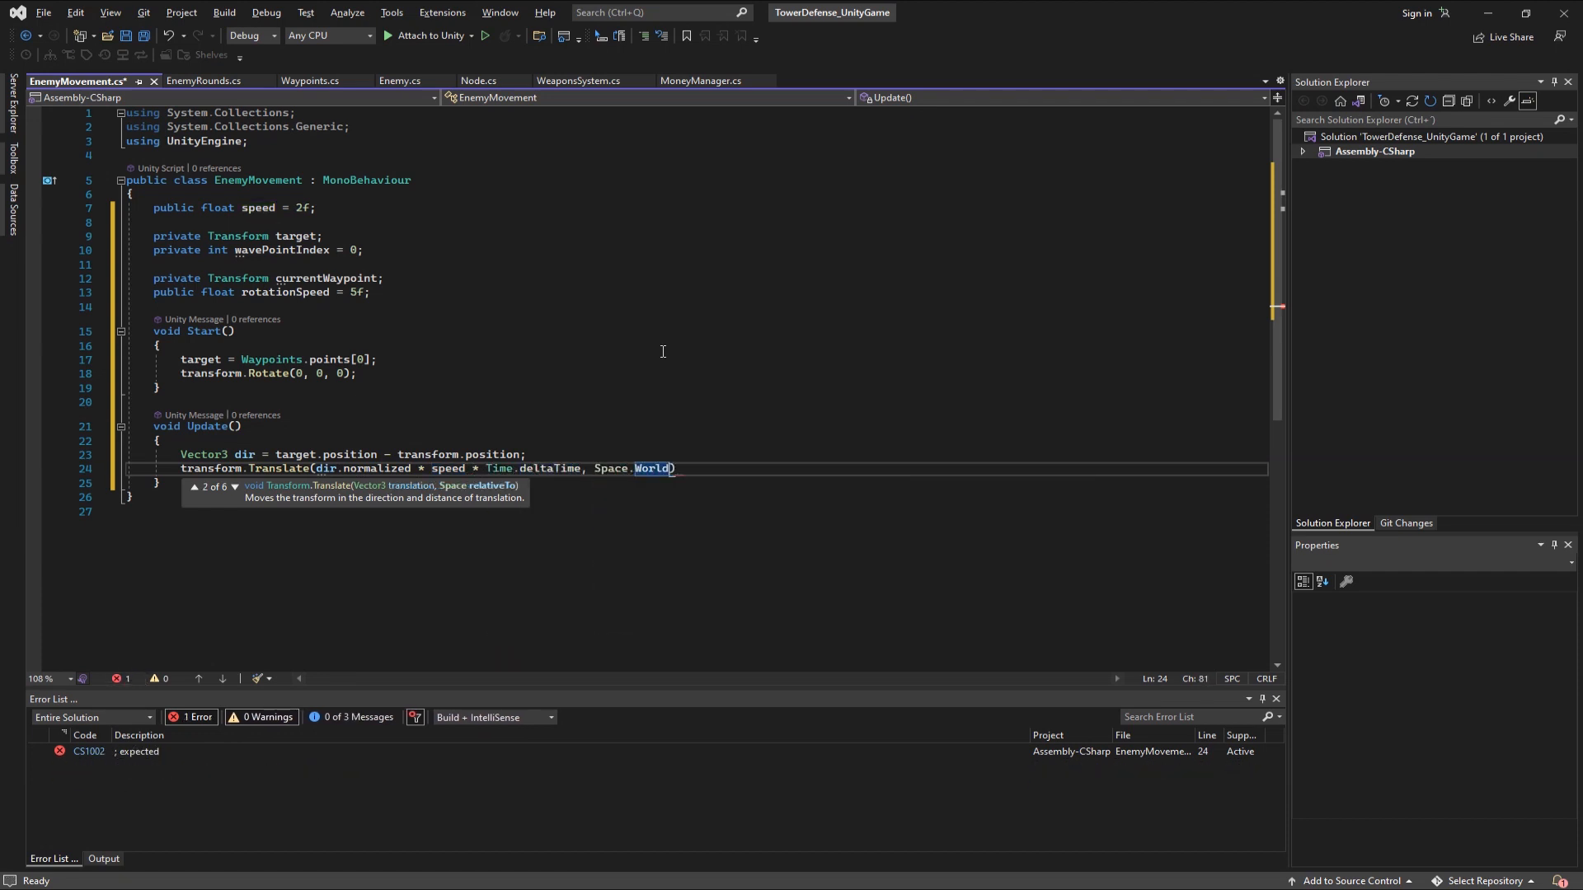
- Call GetNextWayPoint() when Vector3.Distance to target.position is <= 0.4f
text(if)
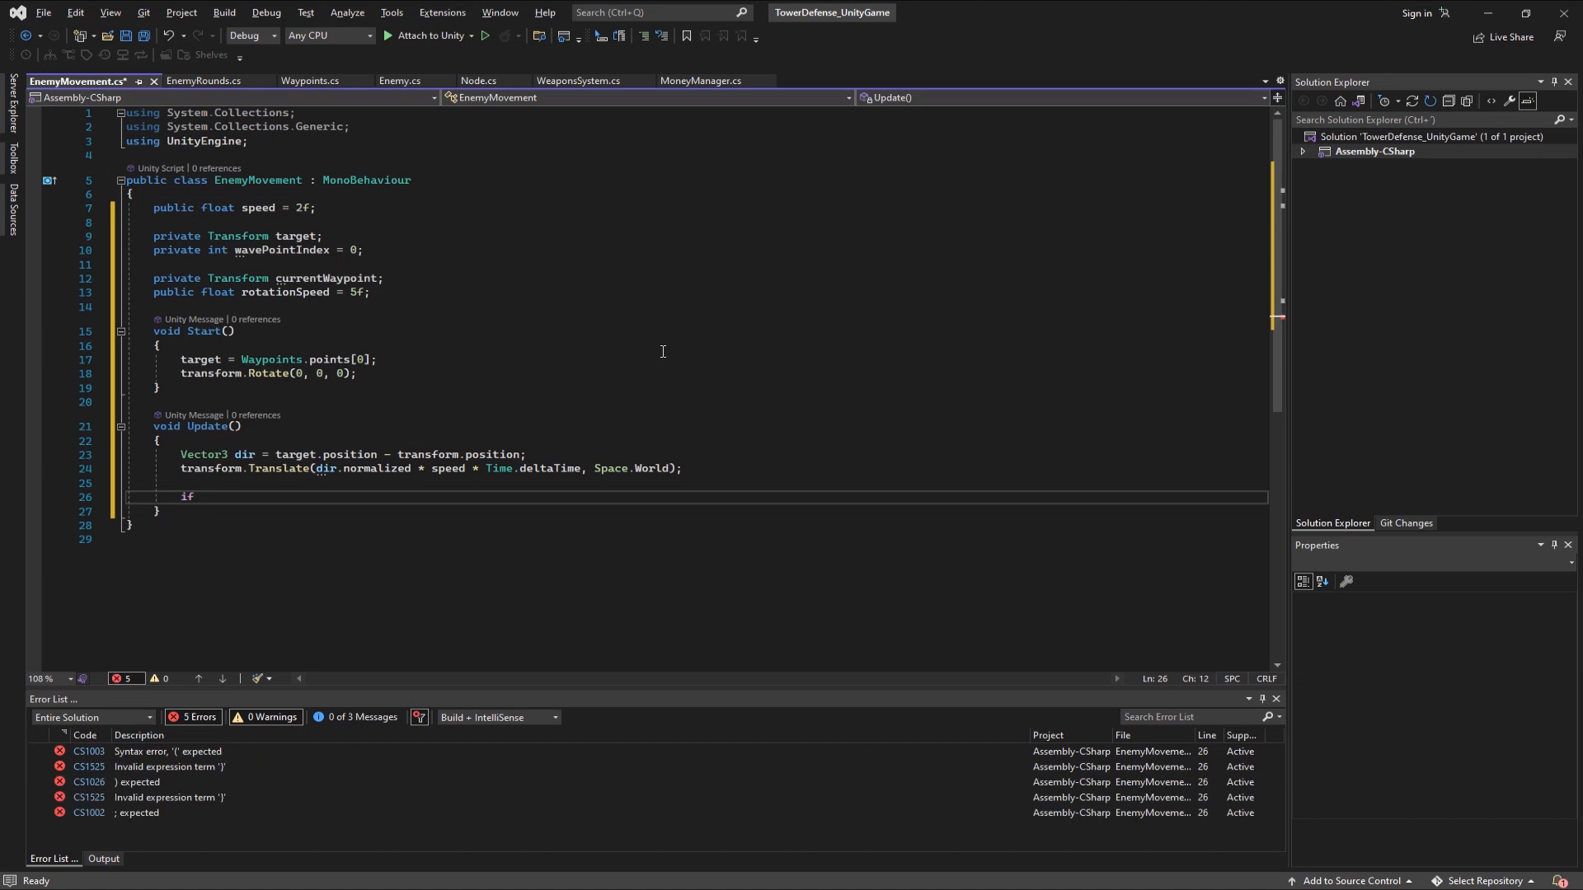
text((Vector3))
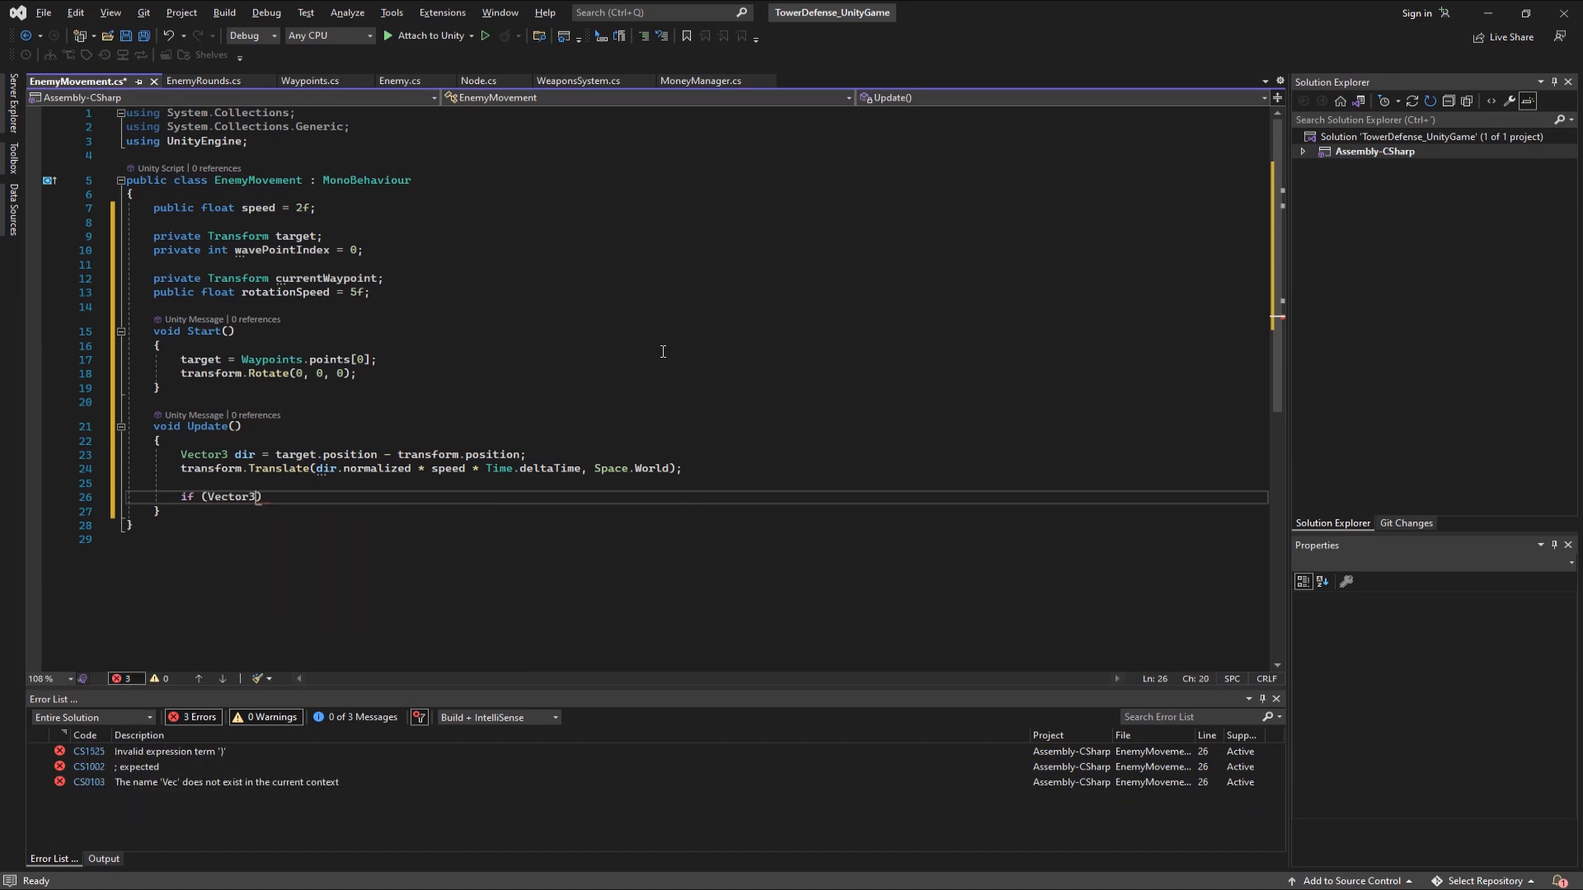
text(.Distance(transform.position)
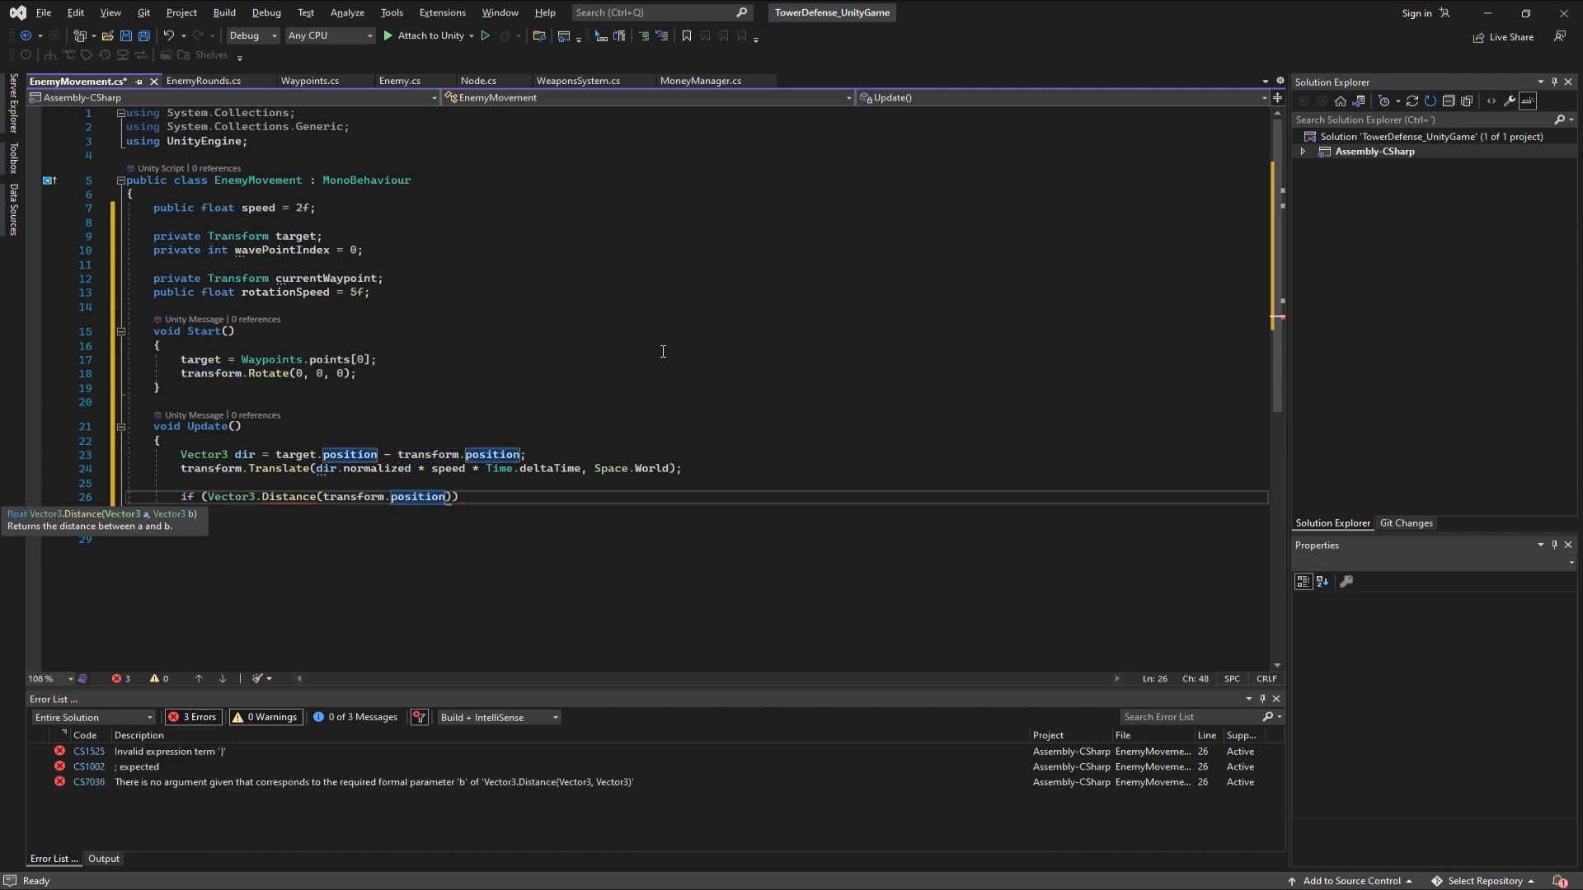
text(, target.position)
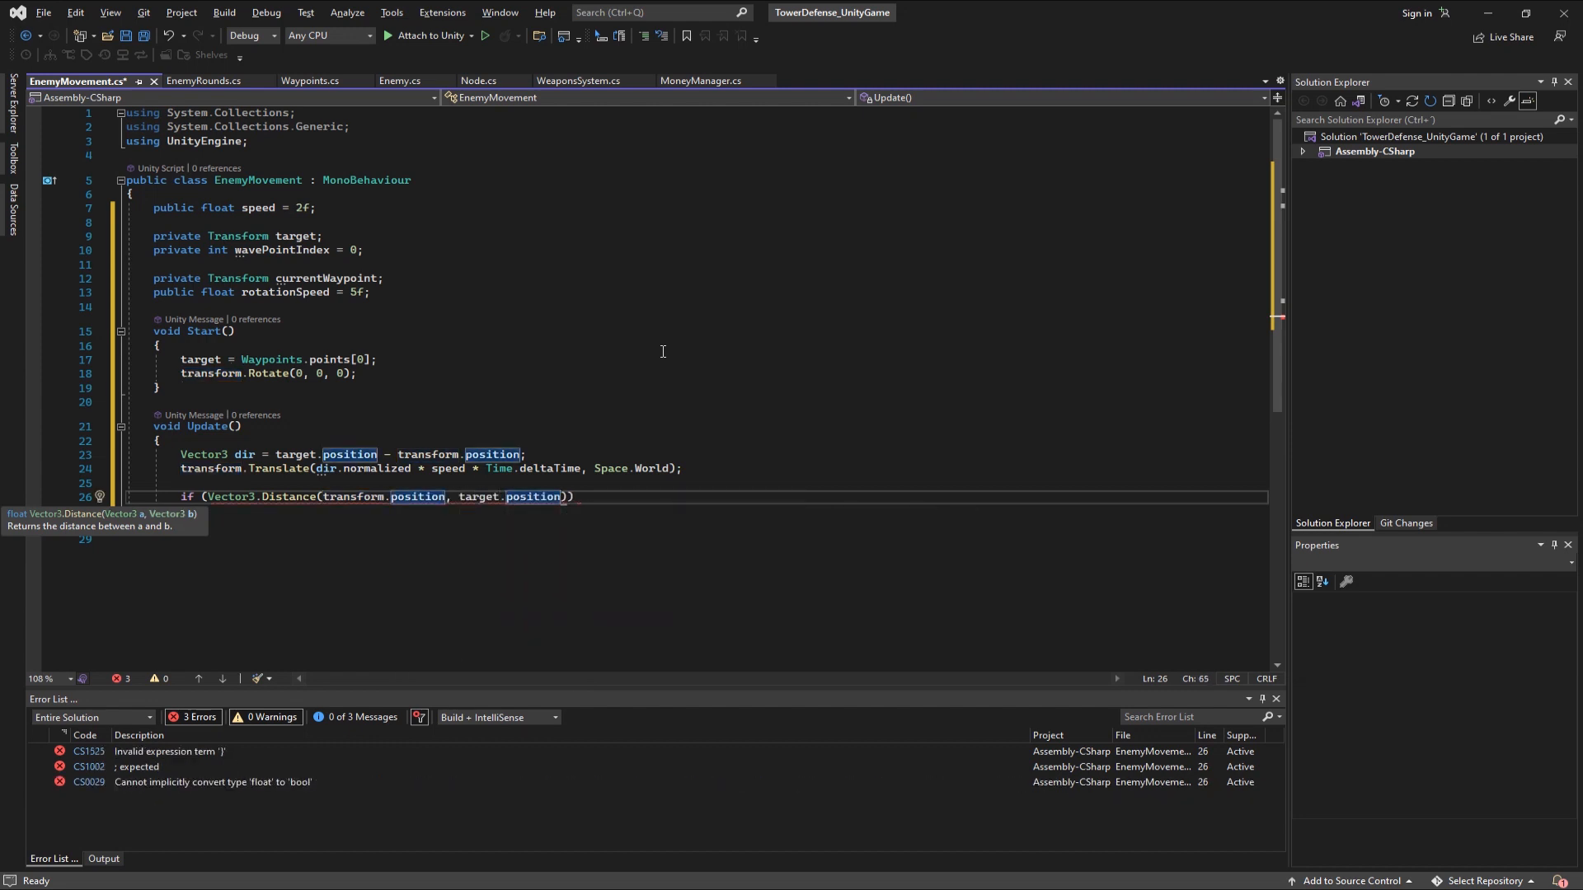
text(<= 0.4)
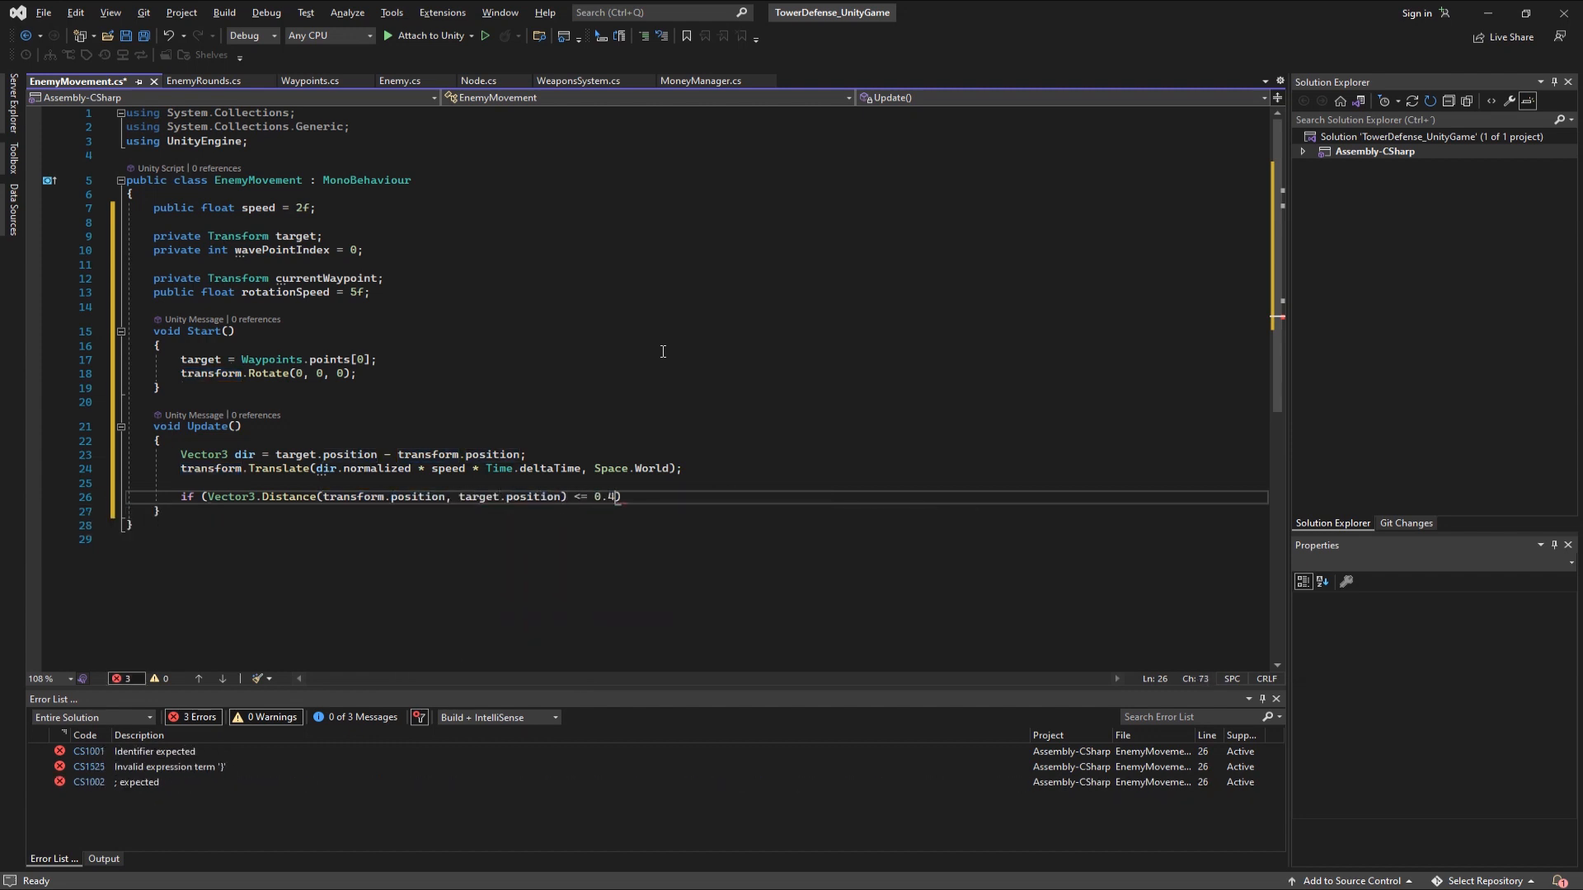
text(f))
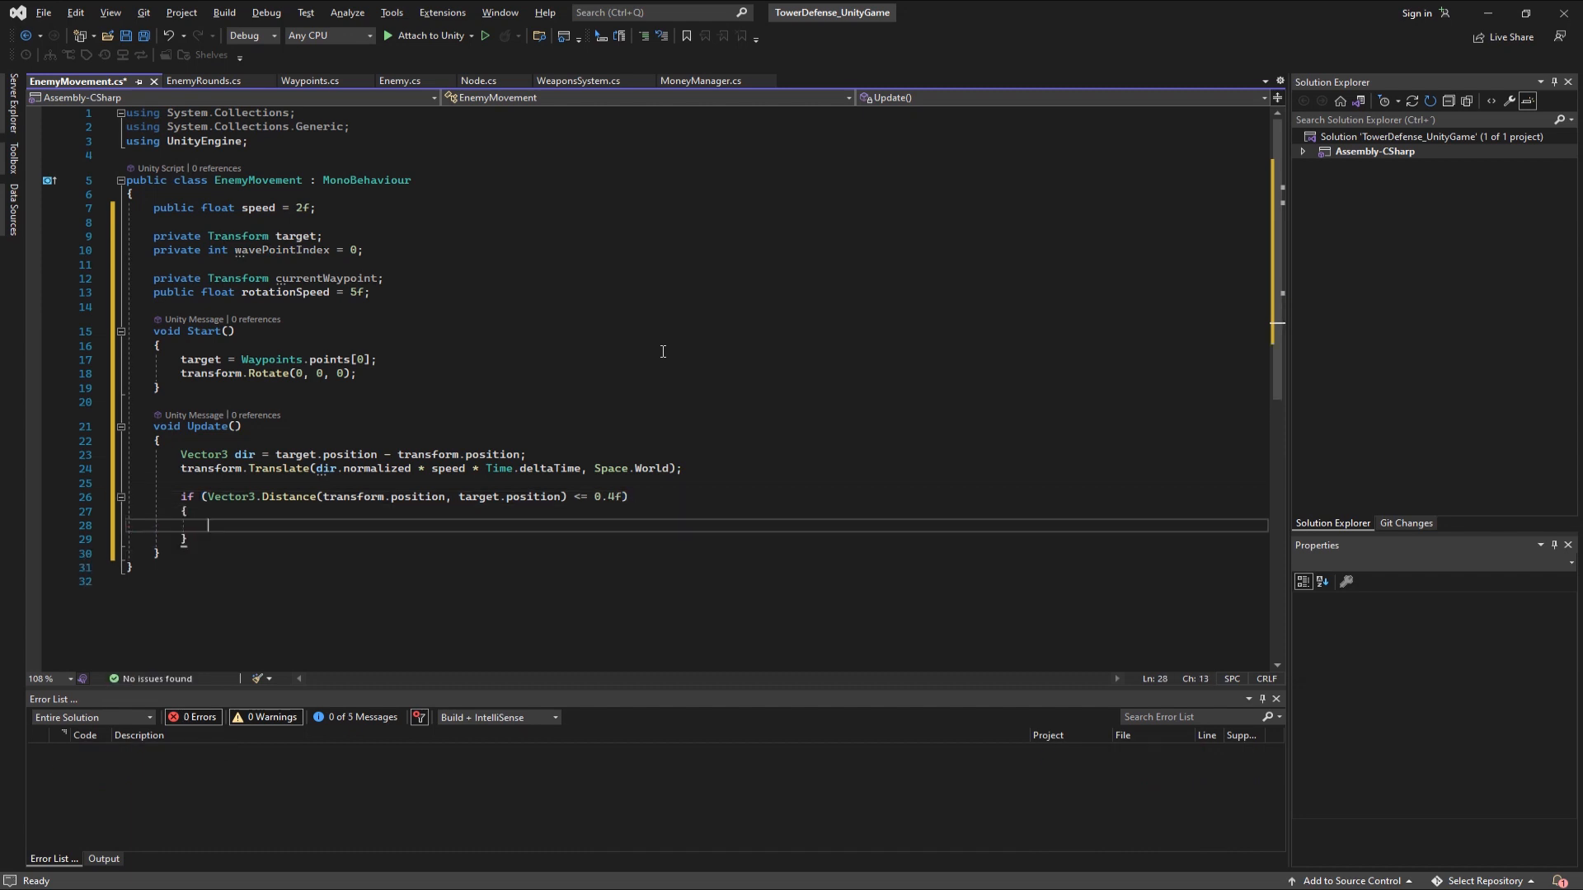
text(GetNextWayPoint())
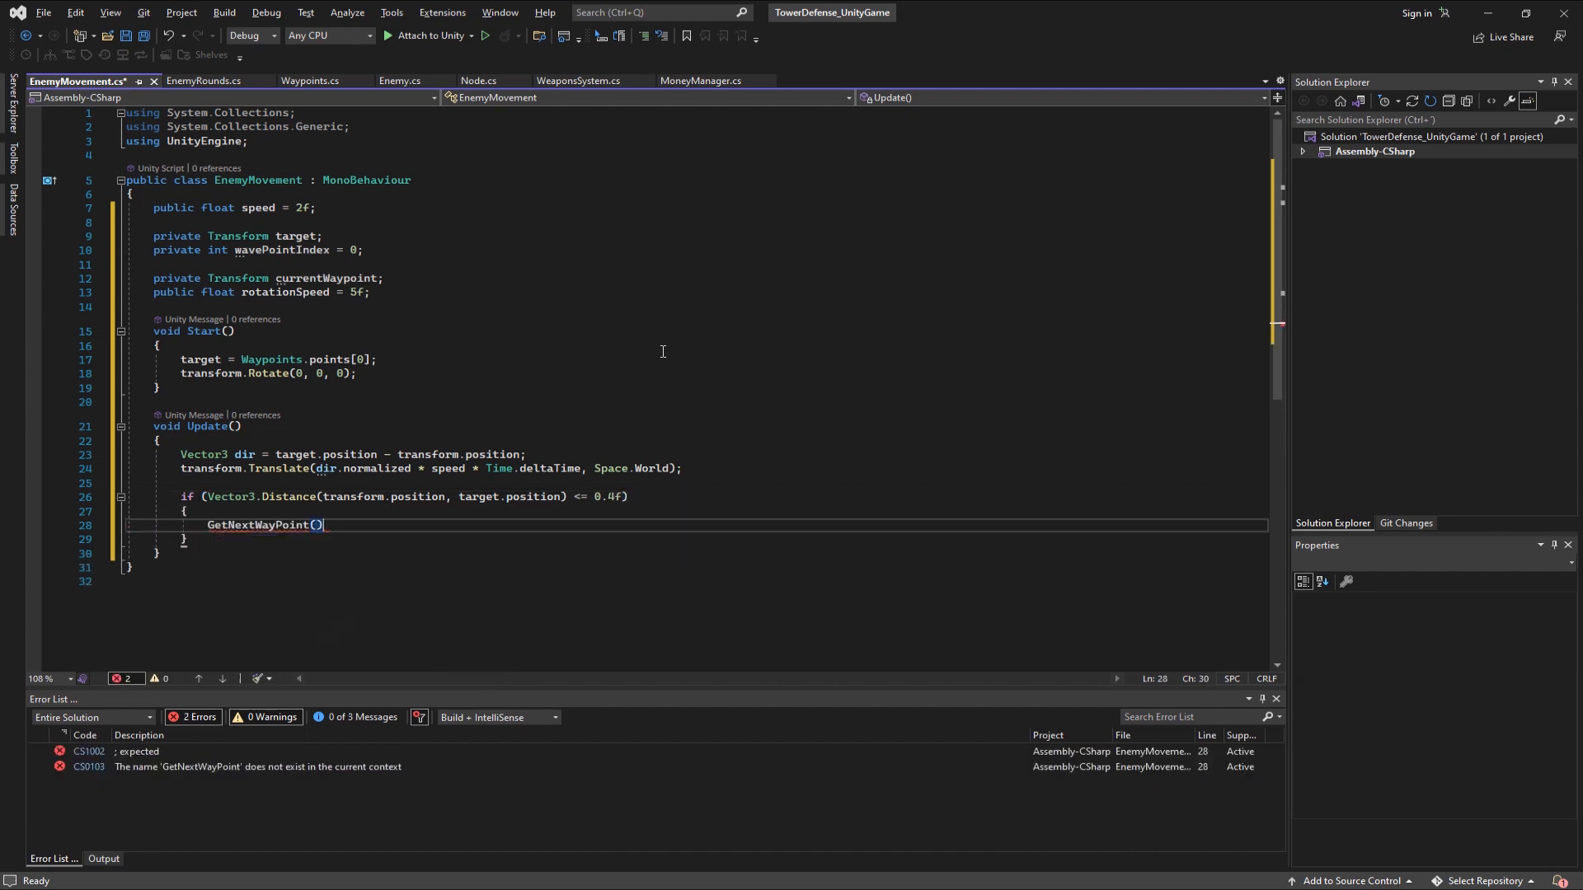
text(;)
text(void GetNextWayPoint()
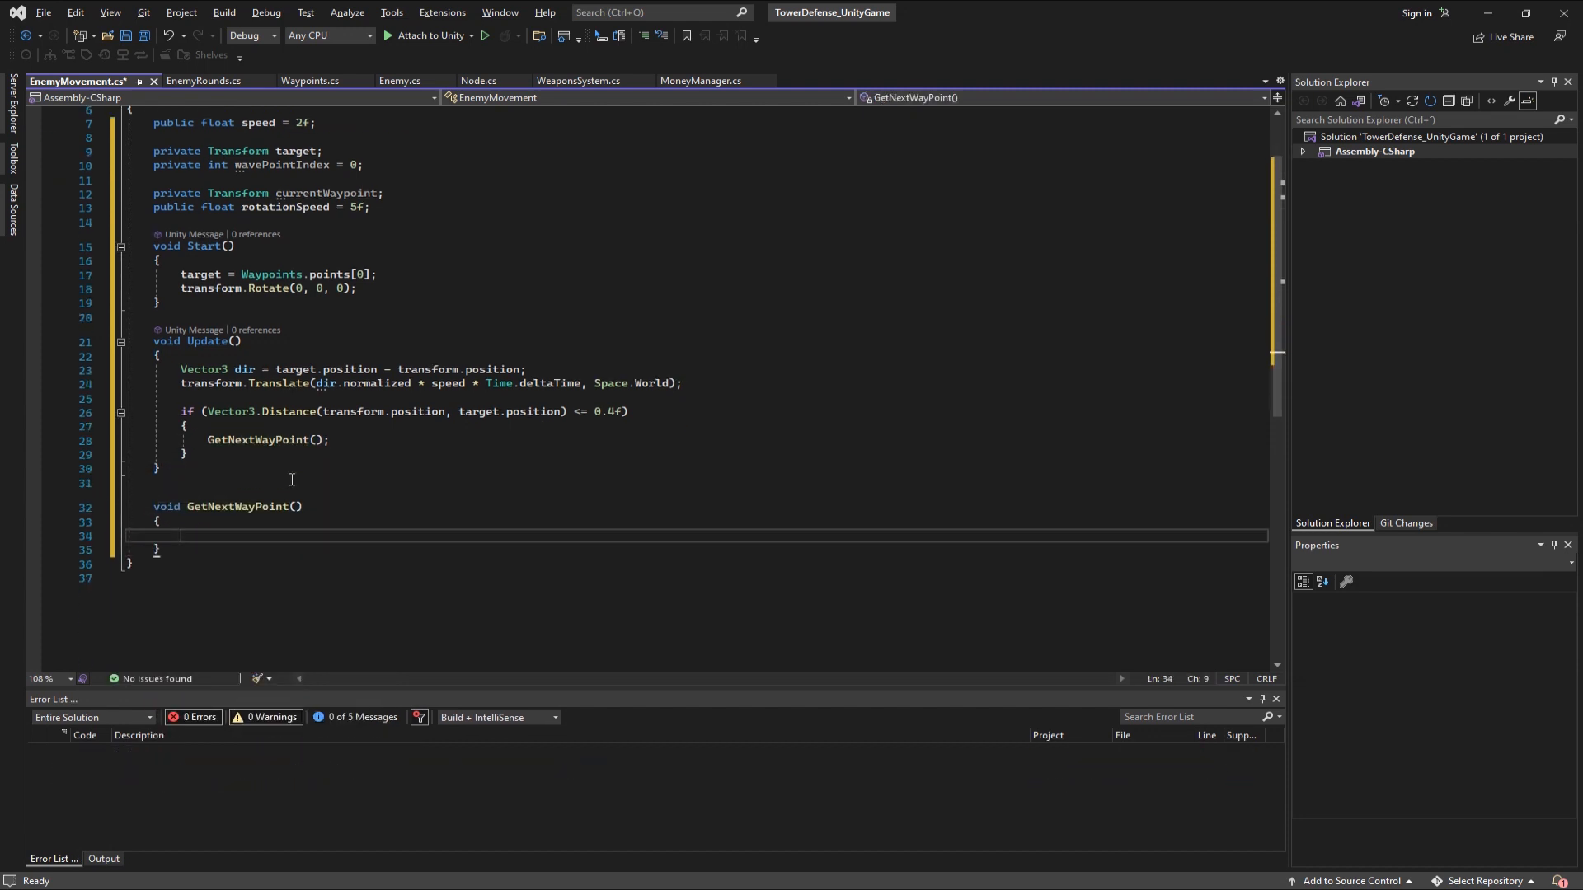
- In GetNextWayPoint, destroy the gameObject when wavePointIndex reaches Waypoints.points.Length - 1
text(if (wavePointIndex >= Wa)
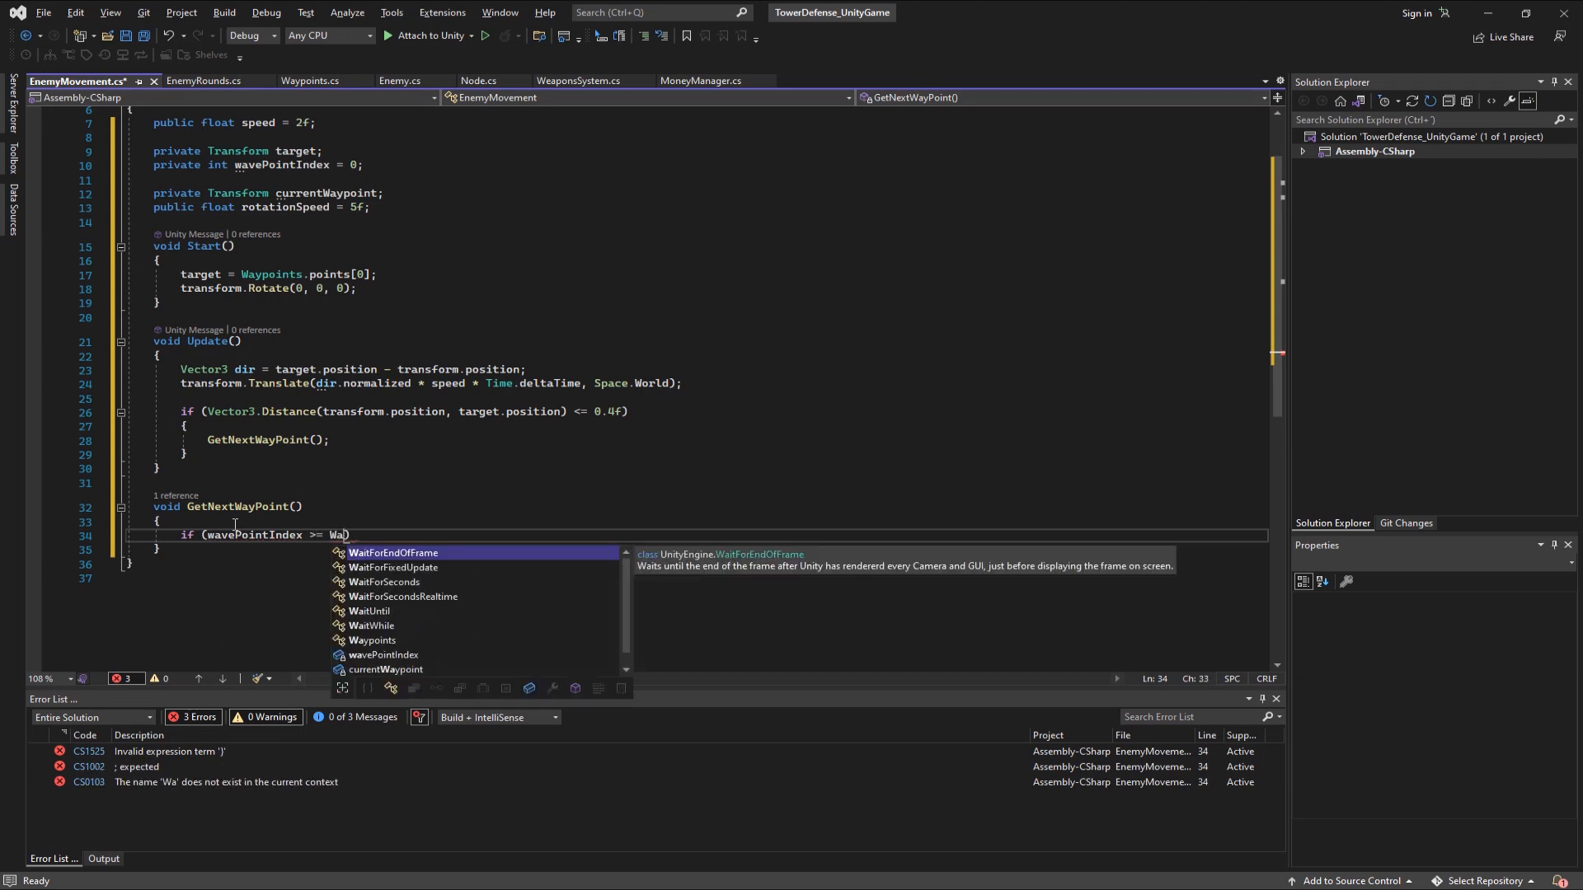
text(Waypoints.points.Length - 1)
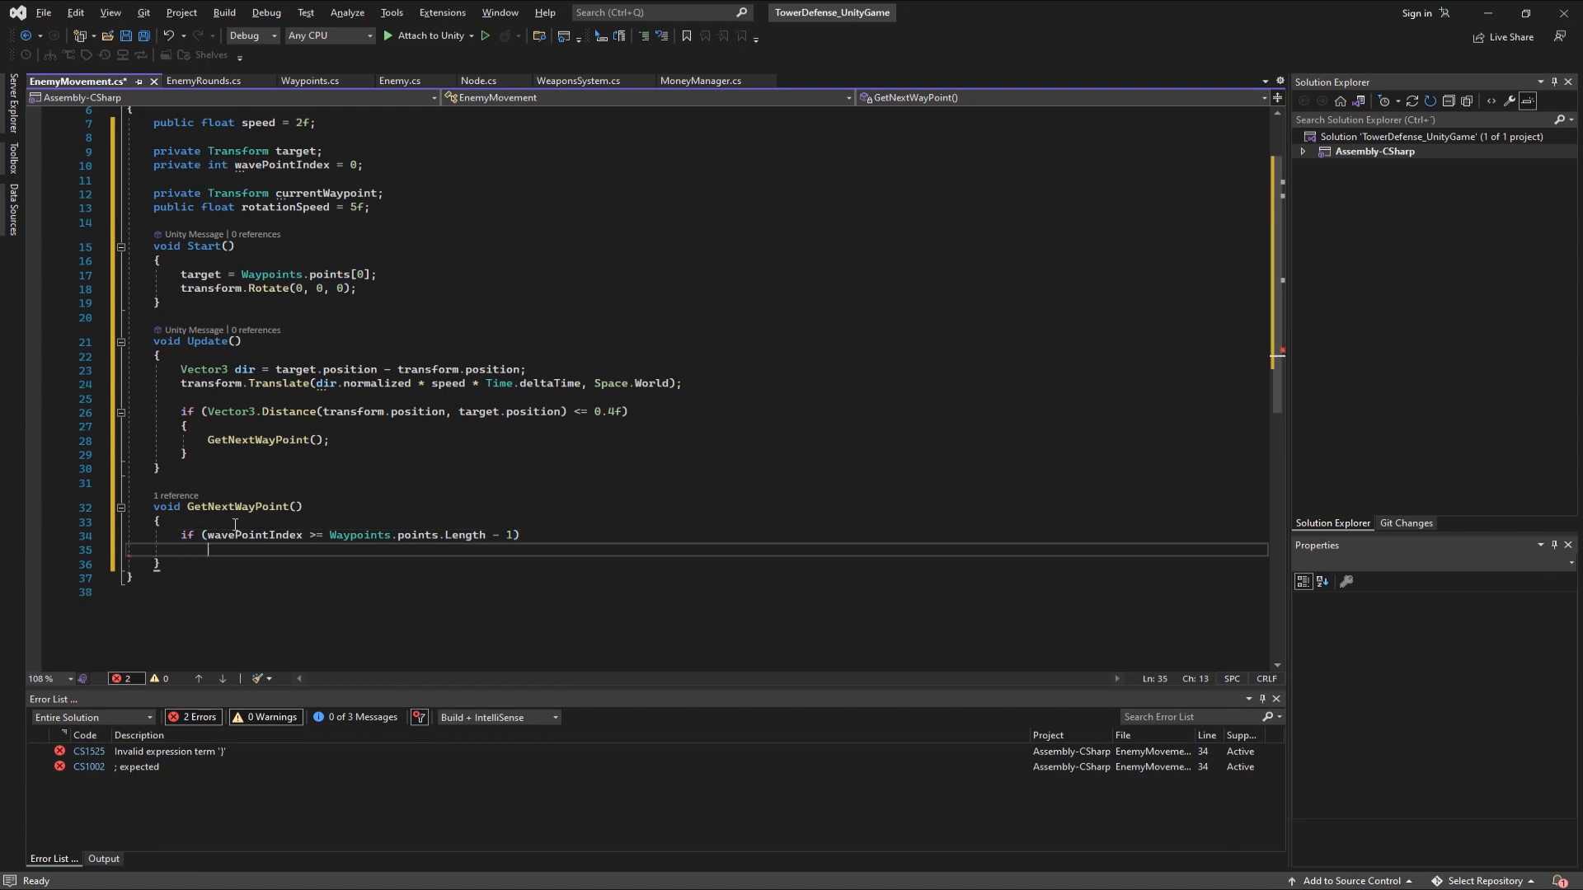
text(Destroy()
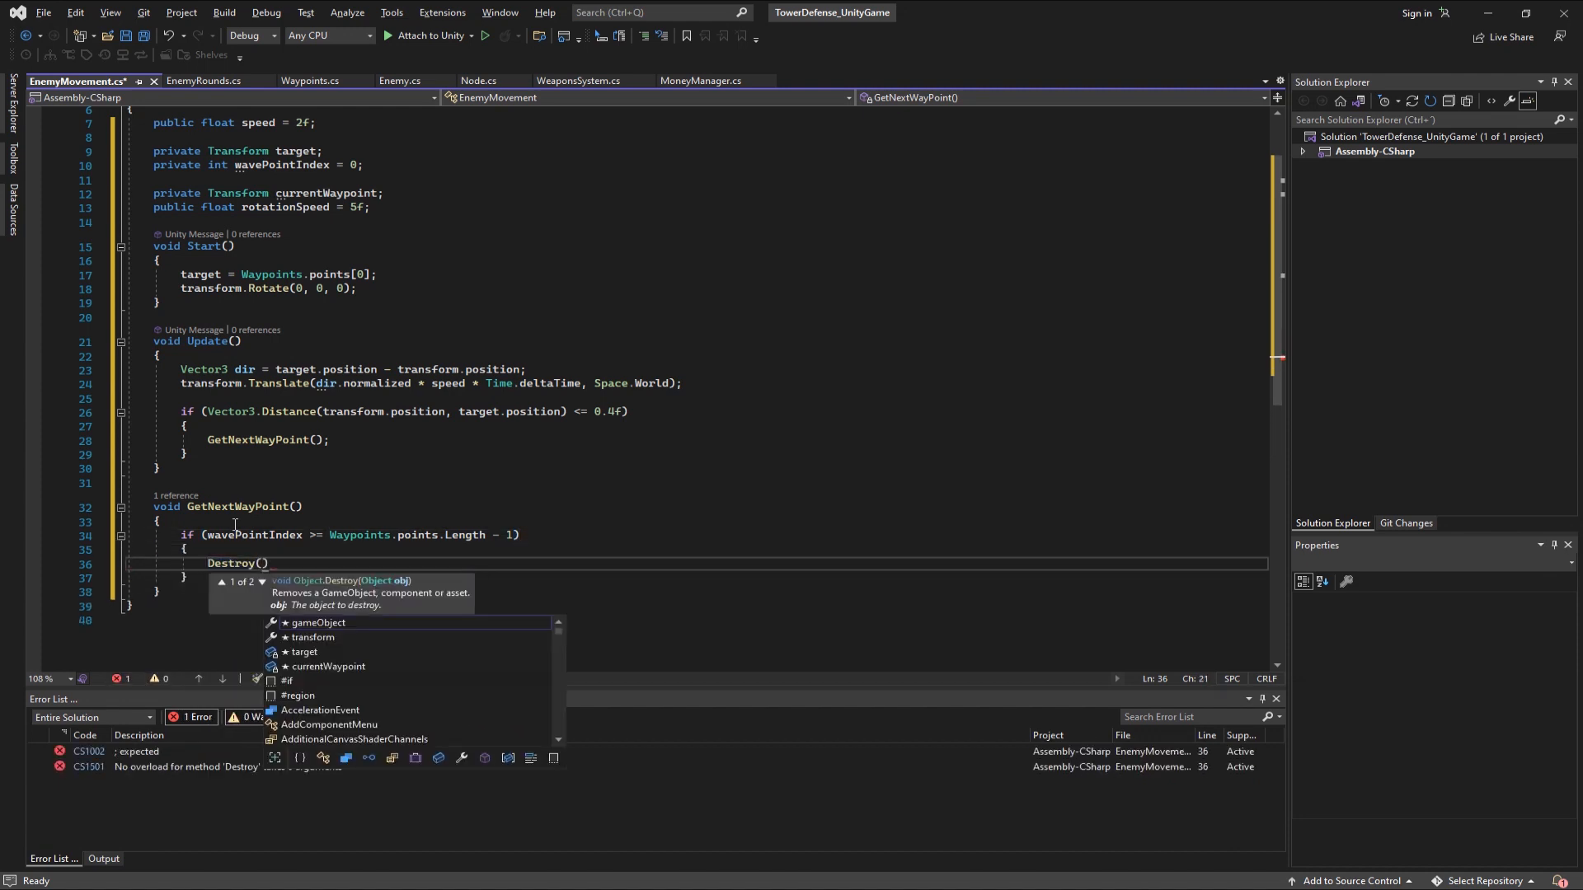
text(GameObject);)
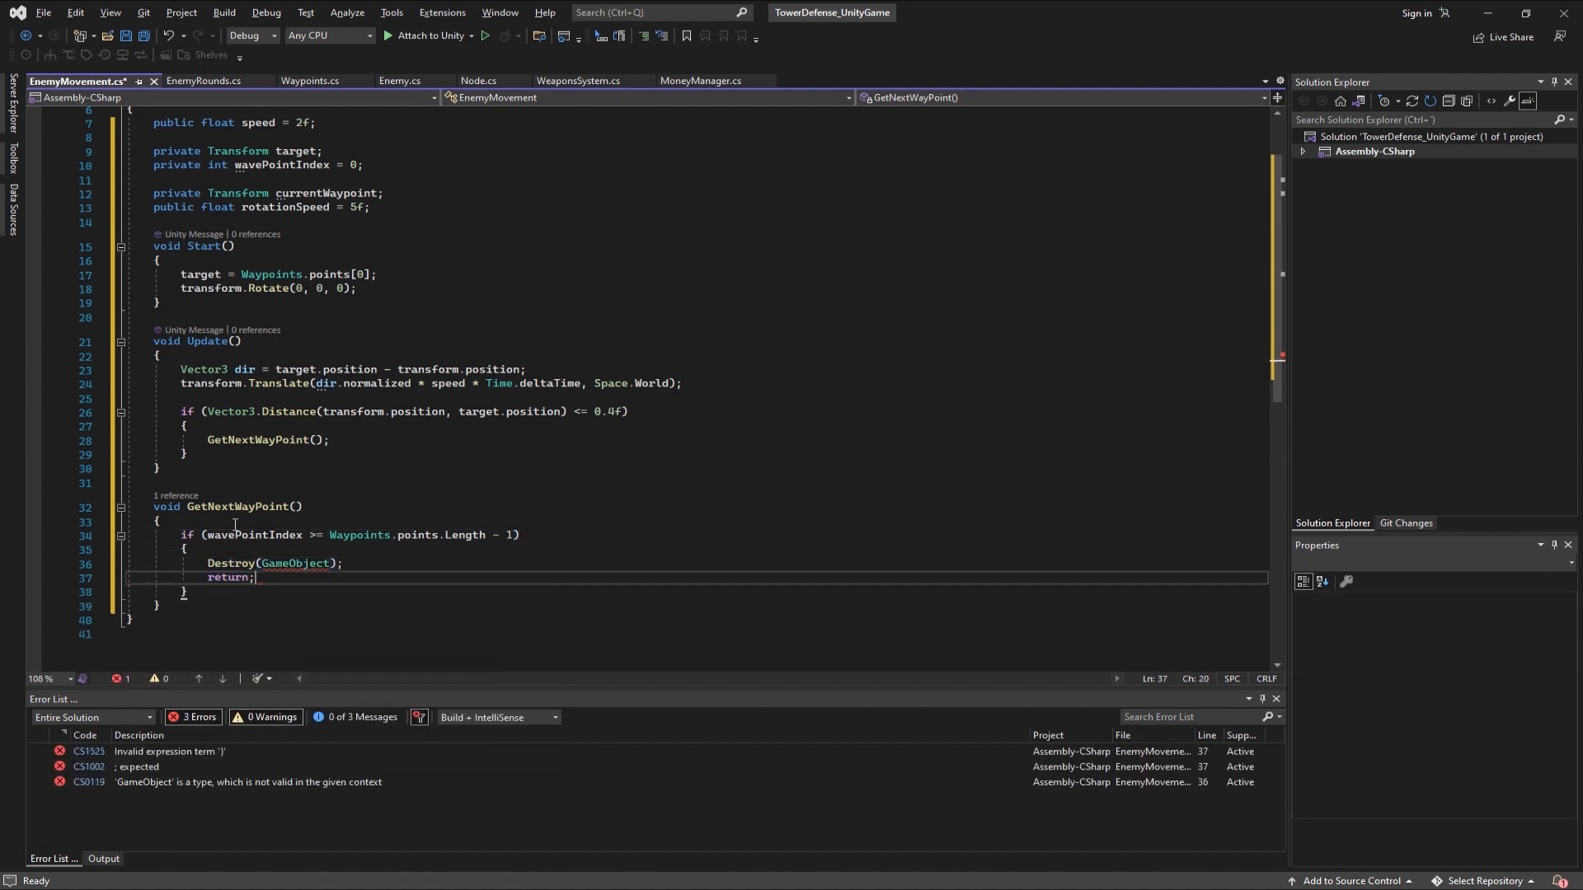
- Otherwise increment wavePointIndex and set target = Waypoints.points[wavePointIndex]
text(wavePointIndex++)
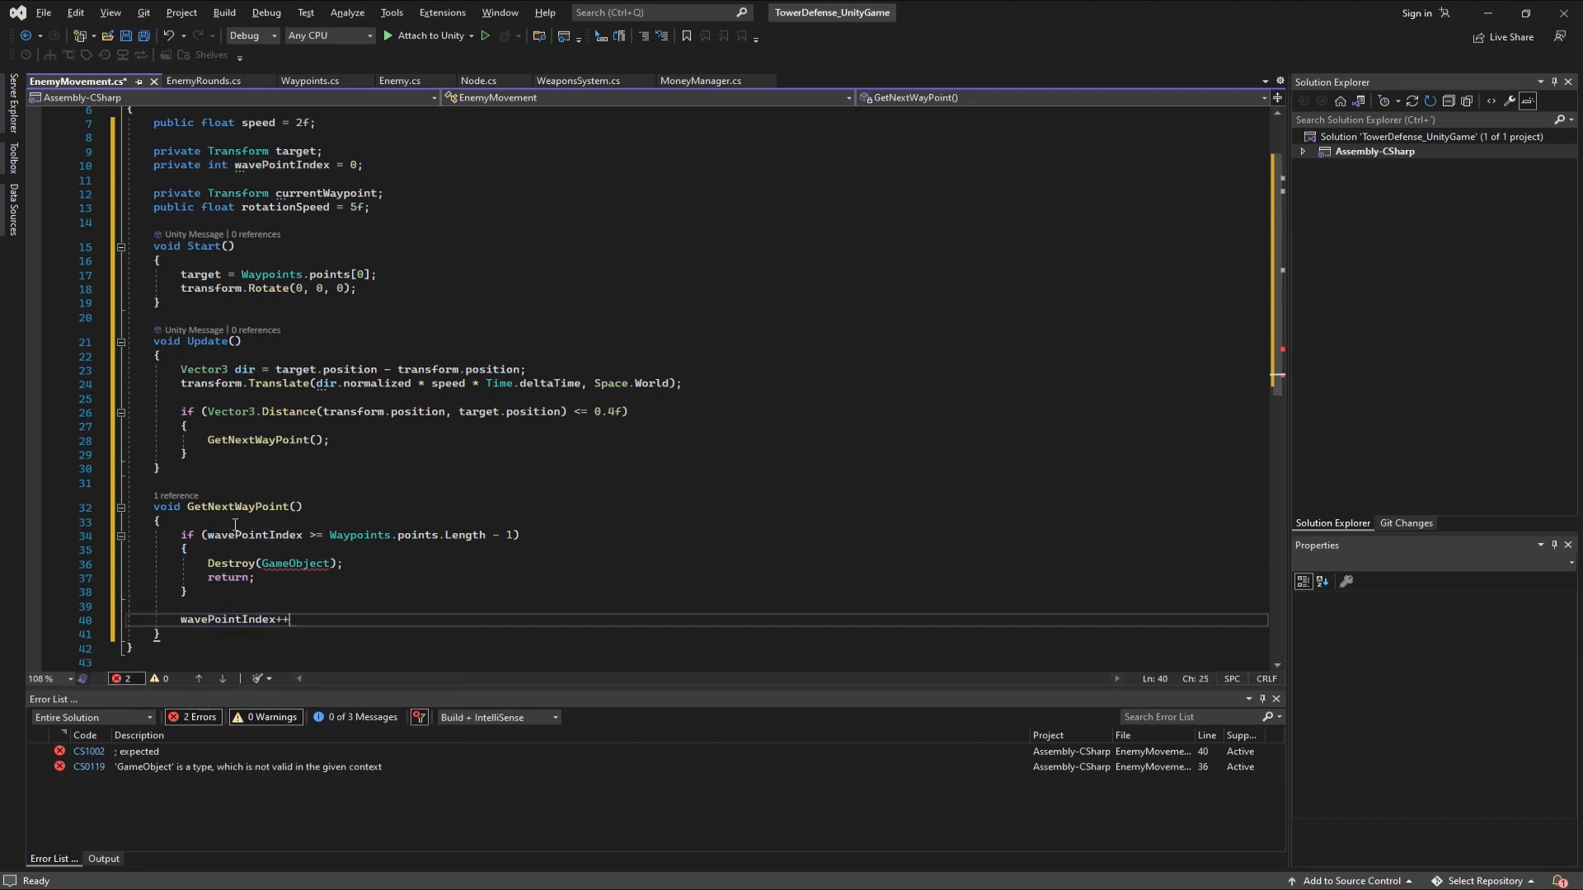
text(target = waypoints.points)
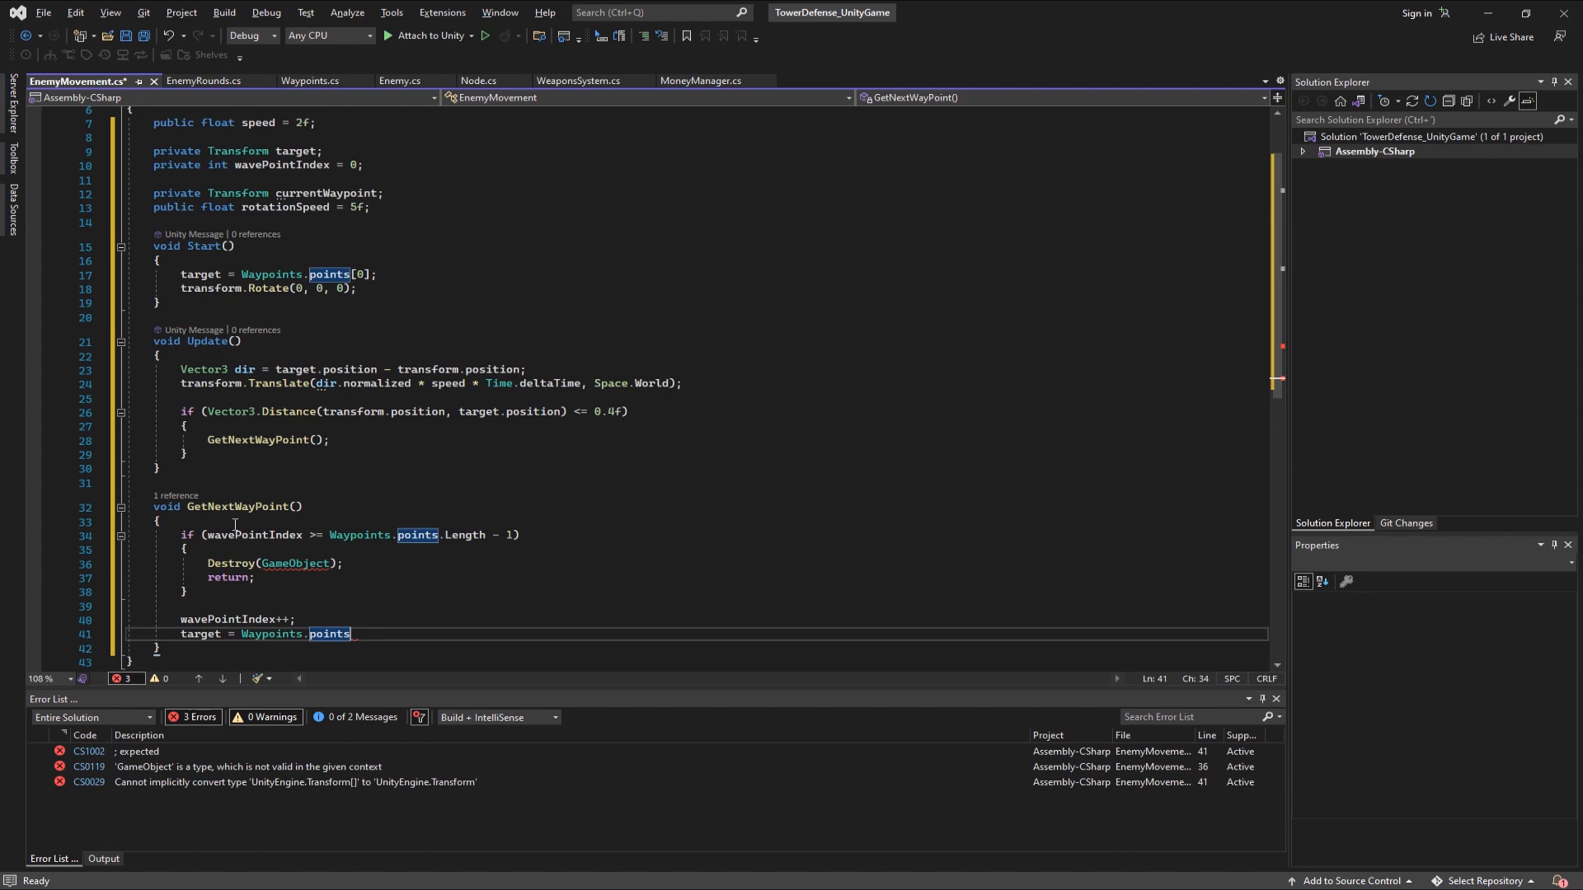
text([wavePointIndex];)
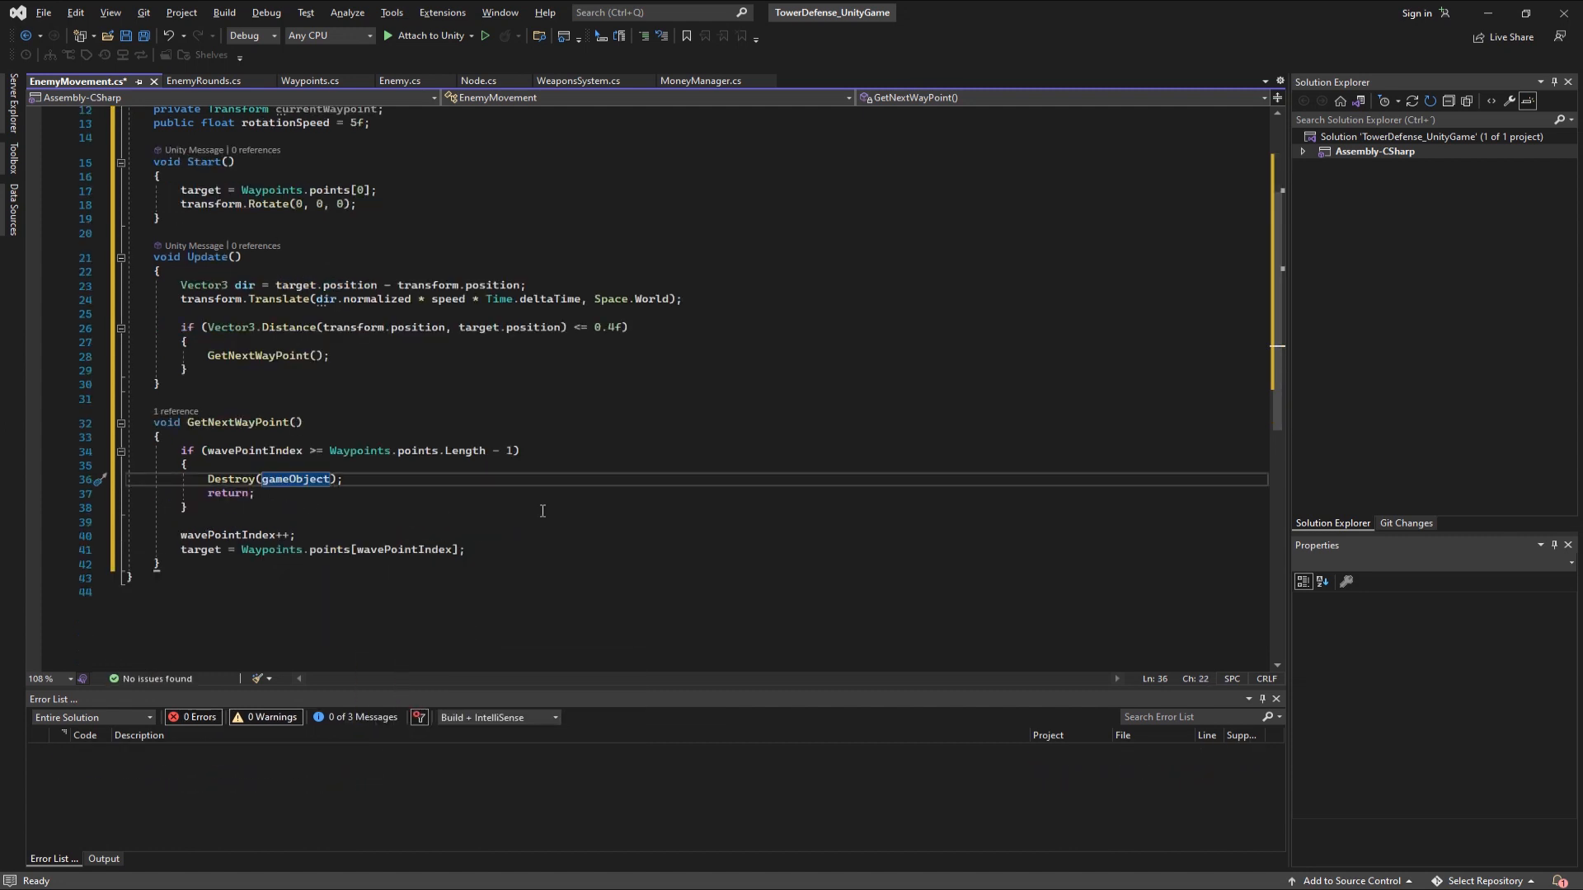
- Add a private RotateTowardsWayPoint method computing Vector3 direction from target.position
text(private)
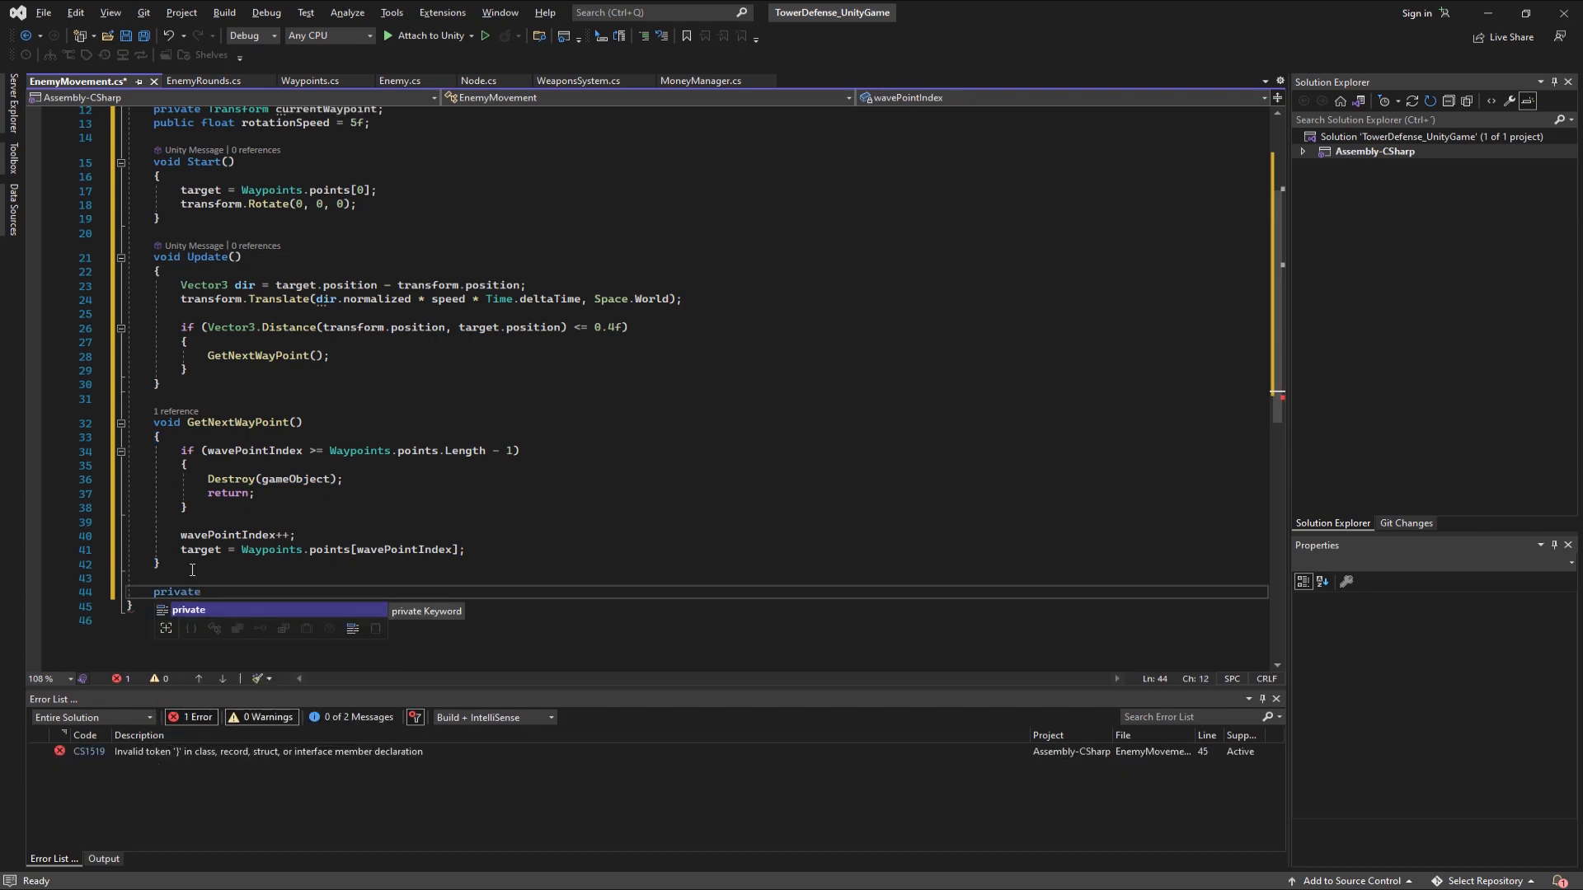
text(void RotateTowar)
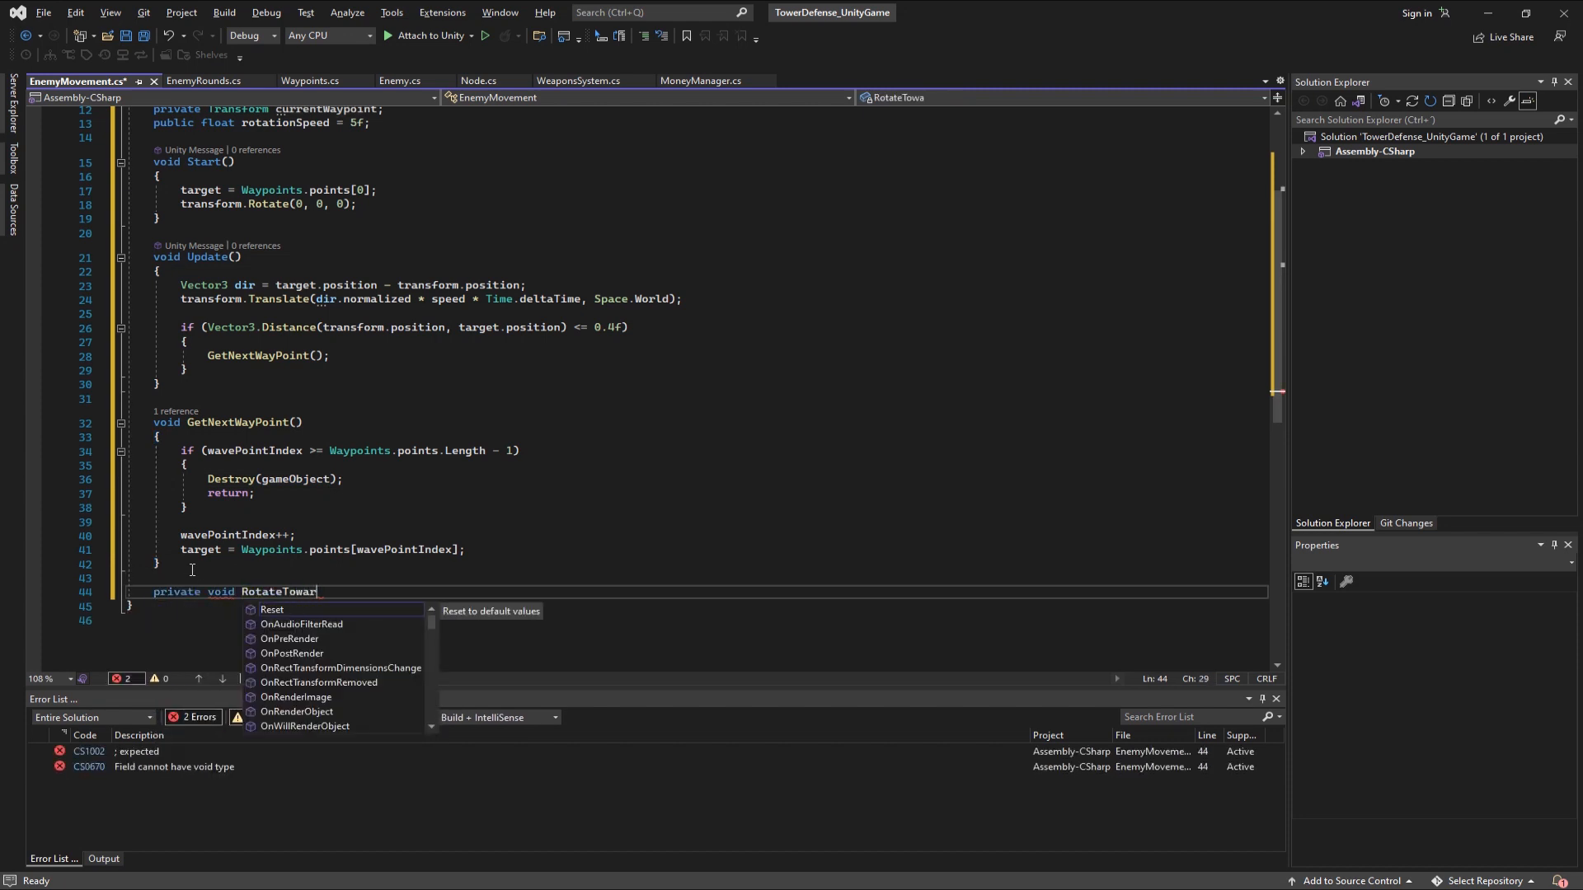
text(dsWayPoint())
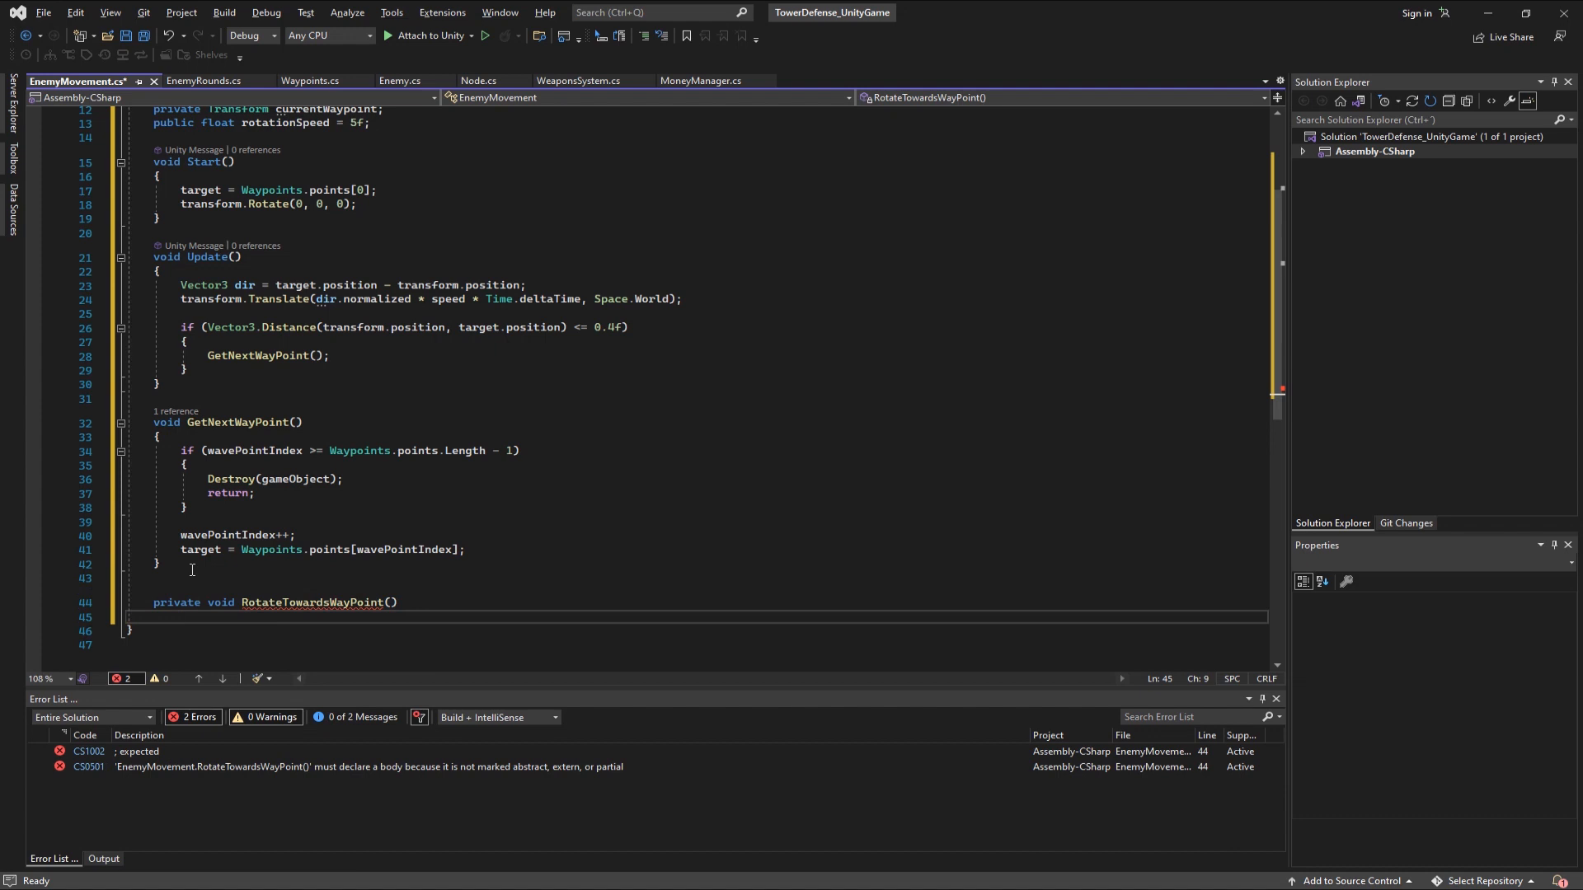
text(Vector3 direct)
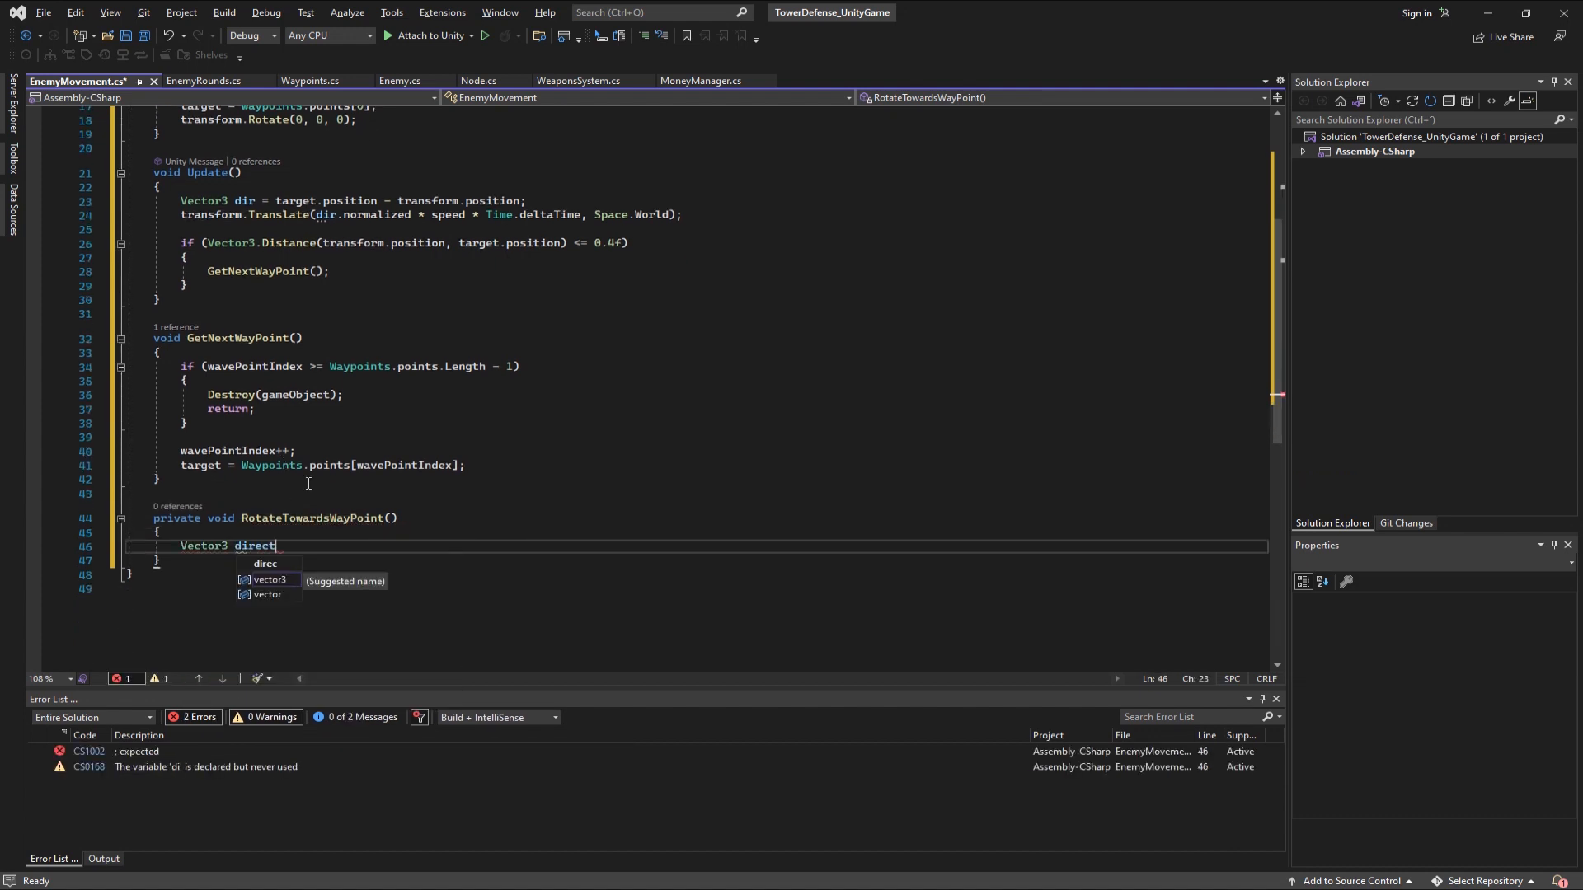
text(ion = target.position - transform.position;)
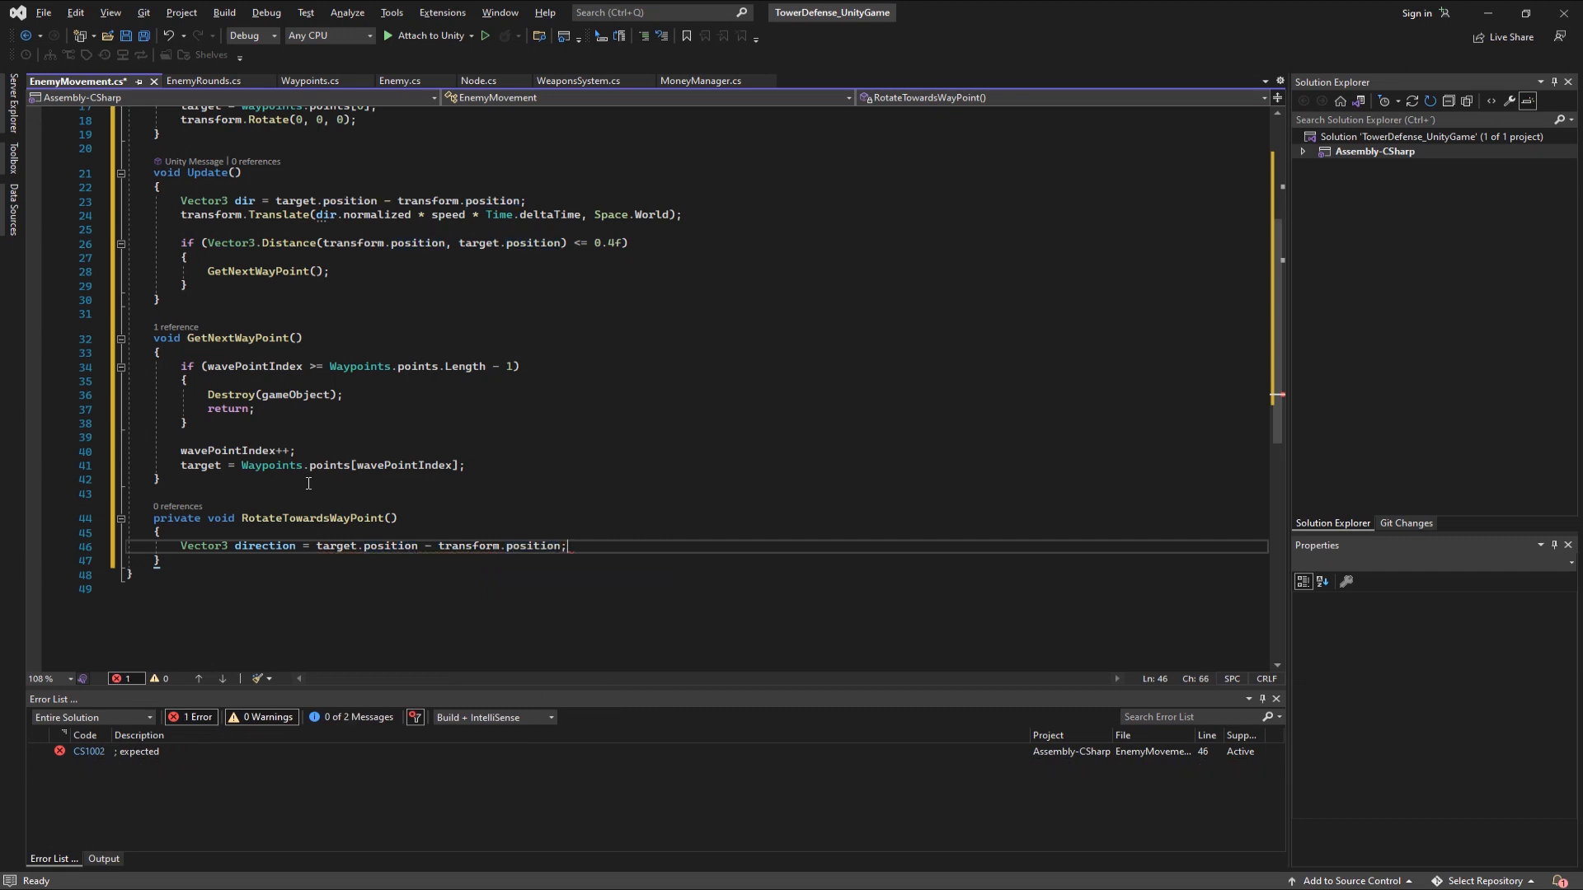
- Compute Quaternion targetRotation = Quaternion.LookRotation(direction) and begin assigning the transform
text(Quaternion targetRot)
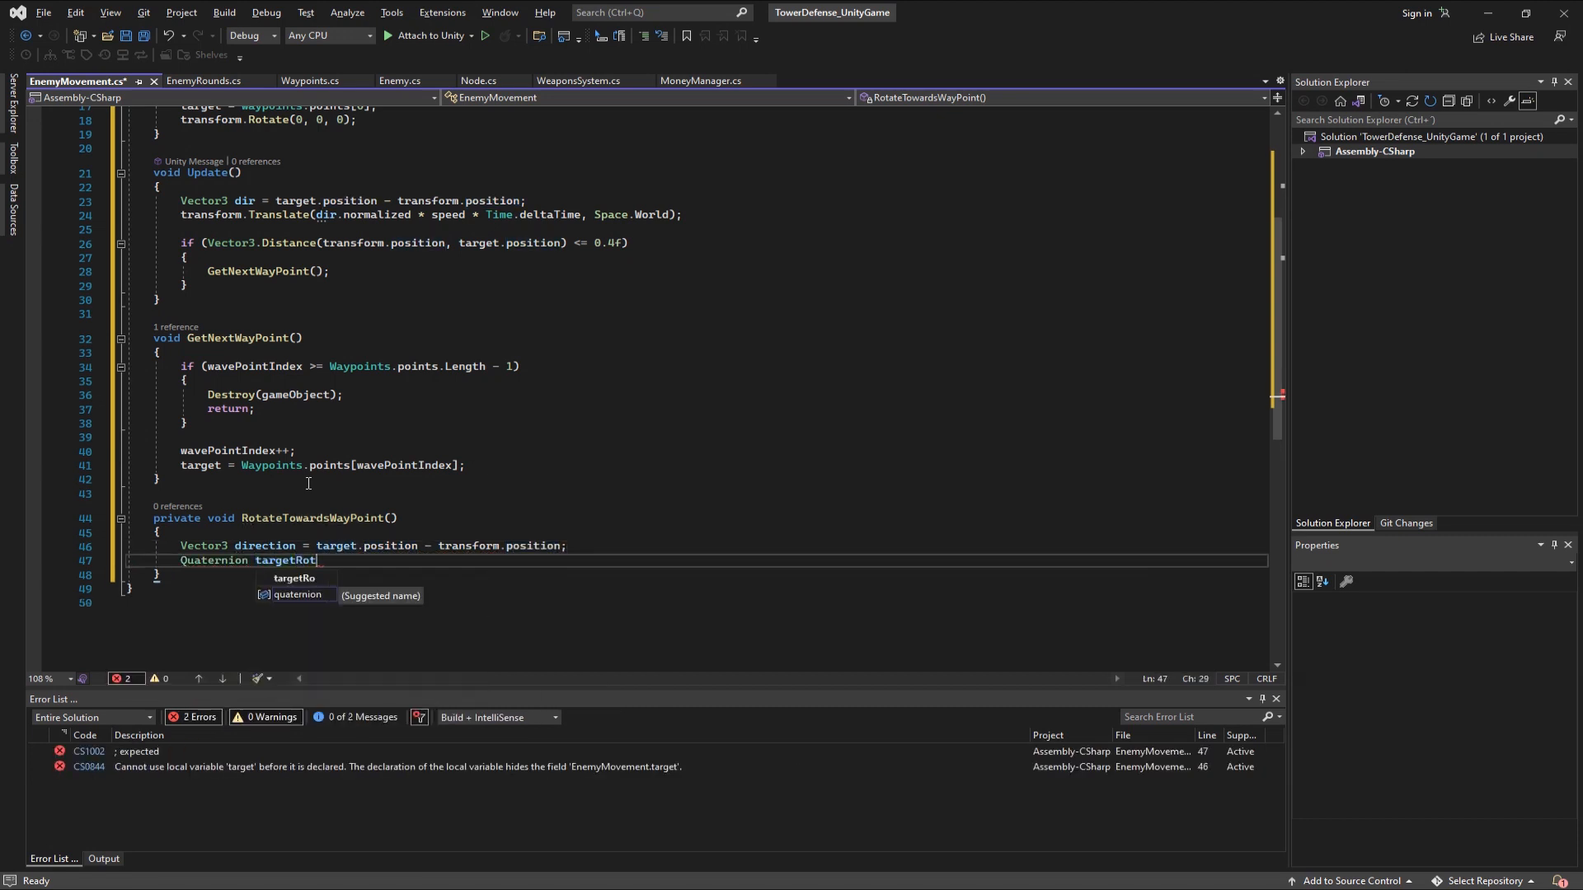
text(ation = Quaternion)
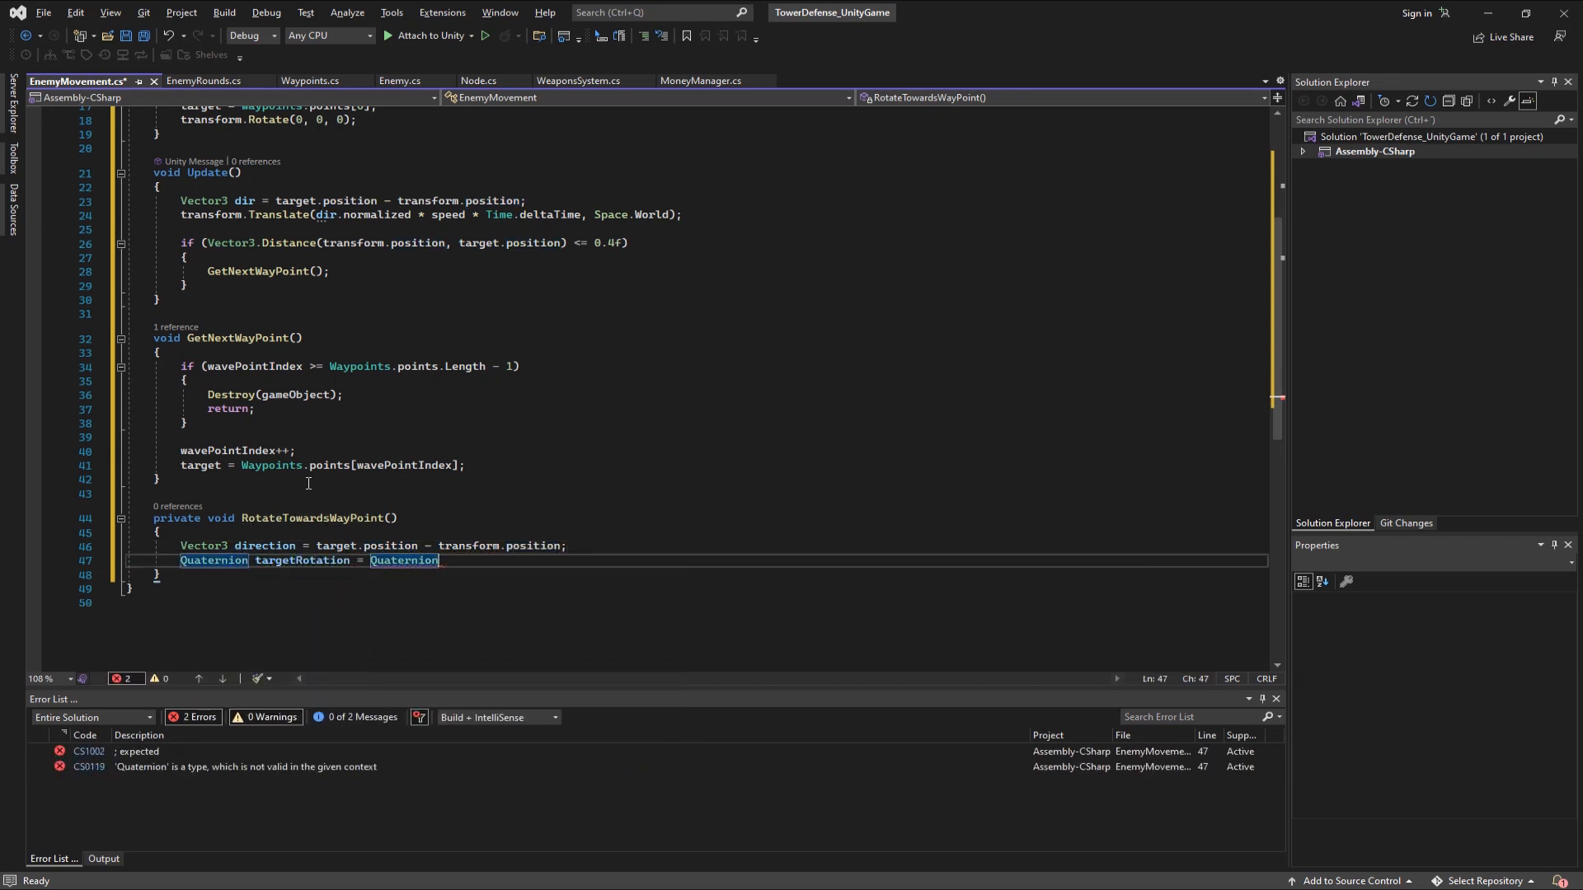
text(.LookRotation)
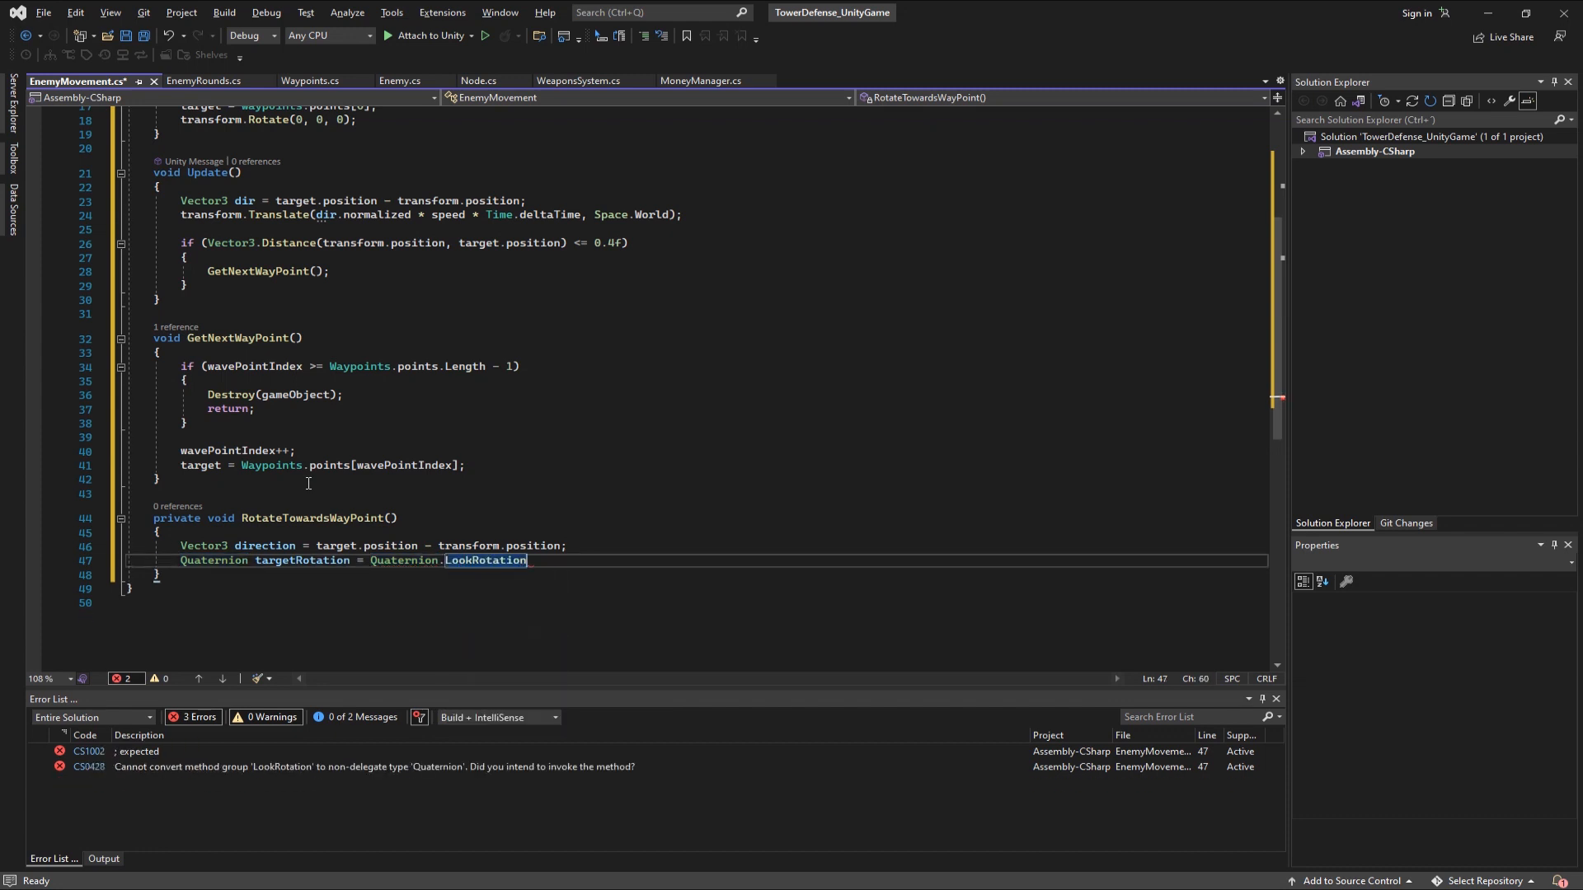
text((direction);)
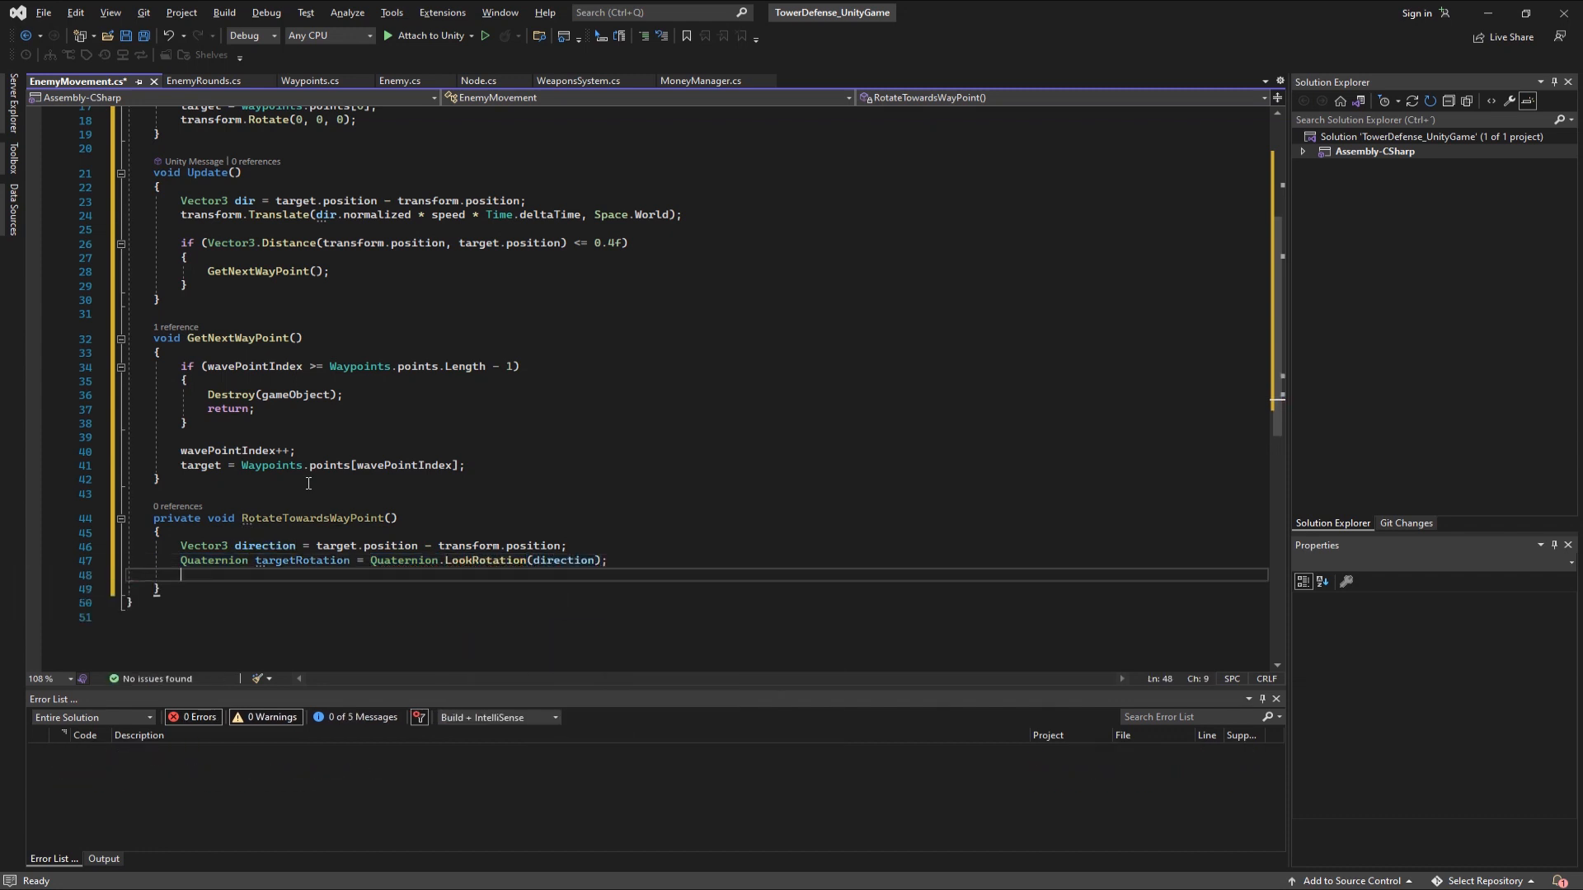
text(transform.position = Qau)
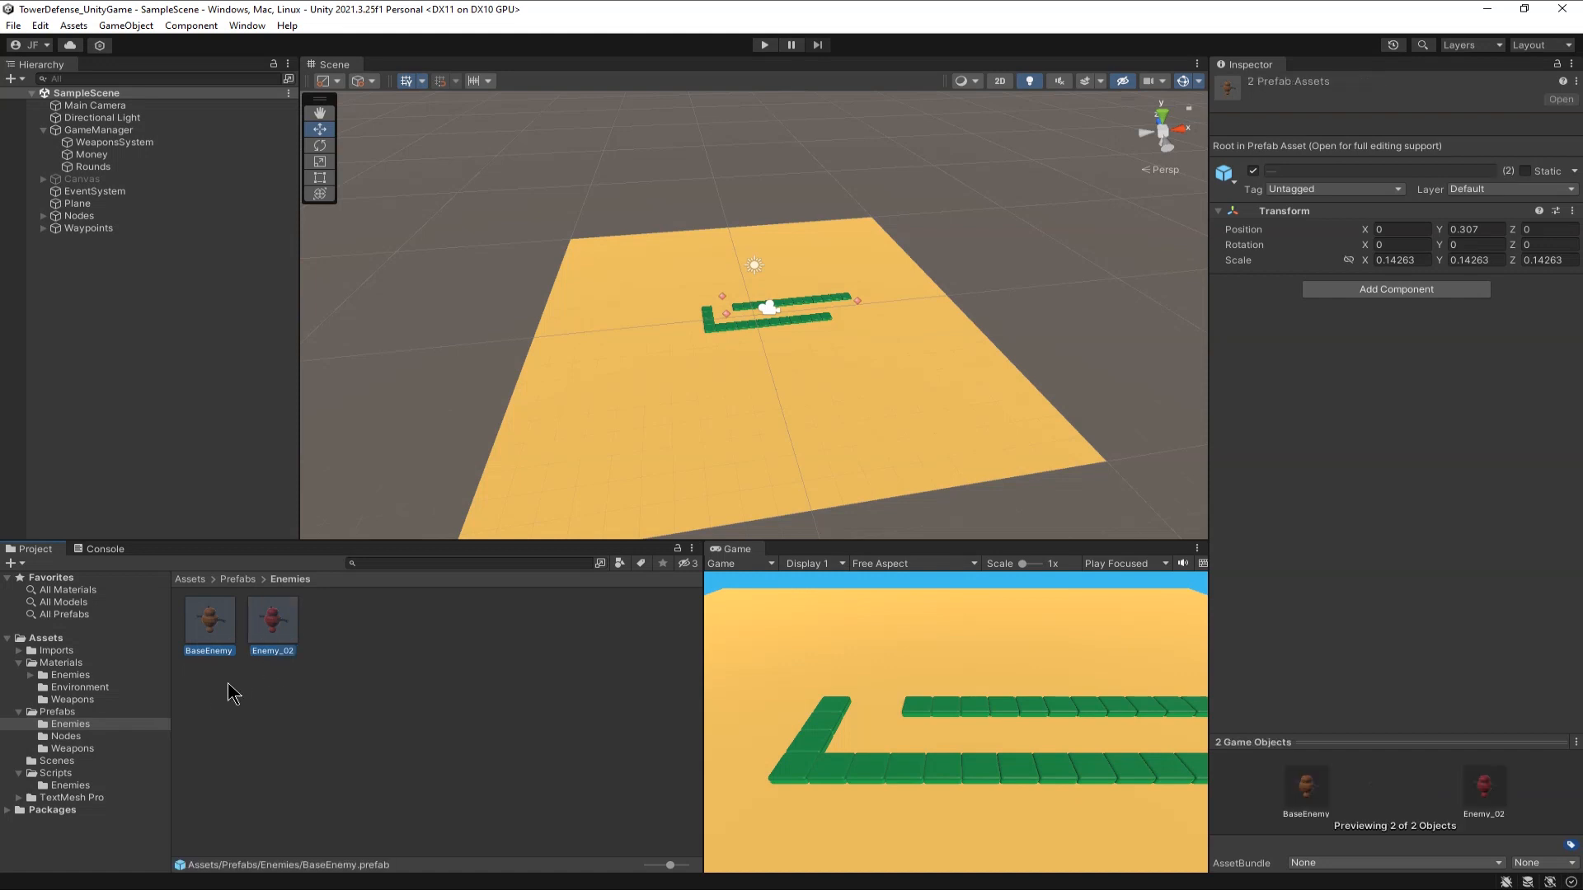
- Add EnemyMovement to the enemy prefabs from the Enemies scripts folder and play-test the scene
click(67, 785)
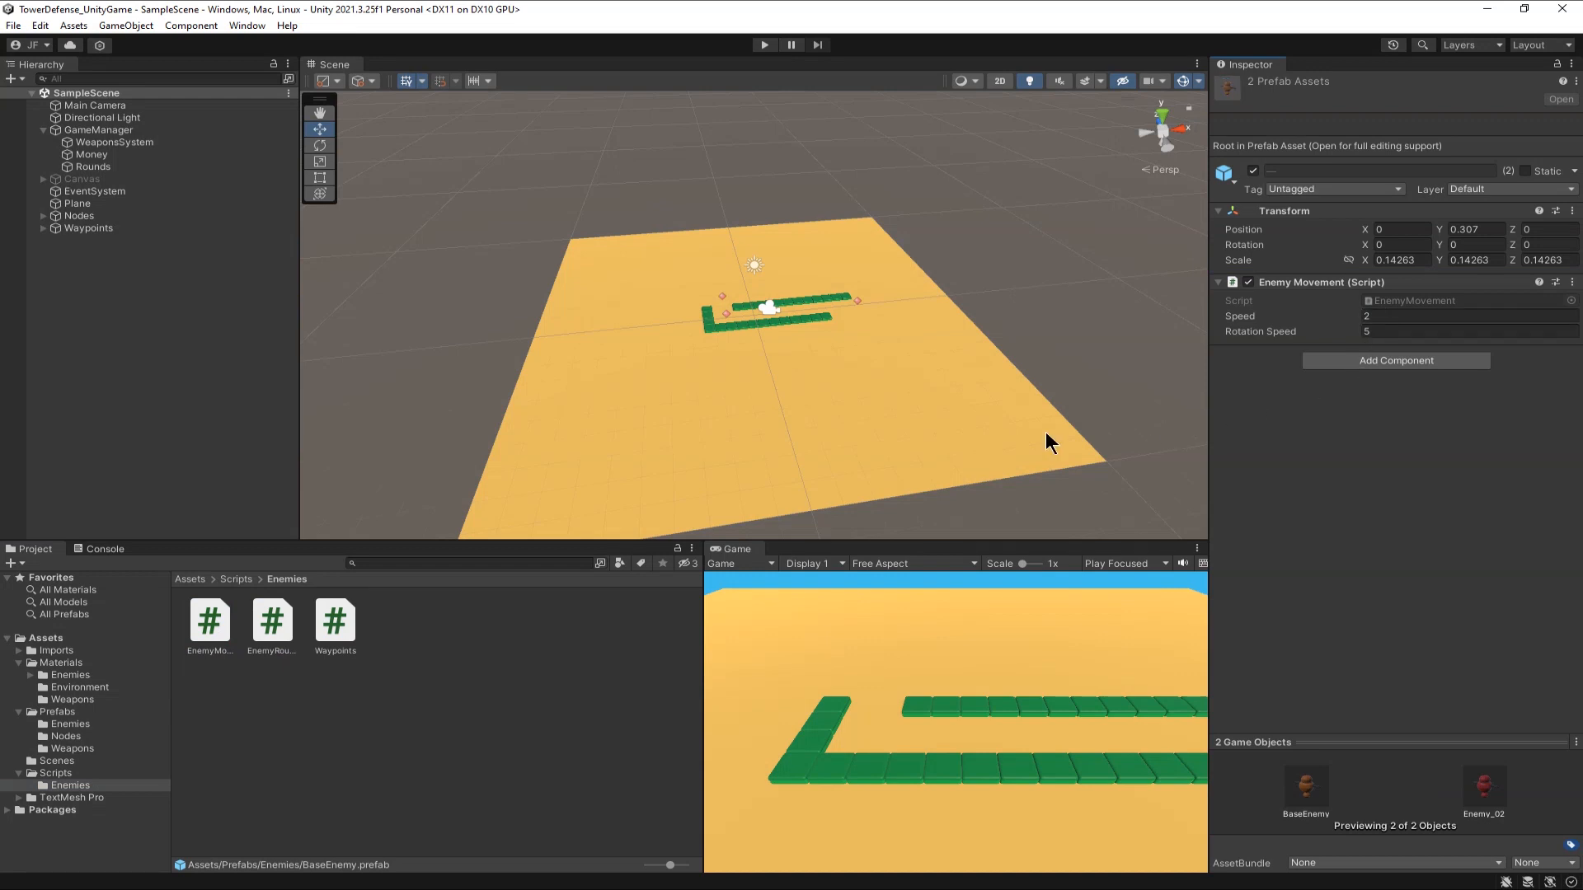
click(763, 45)
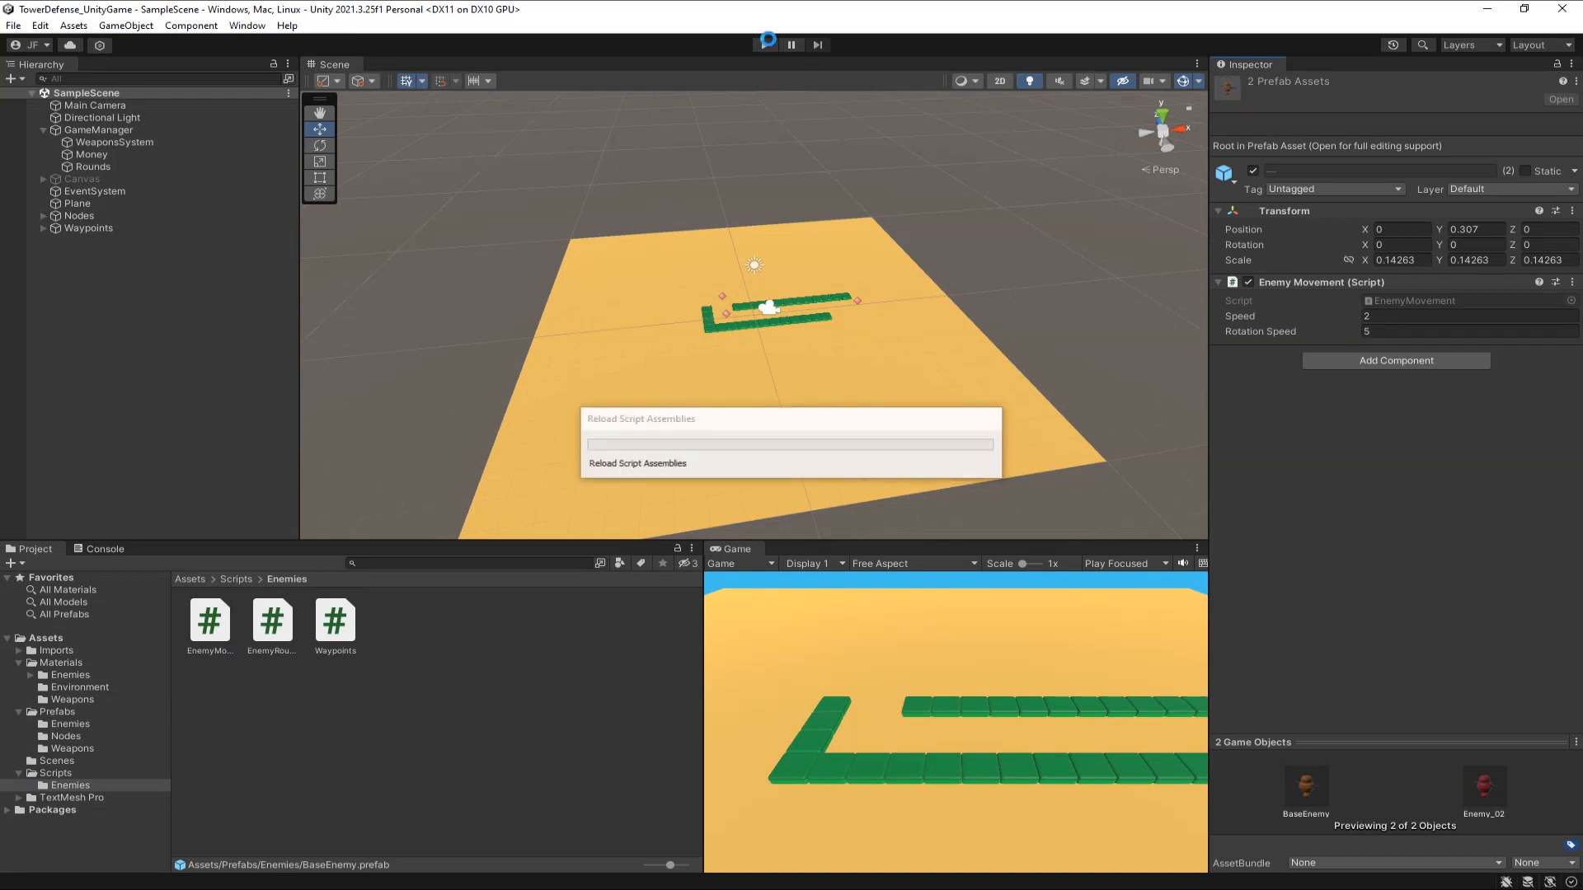
click(767, 43)
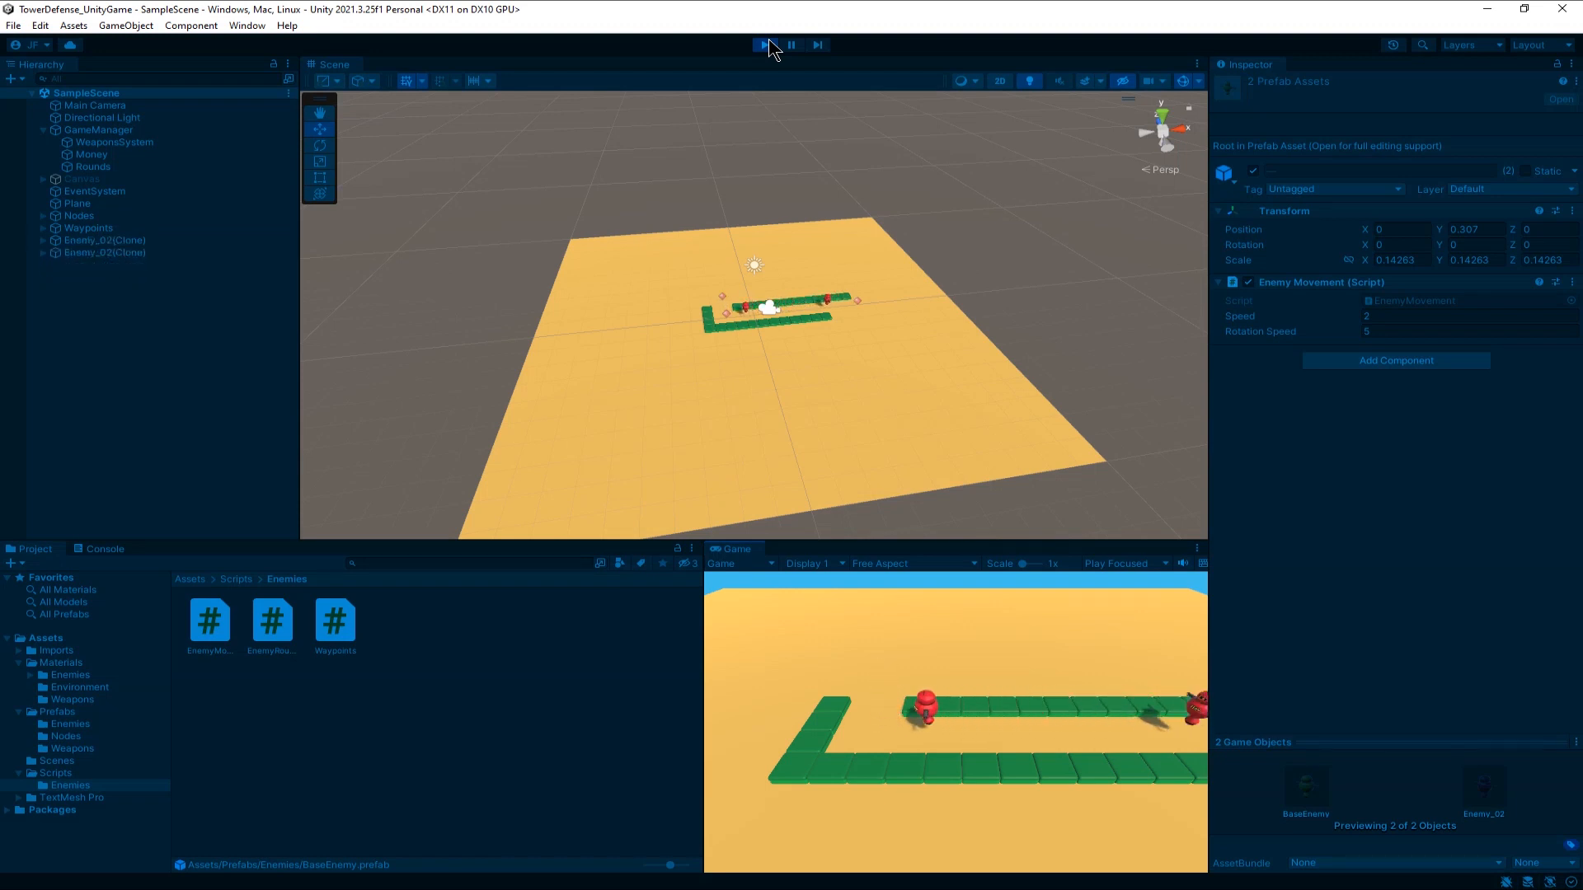
click(764, 45)
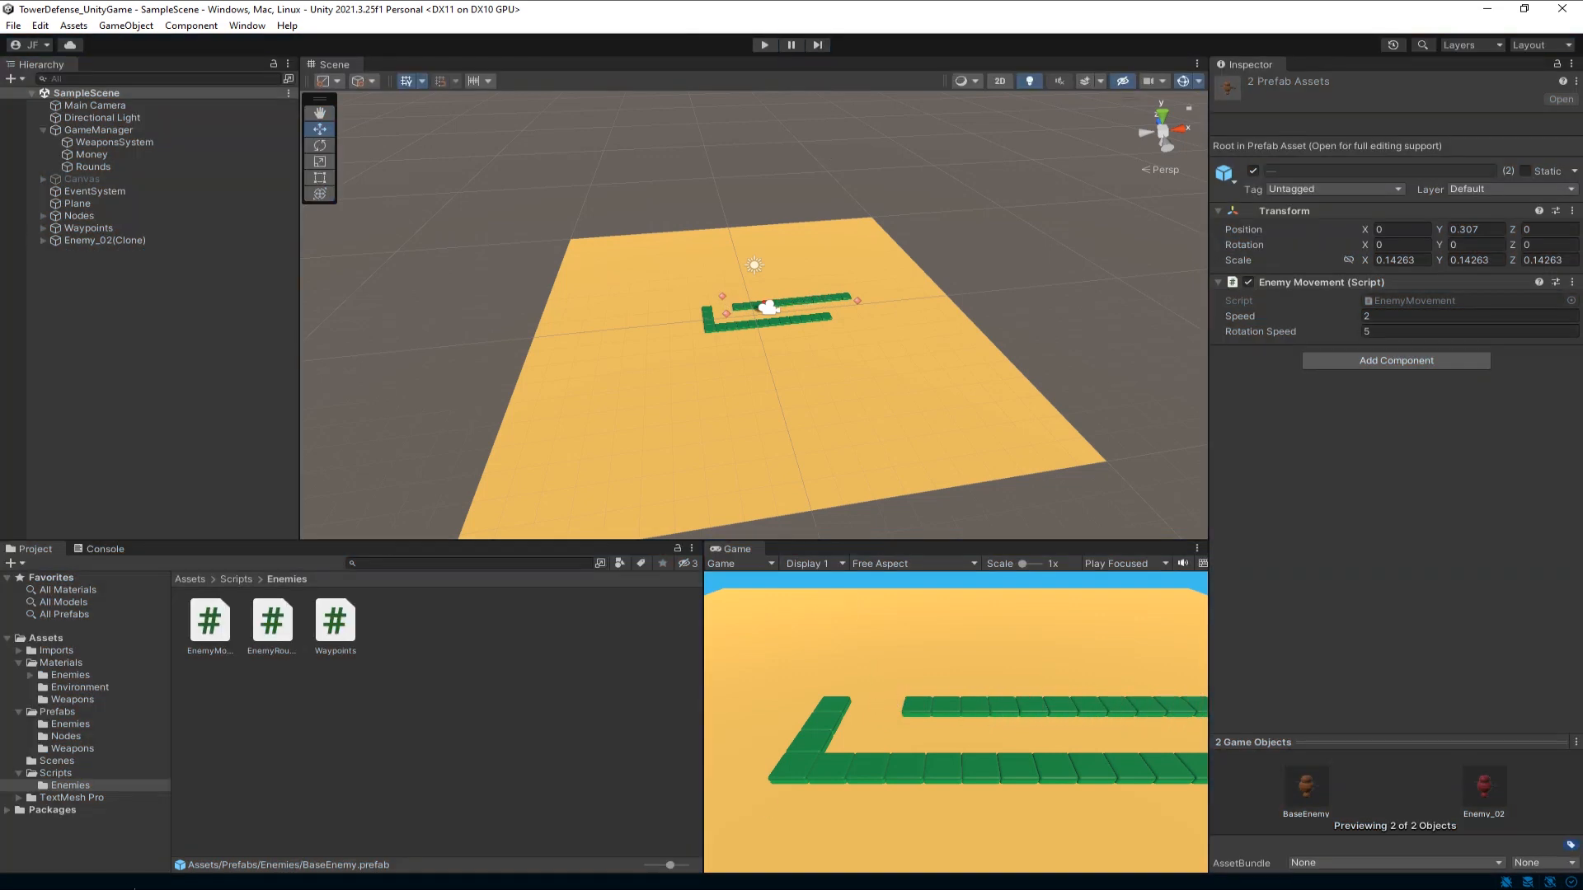
- Expand the Waypoints group and inspect the position of Waypoint (2)
click(104, 264)
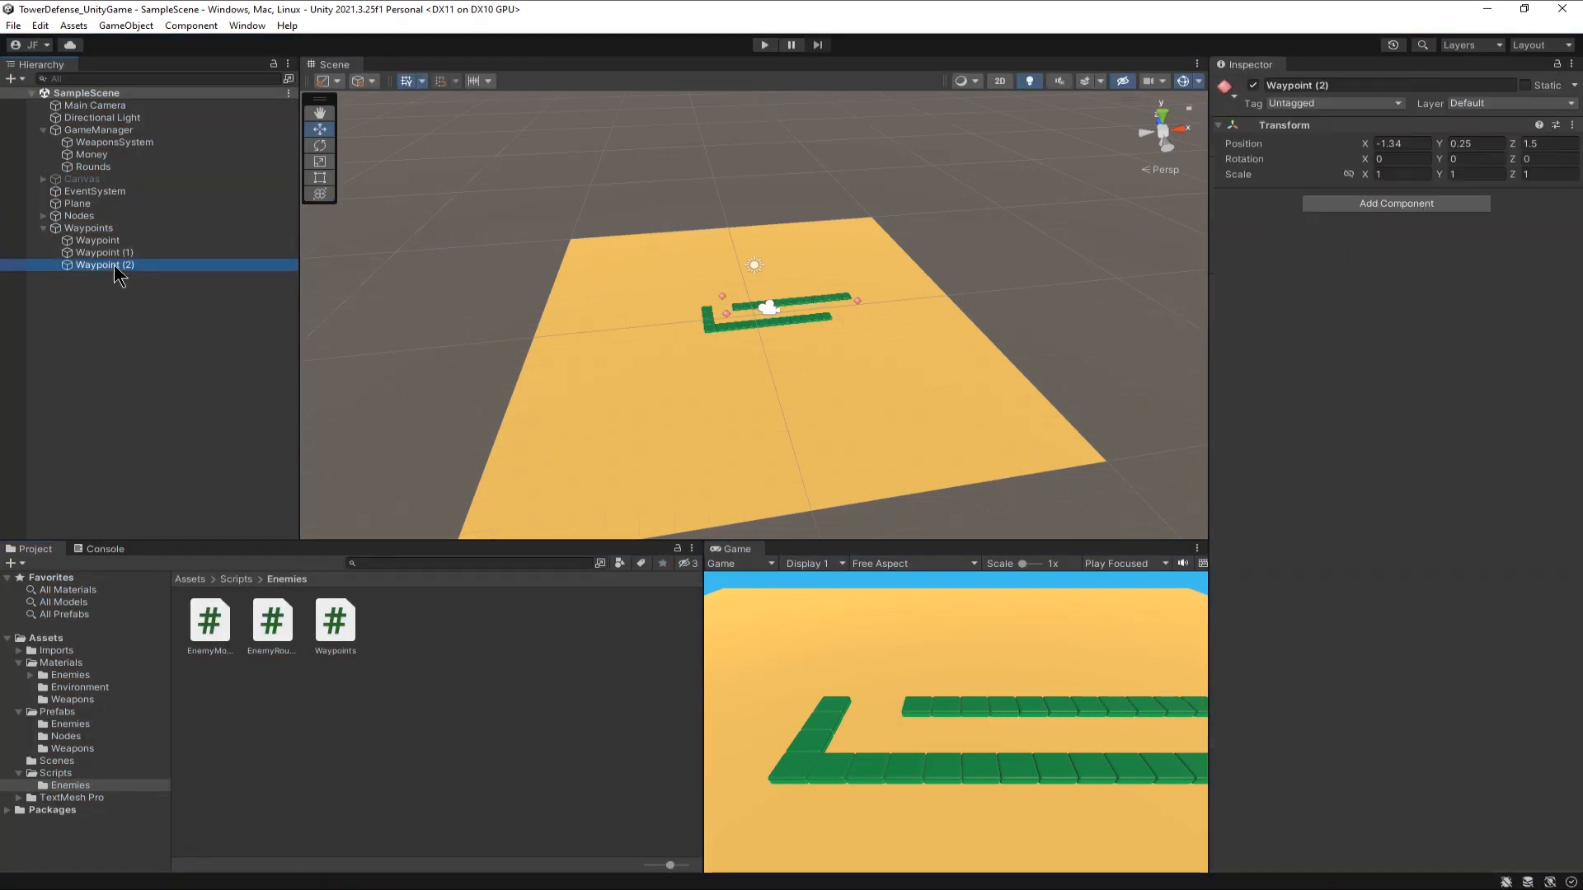
click(96, 241)
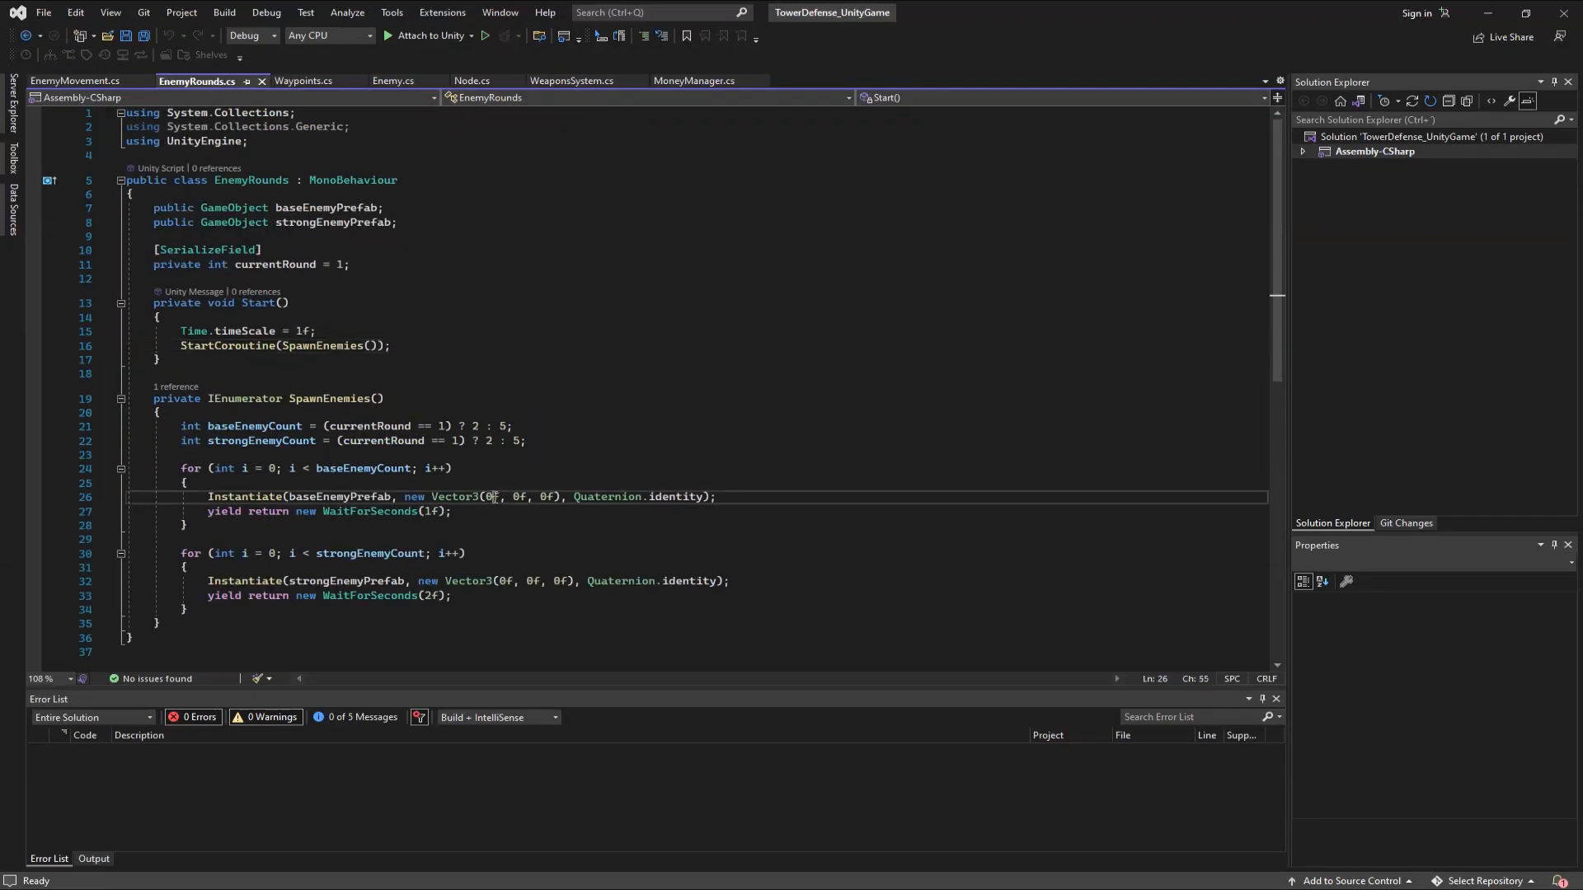
- Change the Instantiate spawn position to x 5.13 in EnemyRounds and play-test the result
text(5.13)
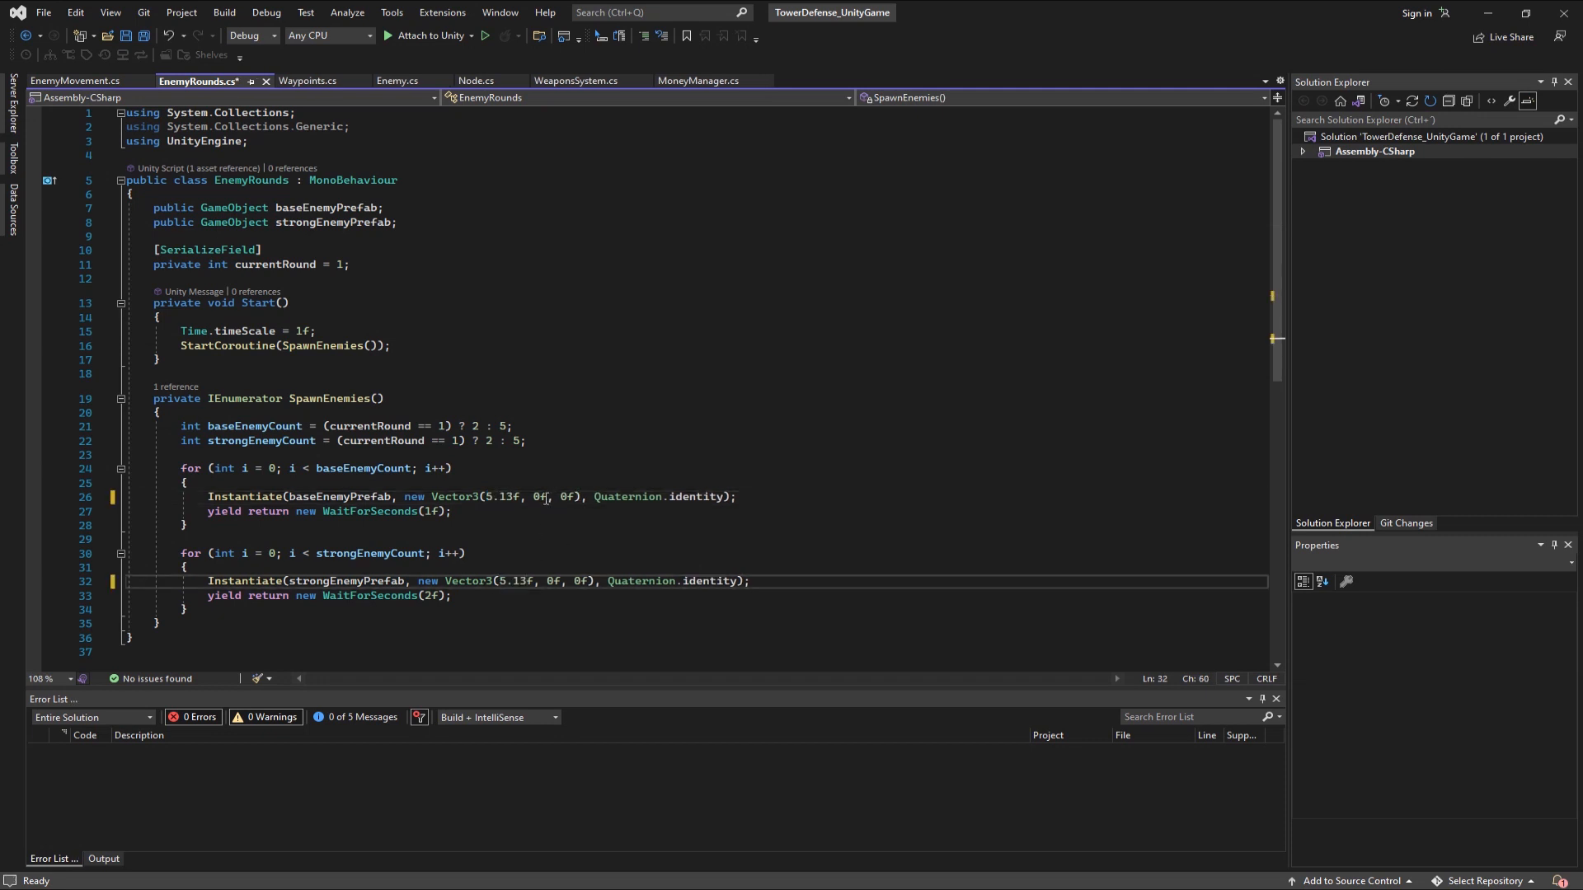
text(0.25)
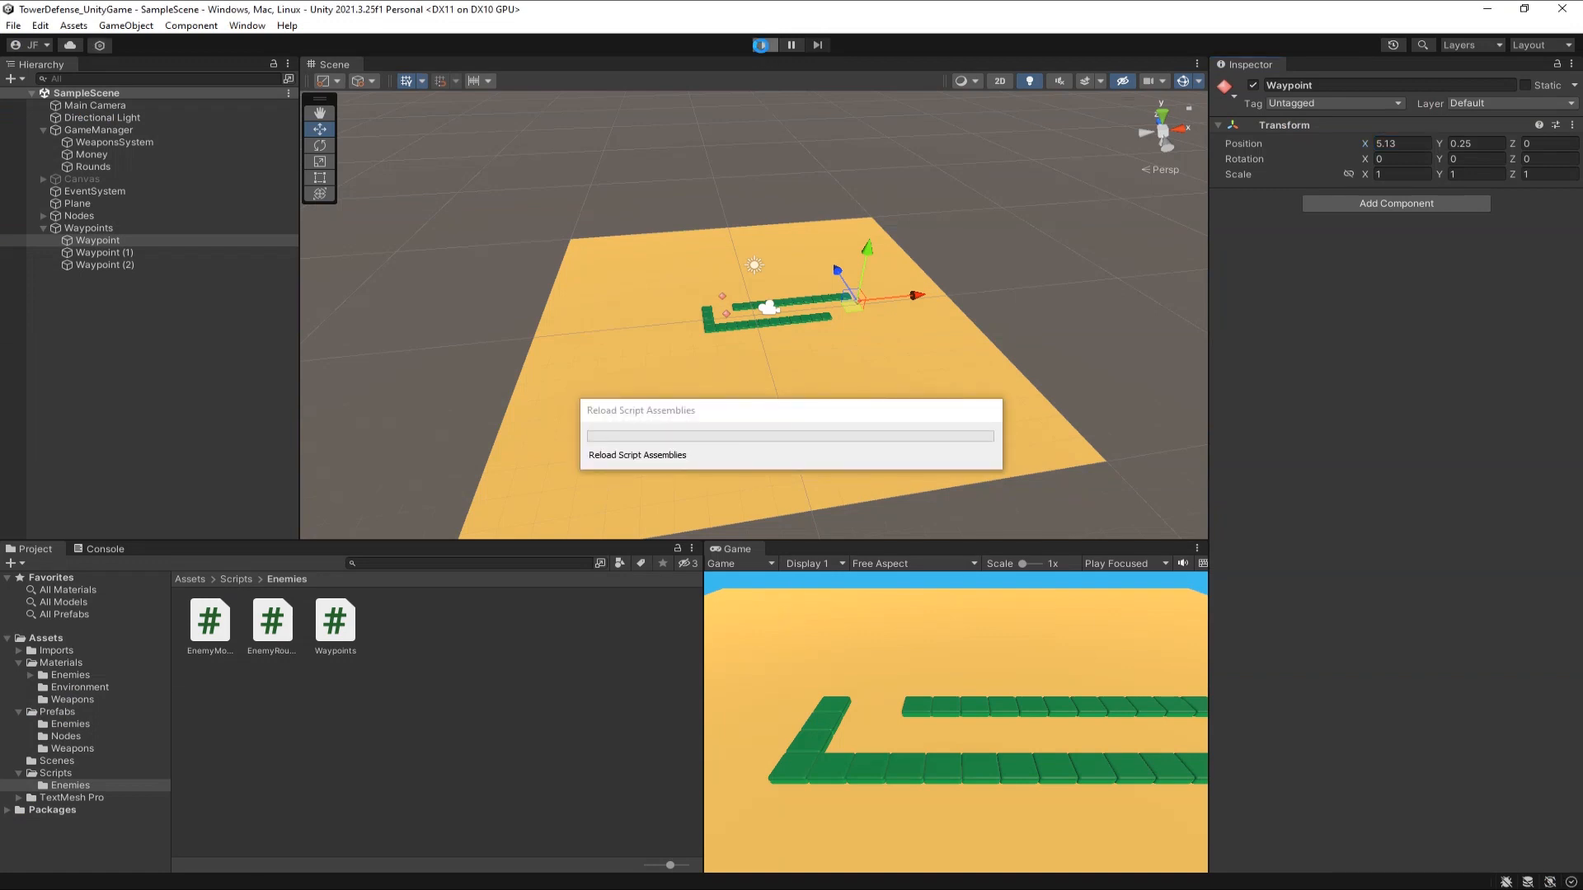
click(764, 44)
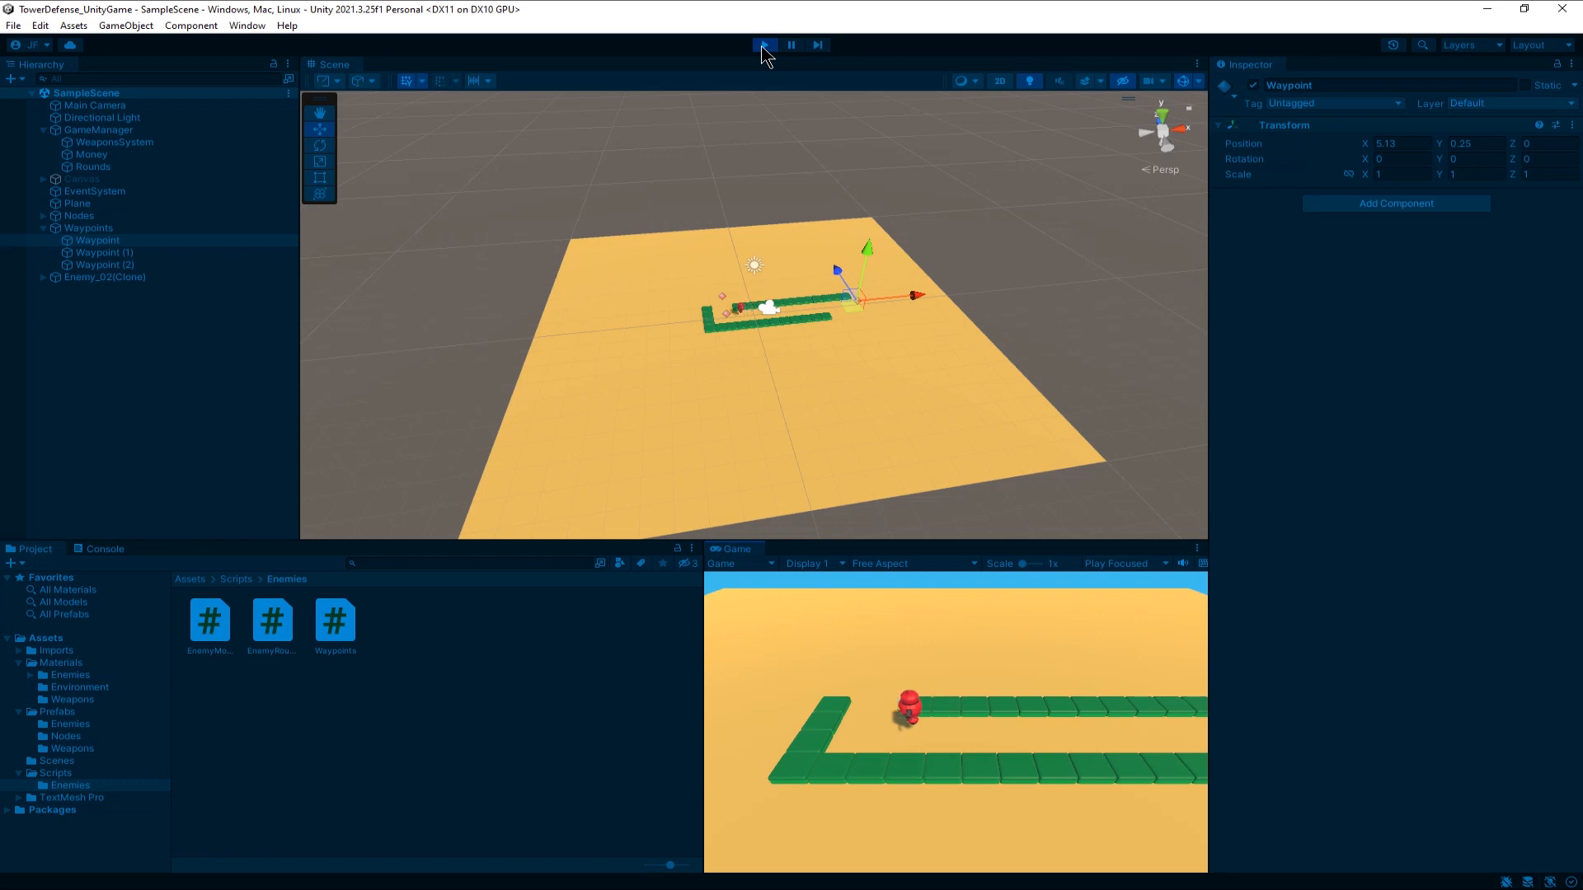
click(763, 43)
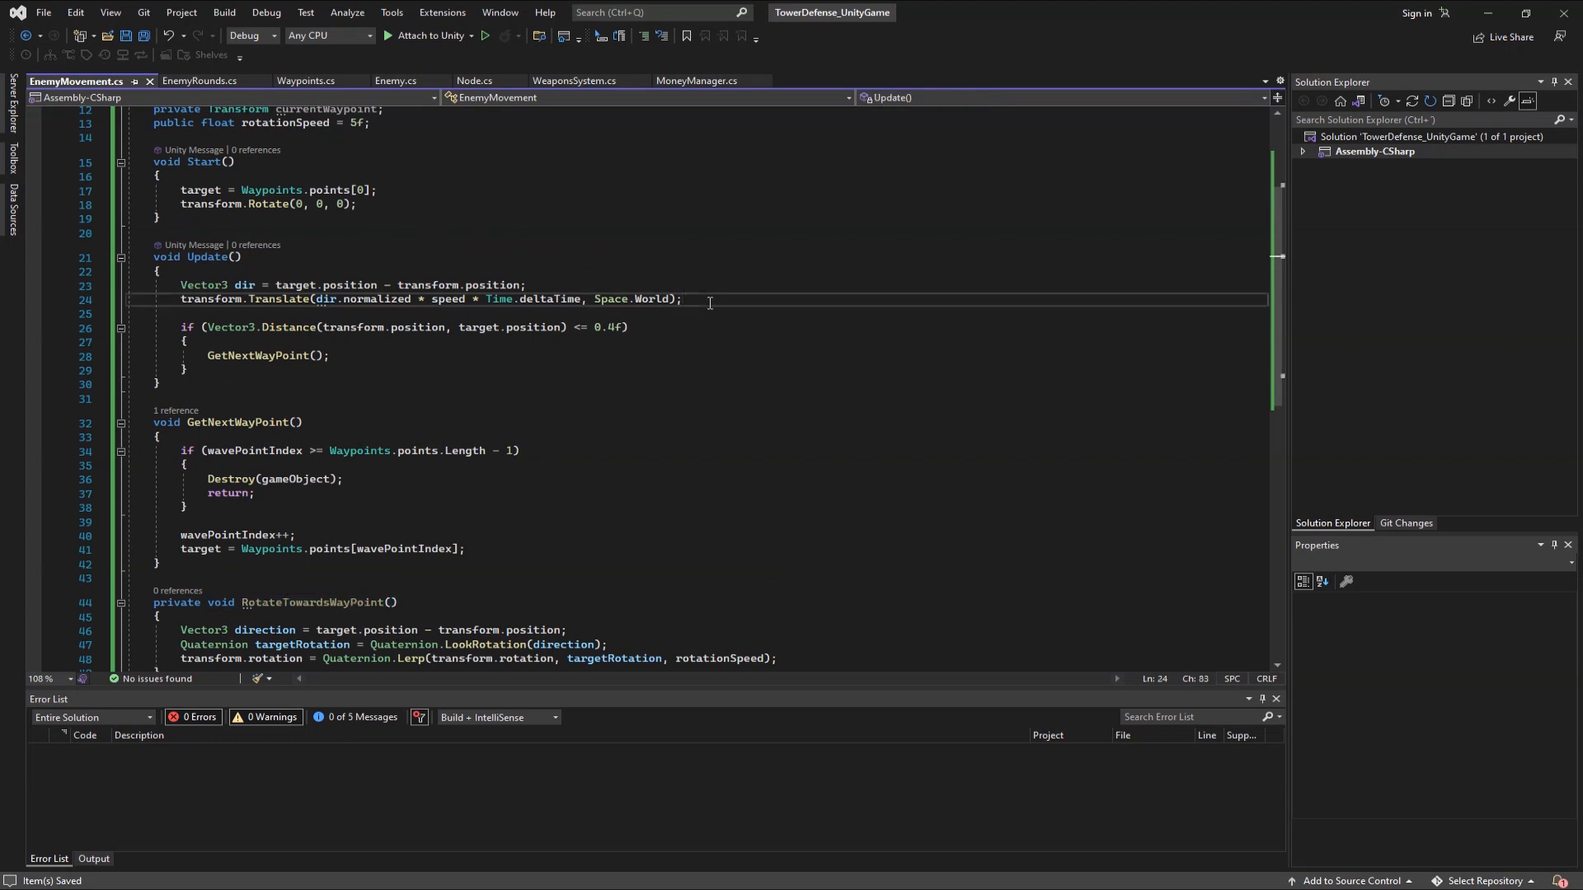
- Call RotateTowardsWayPoint() in Update and comment out transform.Rotate(0, 0, 0) in Start
text(RotateTowardsWayPoint();)
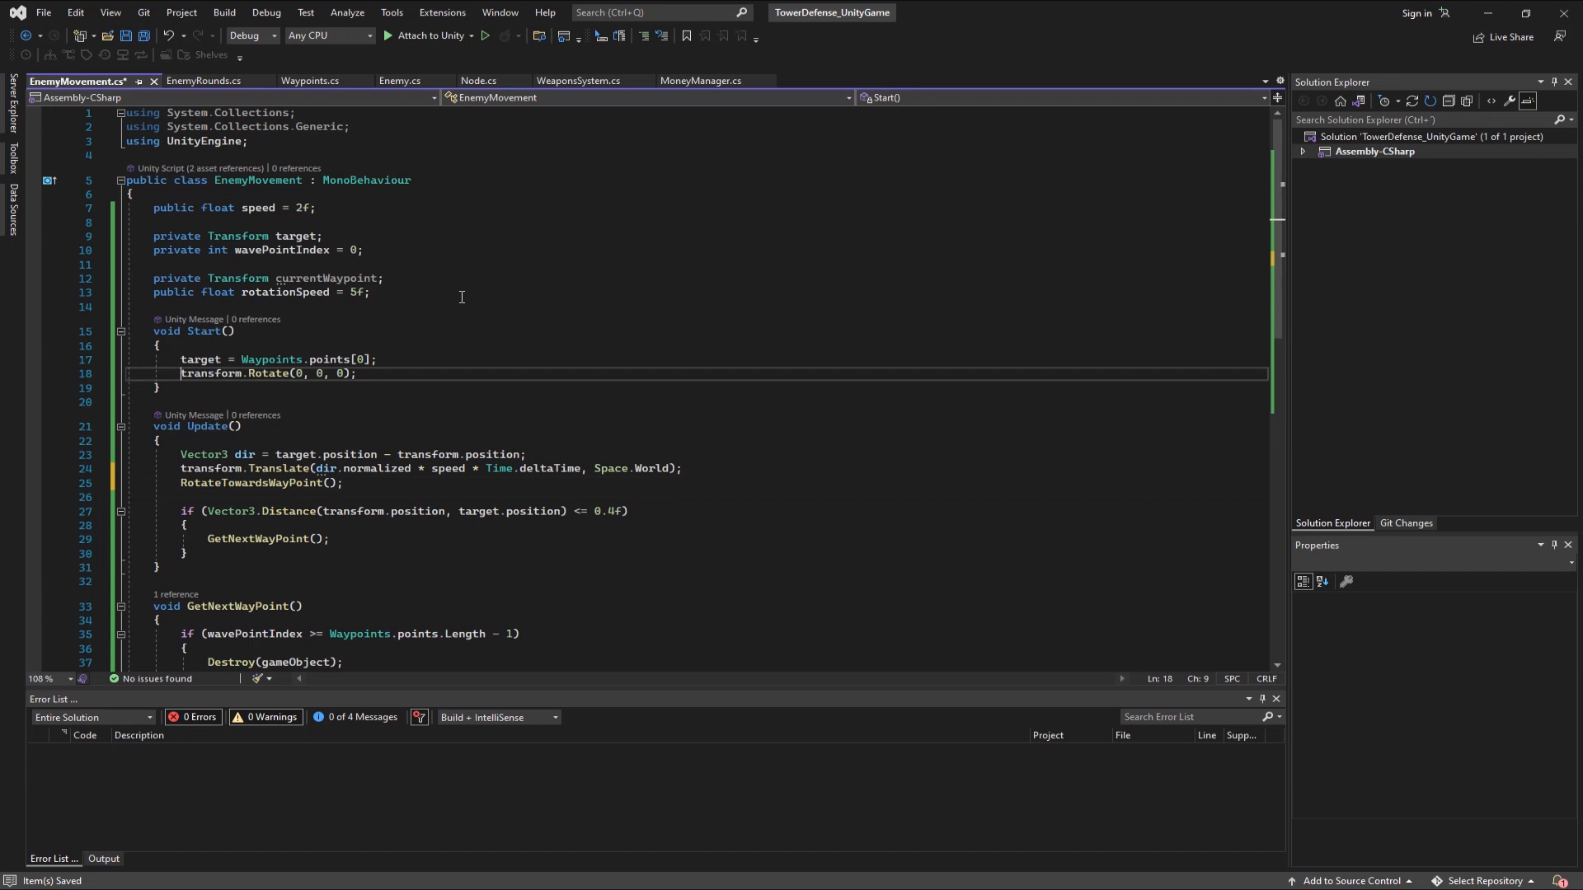
text(//)
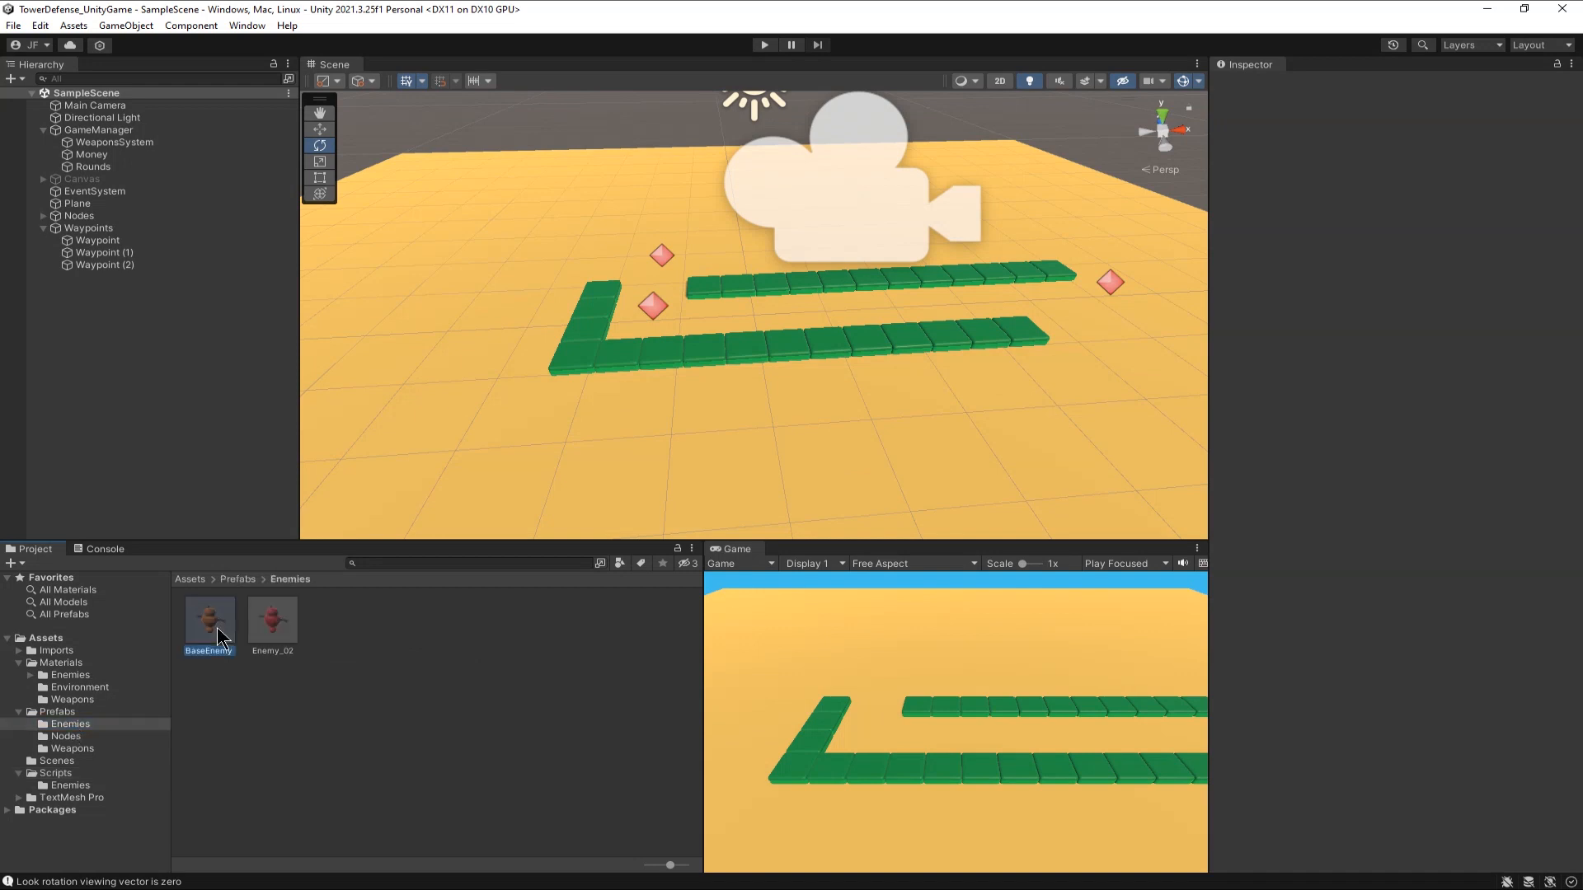
- Nest each enemy prefab's body parts under a Rotation child, with Enemy_02's Rotation set to Y 90
double_click(210, 622)
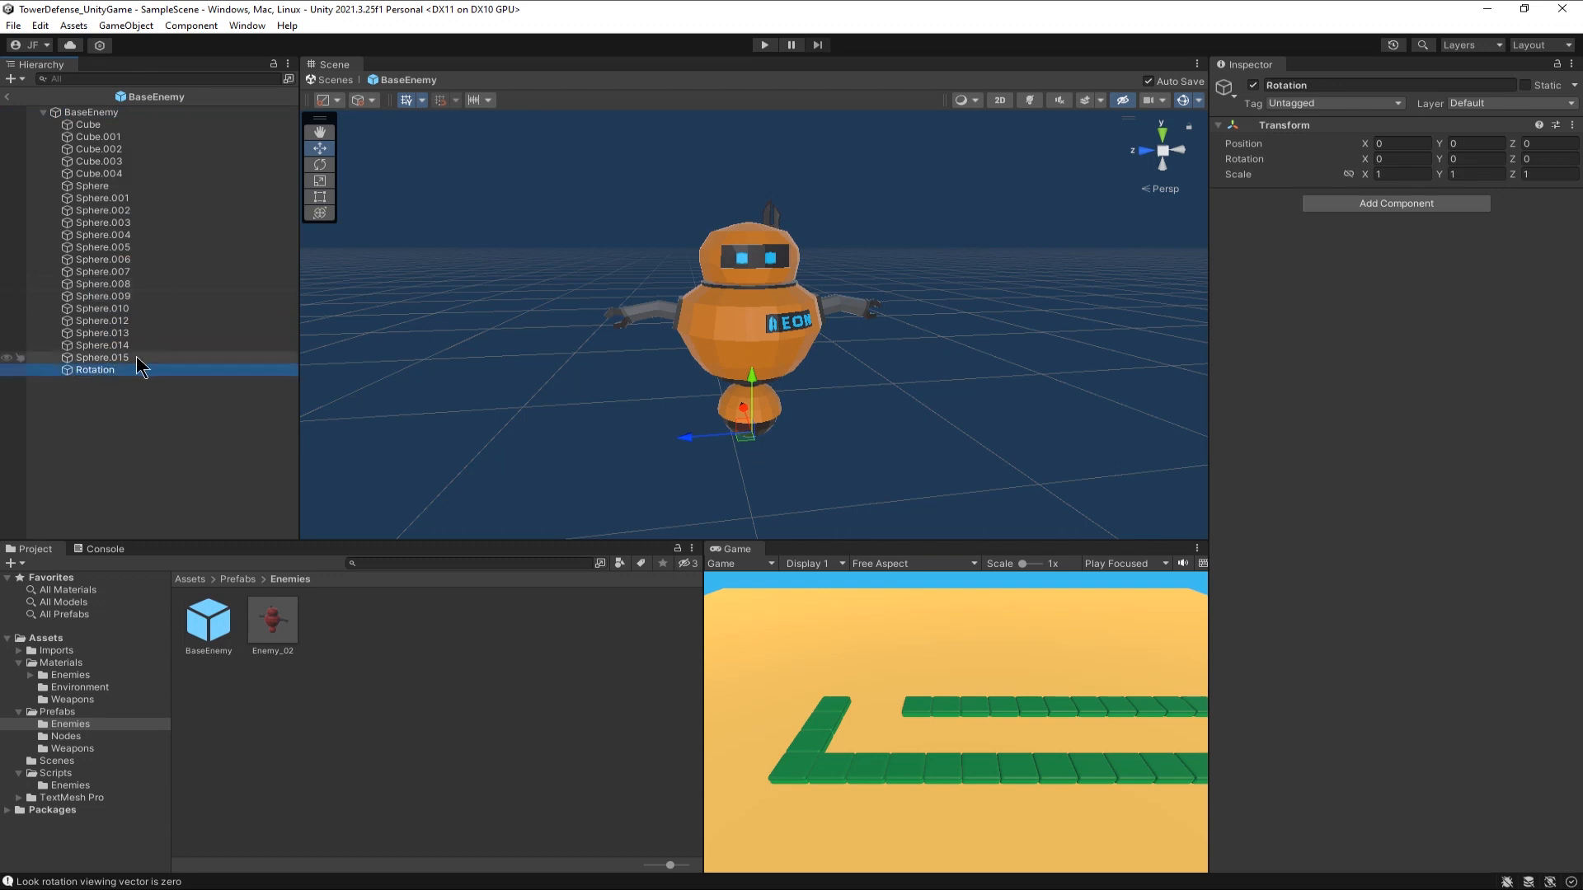
click(92, 333)
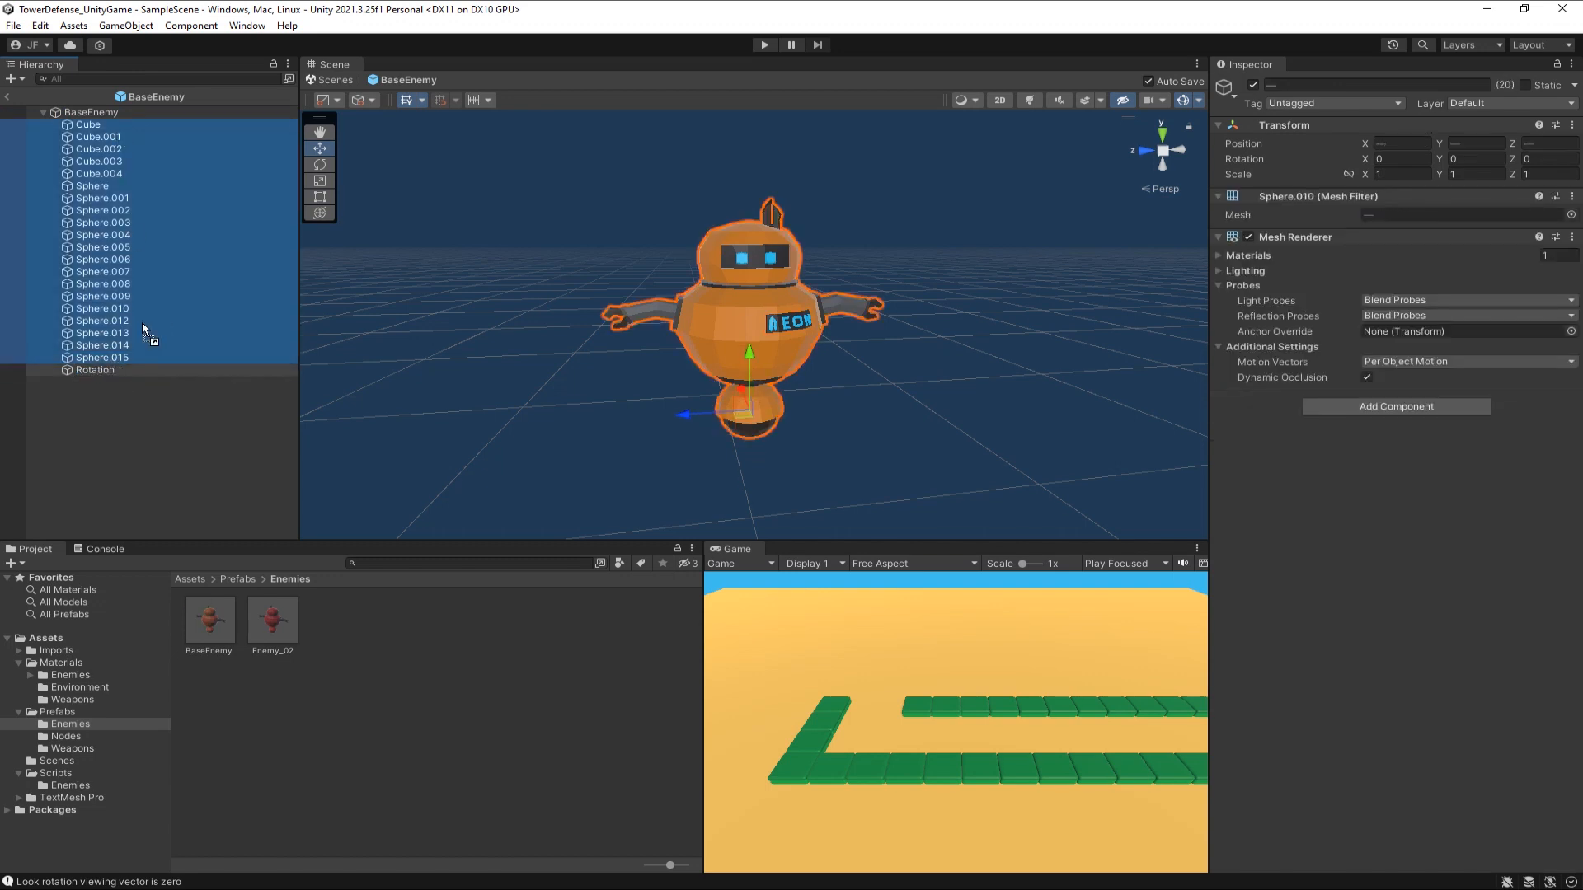
click(95, 124)
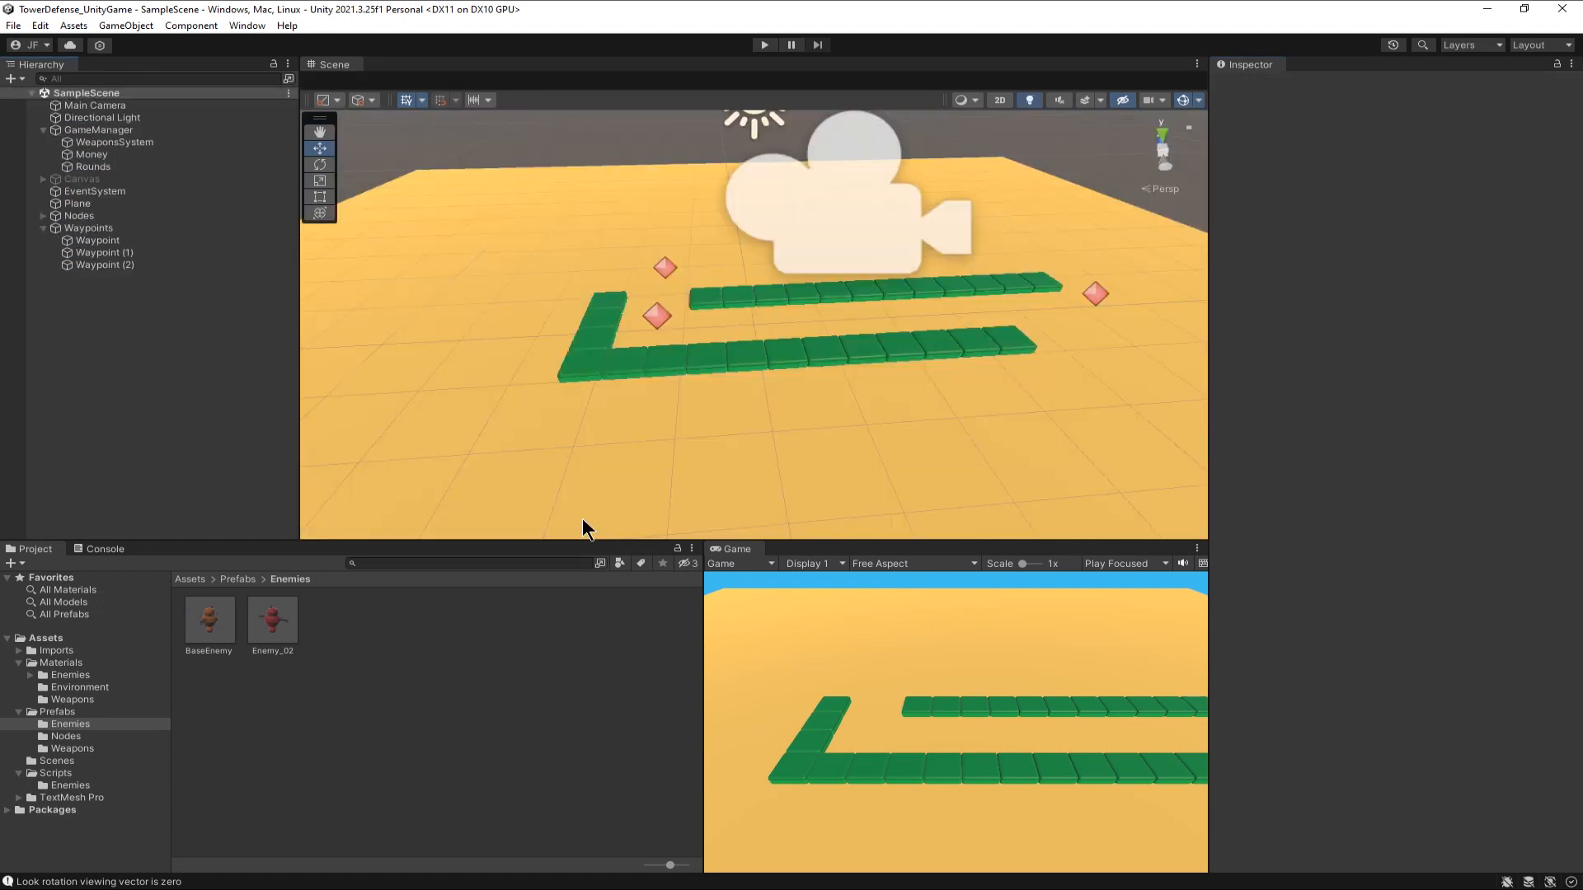
right_click(88, 110)
text(90)
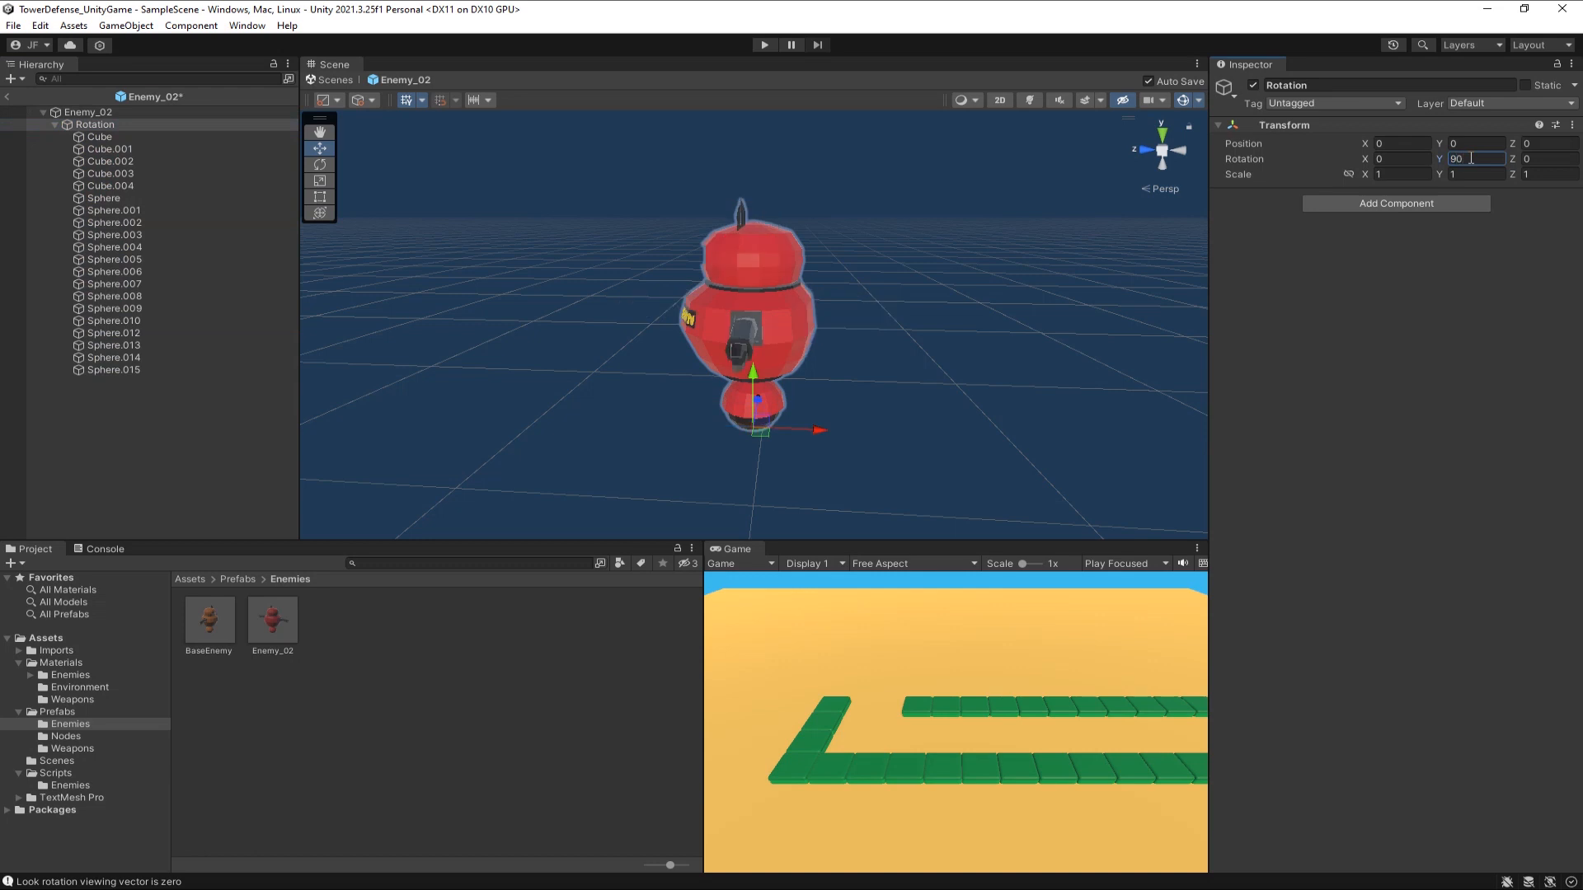
click(763, 45)
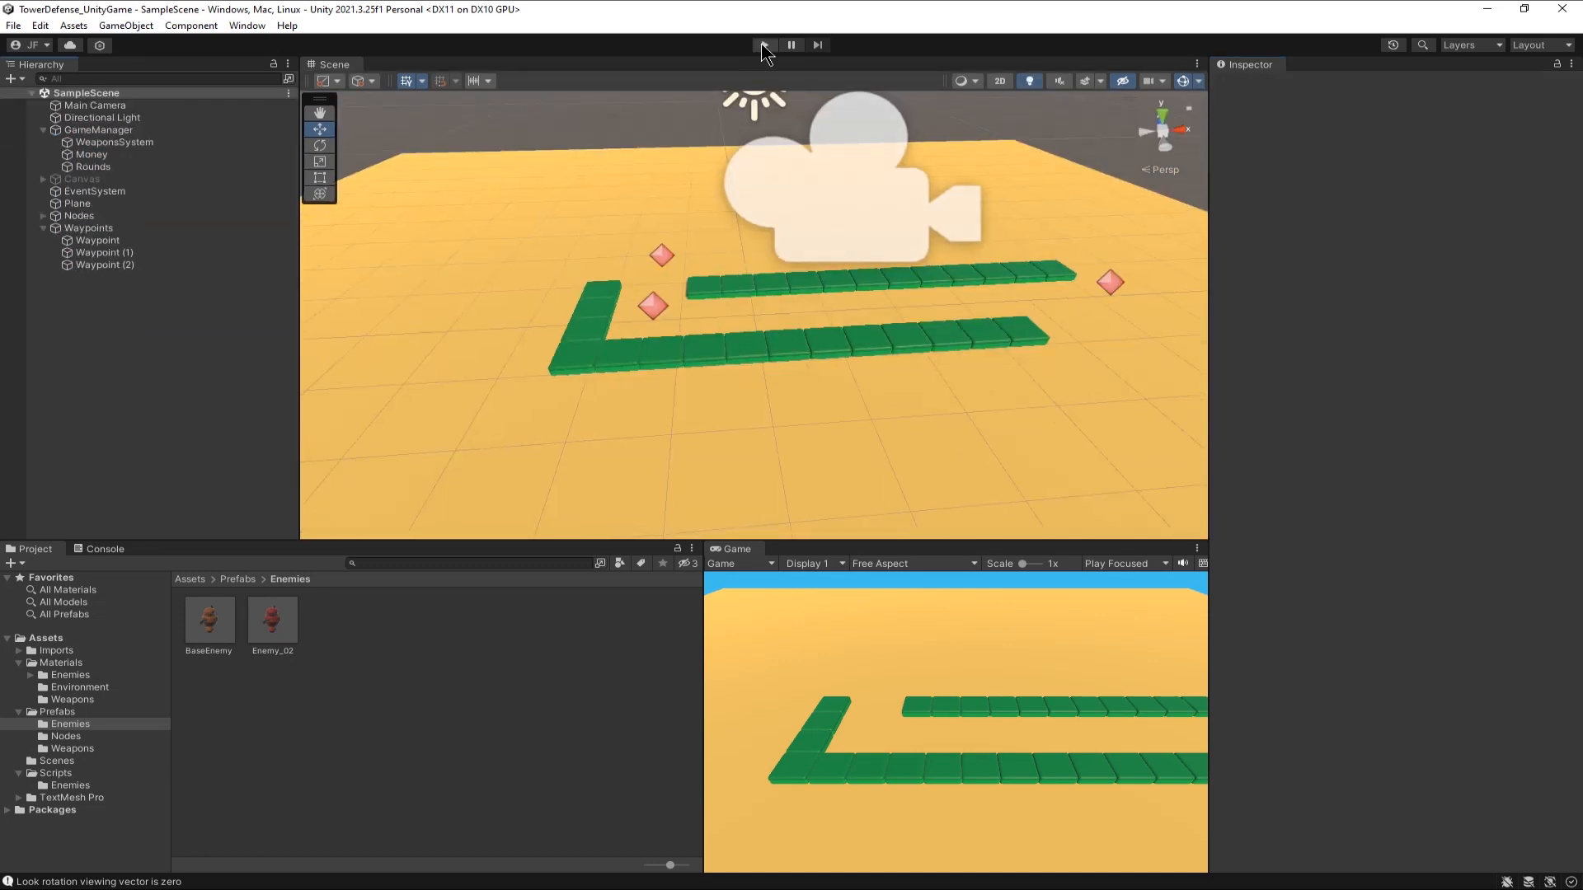
click(761, 42)
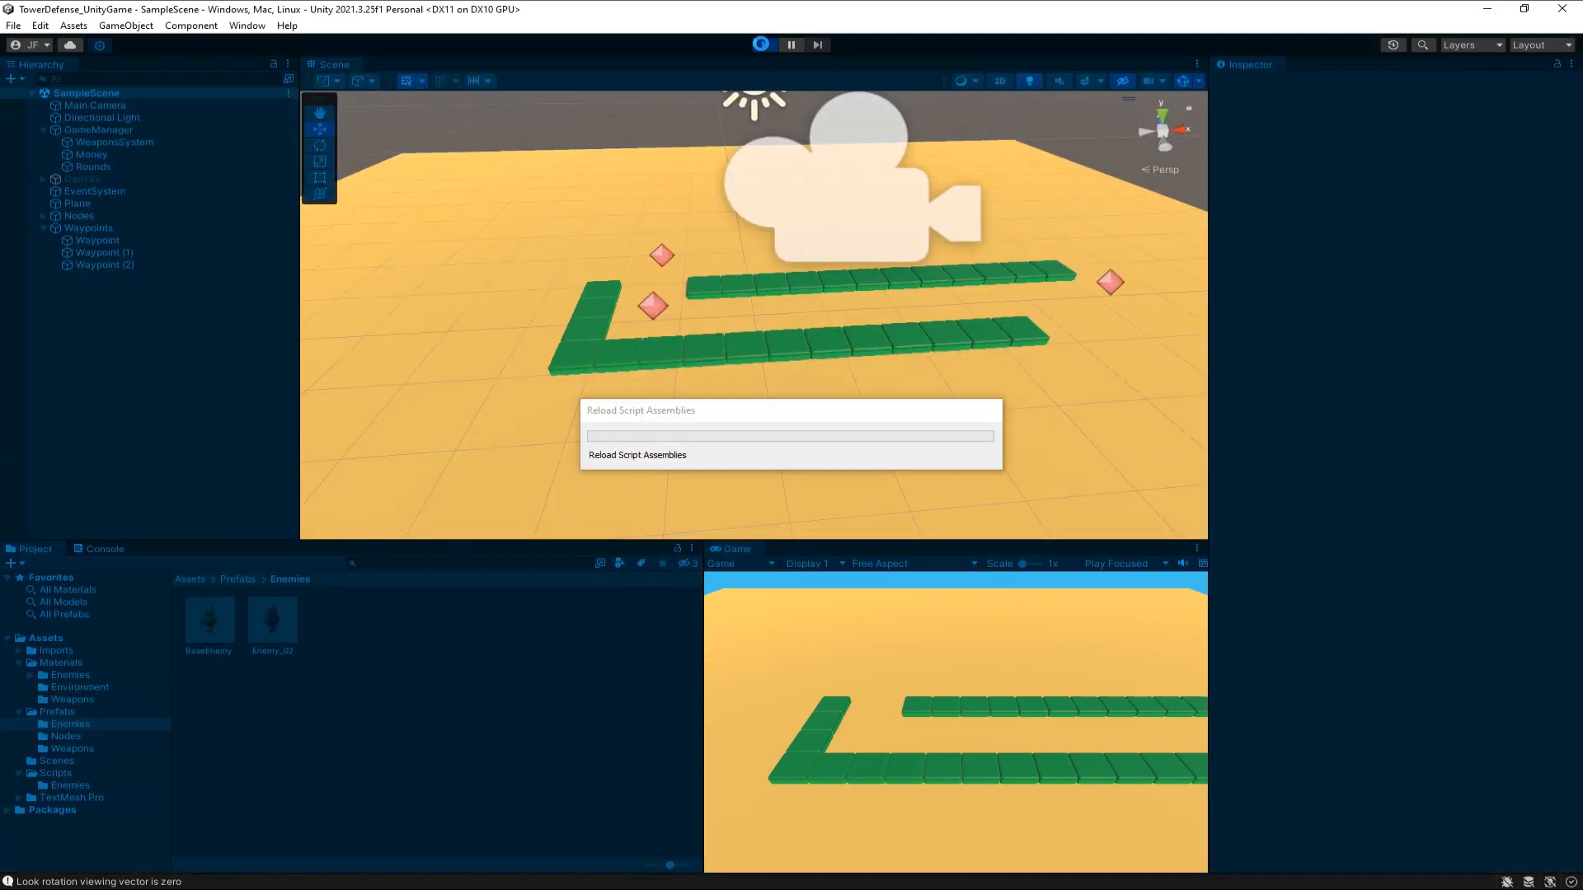
click(764, 43)
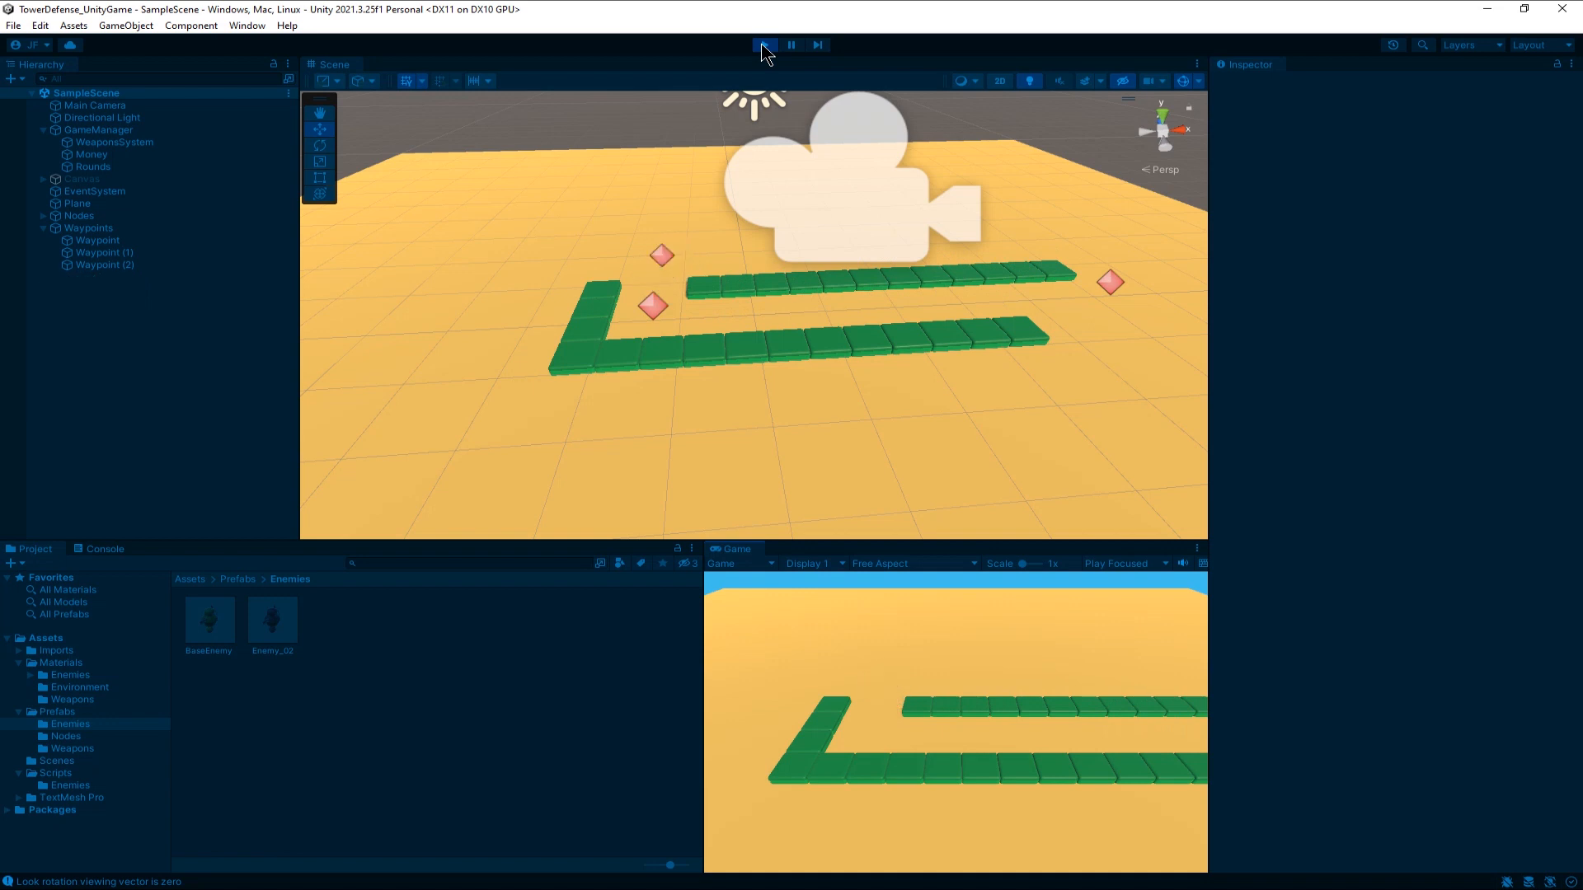
click(764, 44)
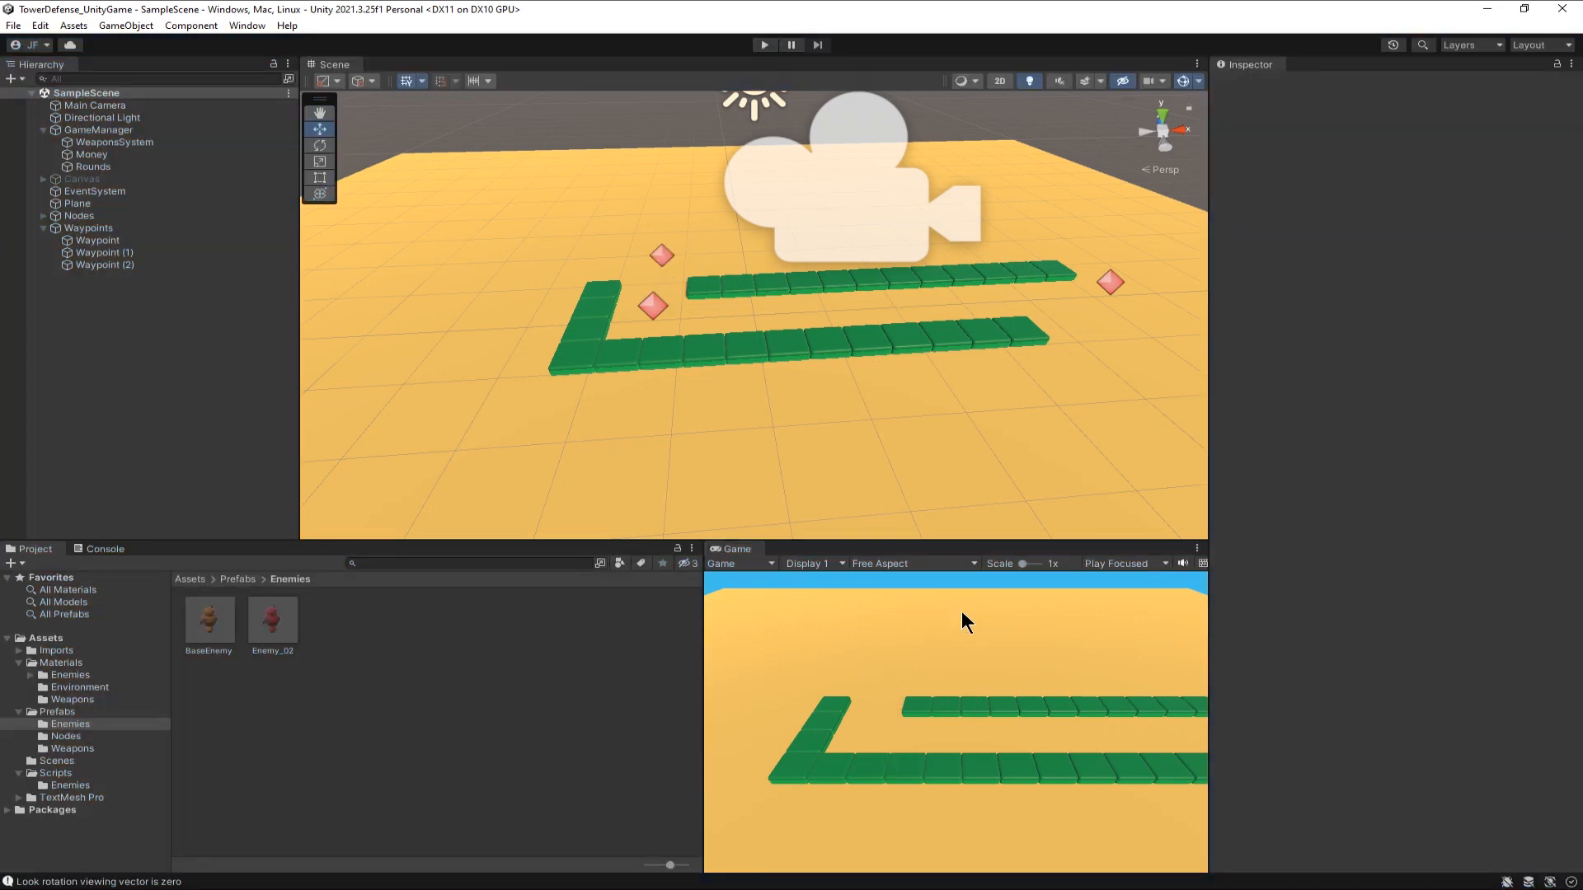